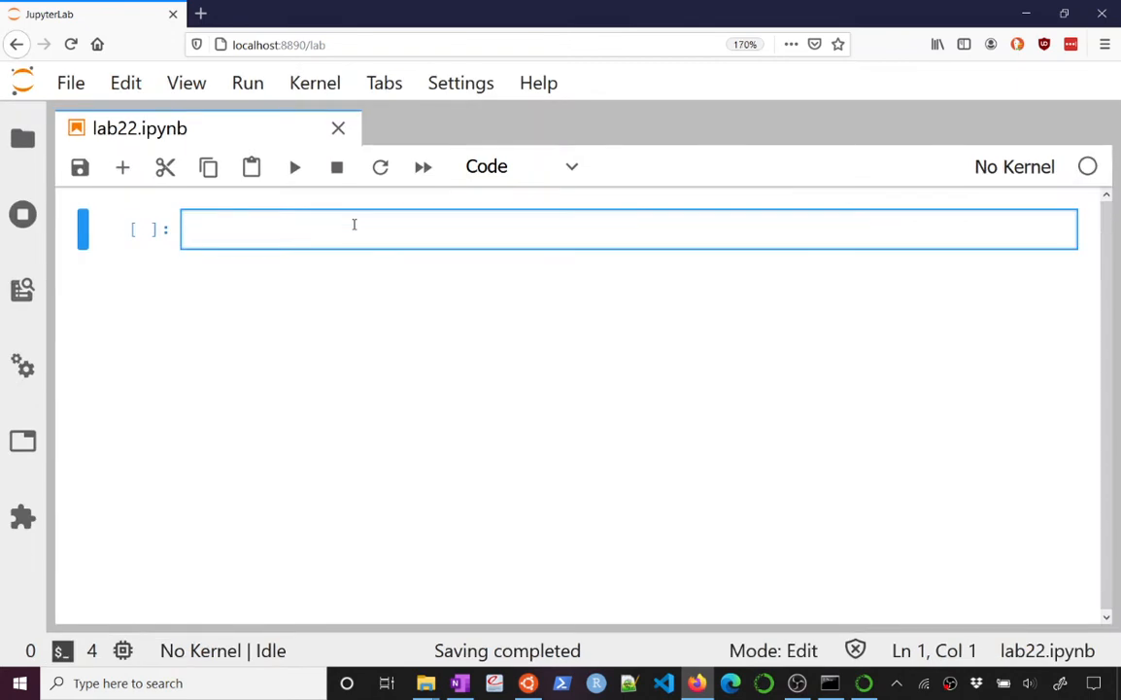
# Write the markdown title '# Lab 22 - Nonparametric Regression' with subheading '## Lecture 22'.
pyautogui.write('Lab')
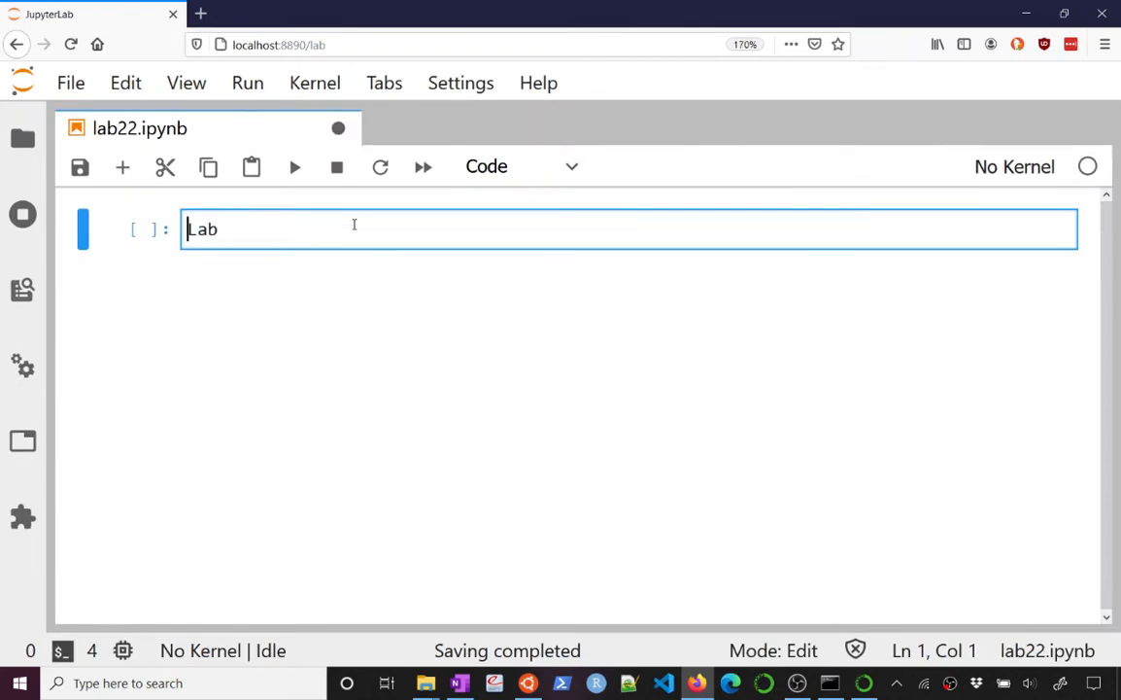
pyautogui.write('# Lab 22 - Non')
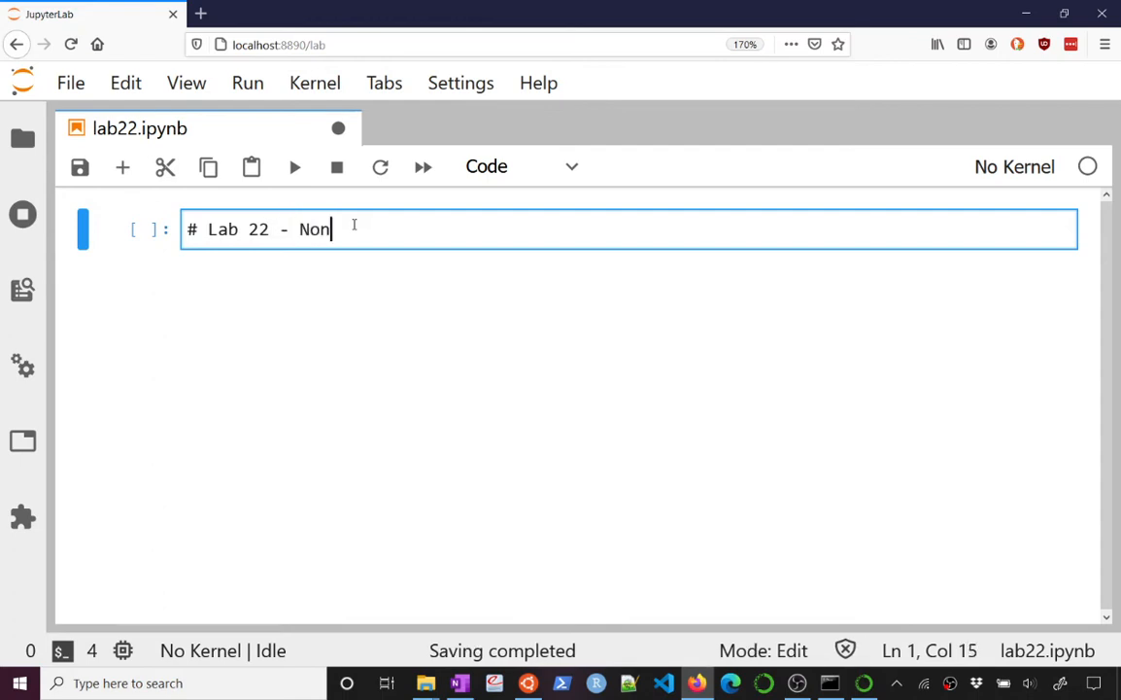
pyautogui.write('parametric Regression')
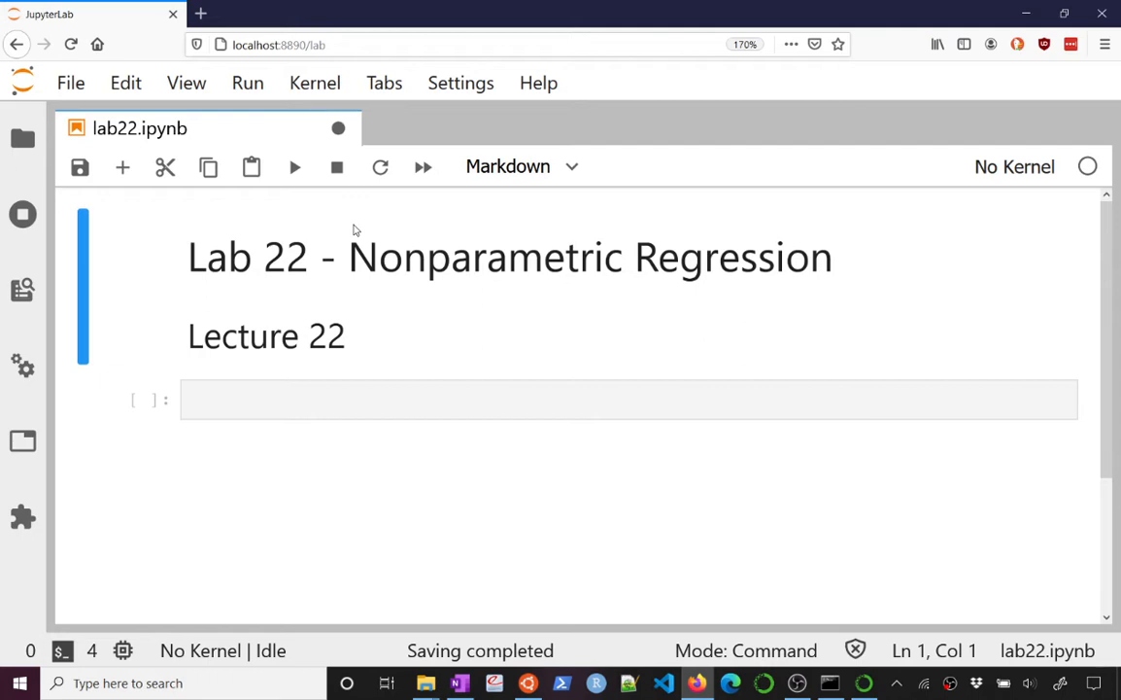
# In the empty code cell, define x = sort(runif(200,-4*pi,4*pi)).
pyautogui.click(628, 400)
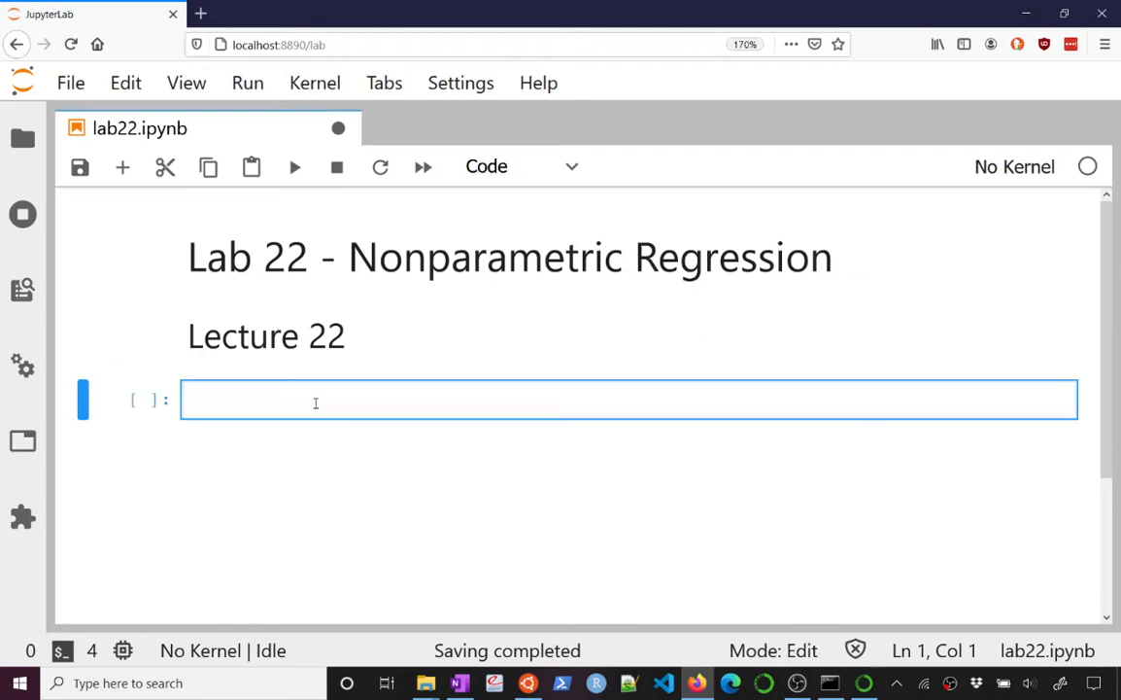
pyautogui.write('x =')
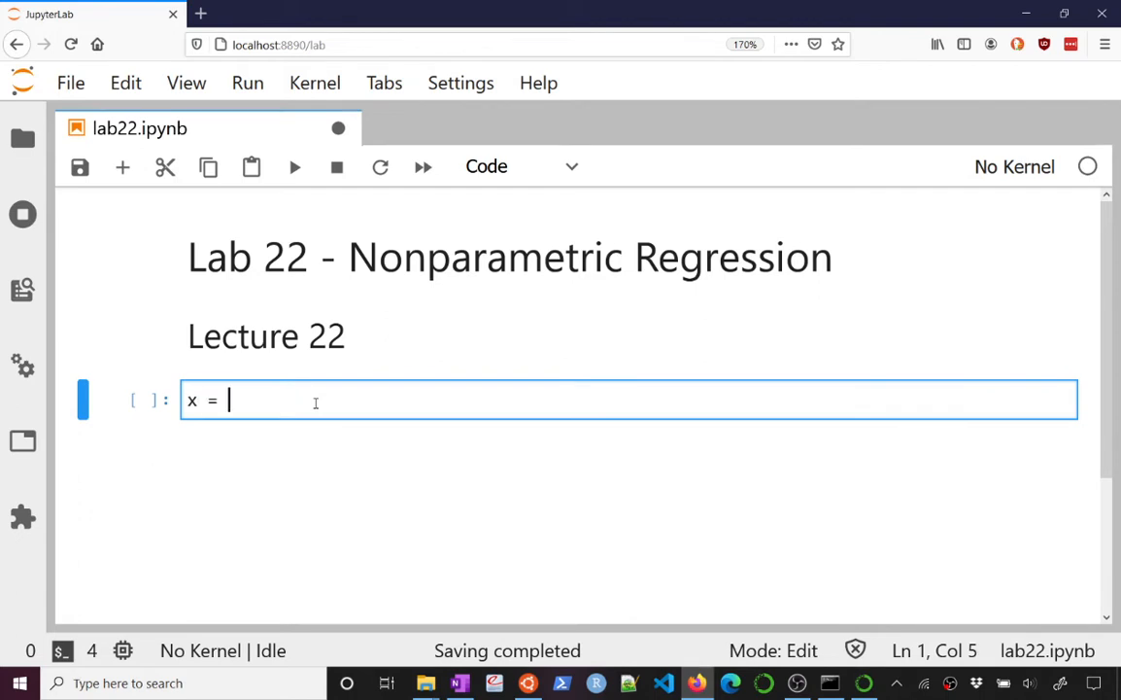
pyautogui.write('runif(200)')
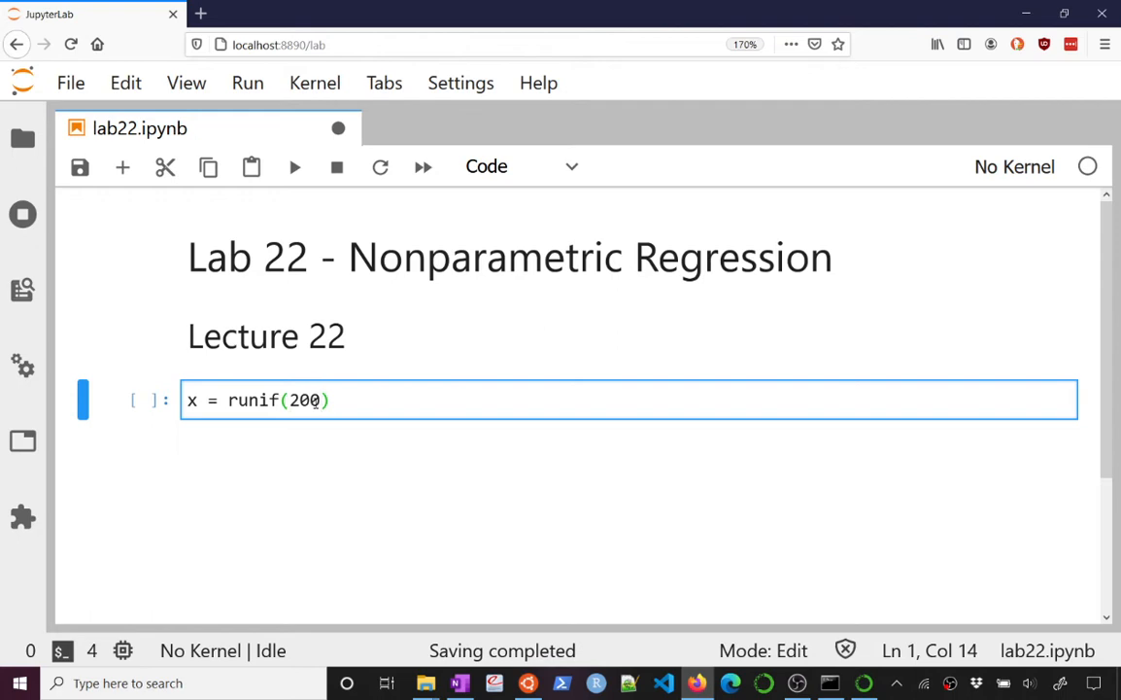
pyautogui.write(',')
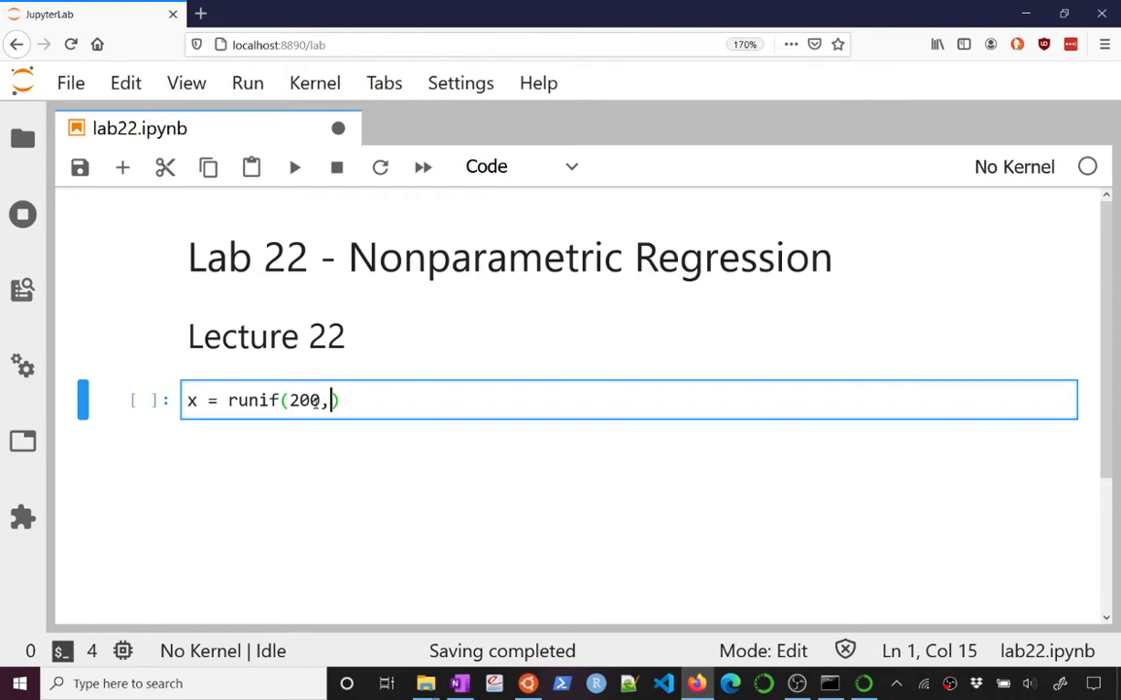
pyautogui.write('-4')
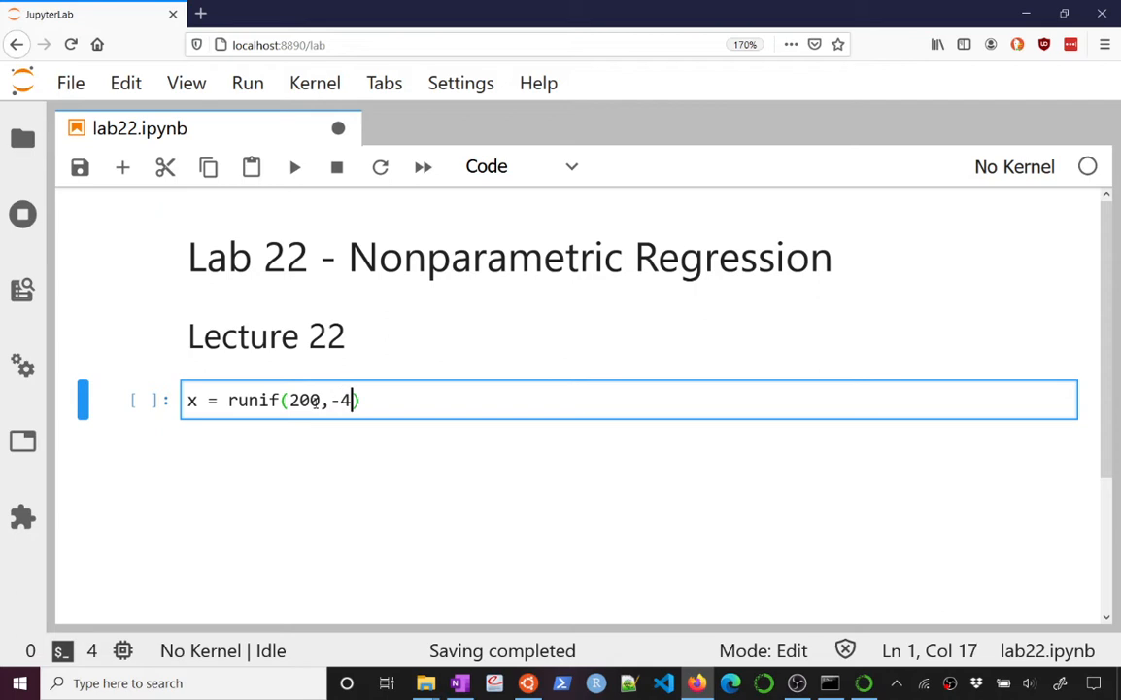
pyautogui.write('*')
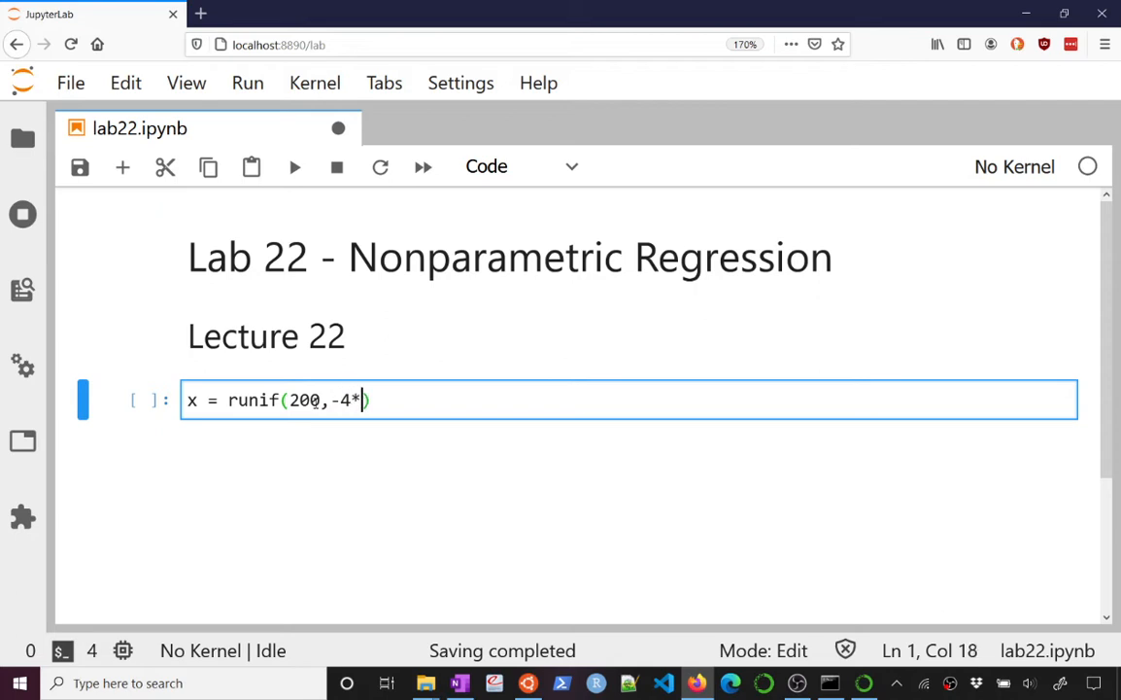
pyautogui.write('pi,4*pi')
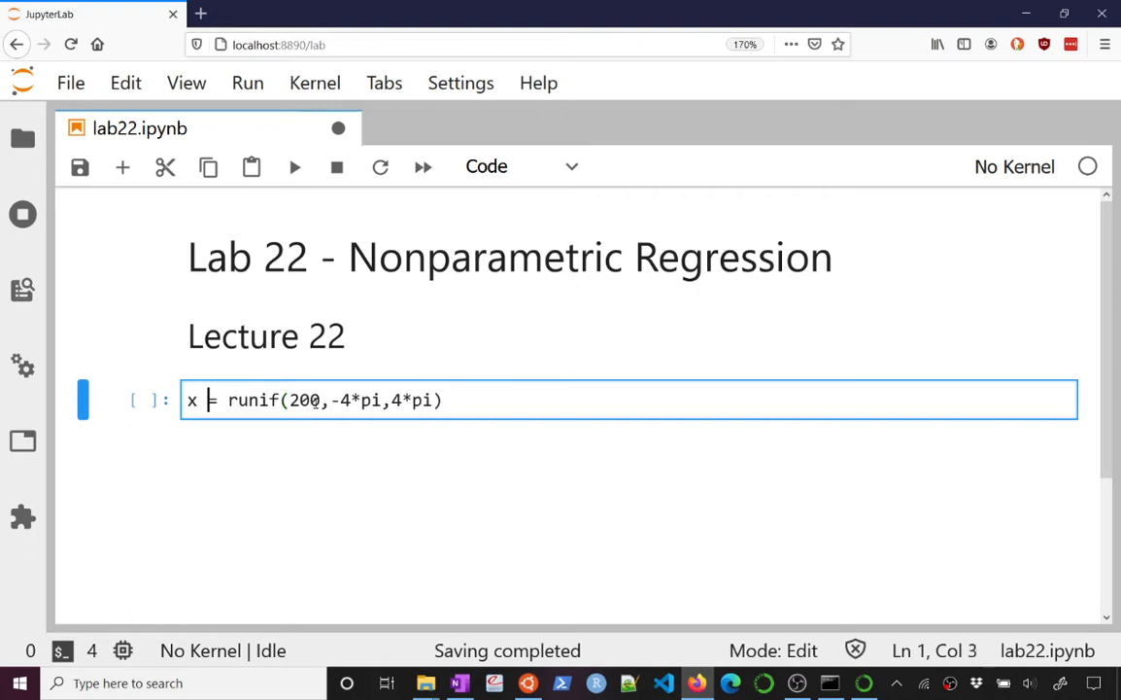
pyautogui.write('sort(')
pyautogui.write('y =')
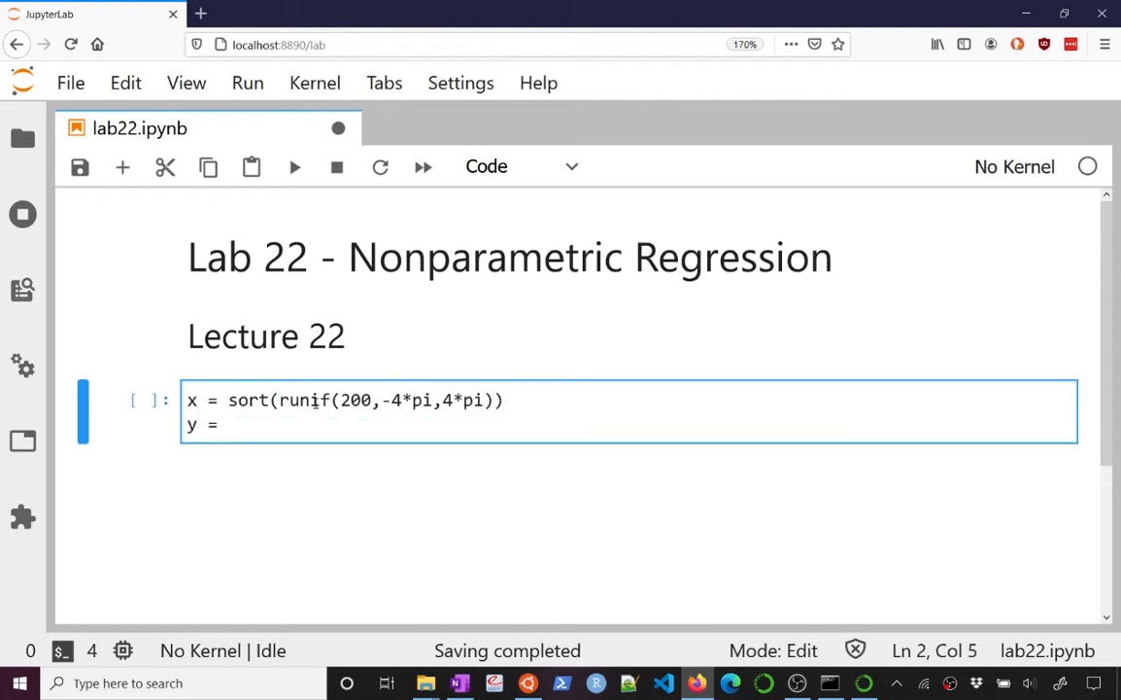
# Add y = sin(x)+rnorm(200,0,.25) and plot(x,y) to the cell.
pyautogui.write('sin(')
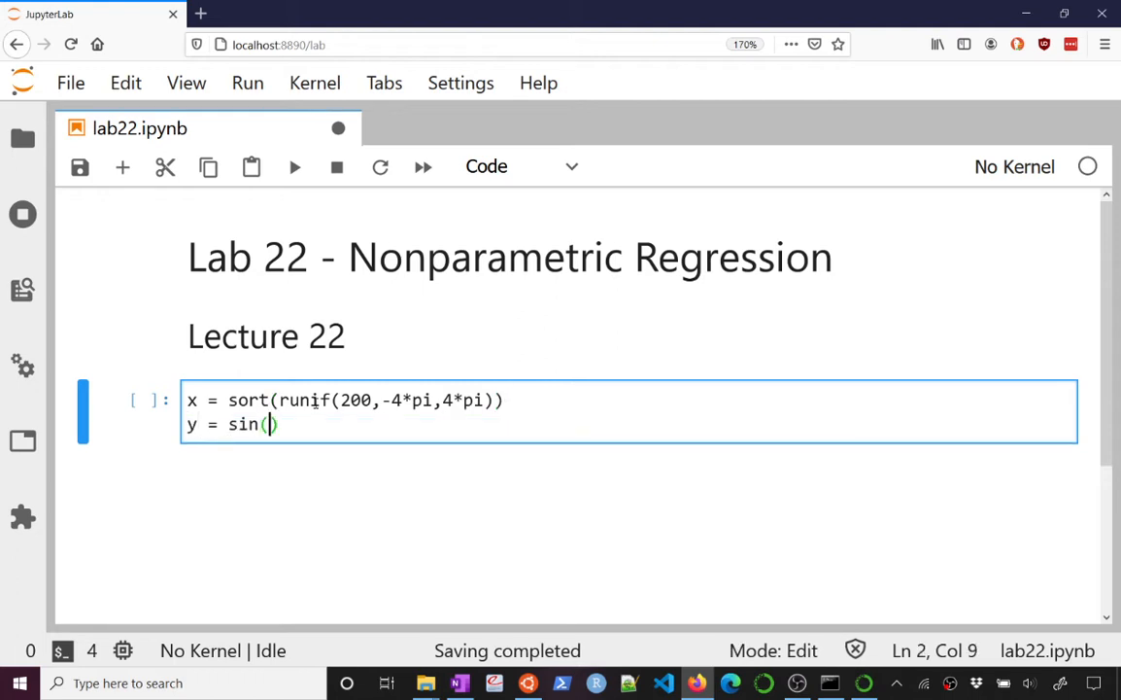
pyautogui.write('x')
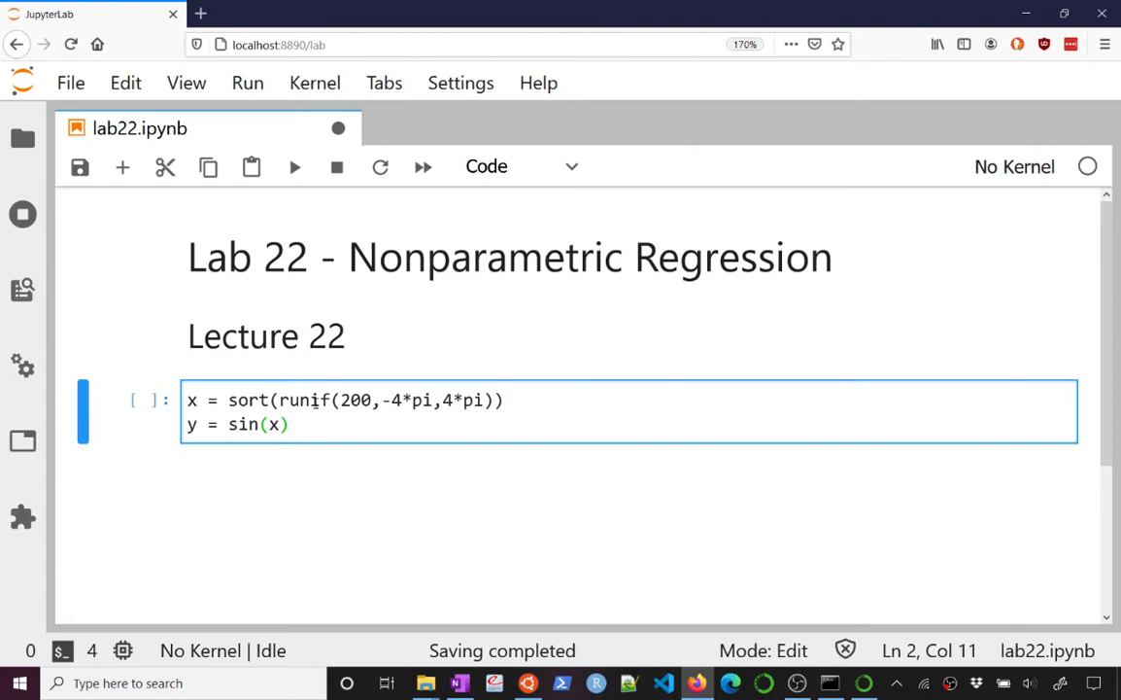
pyautogui.write('+rnorm(')
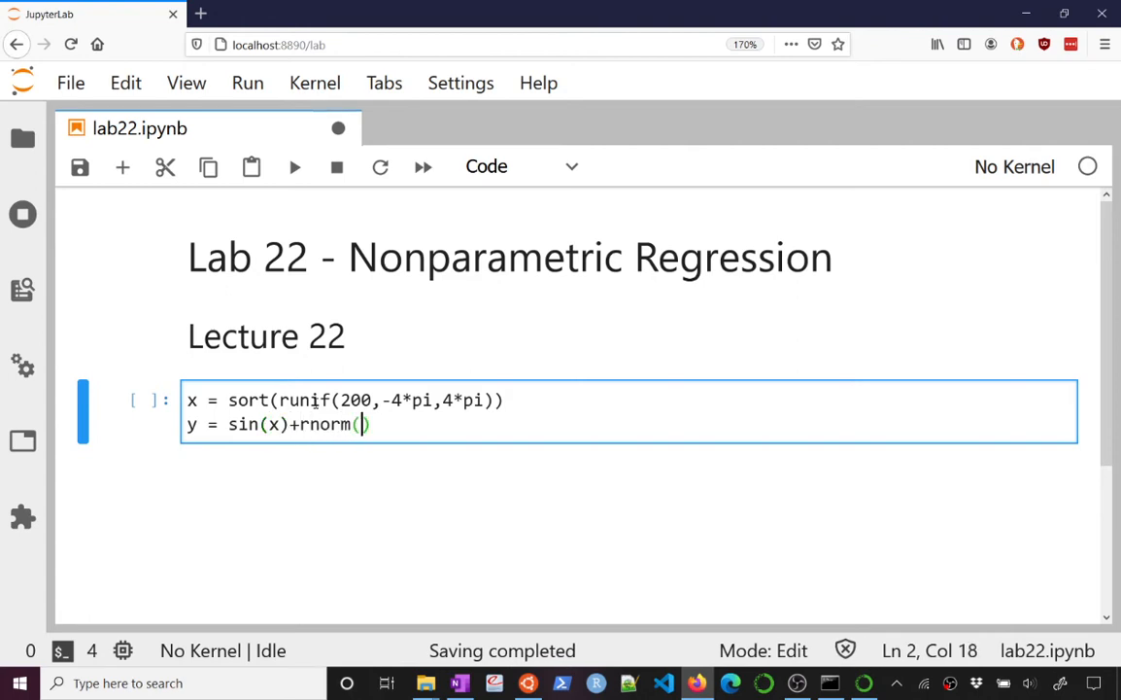
pyautogui.write('200,')
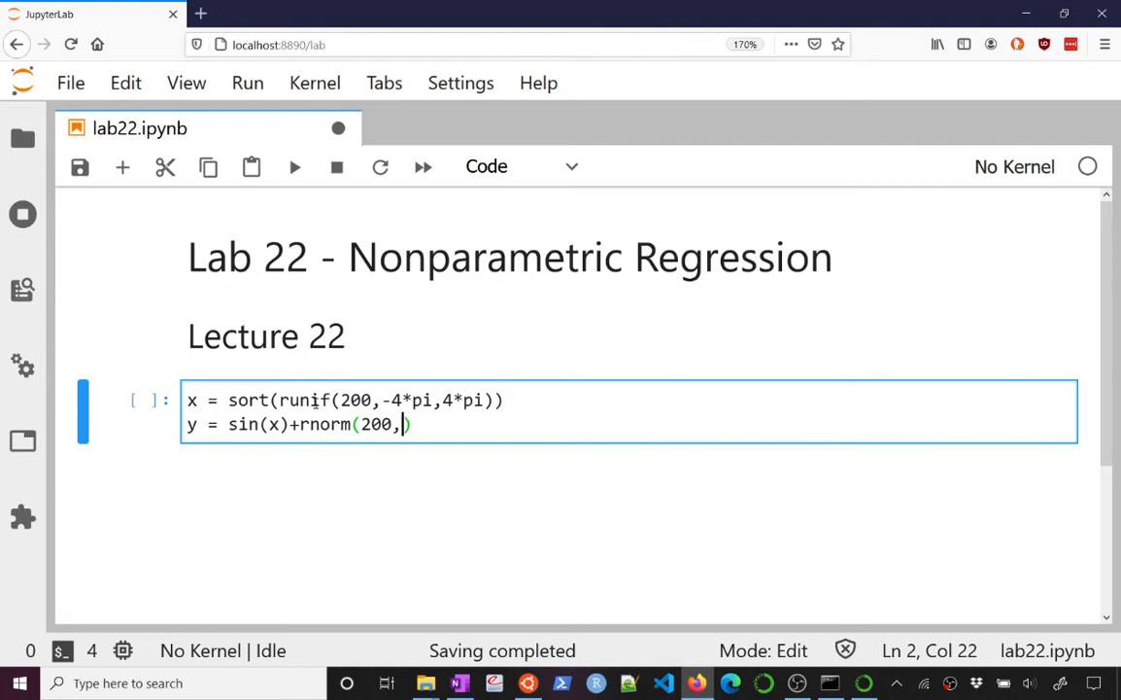
pyautogui.write('0,')
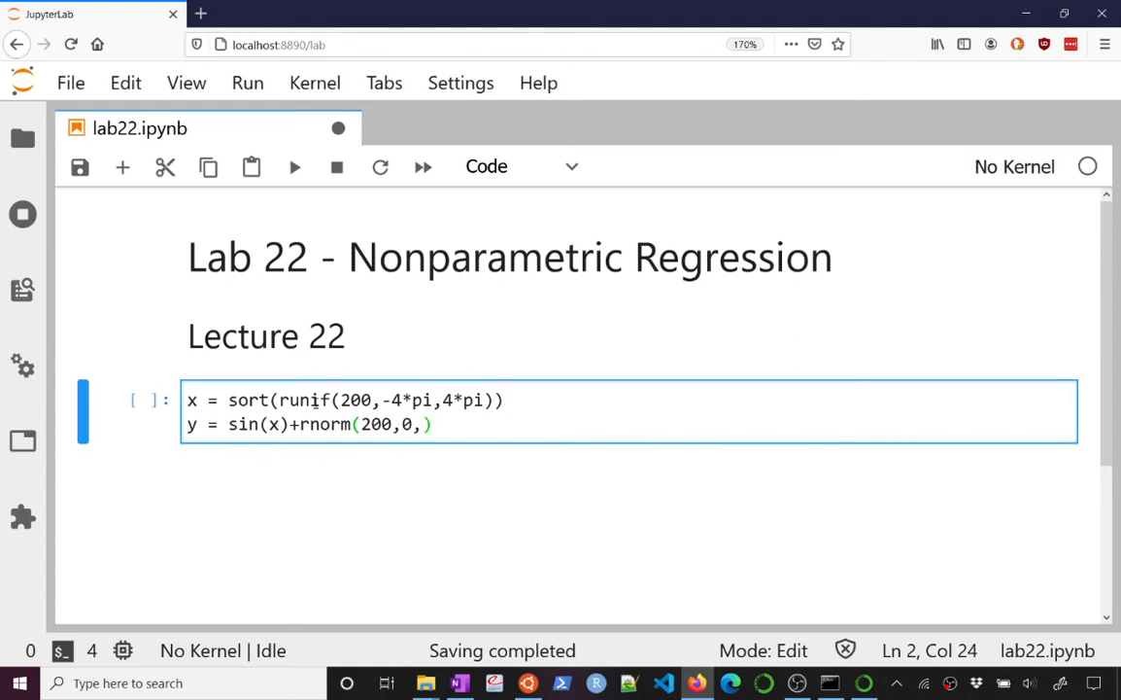
pyautogui.write('.25')
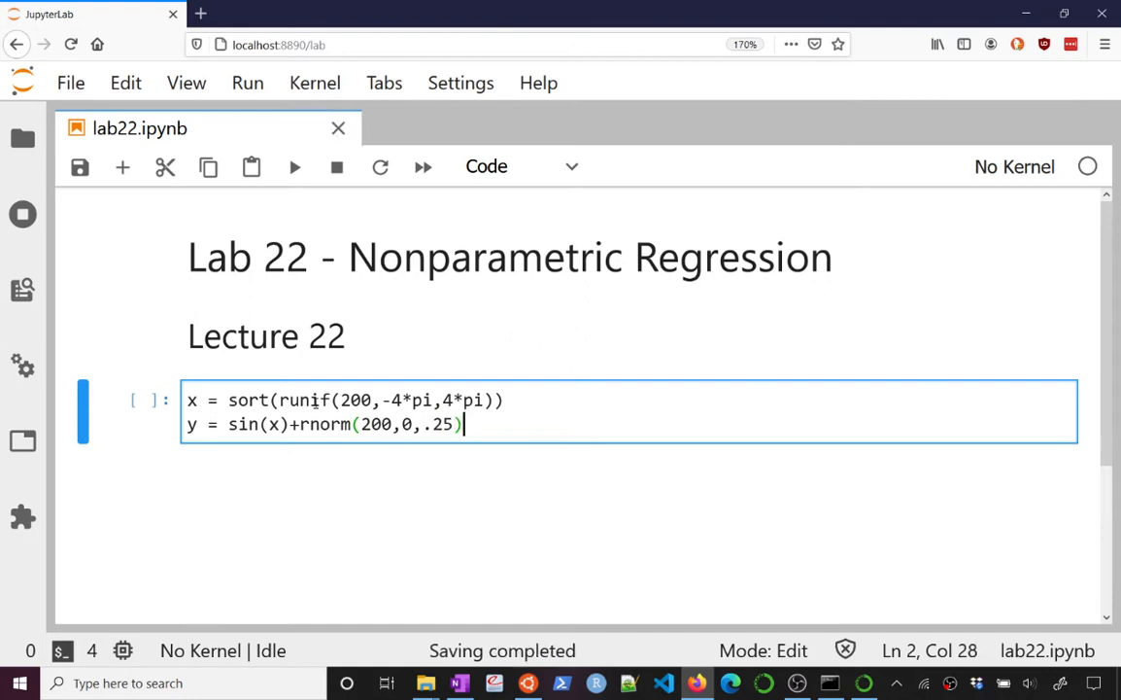
pyautogui.write('plot(x,y')
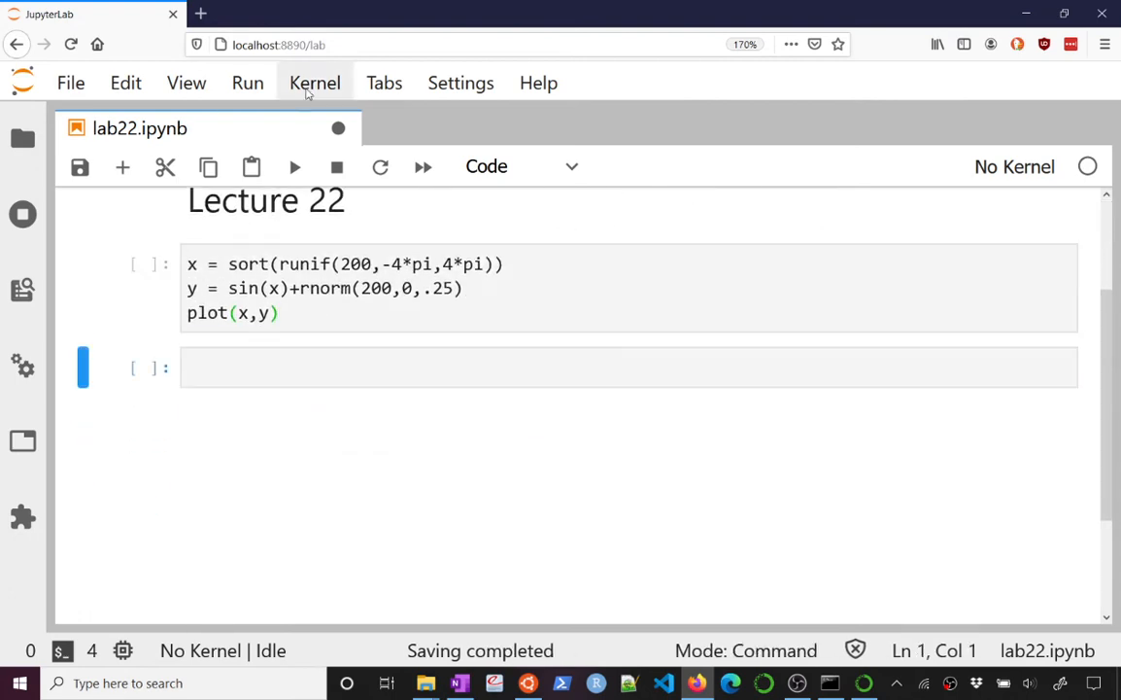
# Restart the R kernel and run the data cell to show the noisy sine scatter plot.
pyautogui.click(315, 83)
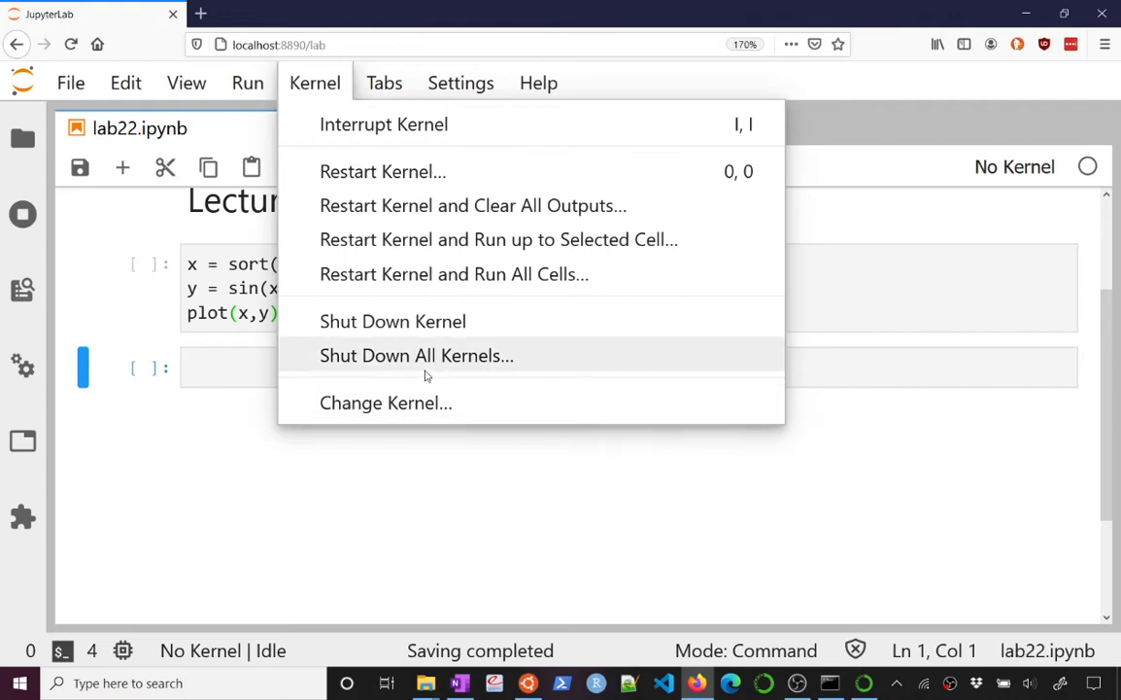
pyautogui.moveTo(499, 239)
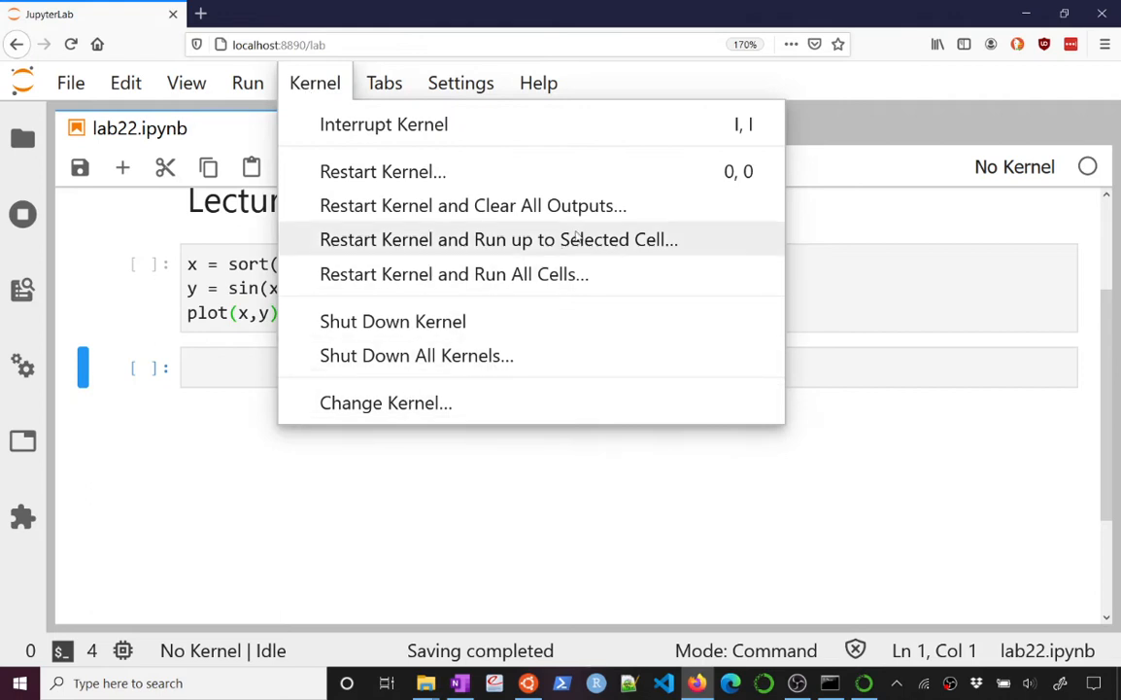
pyautogui.moveTo(549, 187)
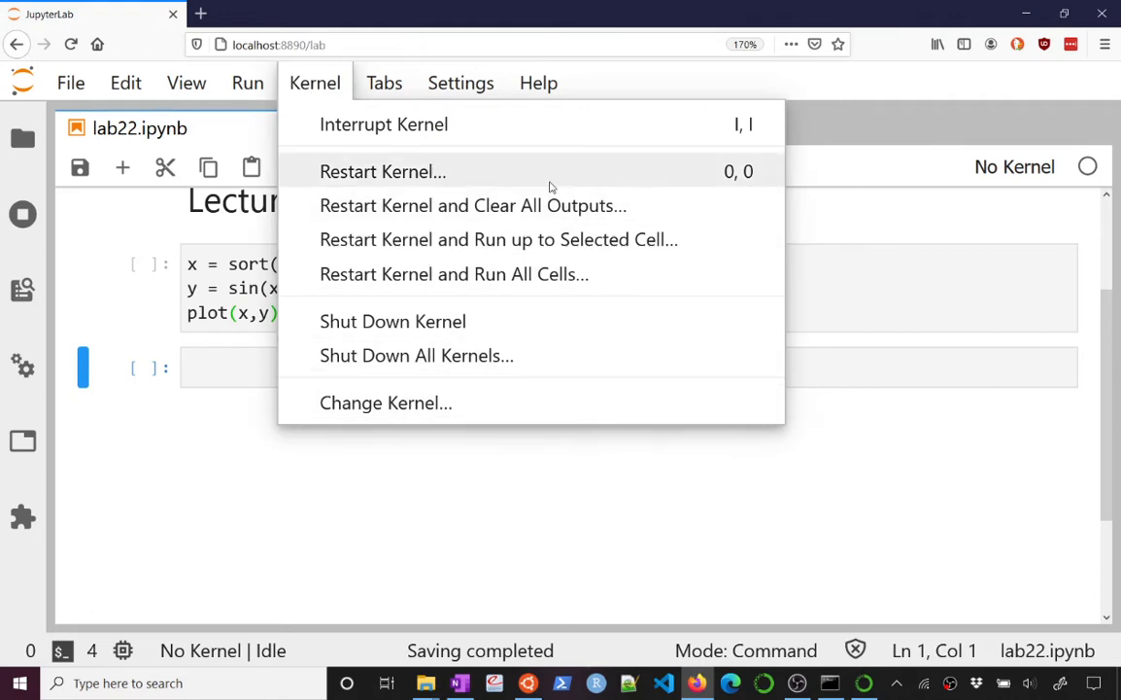
pyautogui.moveTo(500, 205)
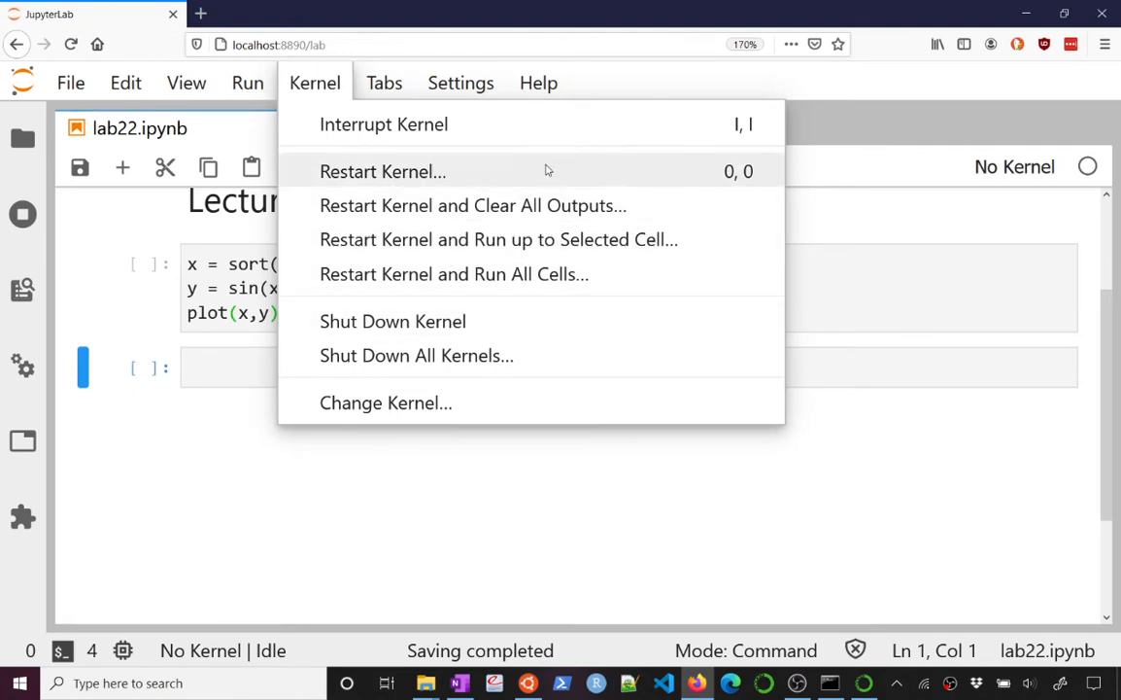
pyautogui.click(382, 171)
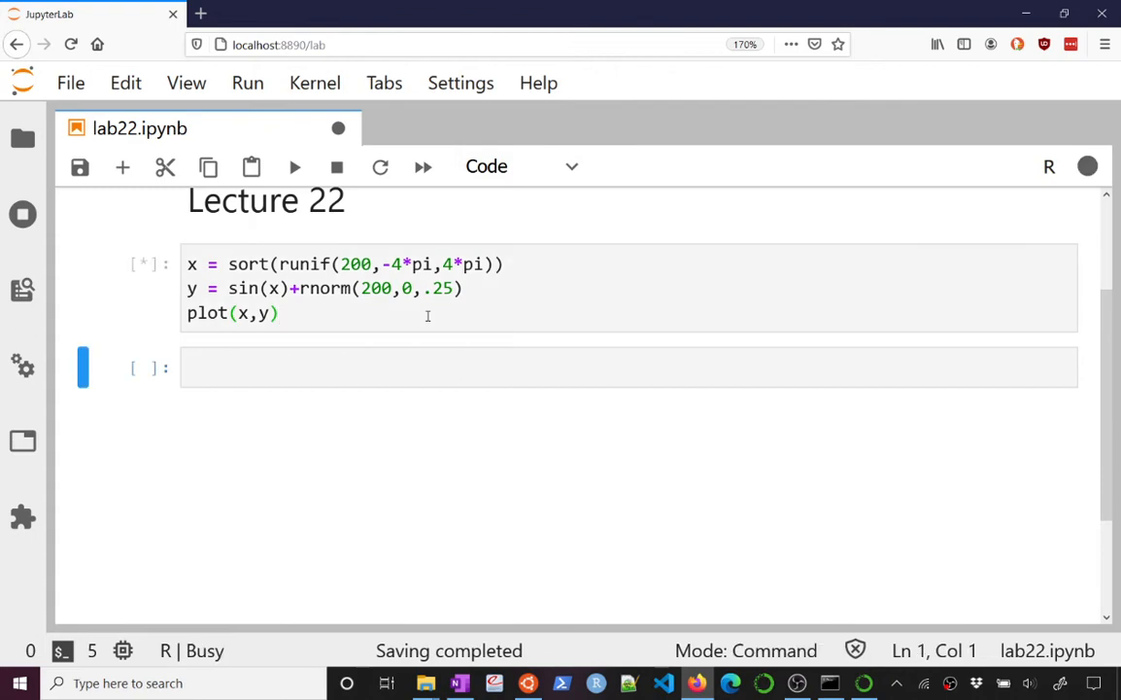
pyautogui.click(294, 167)
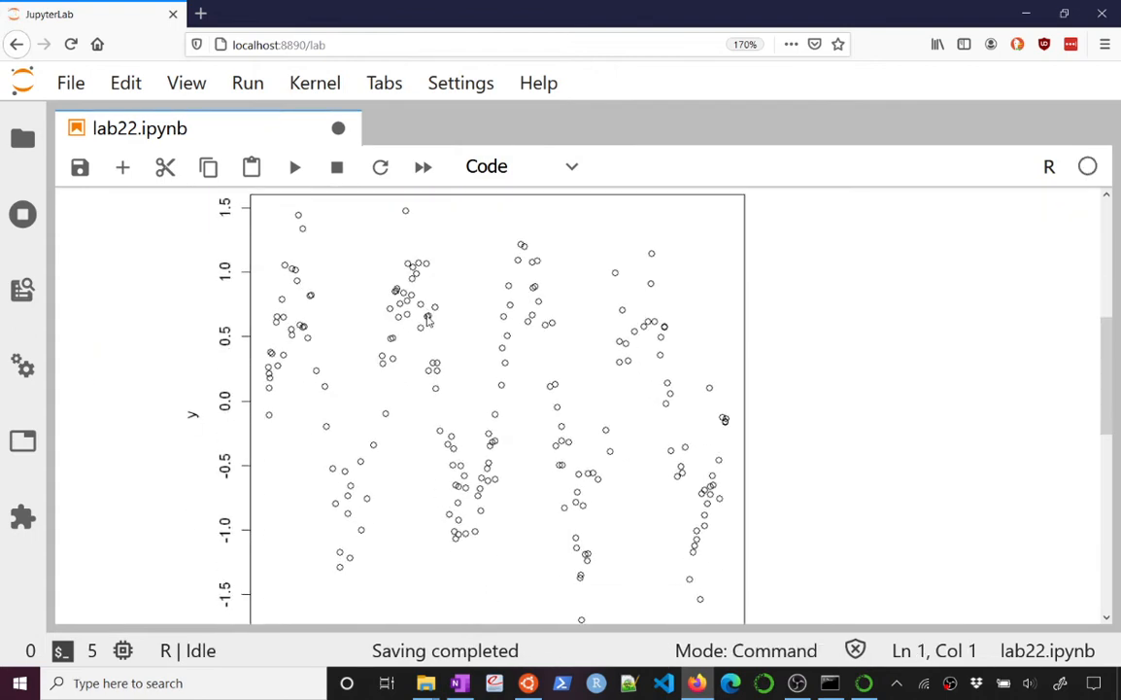
pyautogui.scroll(-3)
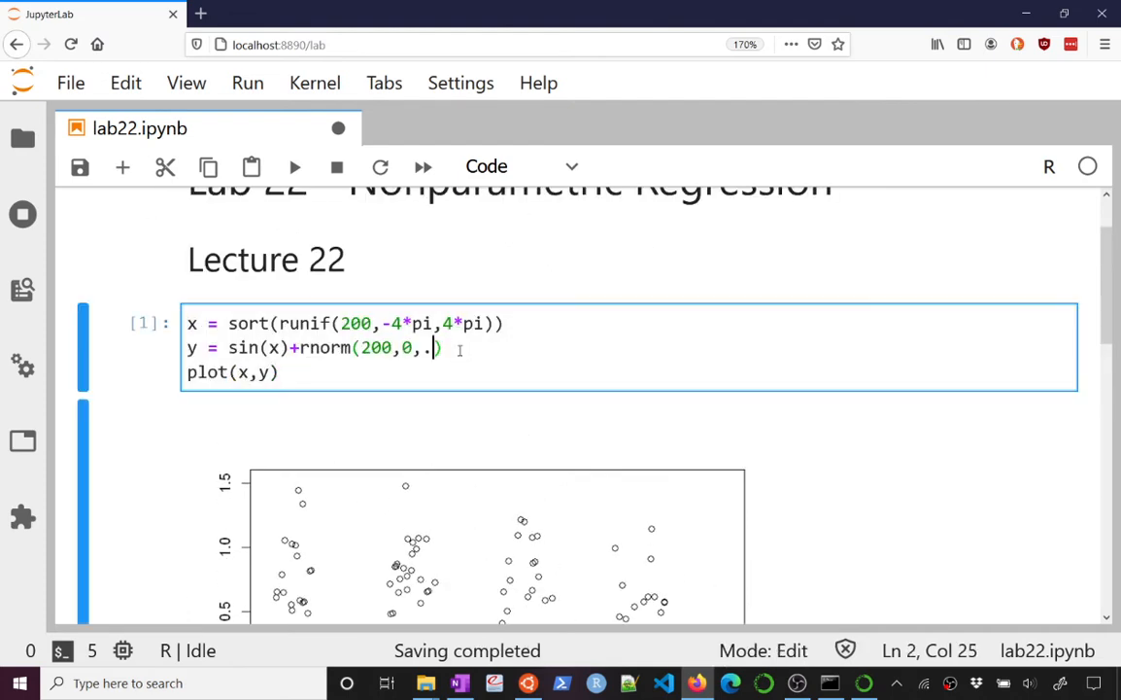
pyautogui.scroll(-3)
pyautogui.write('25')
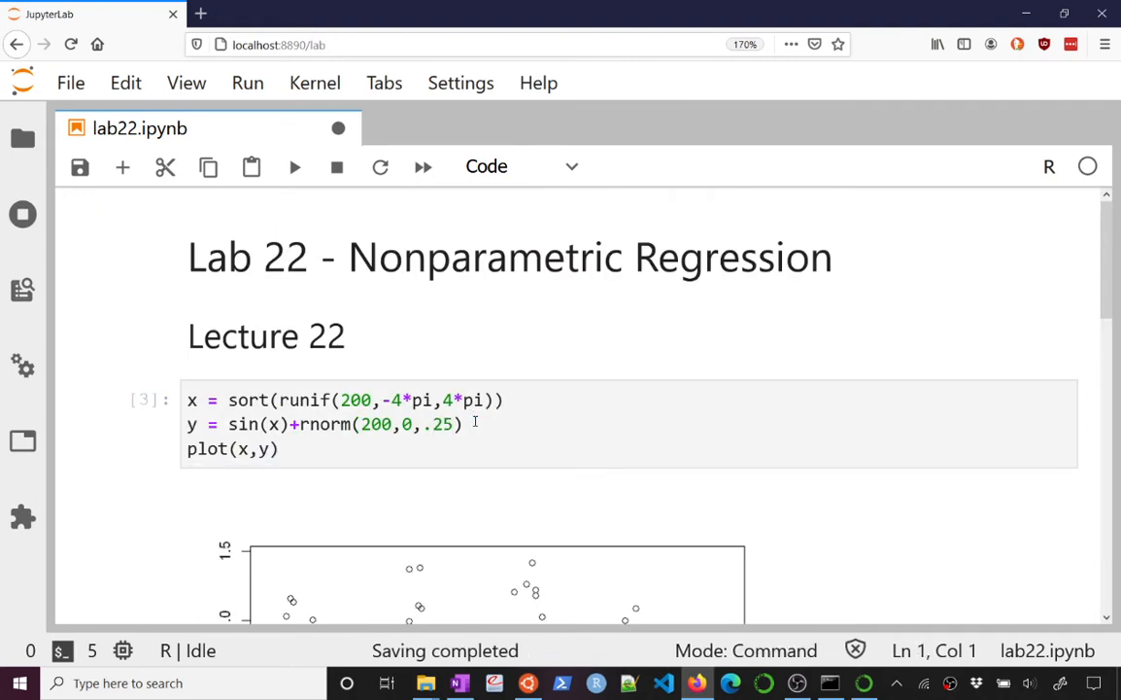
pyautogui.scroll(-3)
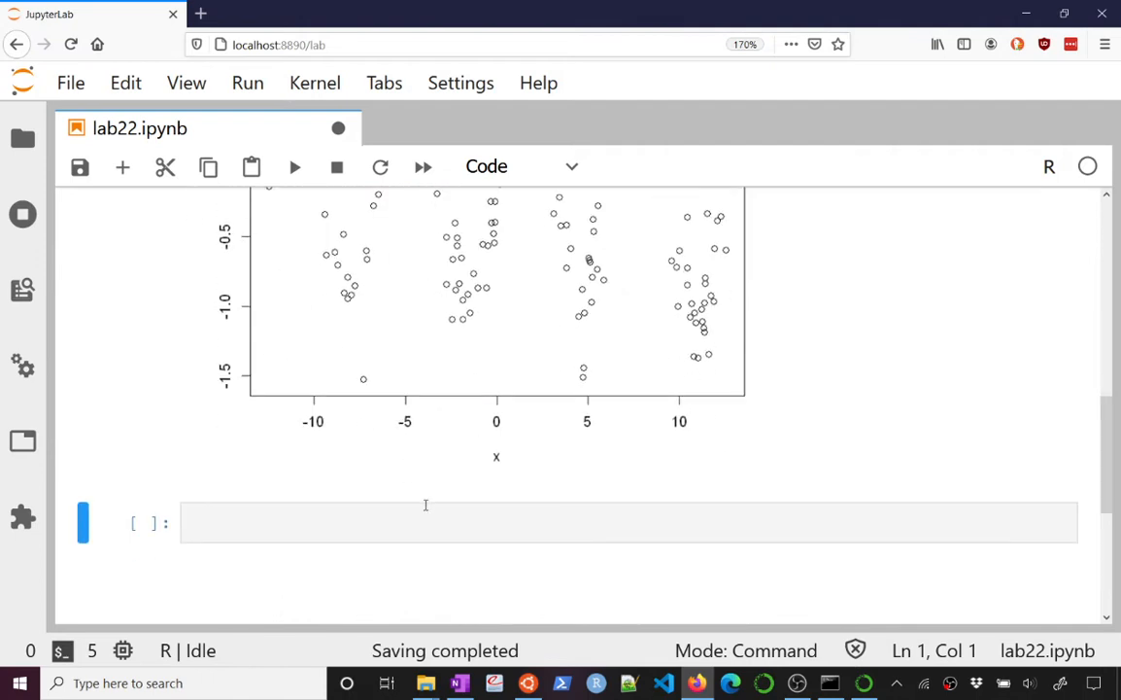
# Fit mod on y~x, replot the data and add abline(coef=coef(mod), col='red').
pyautogui.write('mod = lm(y~x')
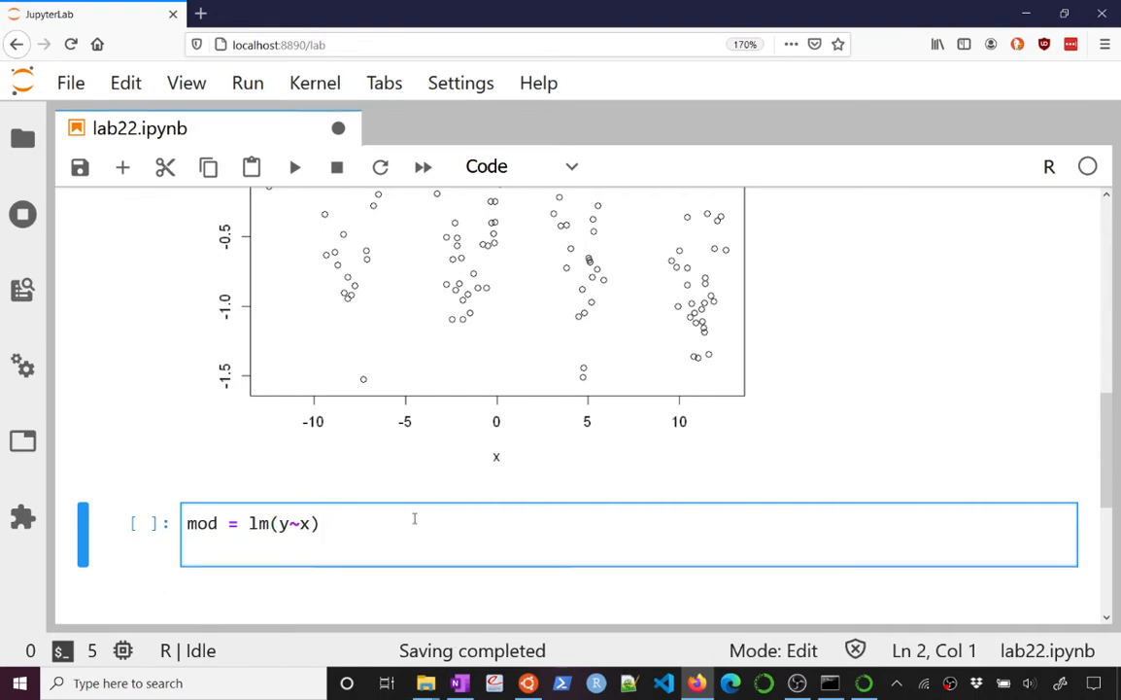
pyautogui.write('plt')
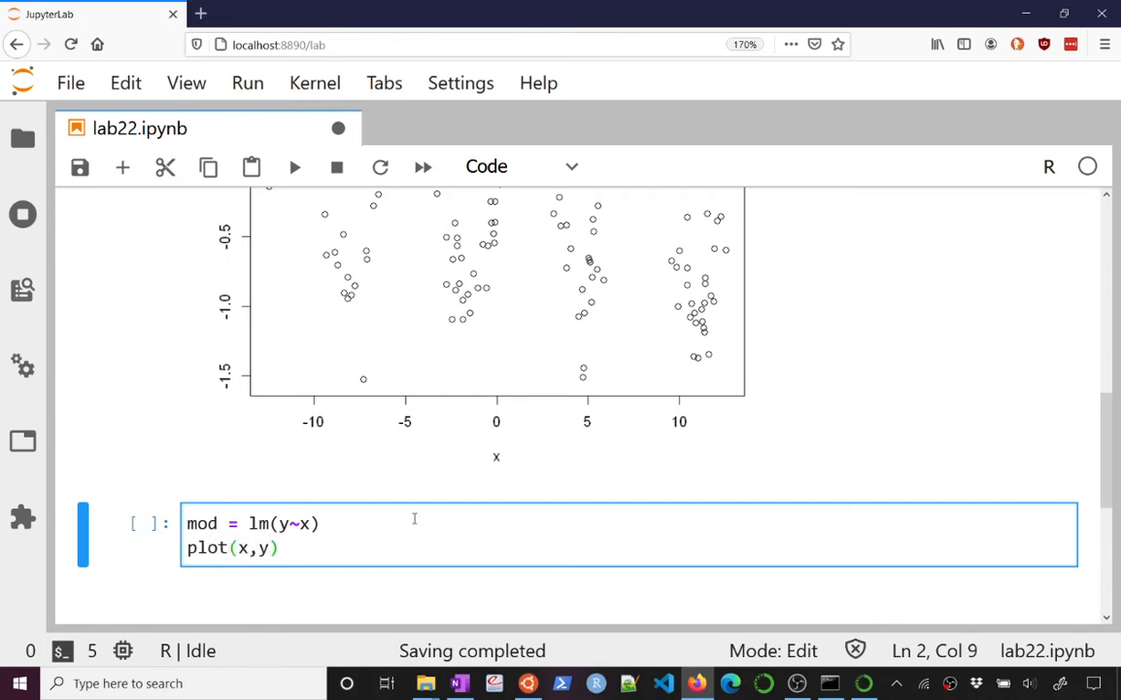
pyautogui.write('abl')
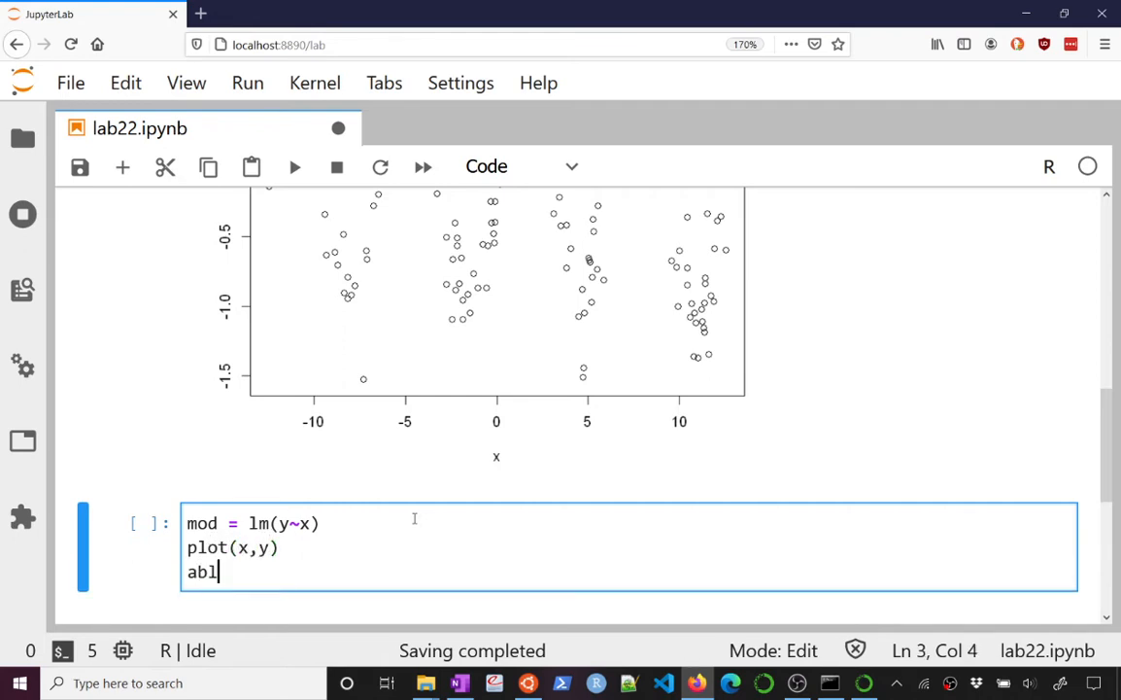
pyautogui.write('ine(coef())')
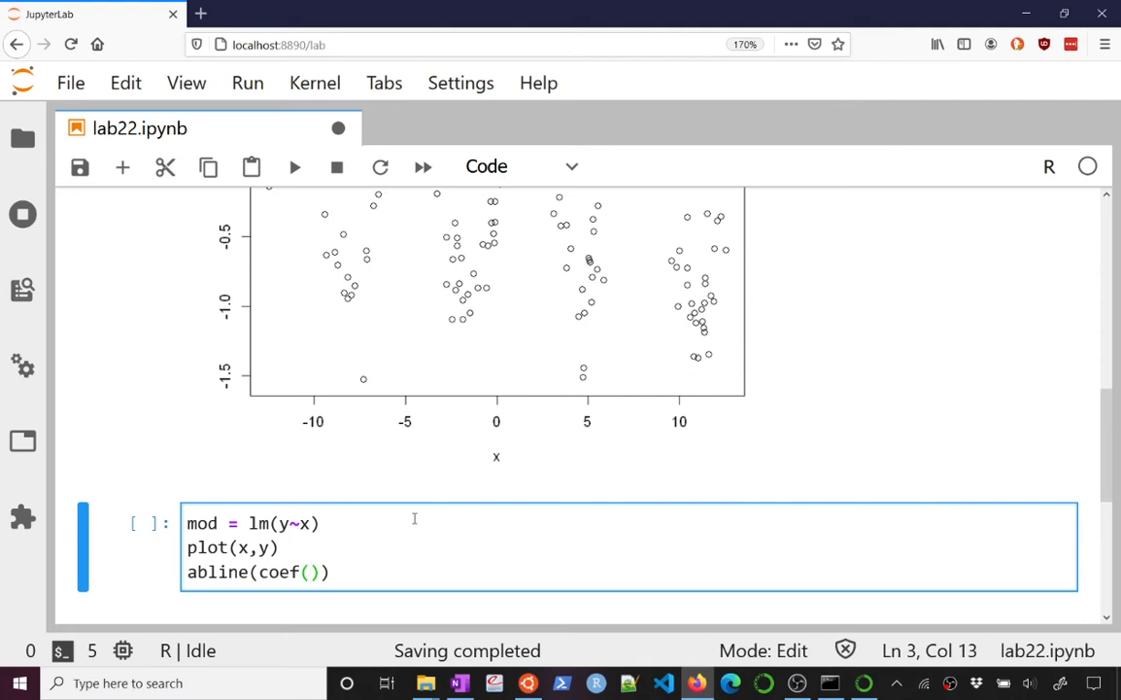
pyautogui.write('=coef')
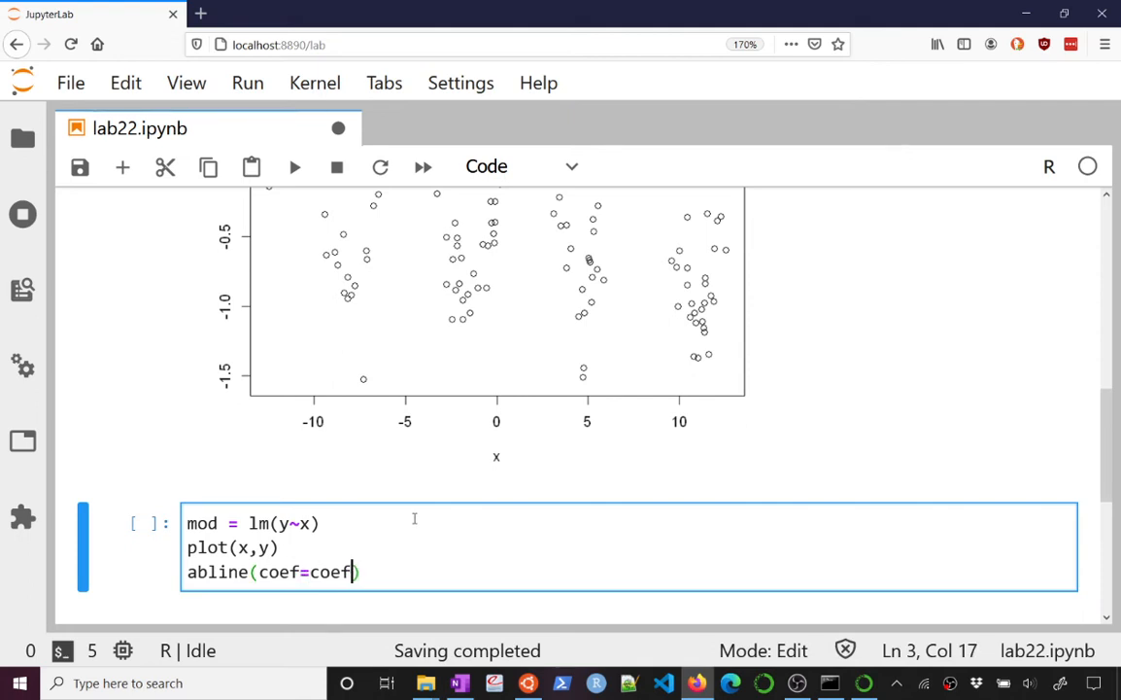
pyautogui.write('(mod),)')
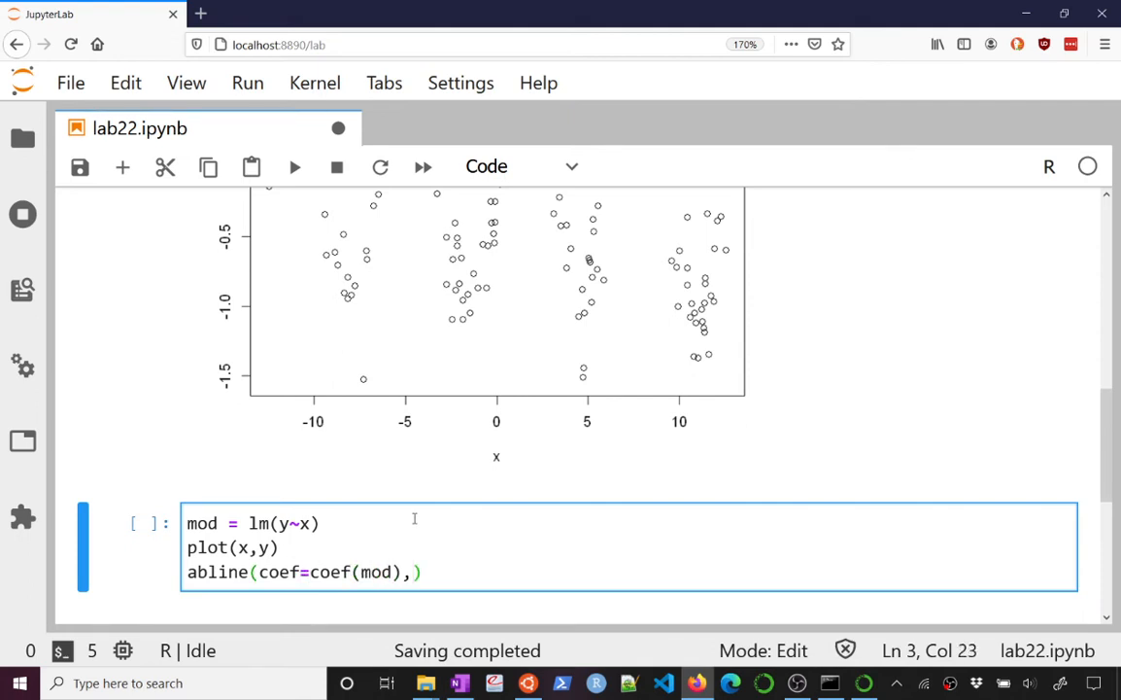
pyautogui.write('co')
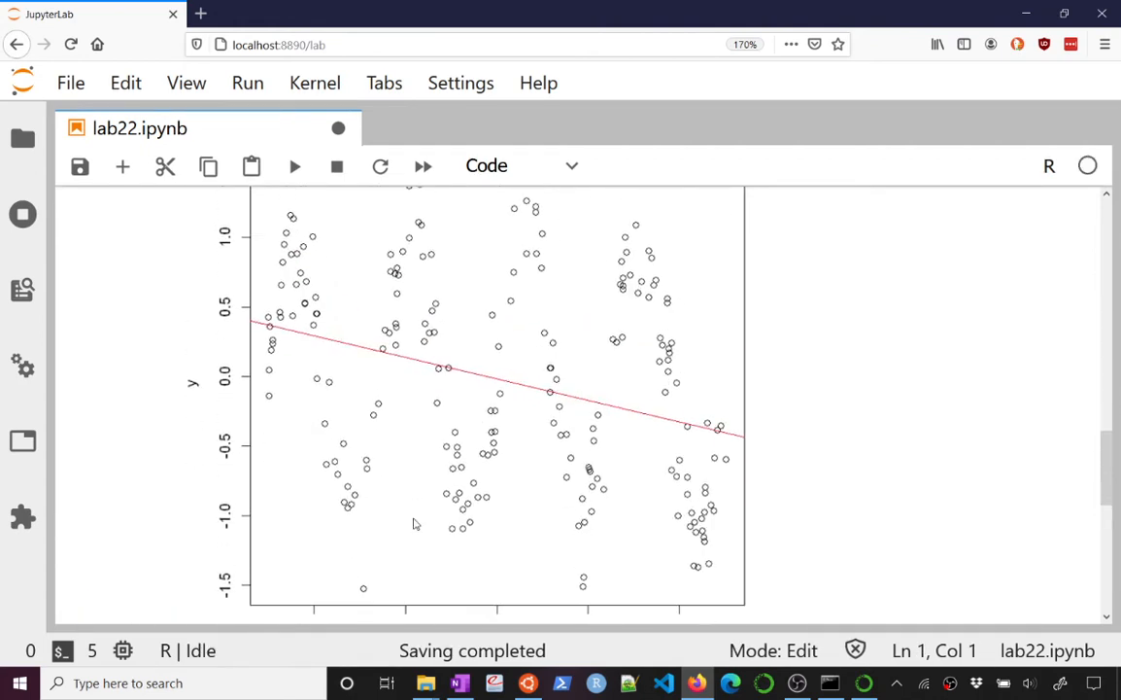
pyautogui.scroll(-3)
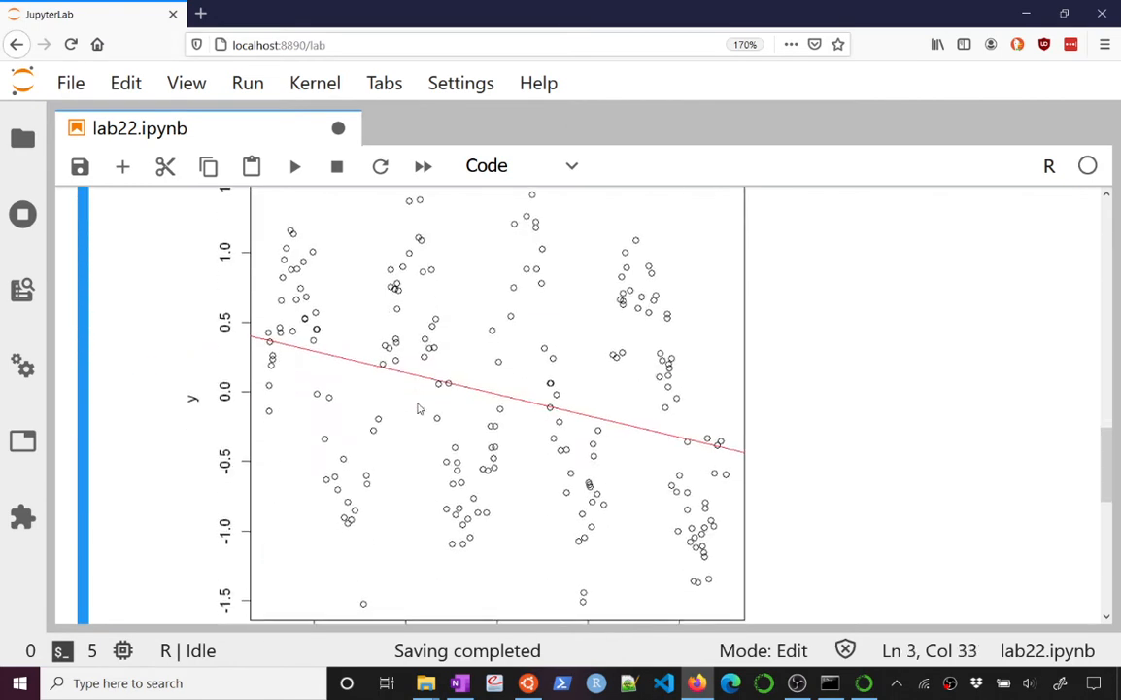
pyautogui.scroll(-3)
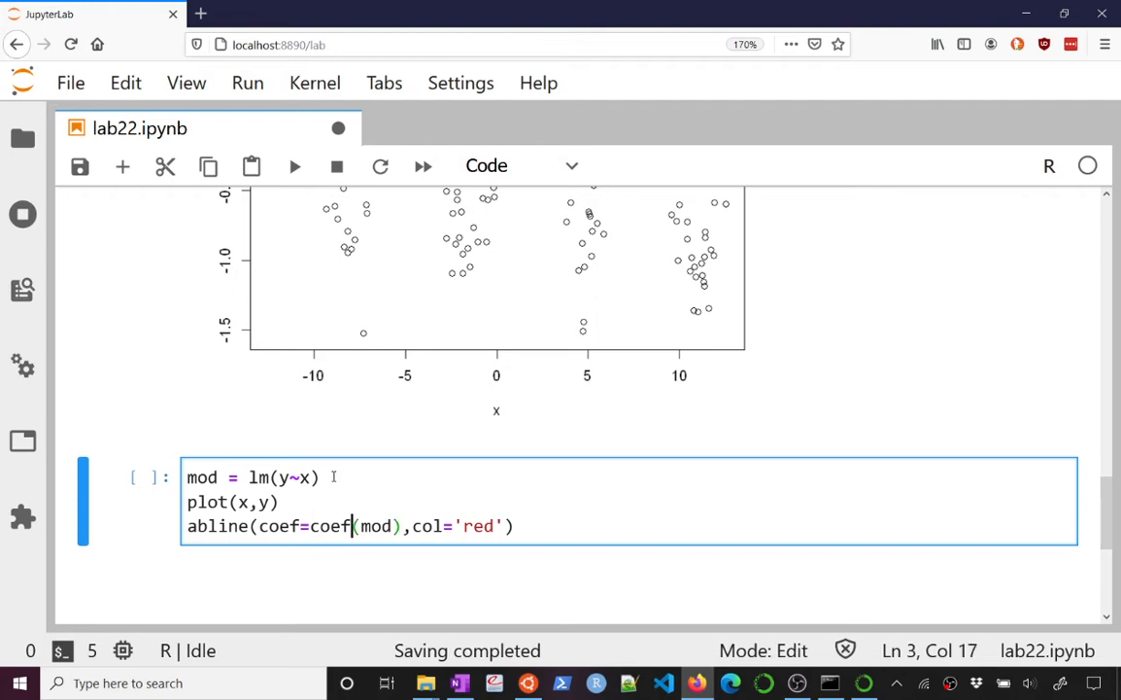
# Extend the lm formula with I(x^2), I(x^3) and I(x^4) terms.
pyautogui.write('+')
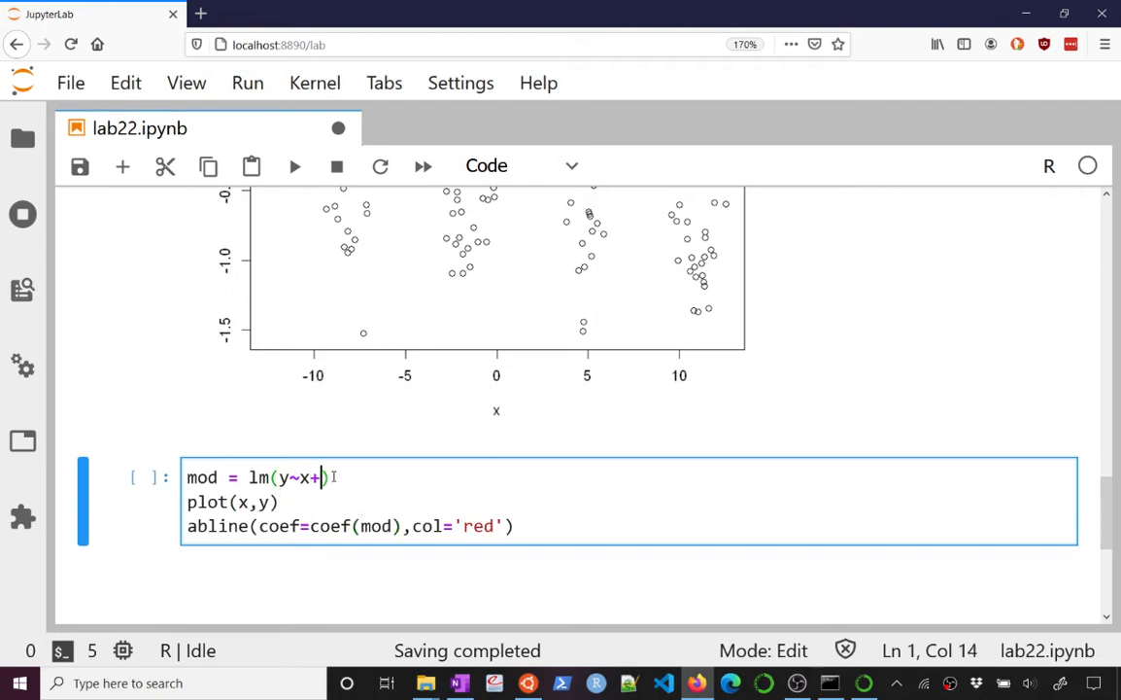
pyautogui.write('I(X^')
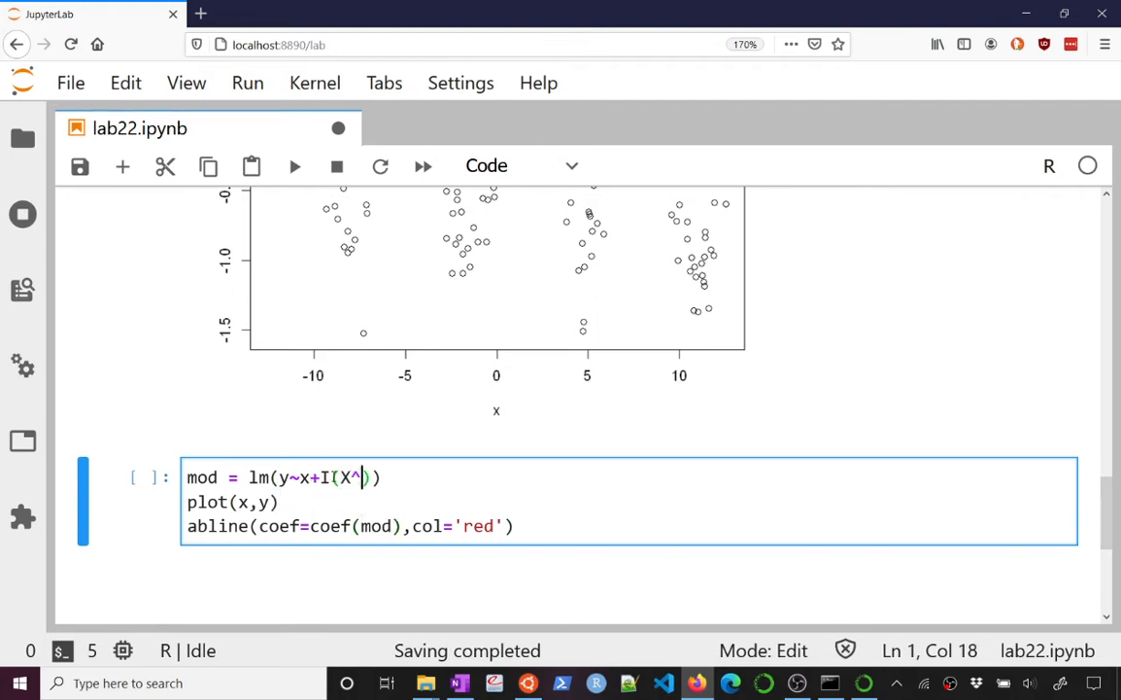
pyautogui.write('2')
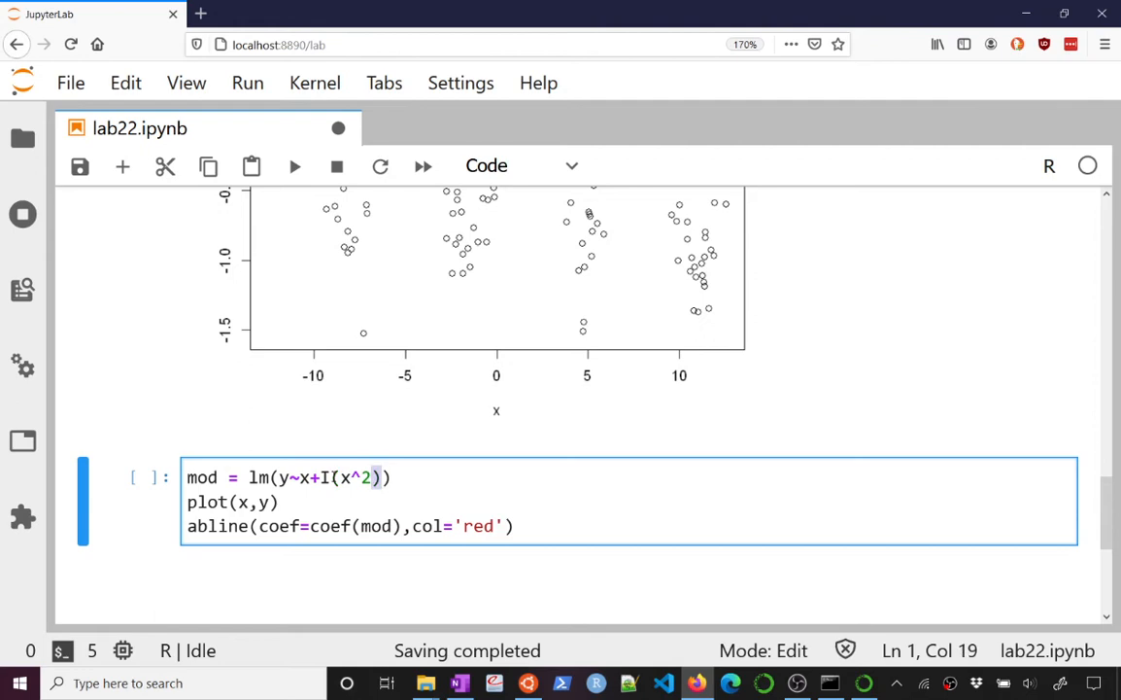
pyautogui.press('BackSpace')
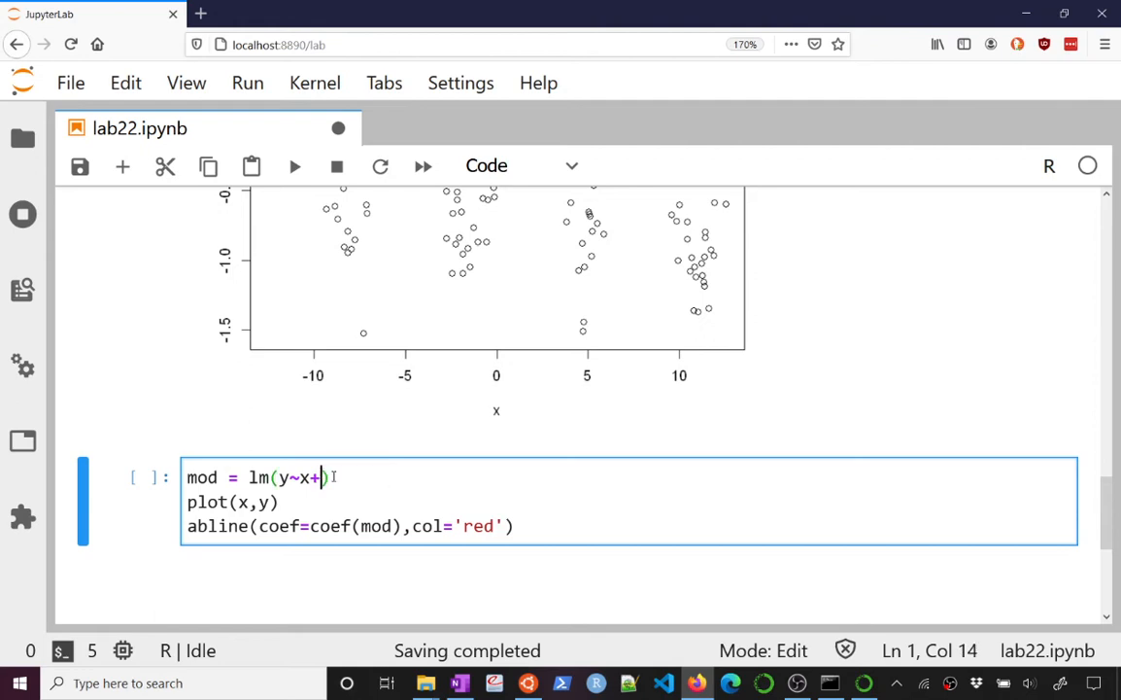
pyautogui.write('I(x^2)')
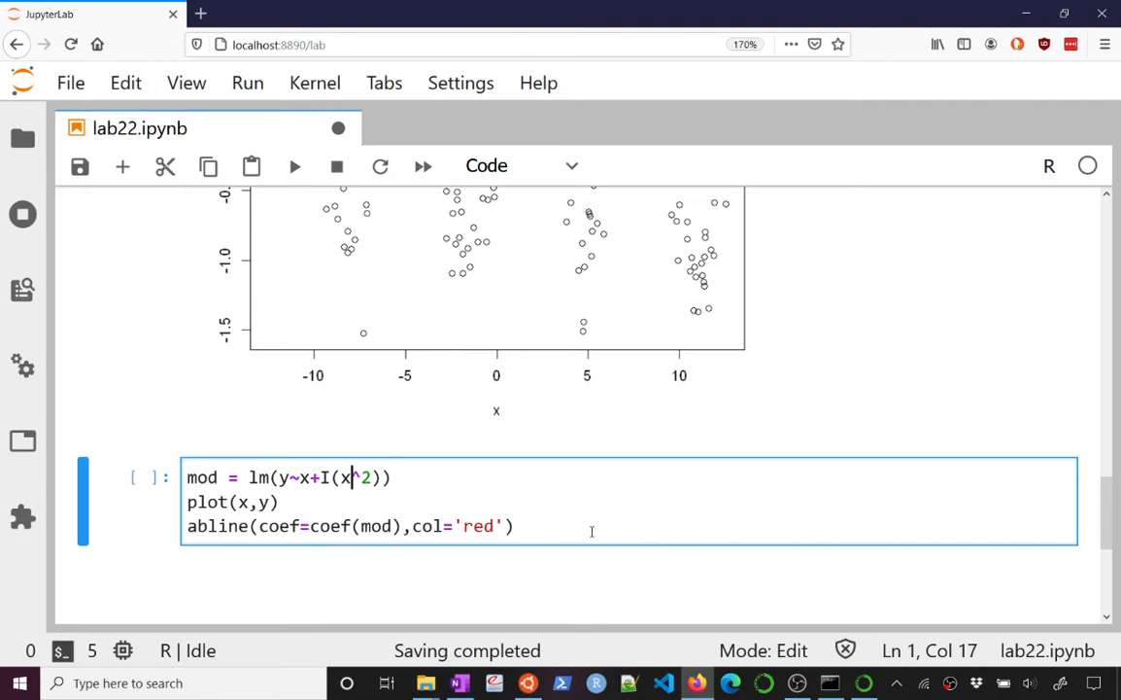
pyautogui.write('+I(x^2)')
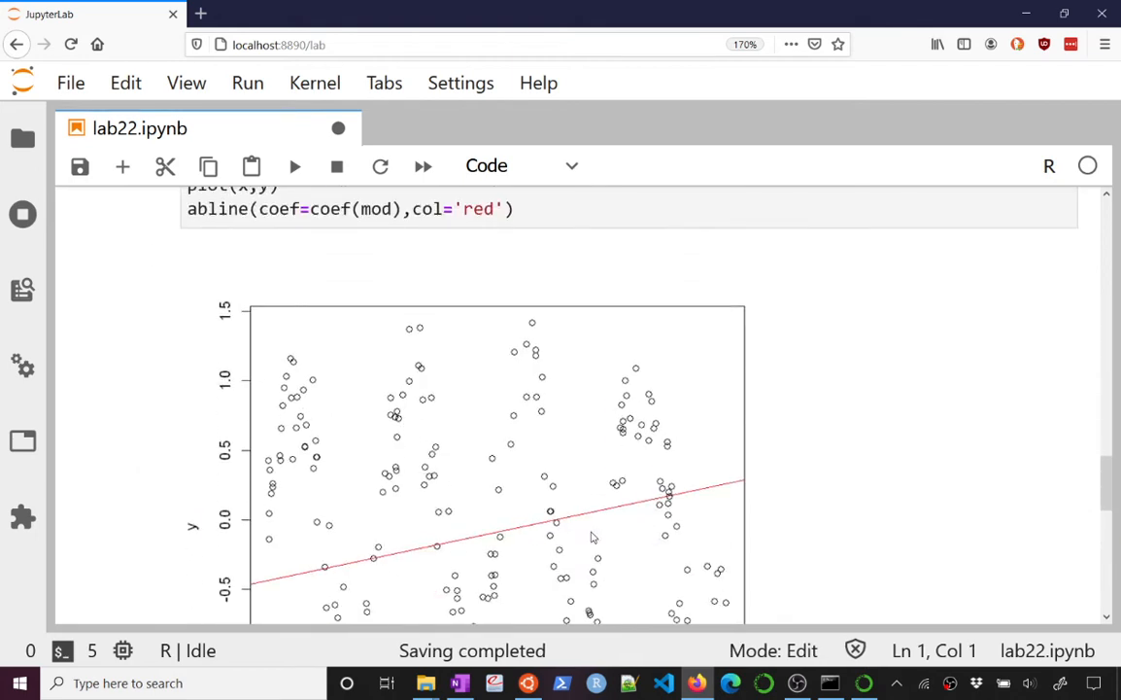
pyautogui.scroll(-3)
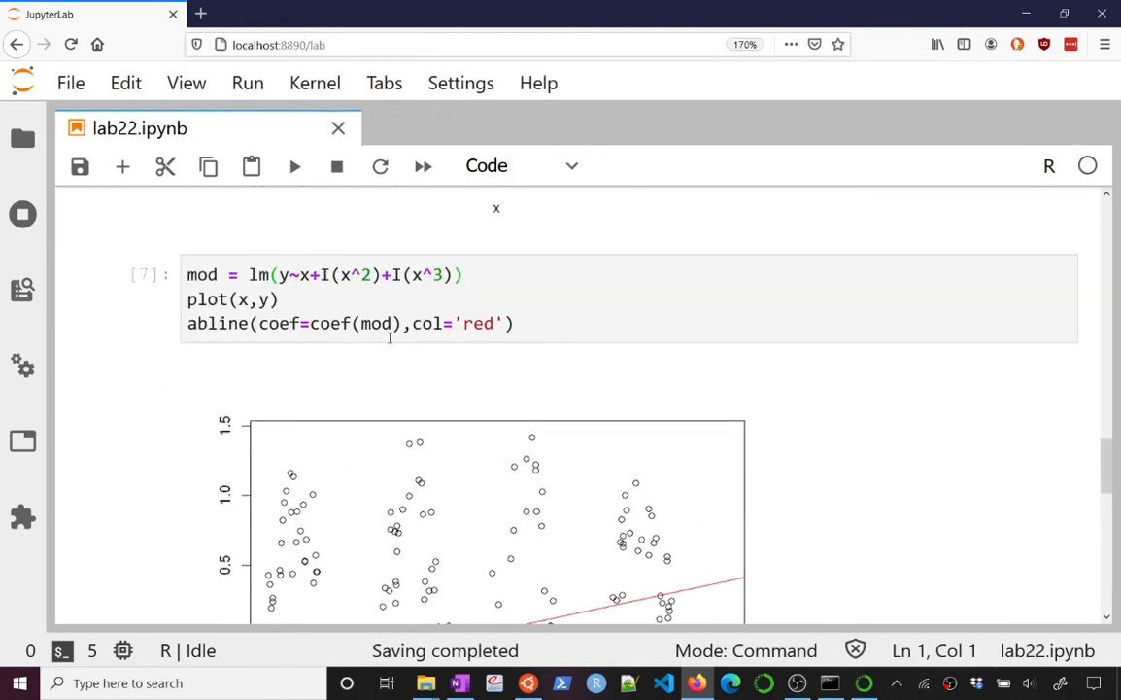
pyautogui.click(399, 323)
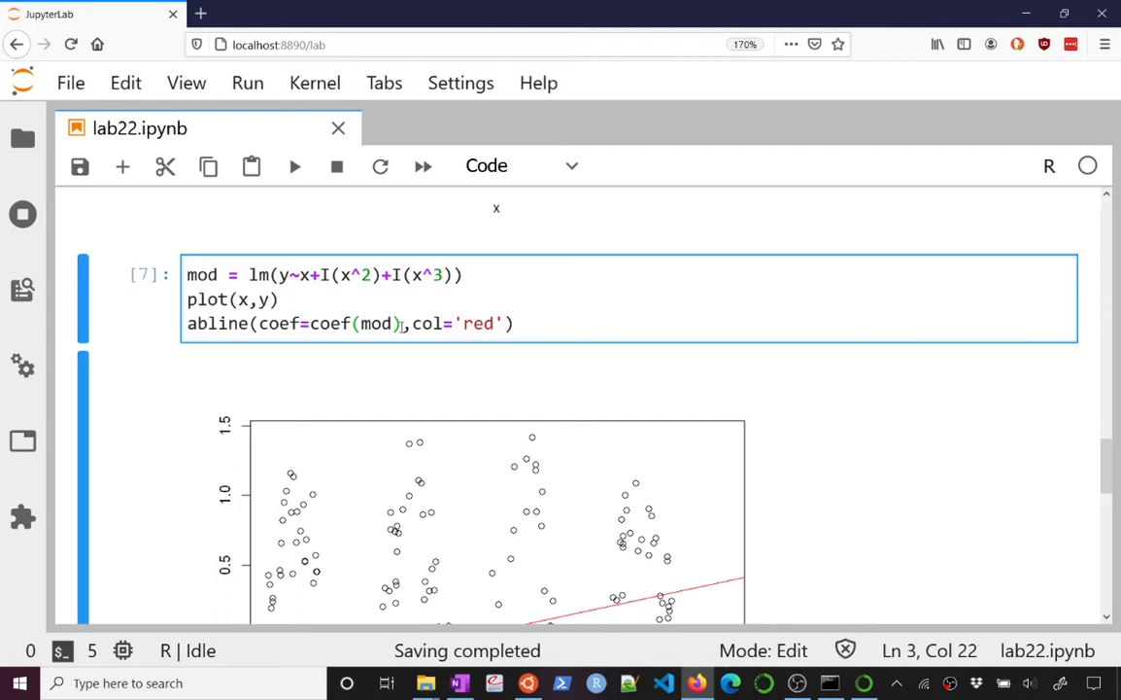
pyautogui.scroll(-3)
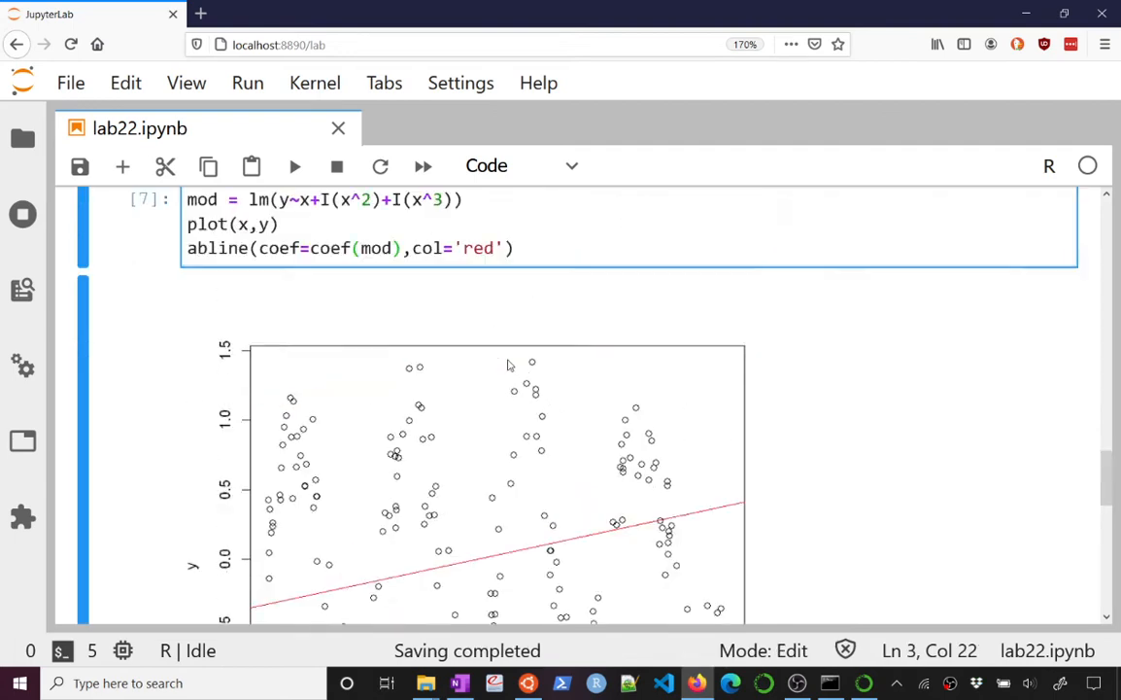
pyautogui.write('+I(x^4')
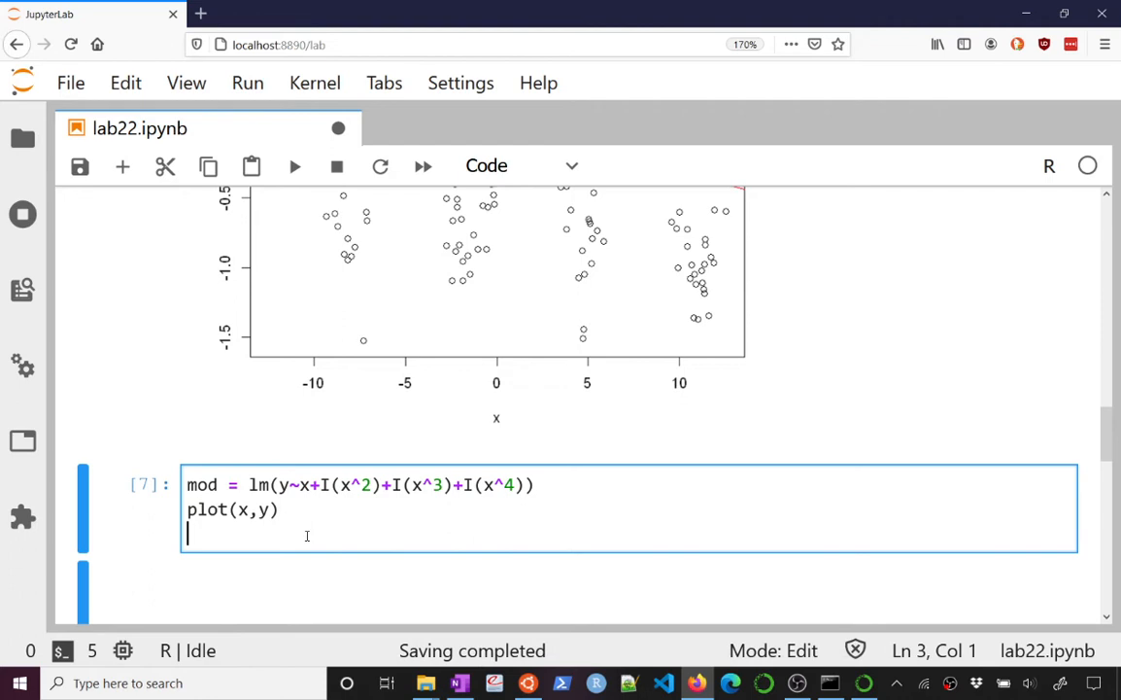
# Replace abline with points(x, predict(mod, data.frame(x)), type='b') to overlay predictions.
pyautogui.write('points')
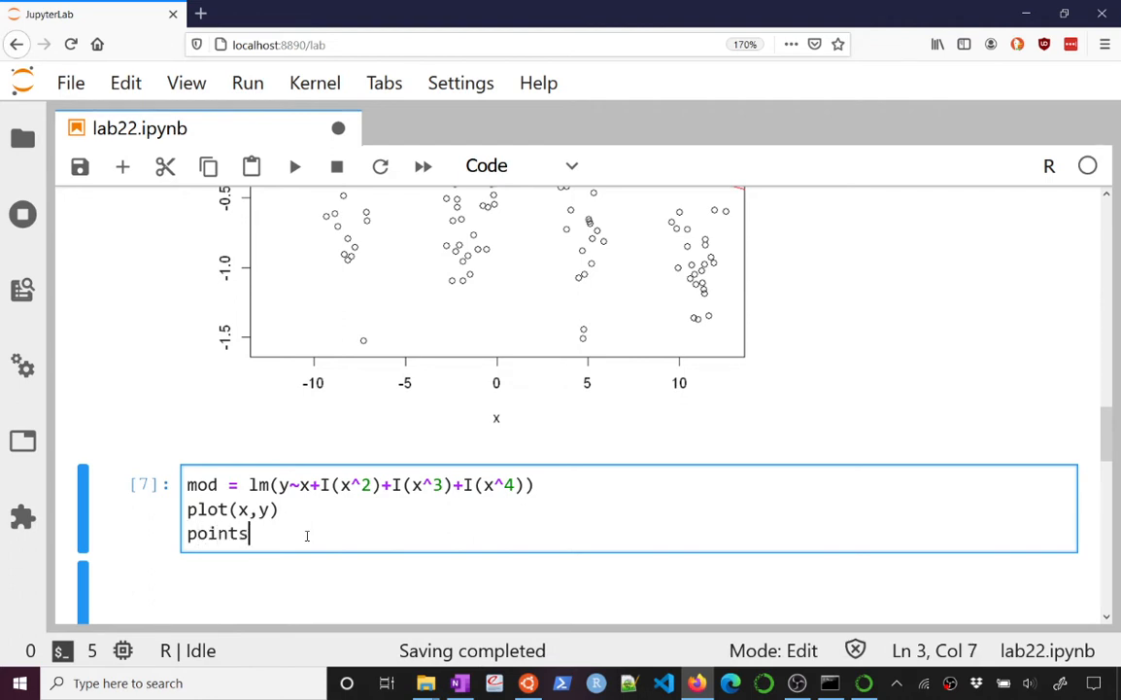
pyautogui.write('(x,predict(')
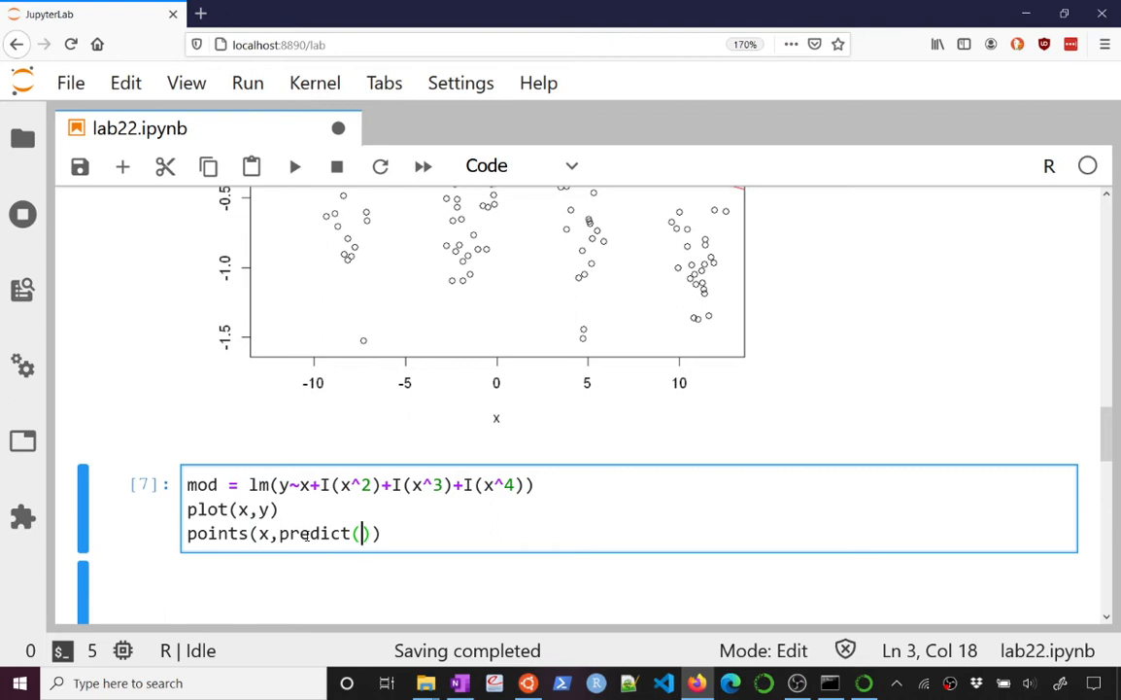
pyautogui.write('mod,x')
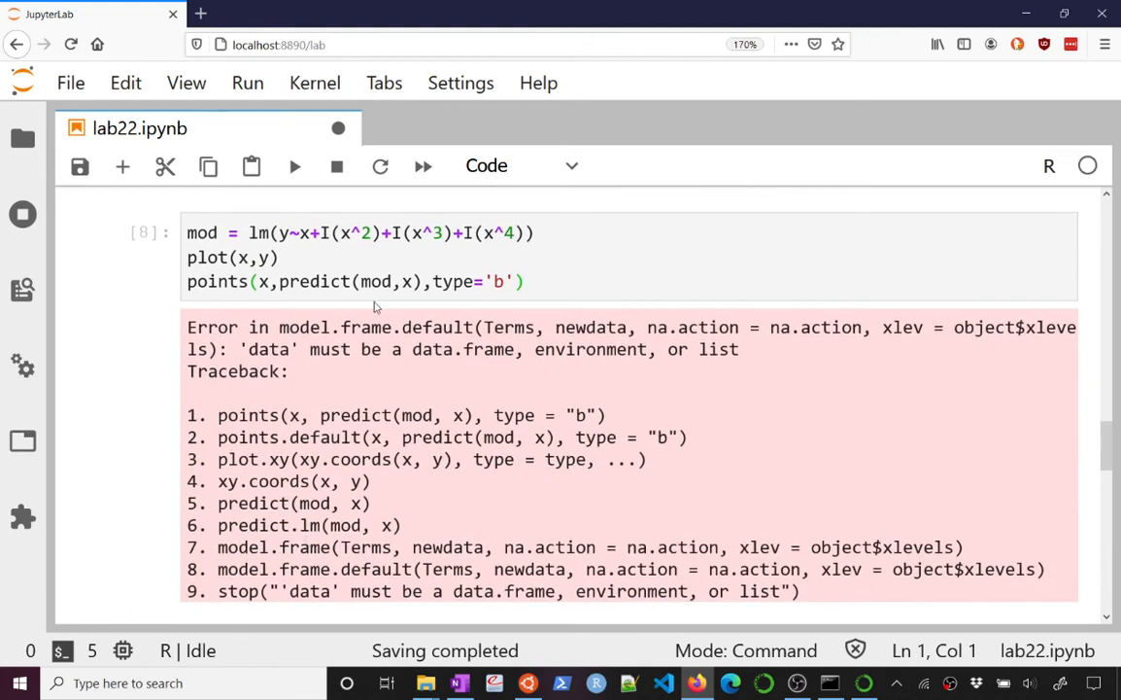
pyautogui.write('data.frame(x')
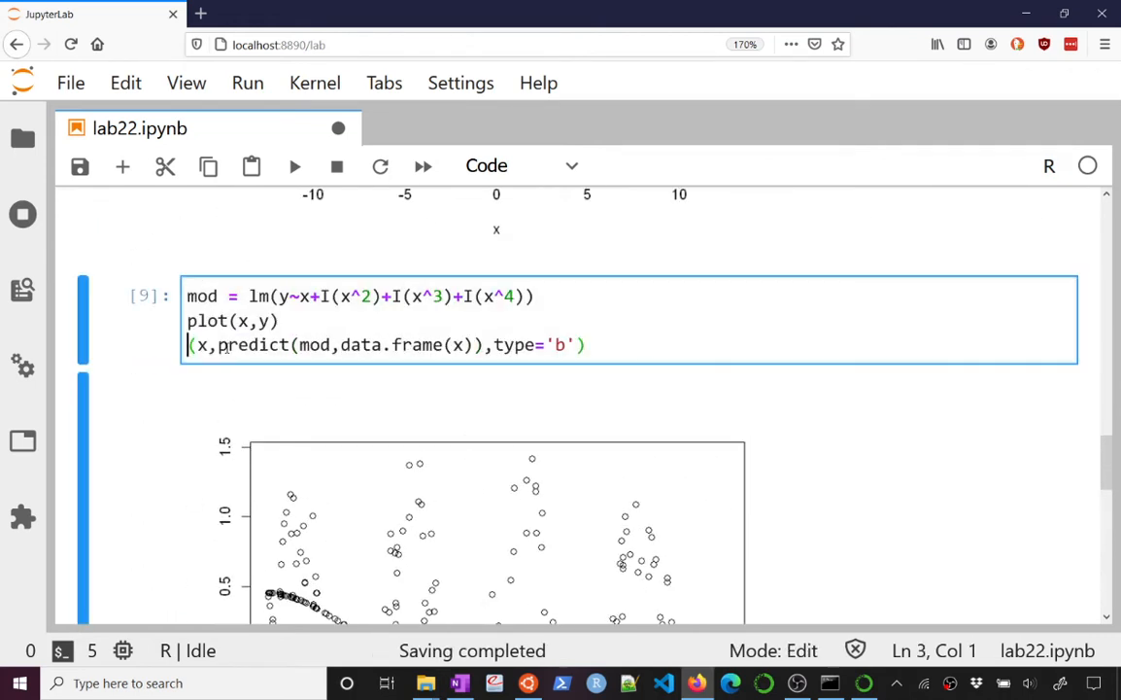
# Append I(x^7) through I(x^10) to the formula and redraw the fitted curve with lines.
pyautogui.write('lines')
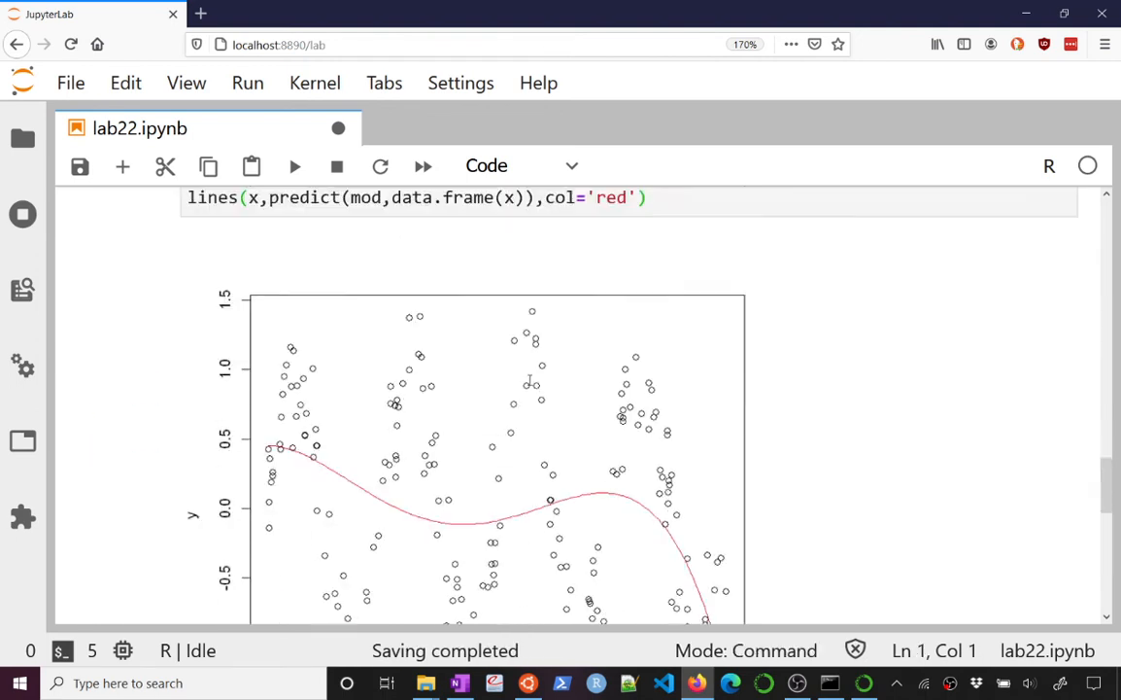
pyautogui.scroll(-3)
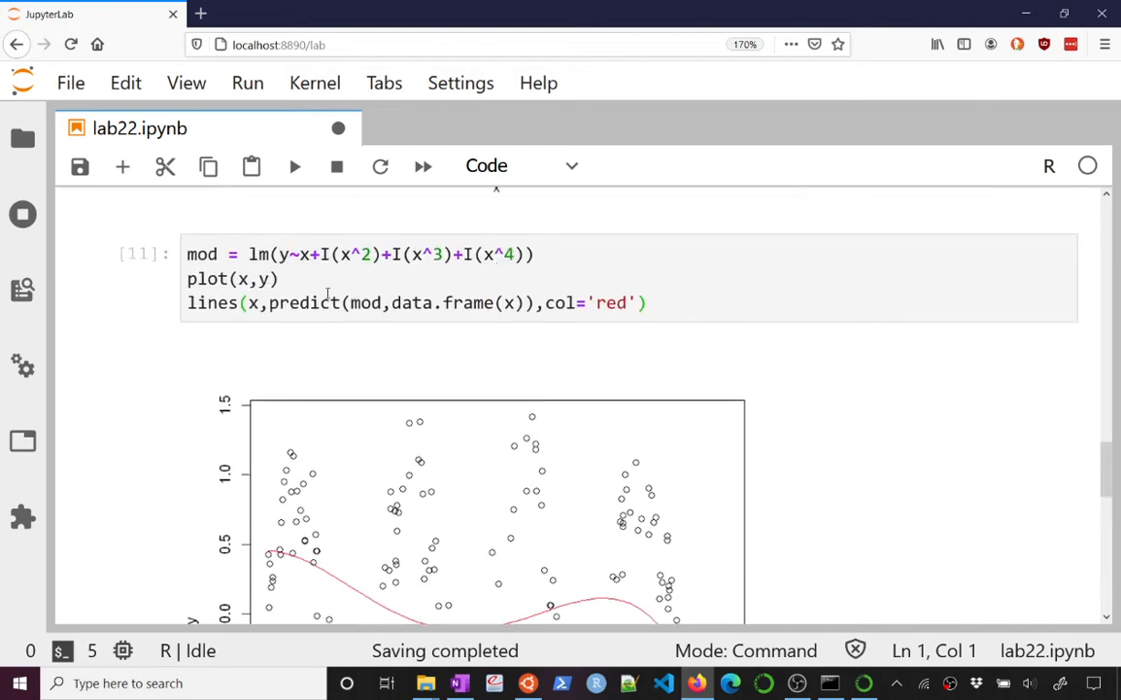
pyautogui.click(393, 254)
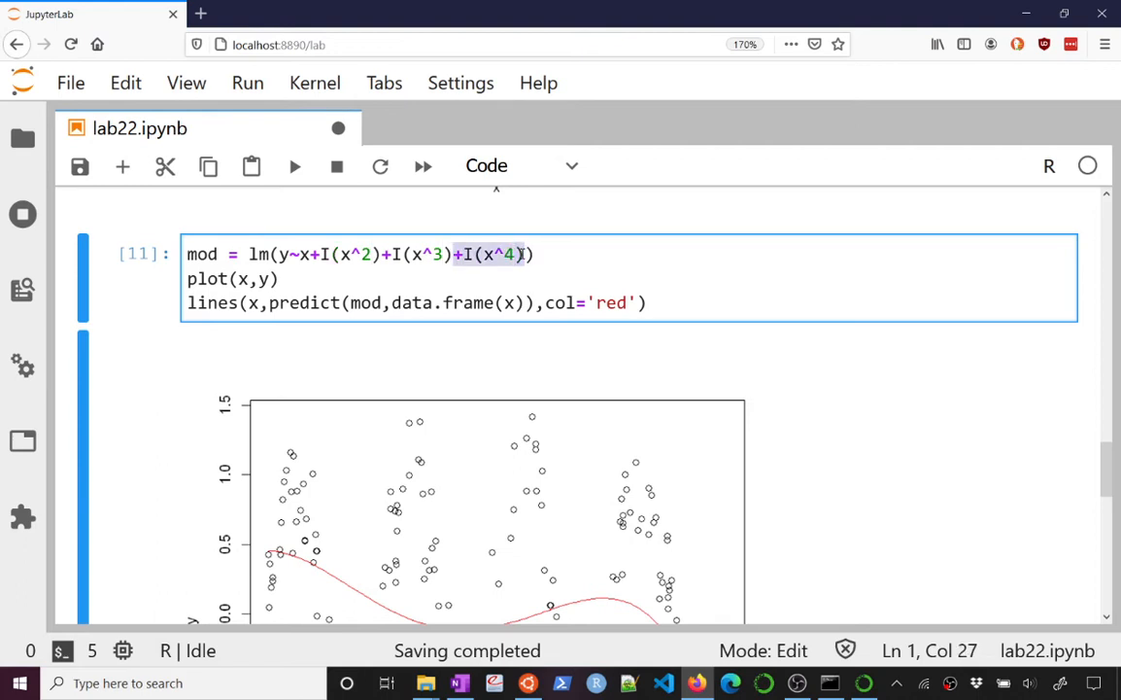
pyautogui.write('+I(x^4)+')
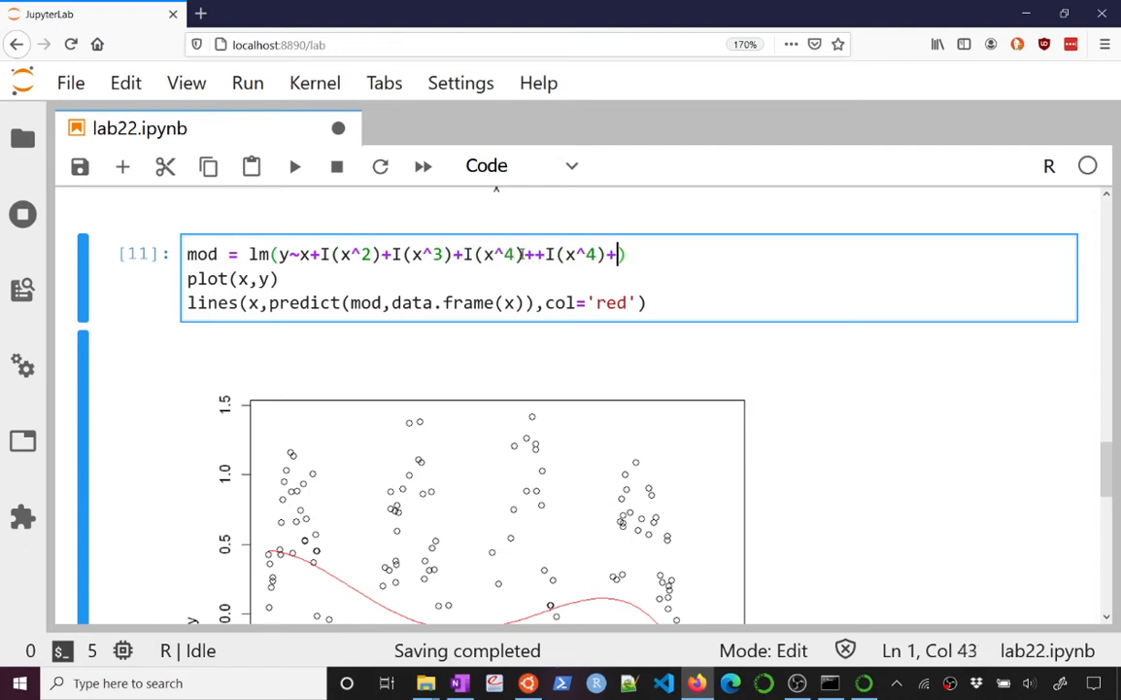
pyautogui.write('+I(x^5')
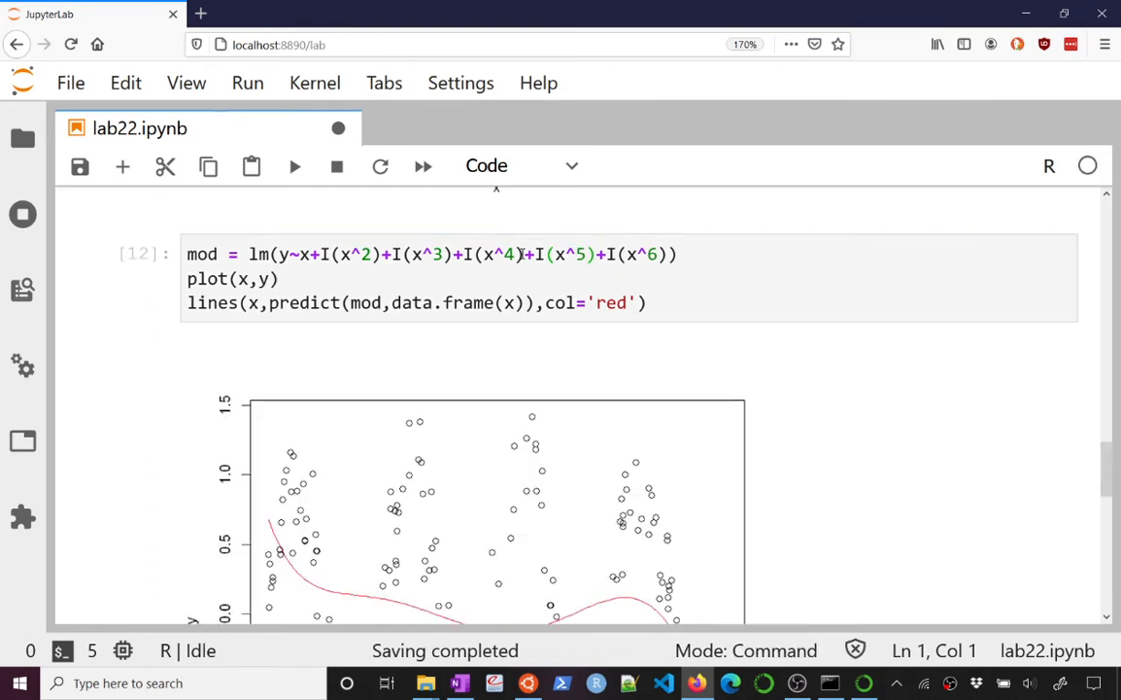
pyautogui.scroll(-3)
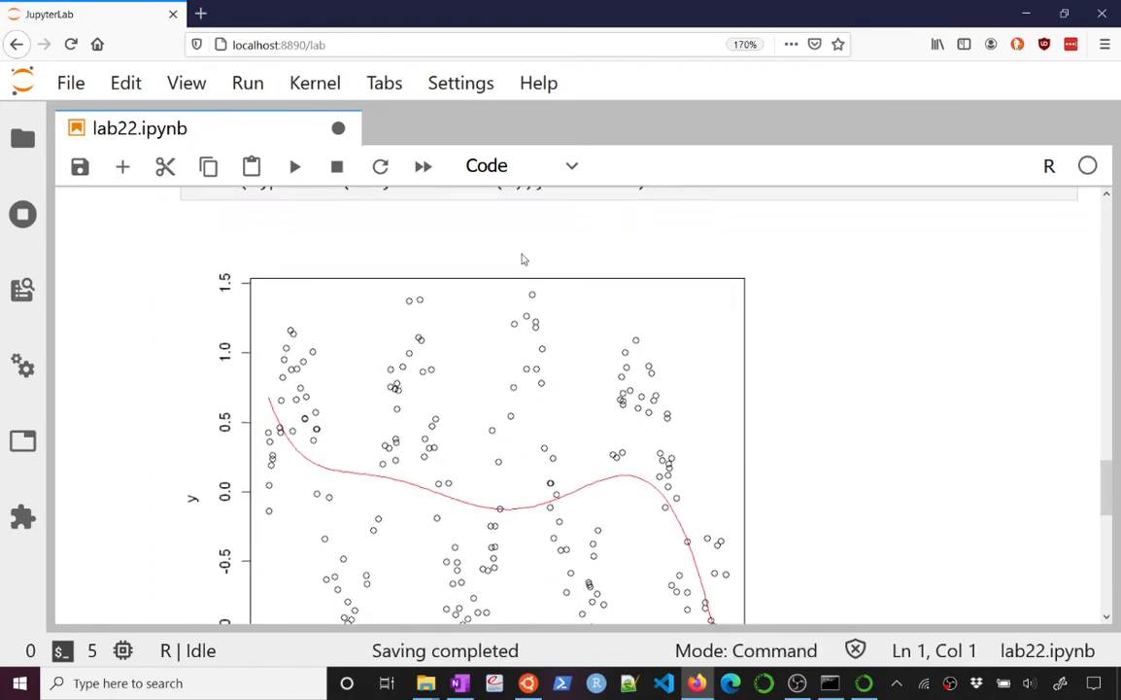
pyautogui.scroll(-3)
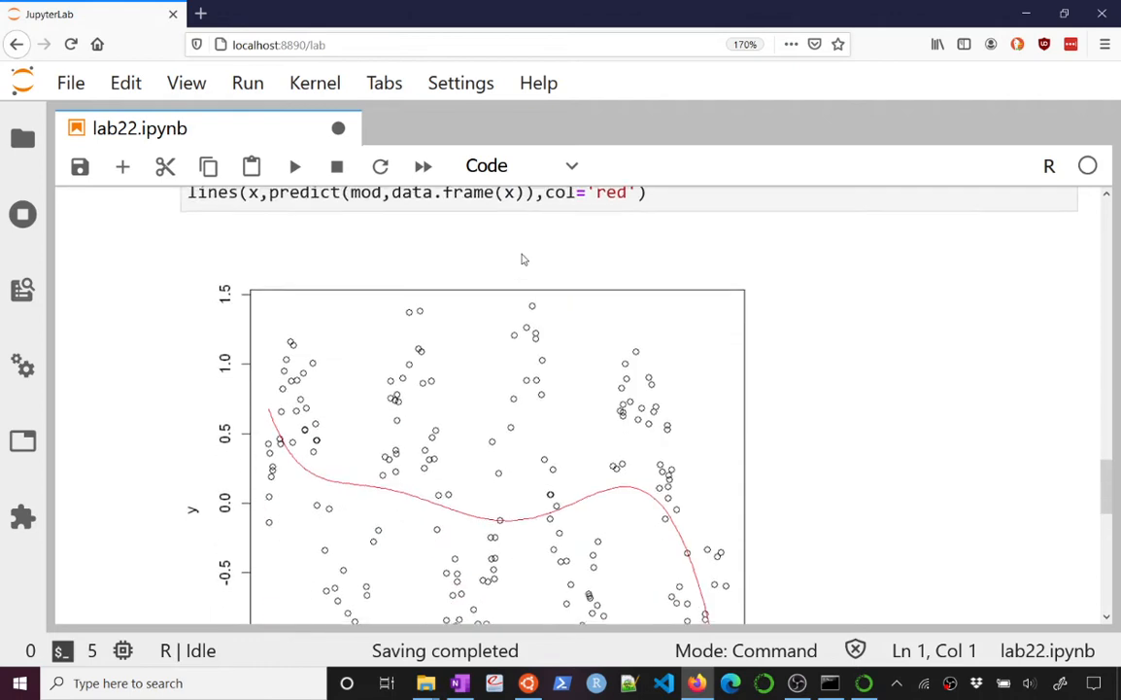
pyautogui.scroll(-3)
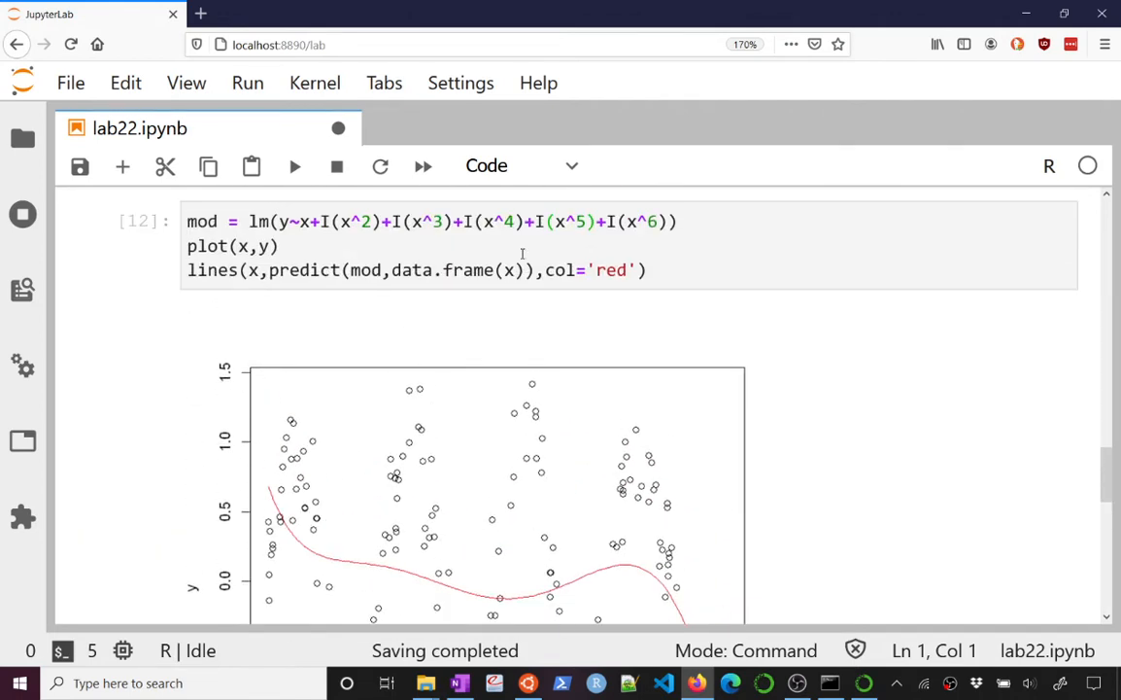
pyautogui.scroll(-3)
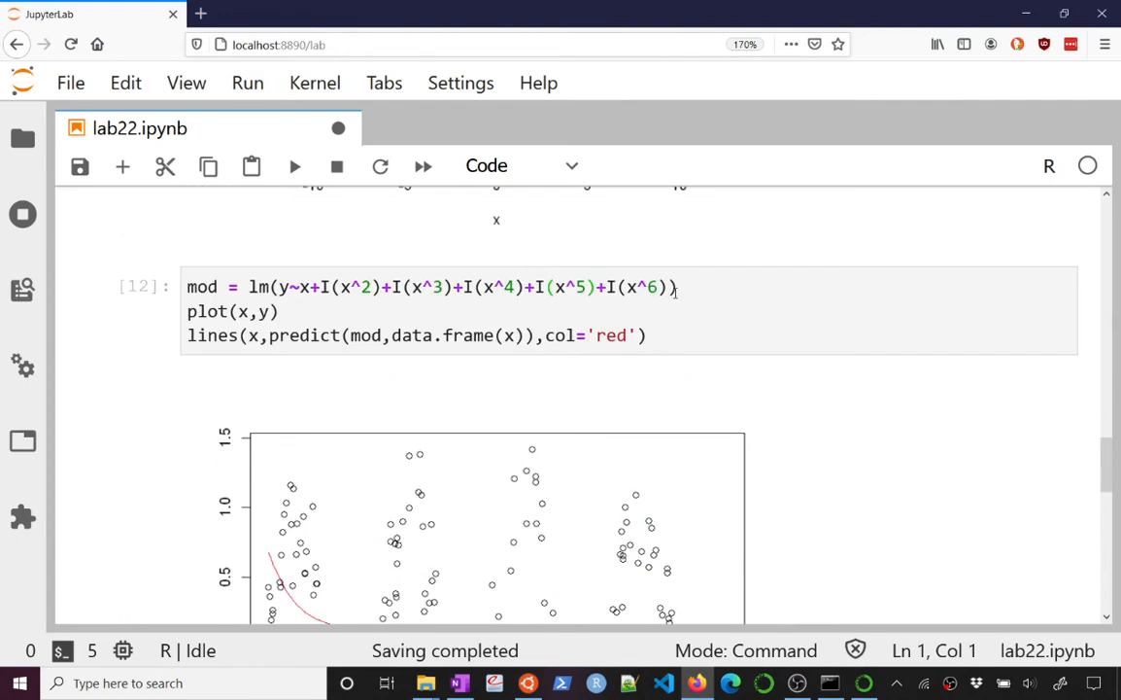
pyautogui.click(651, 287)
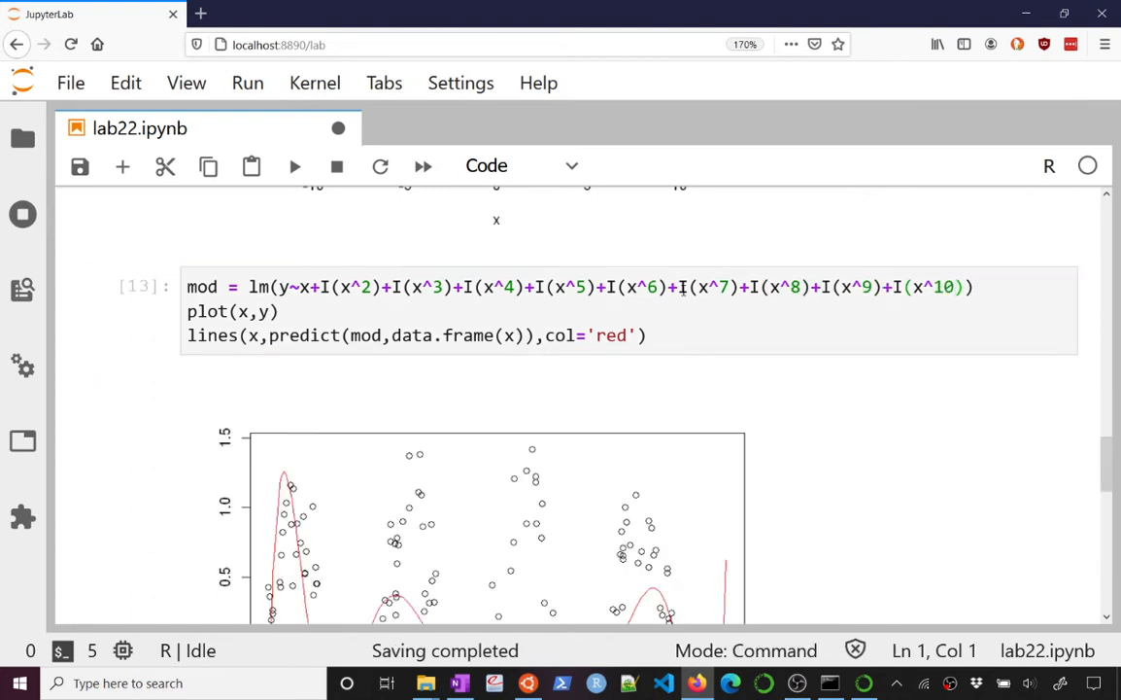
pyautogui.scroll(-3)
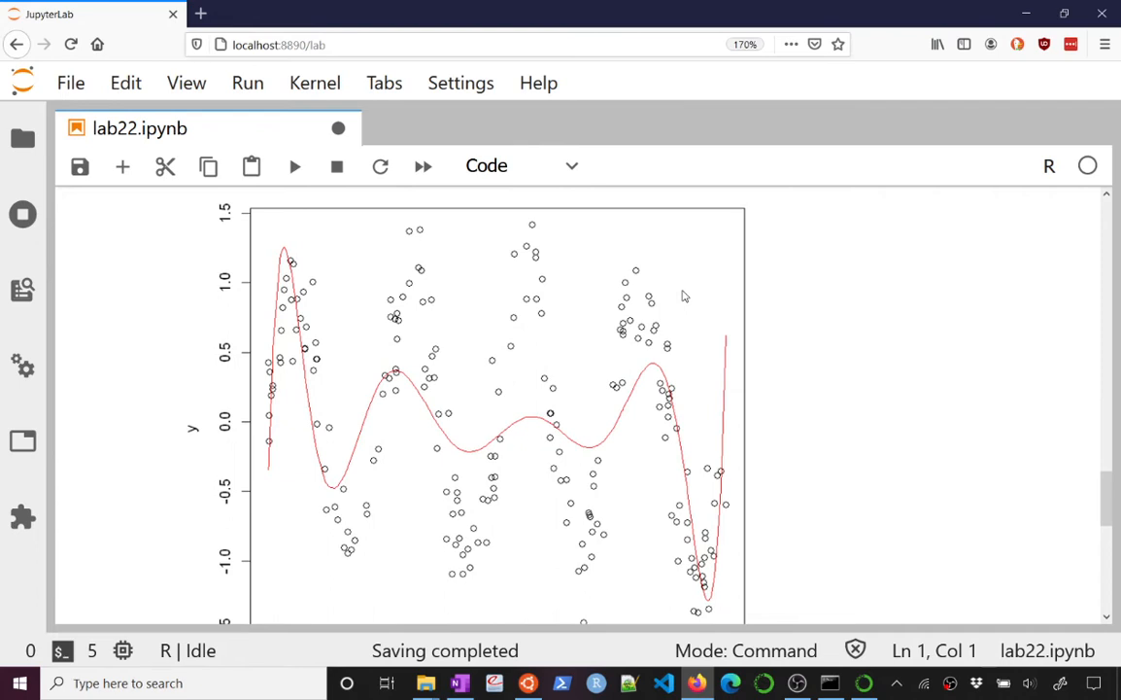
pyautogui.moveTo(408, 486)
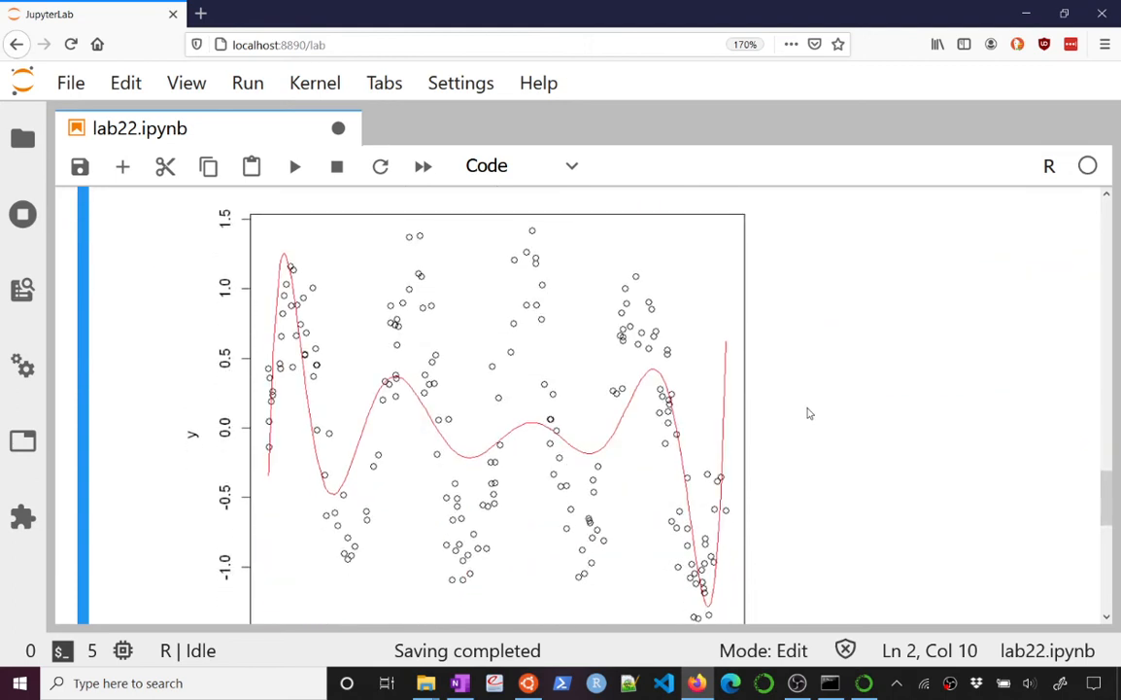
# Load the package with library('locpol') in a new cell.
pyautogui.scroll(-3)
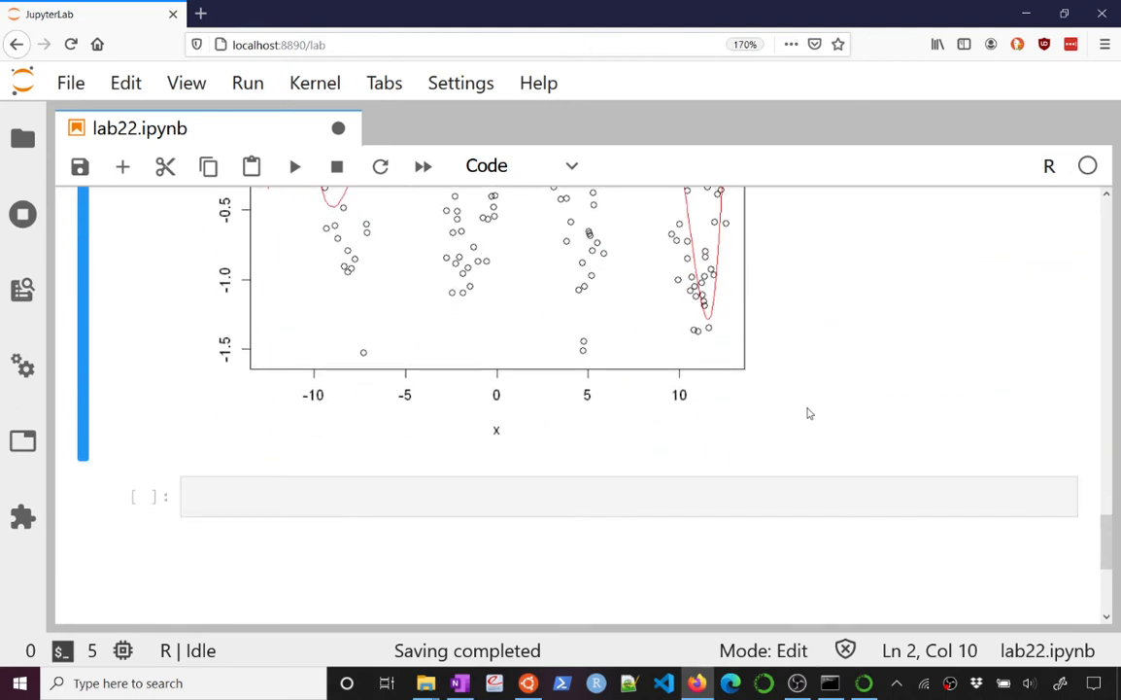
pyautogui.write('lib')
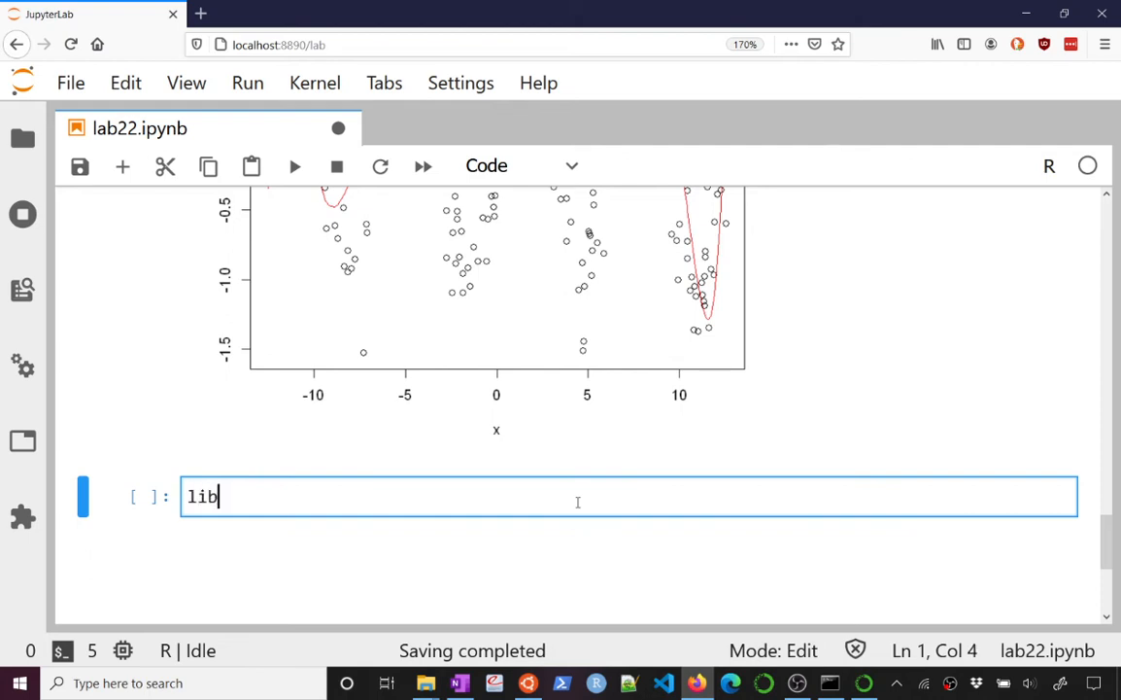
pyautogui.write("rary('')")
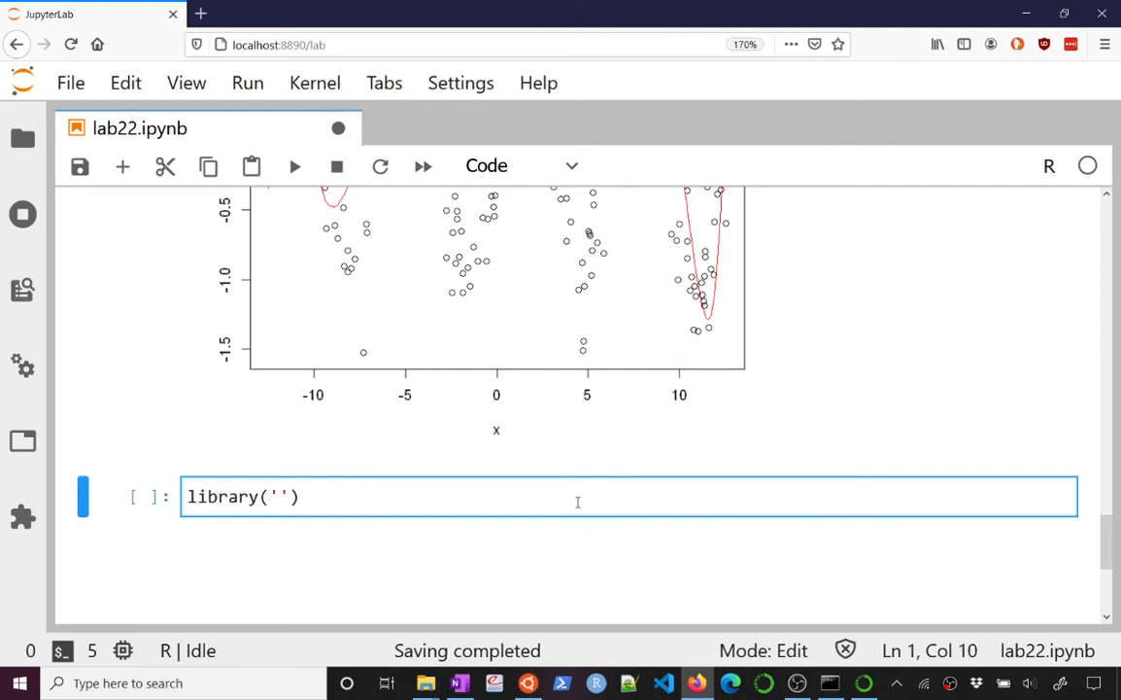
pyautogui.write('loca')
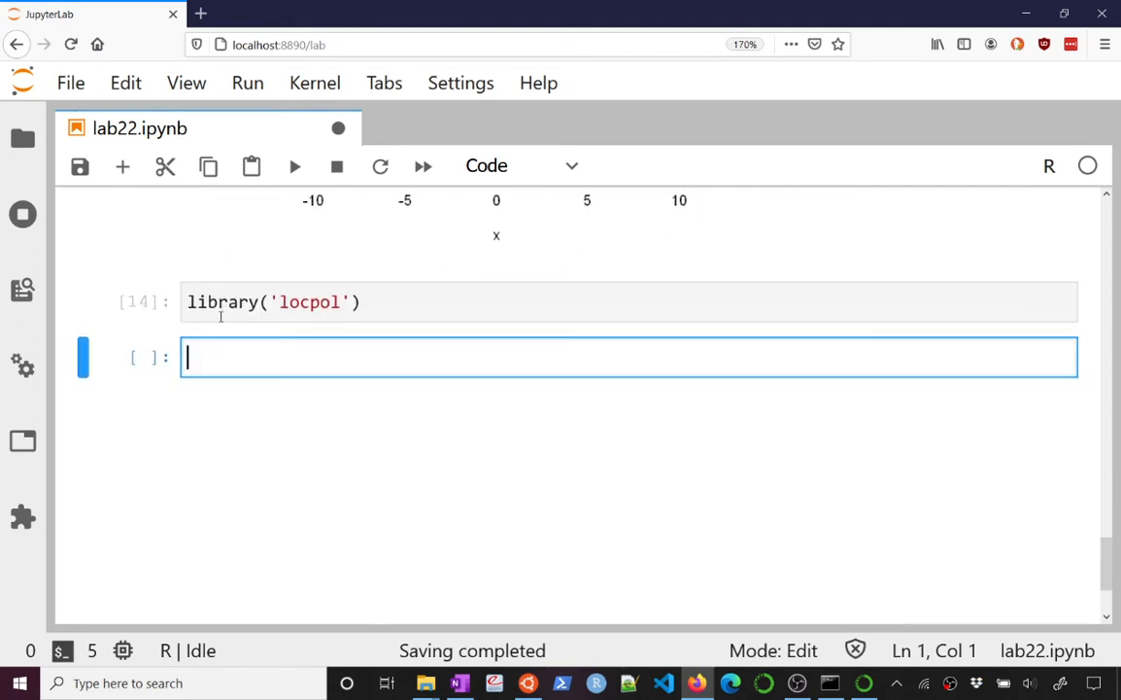
pyautogui.moveTo(335, 312)
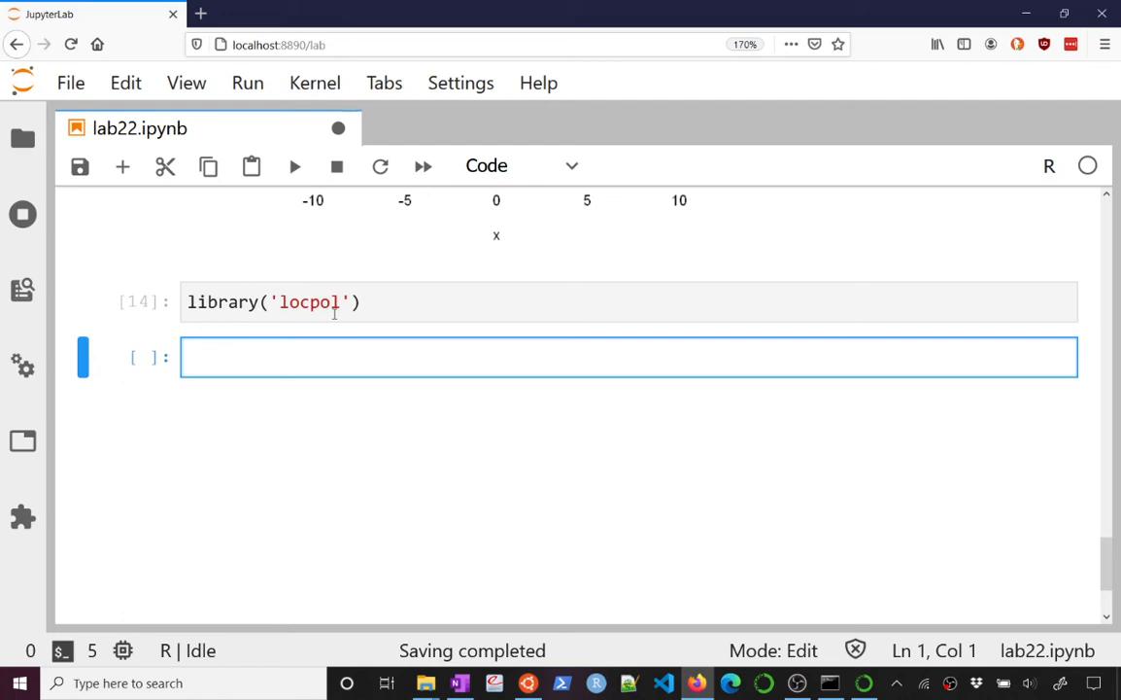
# Start the next cell with smoothed = locPolSmootherC().
pyautogui.write('smoothed')
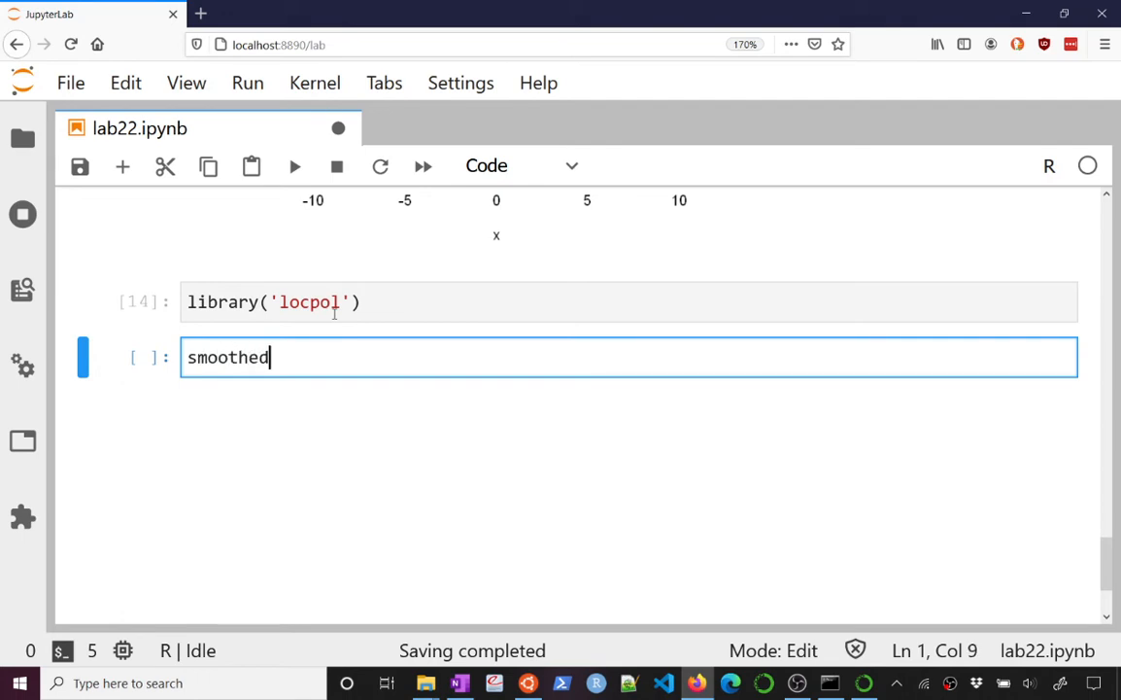
pyautogui.write('=')
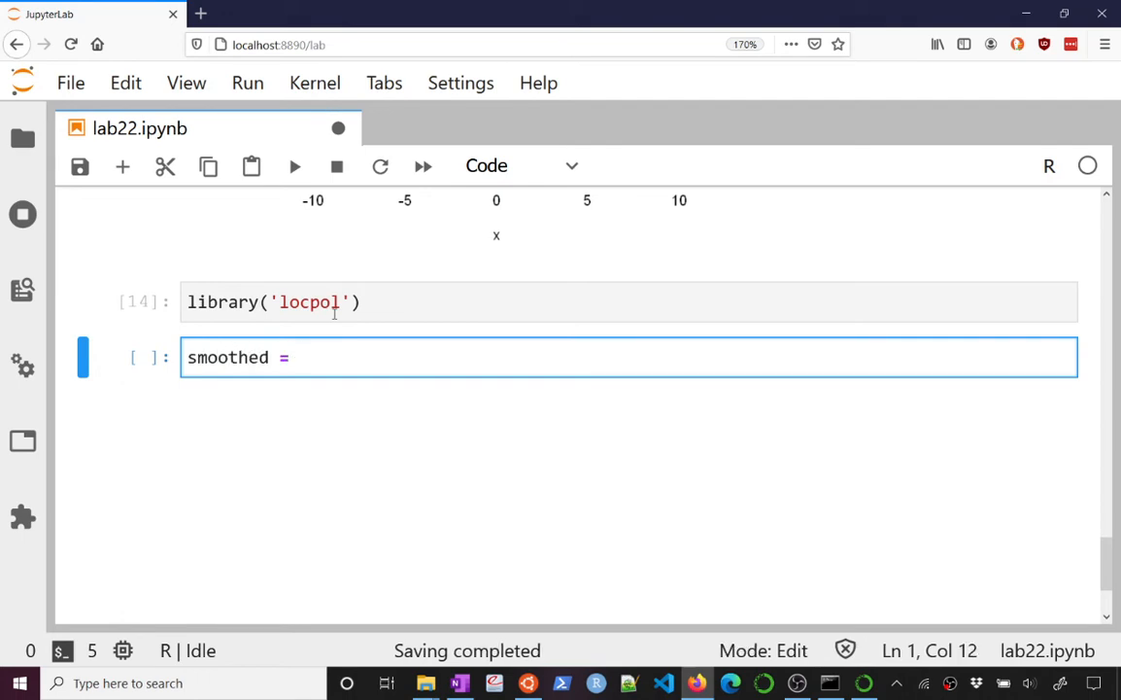
pyautogui.write('locP')
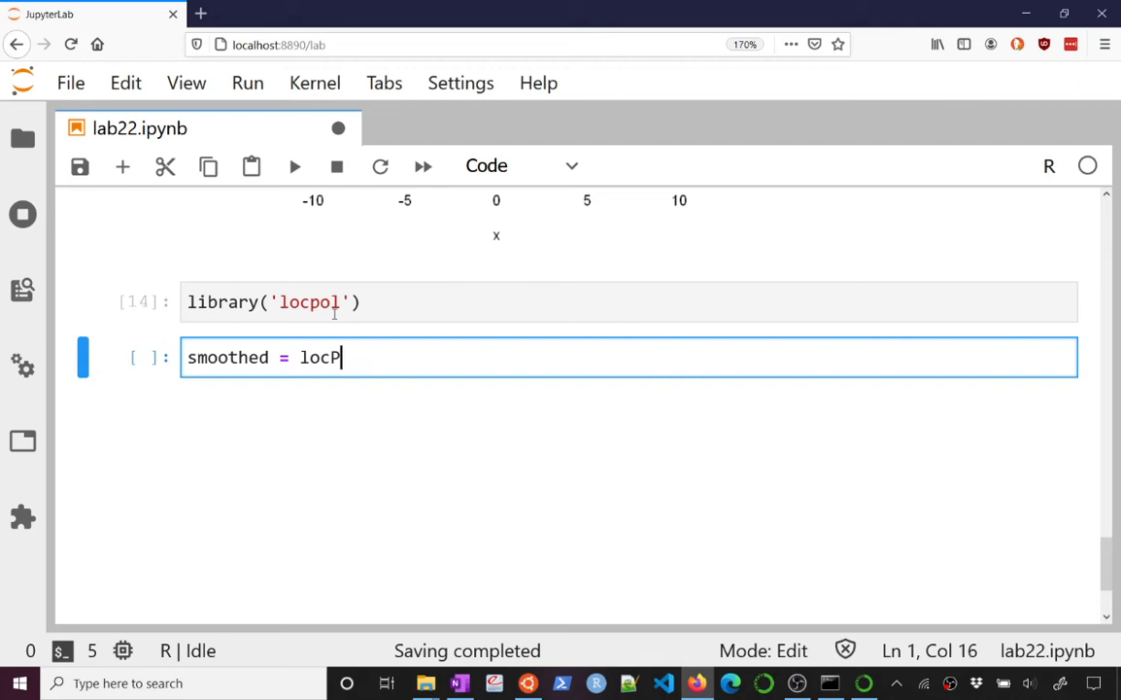
pyautogui.write('olSmoot')
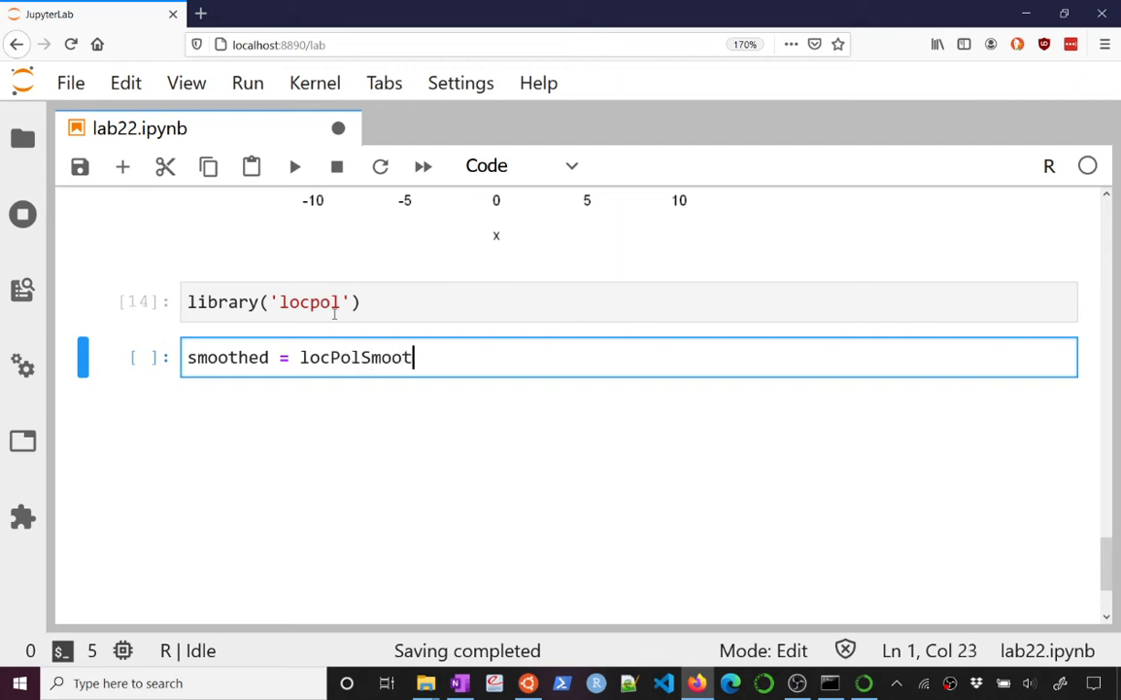
pyautogui.write('herC()')
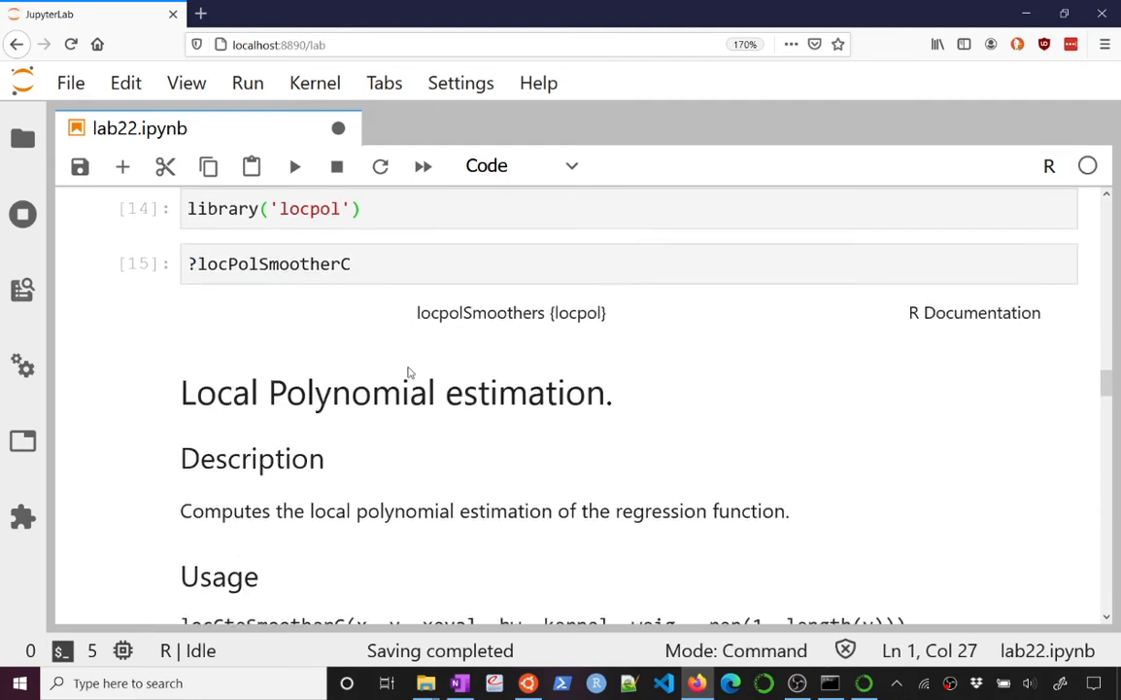
# Scroll through the locPolSmootherC help page on local polynomial estimation and its arguments.
pyautogui.scroll(-3)
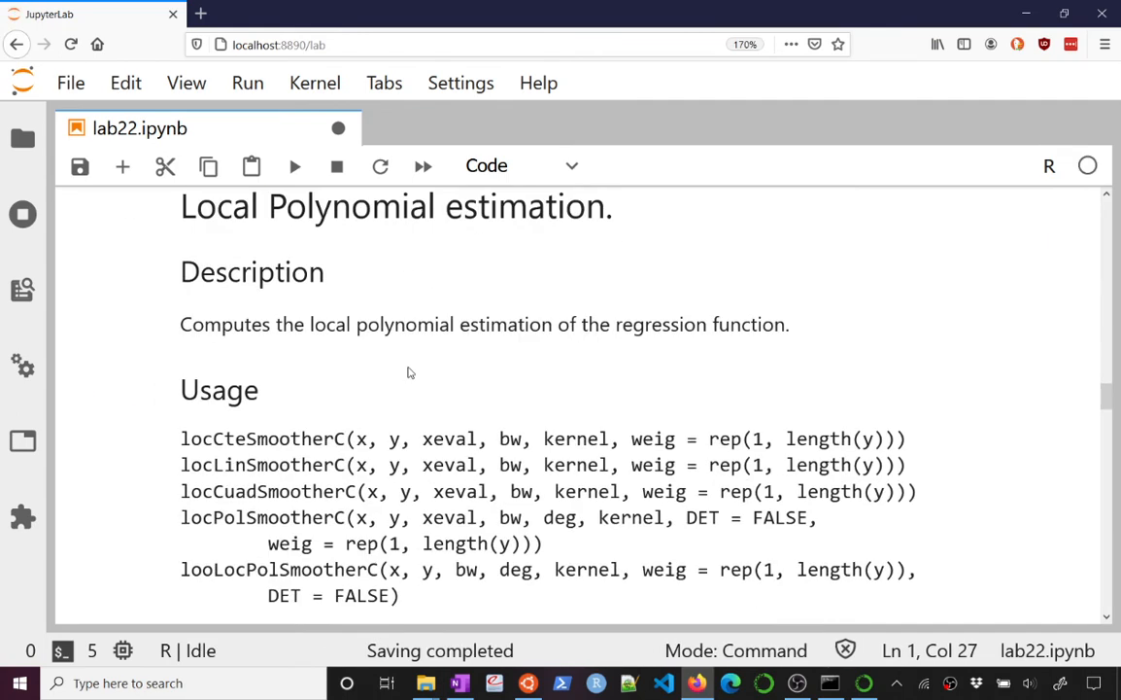
pyautogui.scroll(-3)
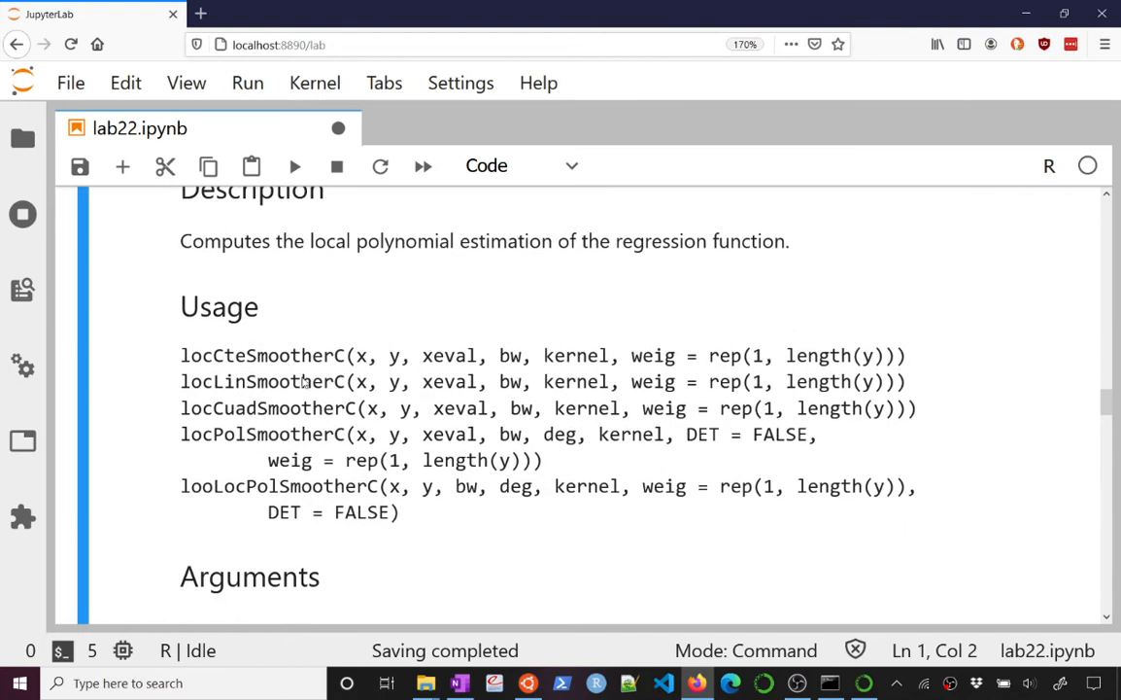
pyautogui.scroll(-3)
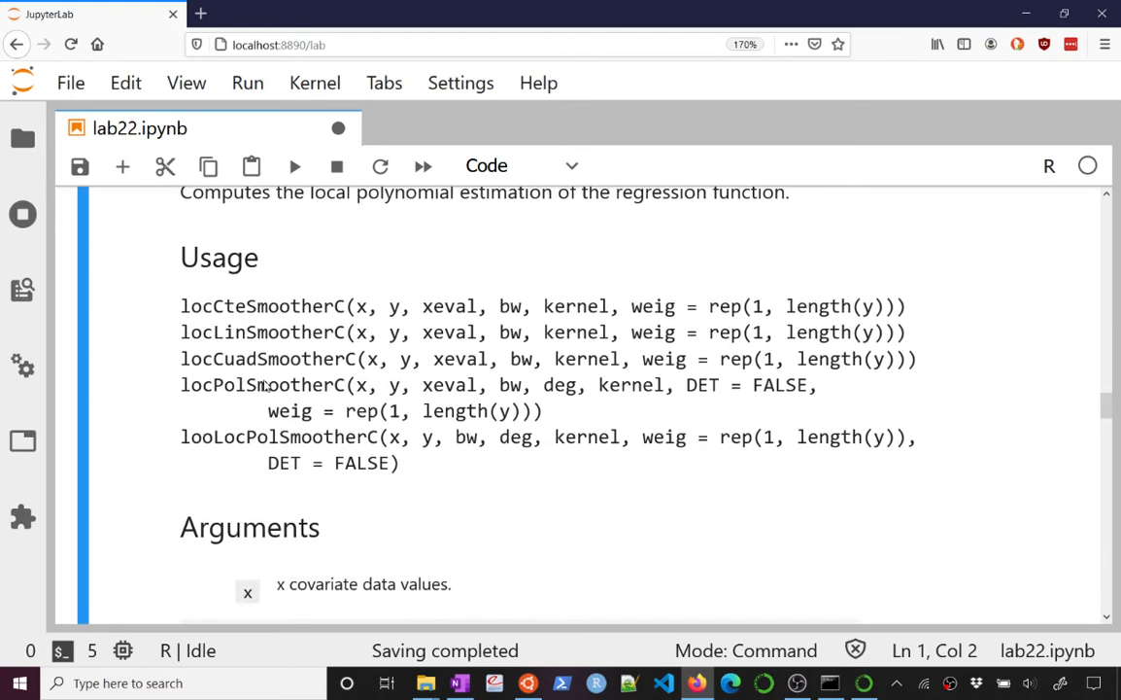
pyautogui.scroll(-3)
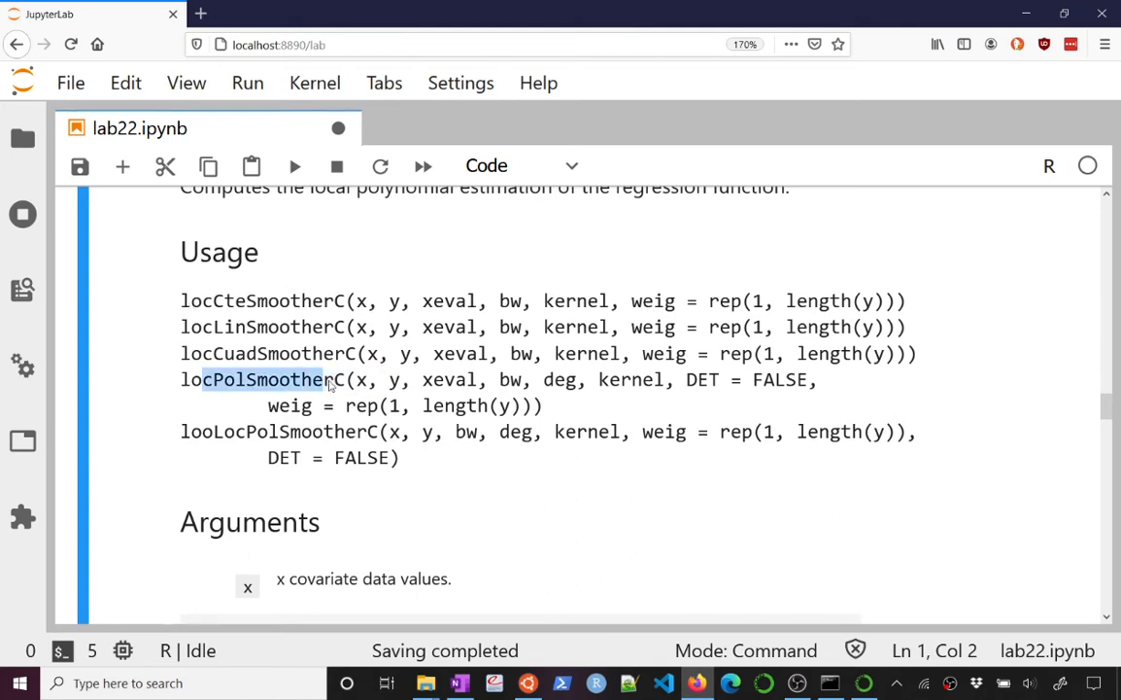
pyautogui.scroll(-3)
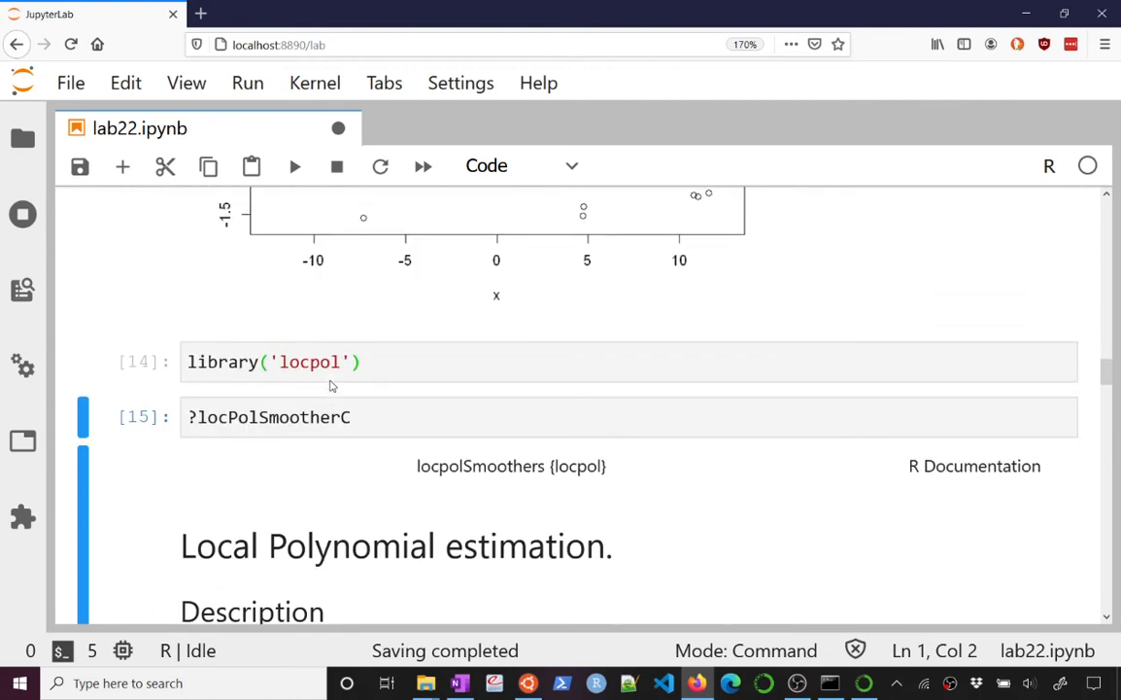
pyautogui.scroll(-3)
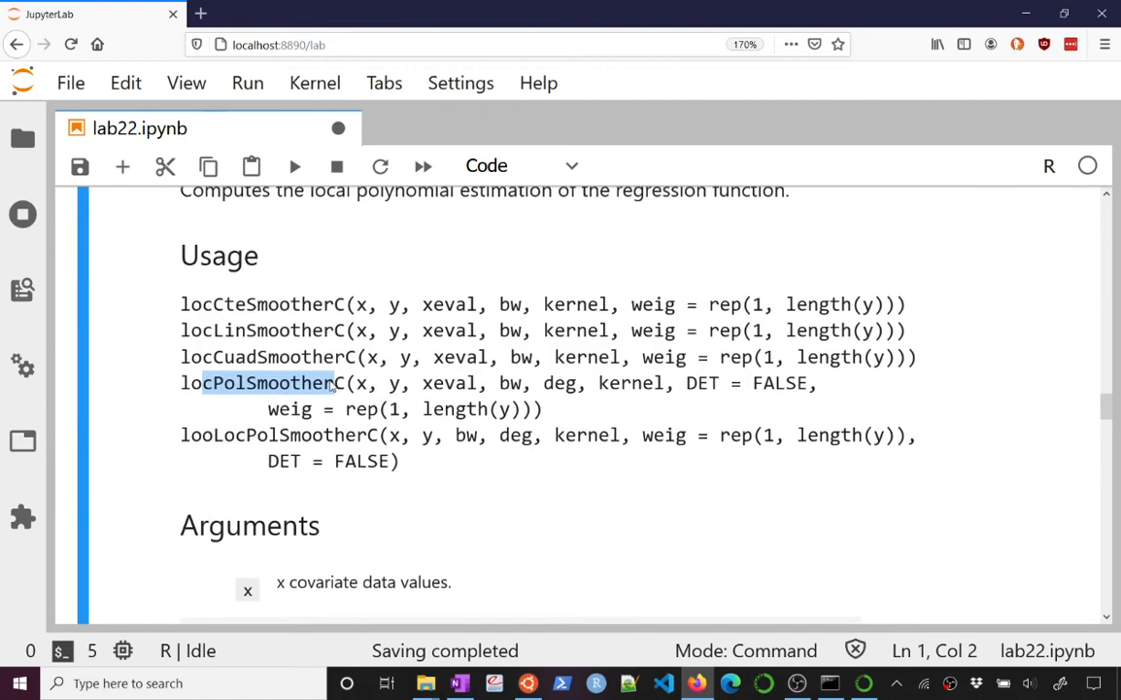
pyautogui.scroll(-3)
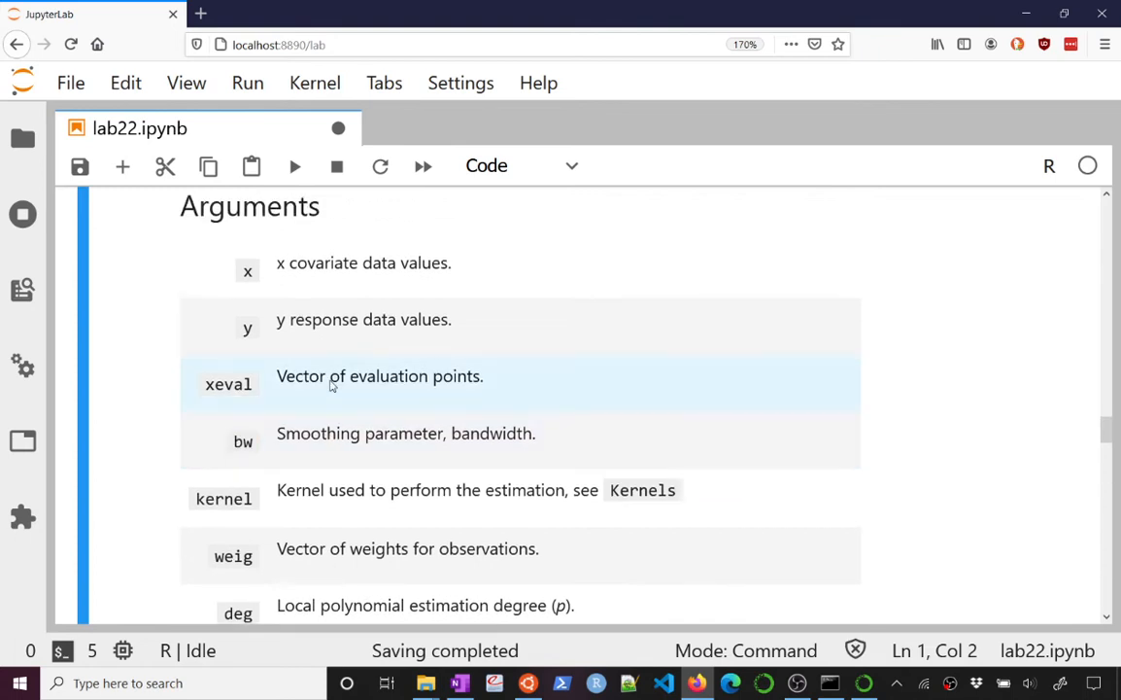
pyautogui.moveTo(296, 498)
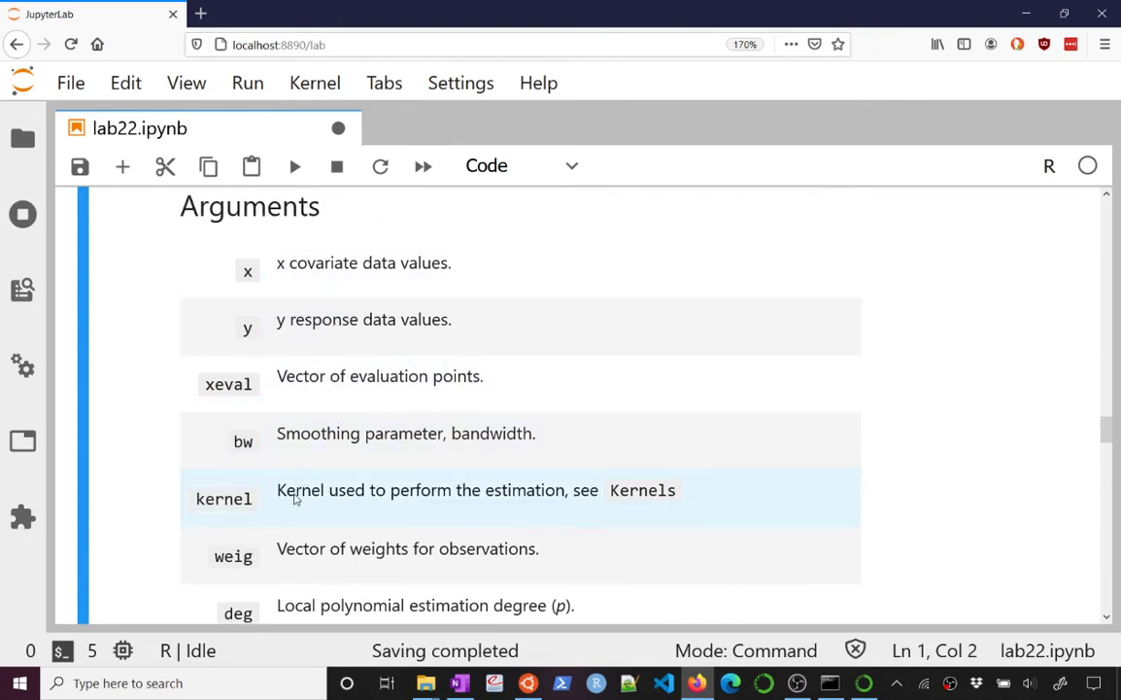
pyautogui.moveTo(315, 440)
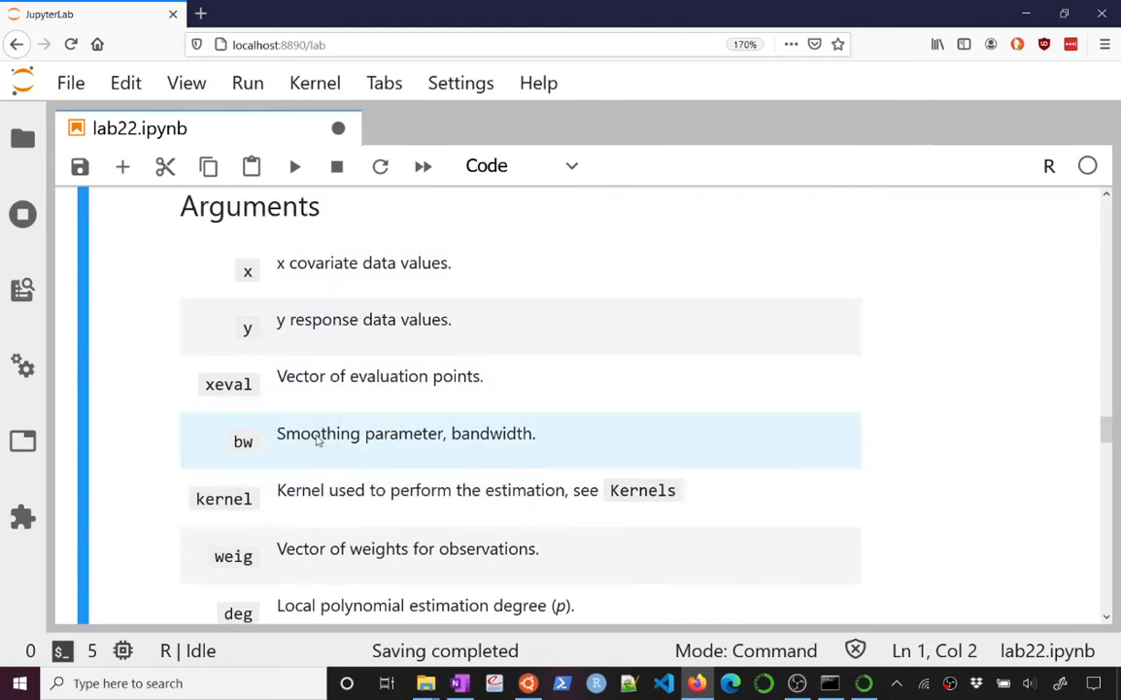
pyautogui.scroll(3)
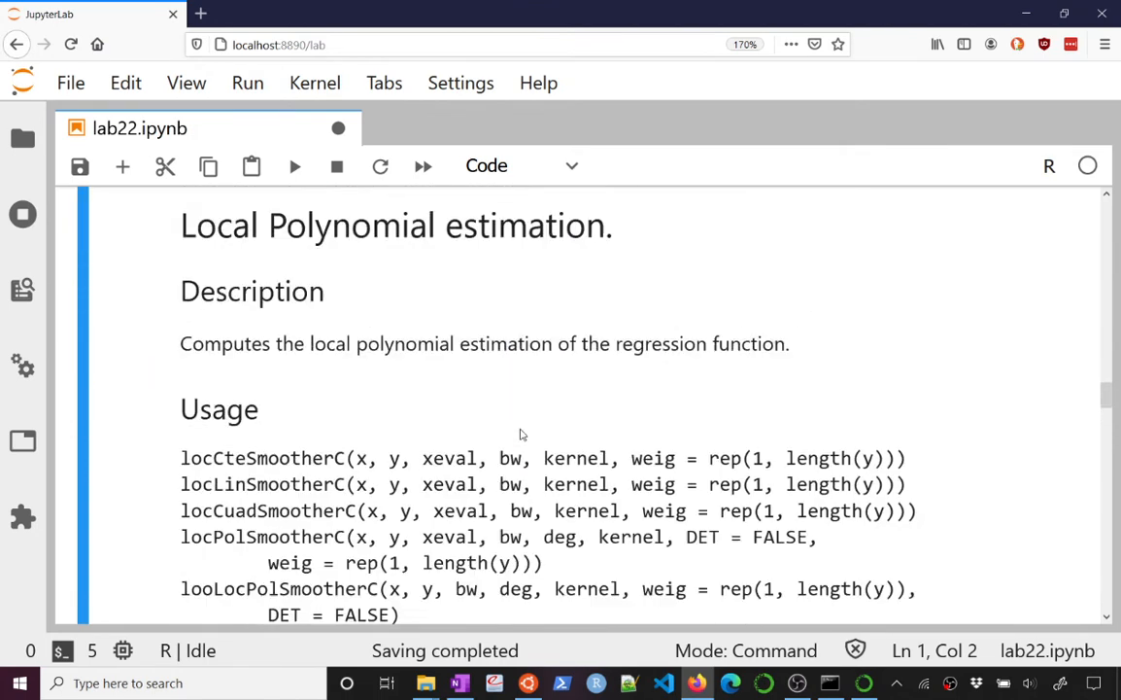
pyautogui.scroll(-3)
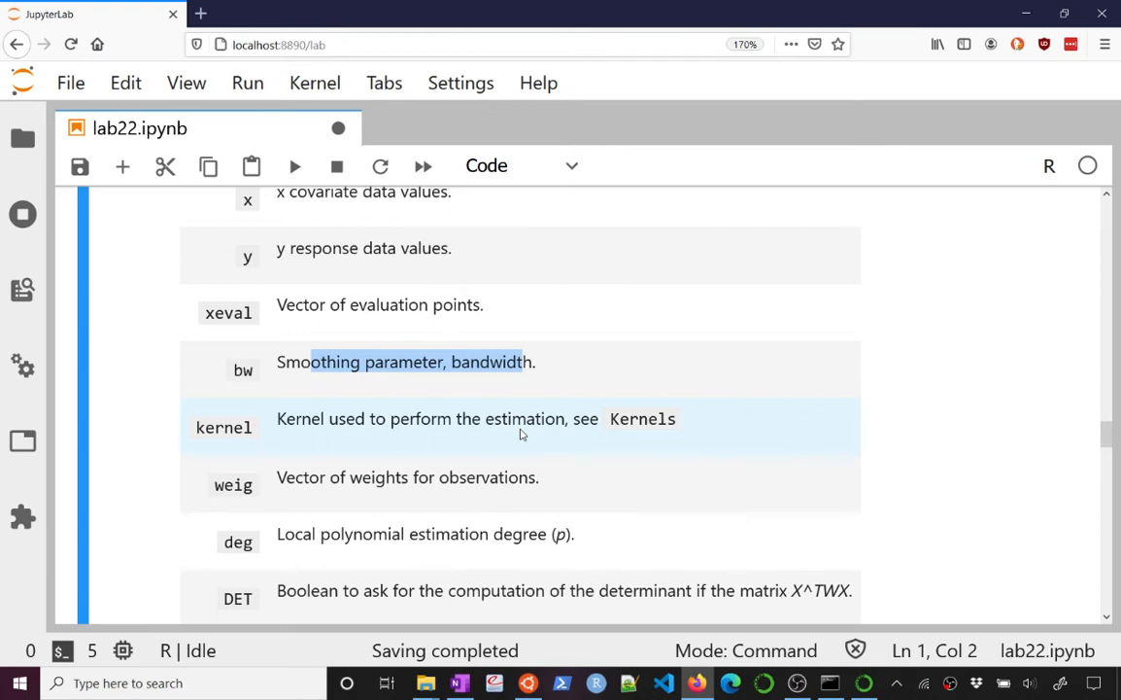
pyautogui.scroll(-3)
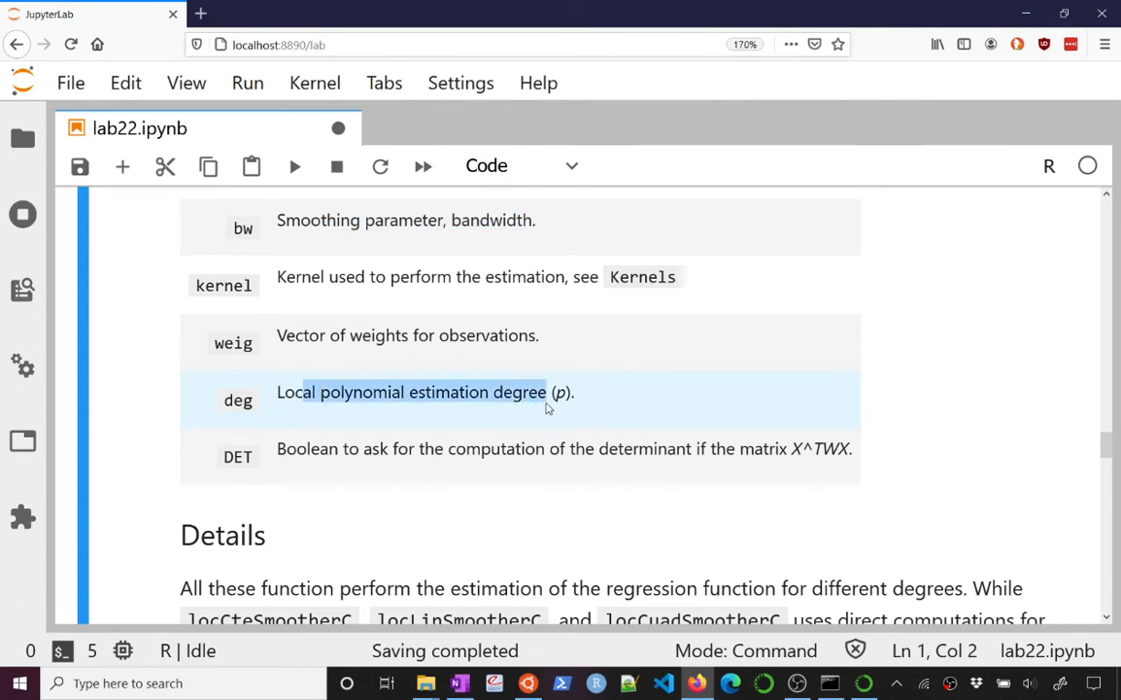
pyautogui.scroll(-3)
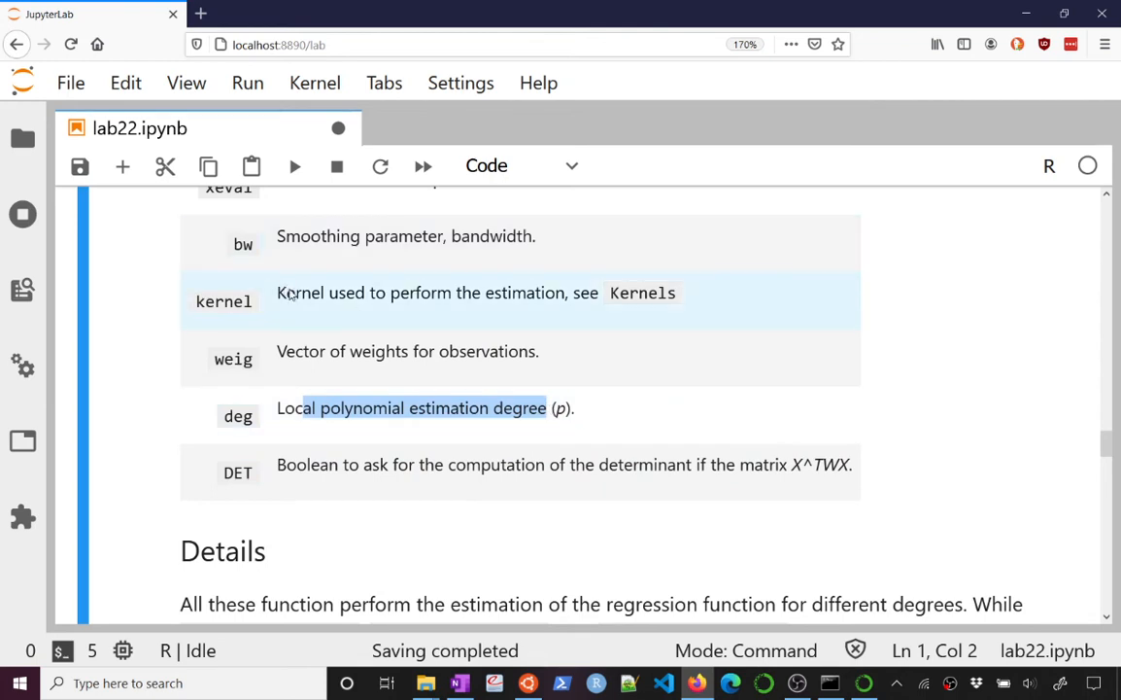
pyautogui.scroll(-3)
pyautogui.write('smoothed = locPolSmootherC')
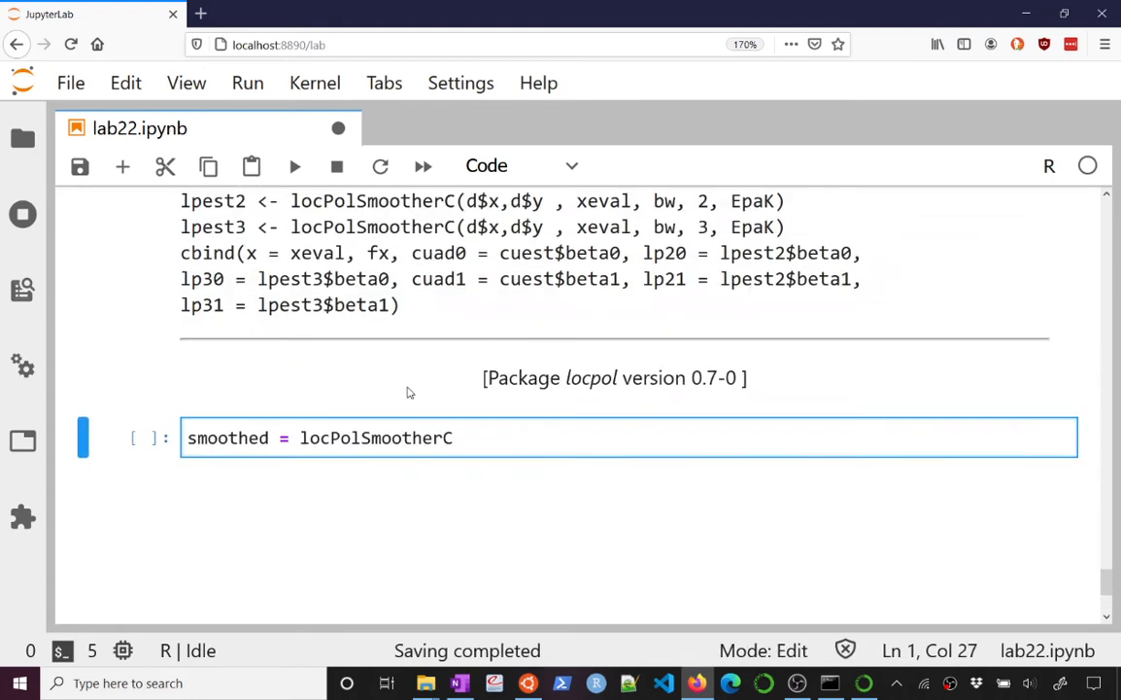
pyautogui.scroll(-3)
pyautogui.write('?')
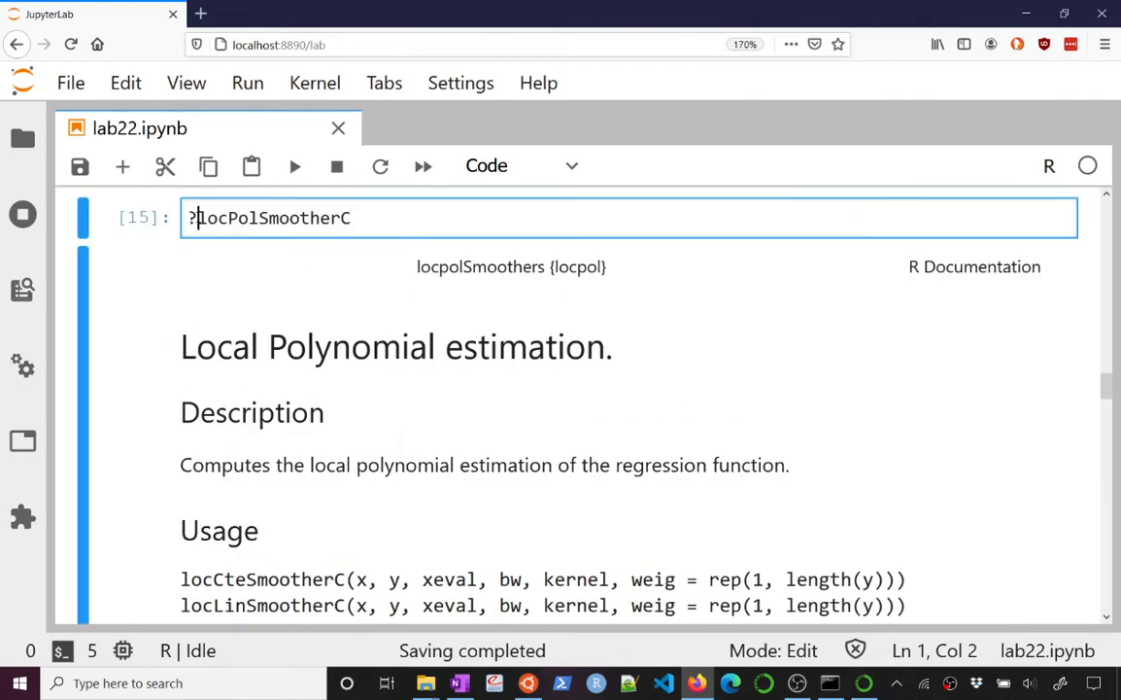
pyautogui.scroll(-3)
pyautogui.write('s')
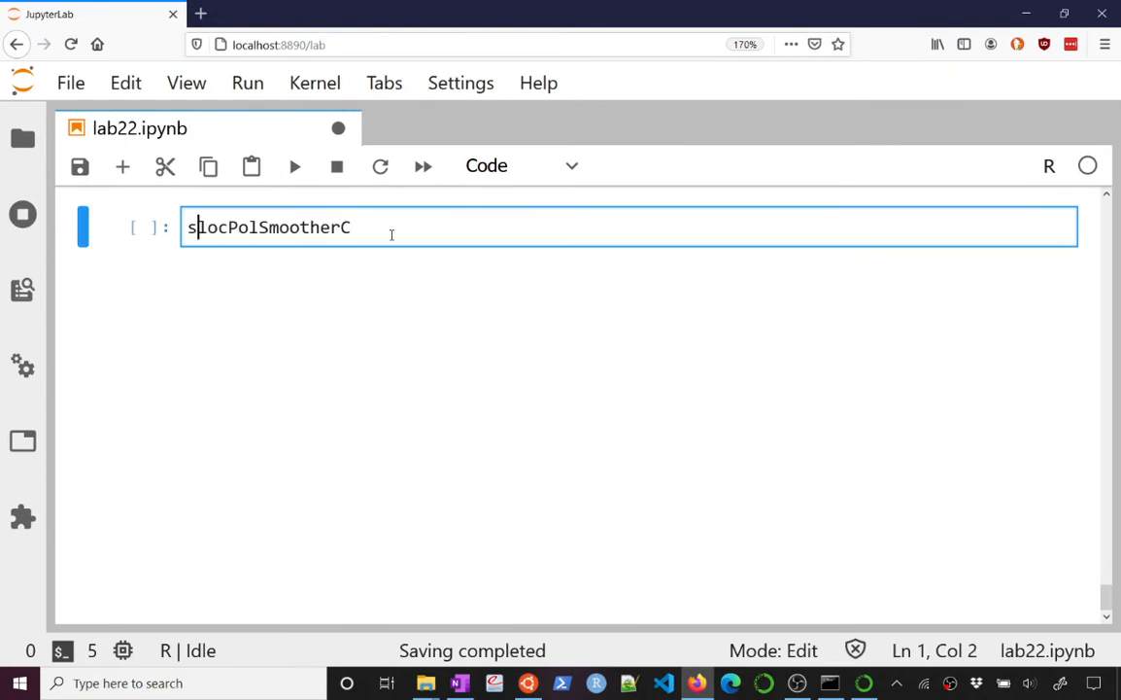
# Type smoothed = locPolSmootherC(x=x, y=y, xeval=x, deg=0 in the new cell.
pyautogui.write('moothed =')
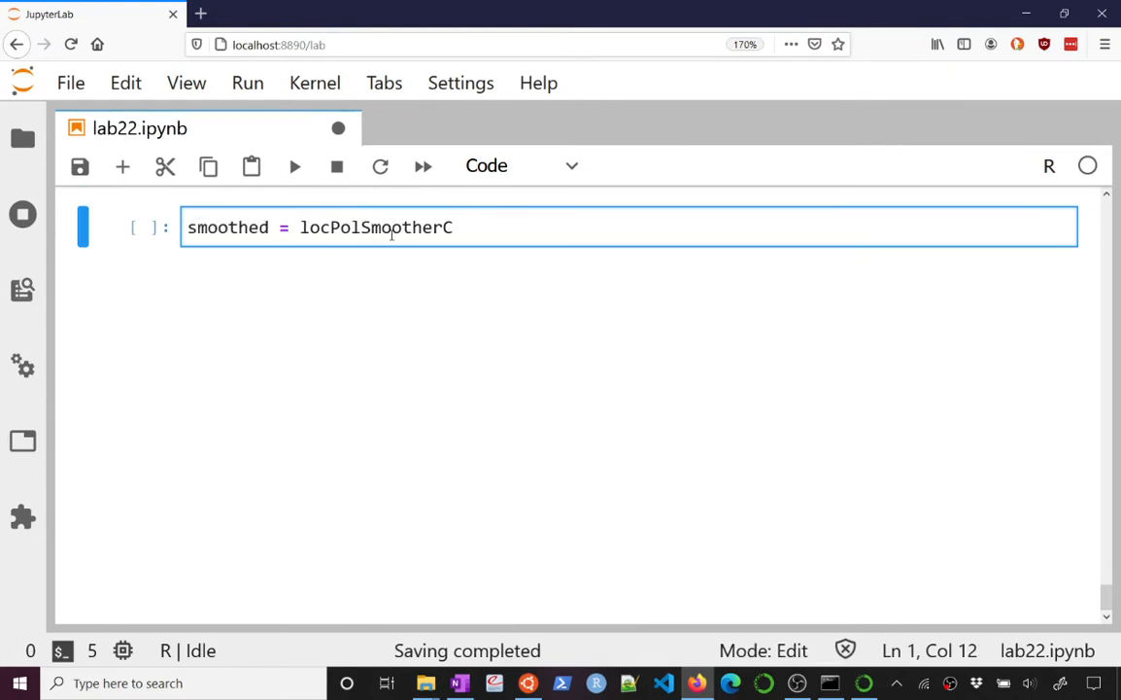
pyautogui.write('(x=')
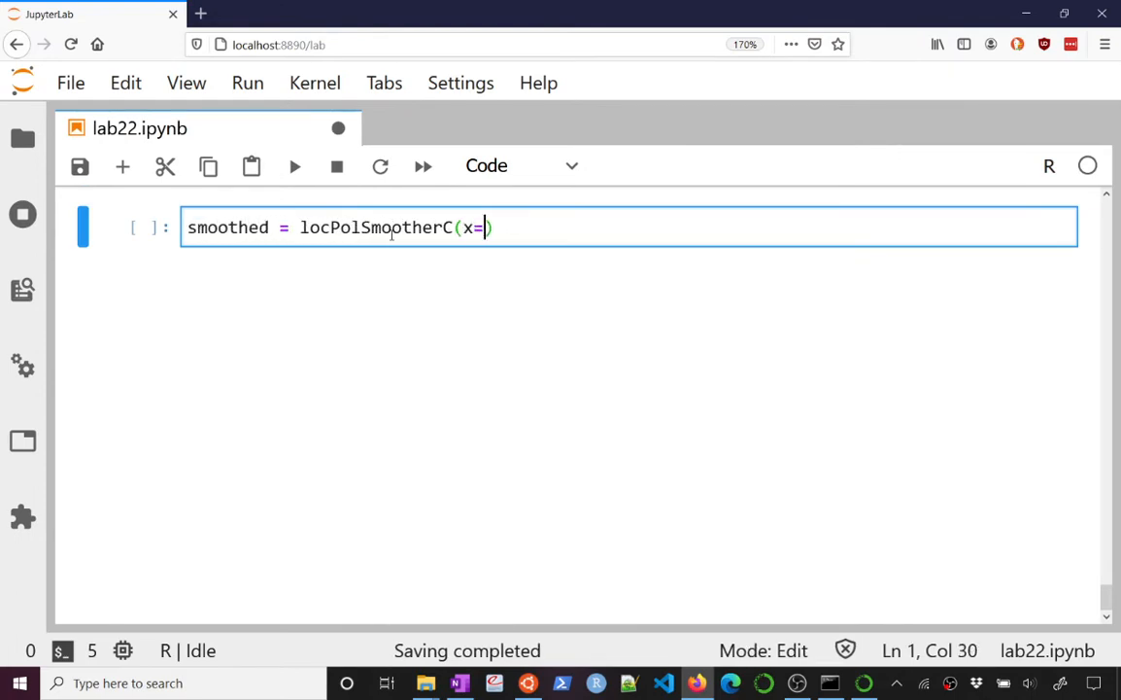
pyautogui.write('x,y=y,')
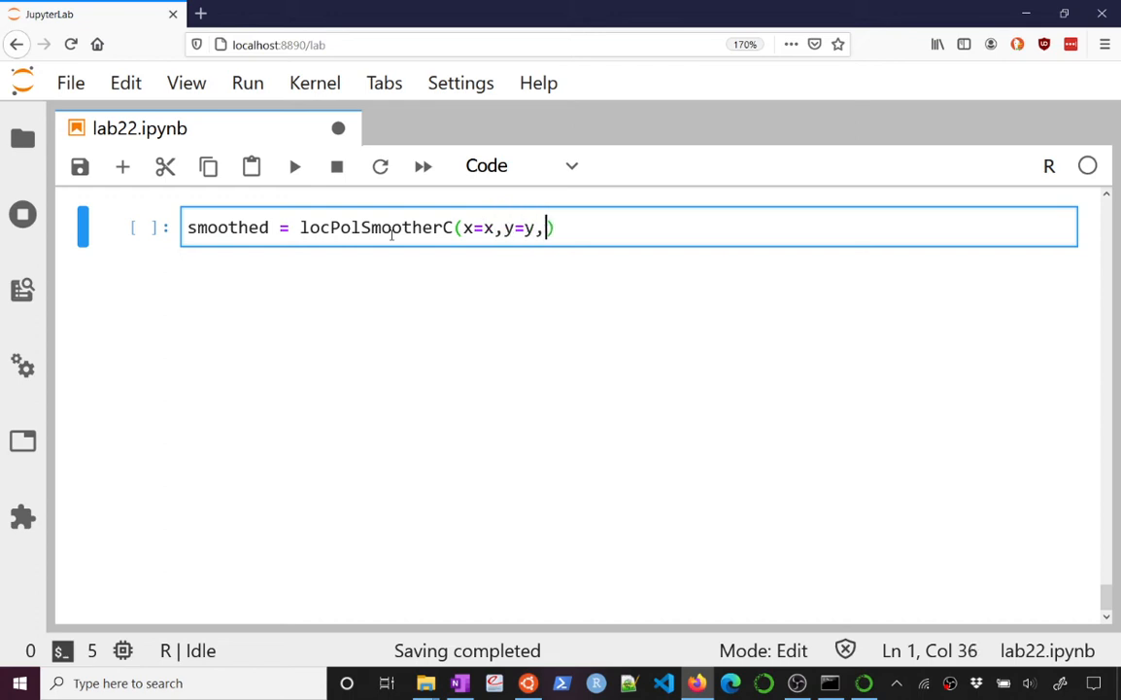
pyautogui.write('xeval')
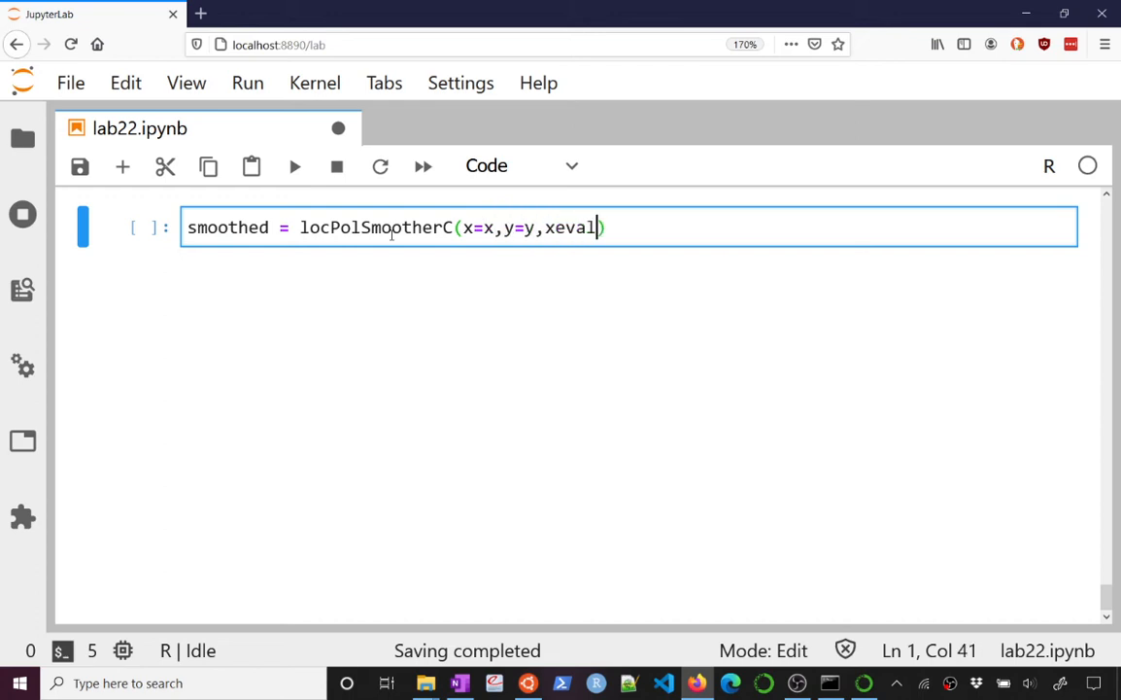
pyautogui.write('=x')
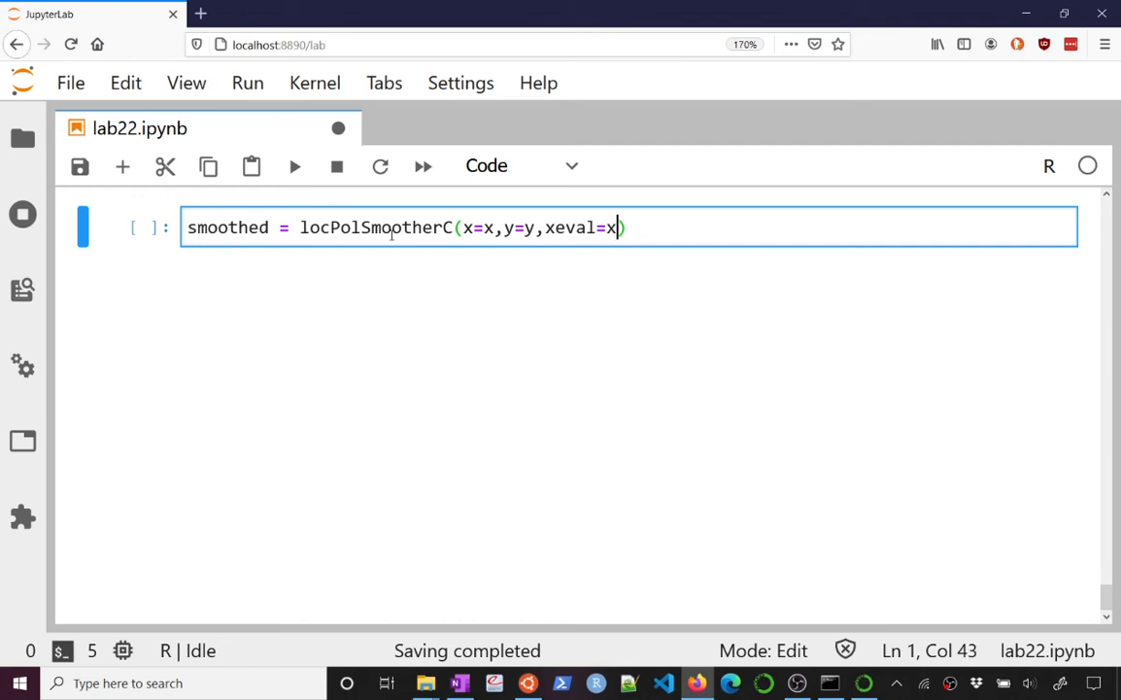
pyautogui.write(',')
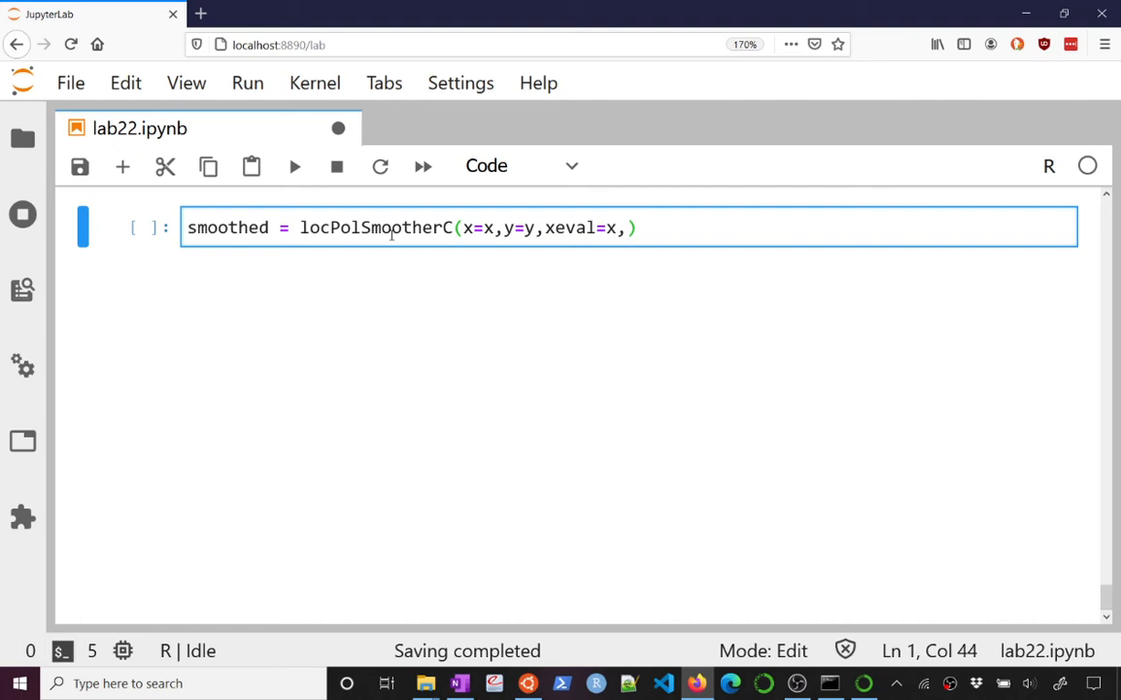
pyautogui.write('deg')
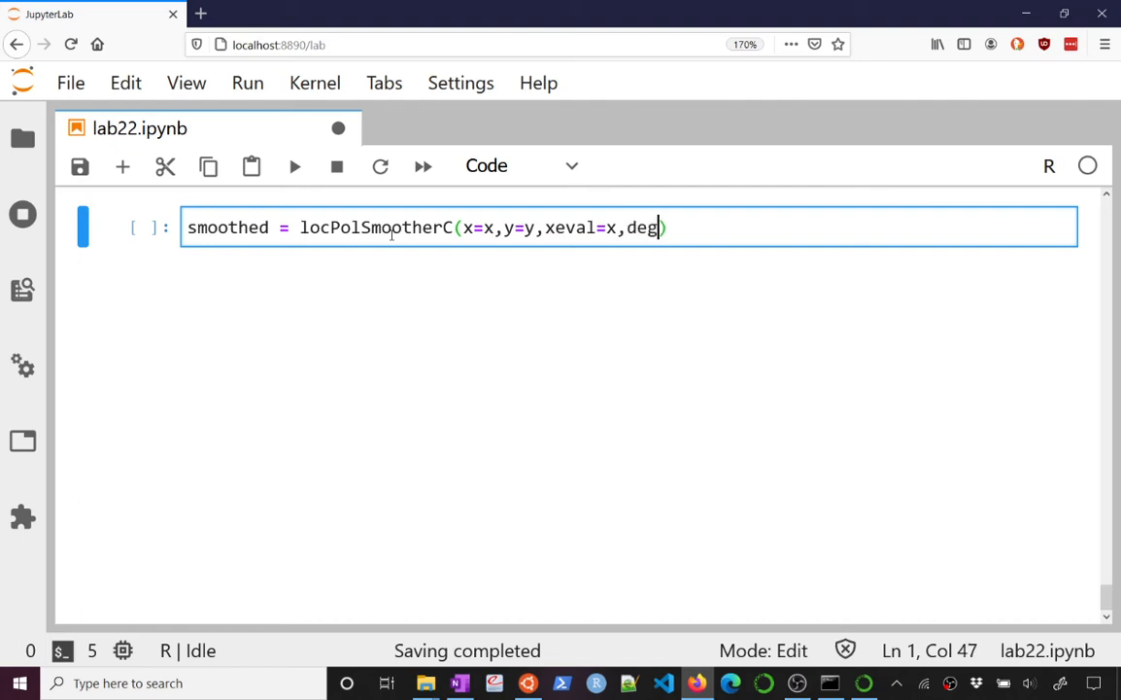
pyautogui.write('=0')
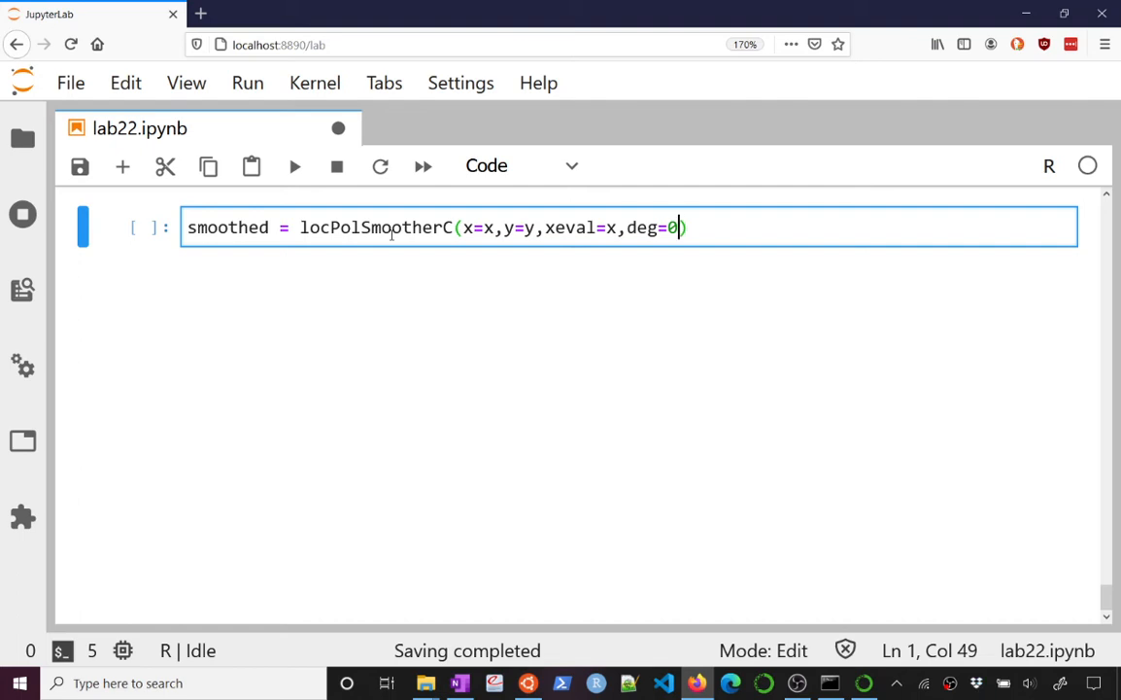
# Add kernel=gaussK as the next argument of the smoothing call.
pyautogui.scroll(-3)
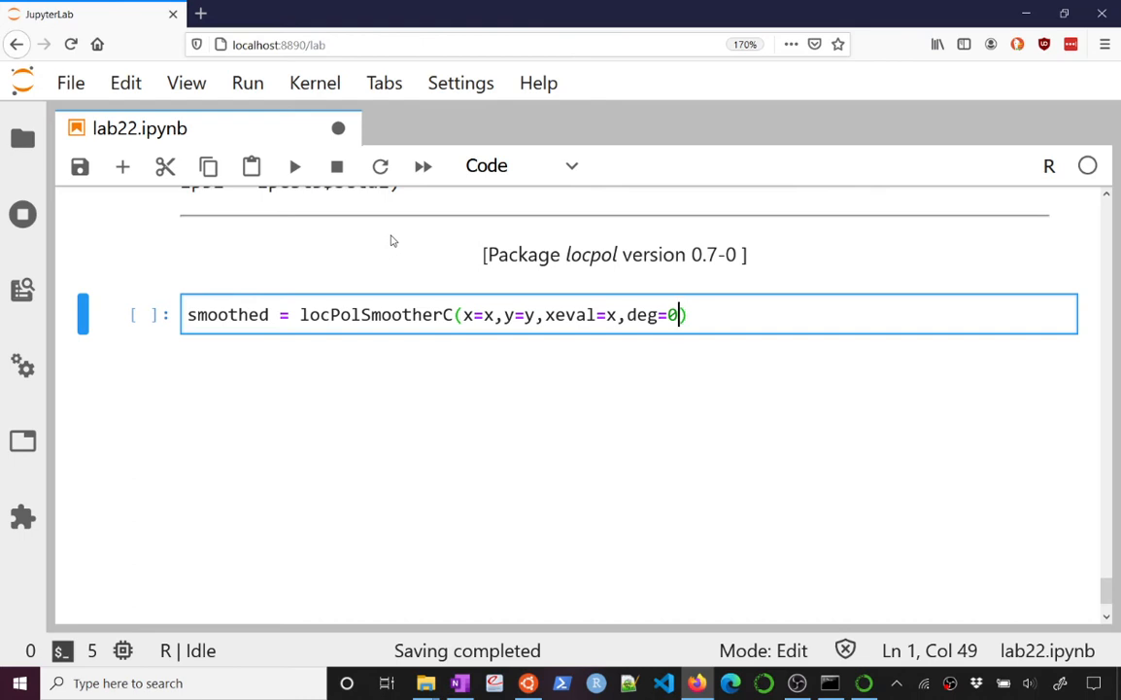
pyautogui.write(')')
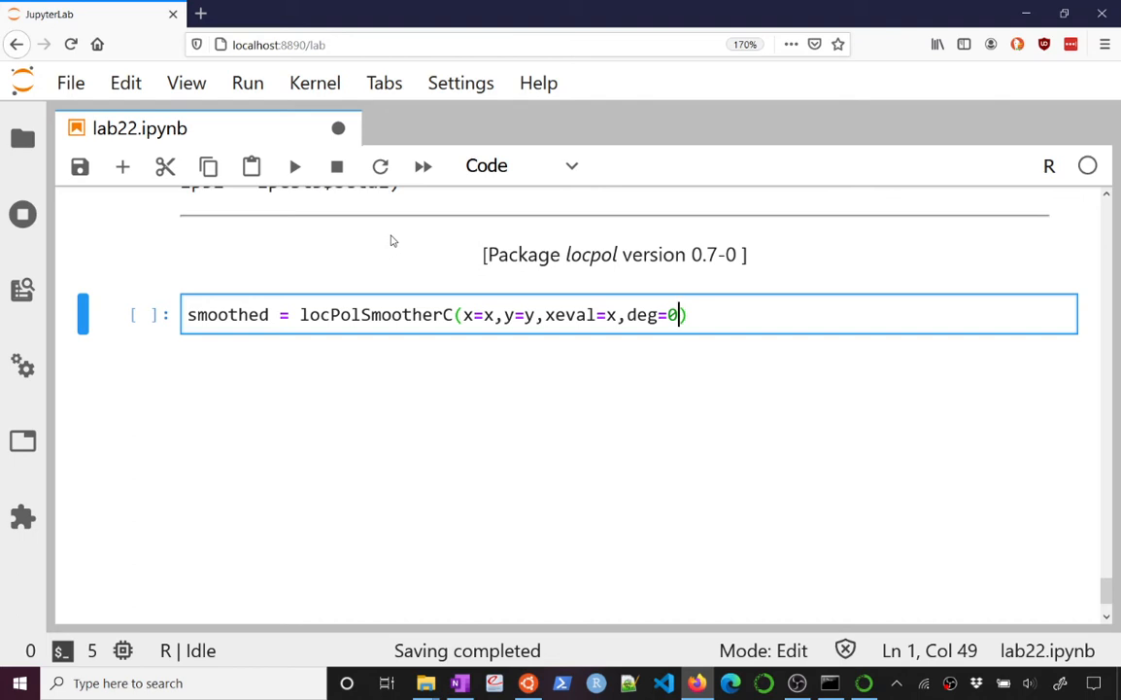
pyautogui.write(',ke')
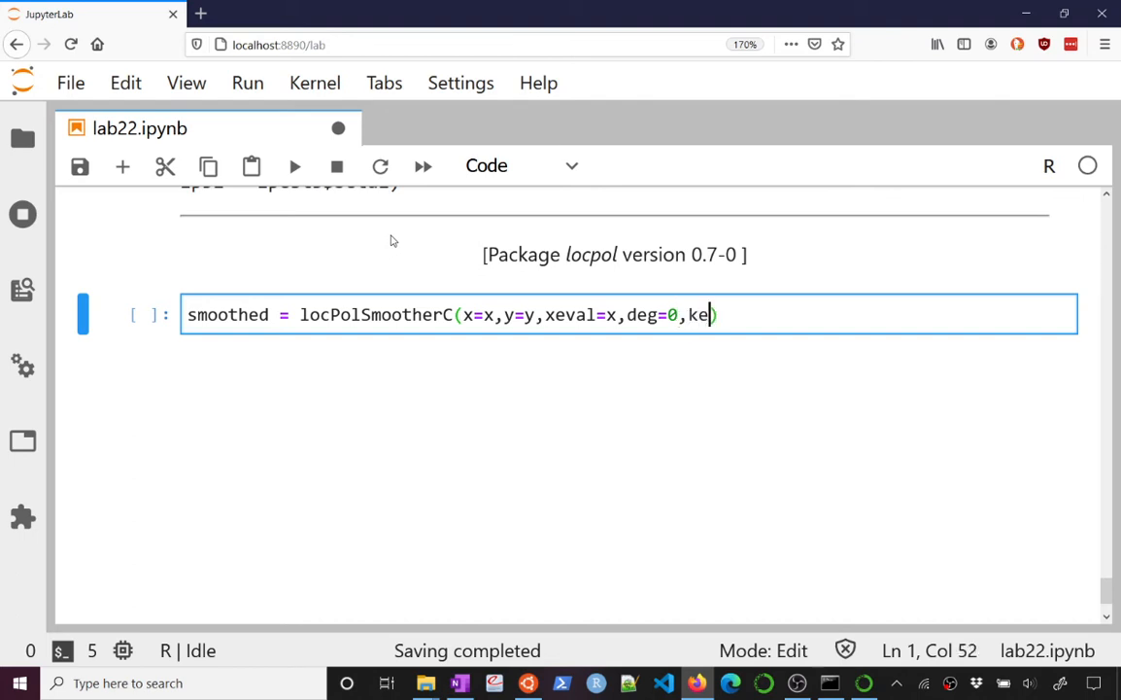
pyautogui.write('rnel=')
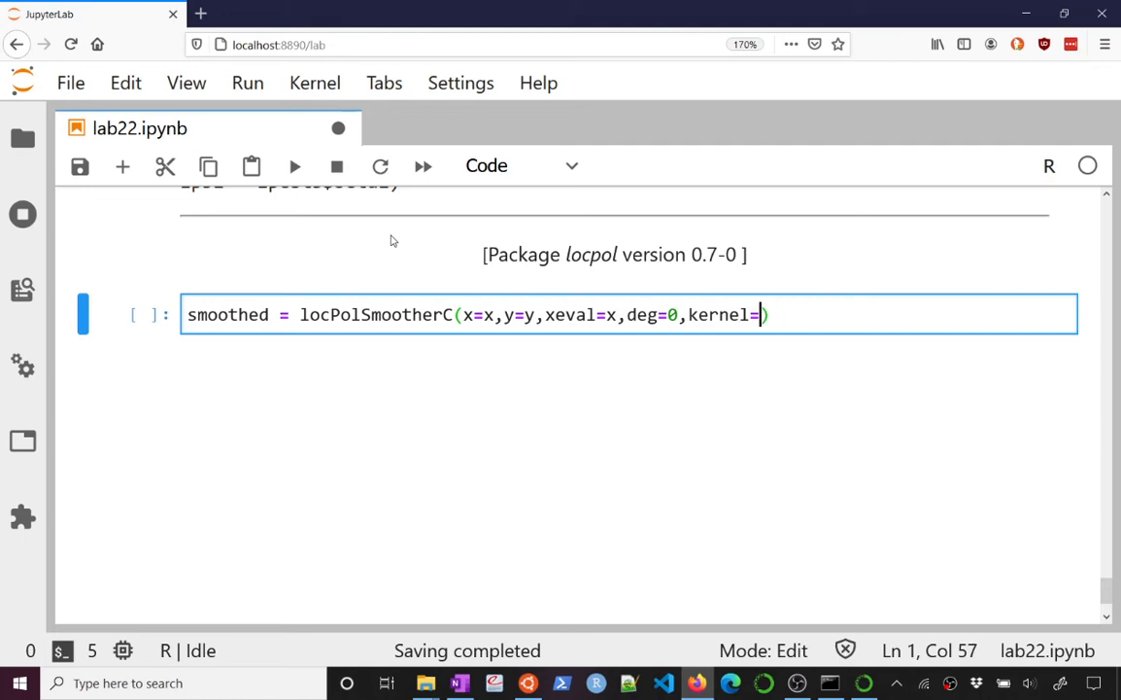
pyautogui.write('gaussK')
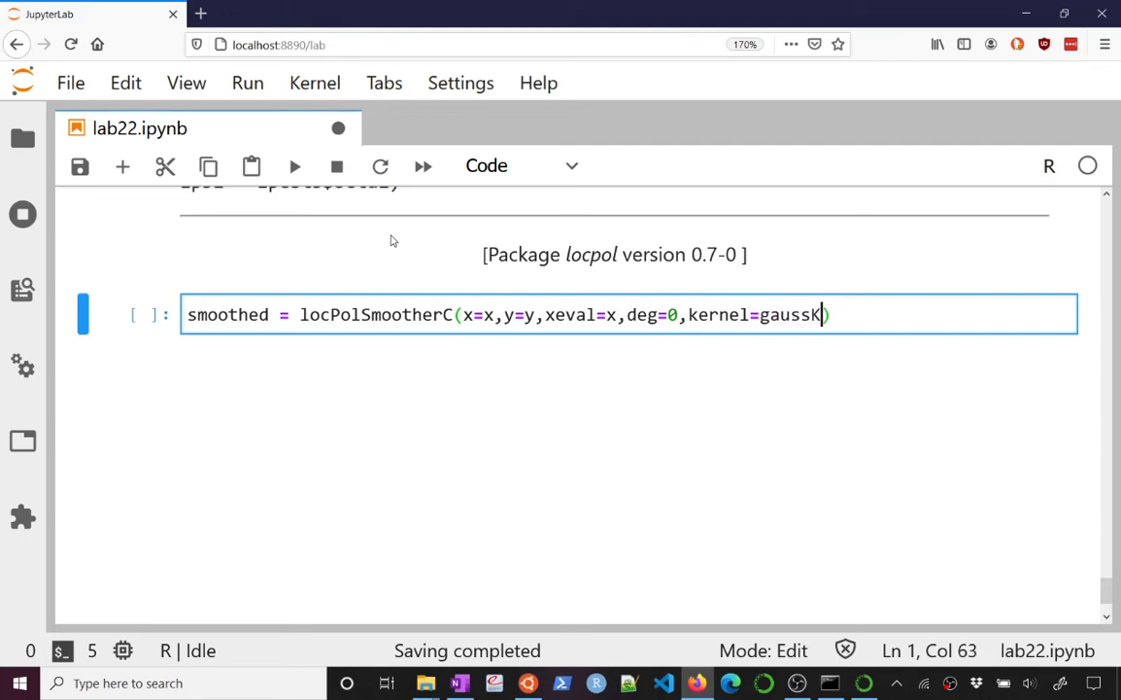
# Scroll through the locpol Kernels help listing CosK, EpaK, Epa2K and gaussK.
pyautogui.write(',')
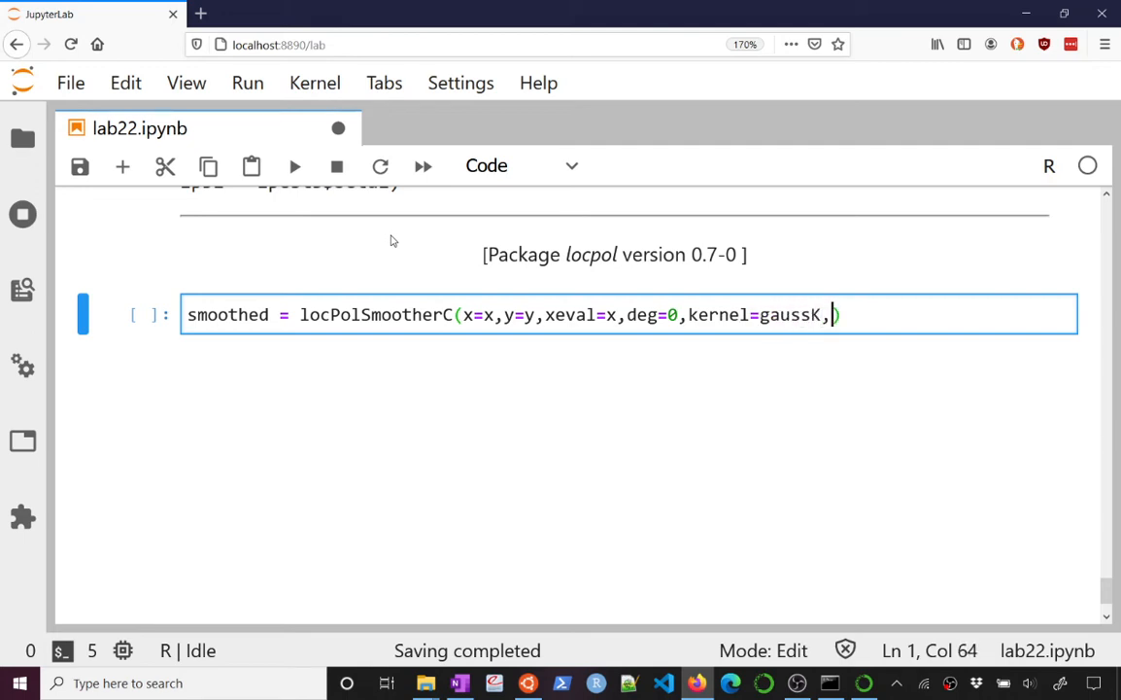
pyautogui.scroll(-3)
pyautogui.write('?Kernels')
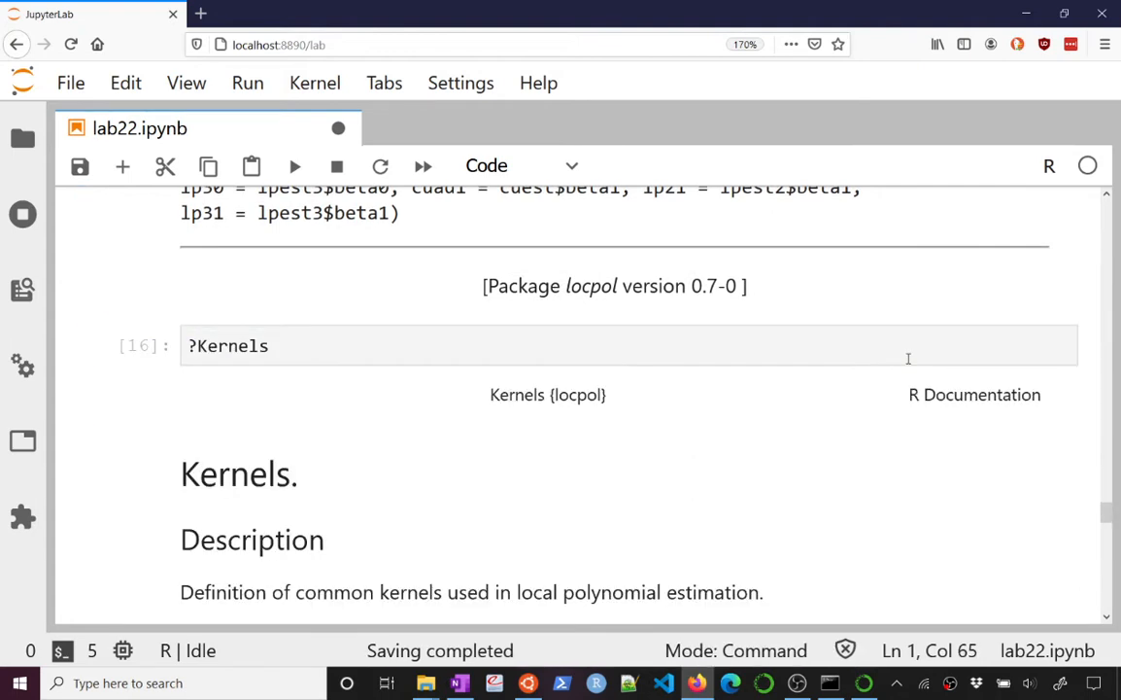
pyautogui.scroll(-3)
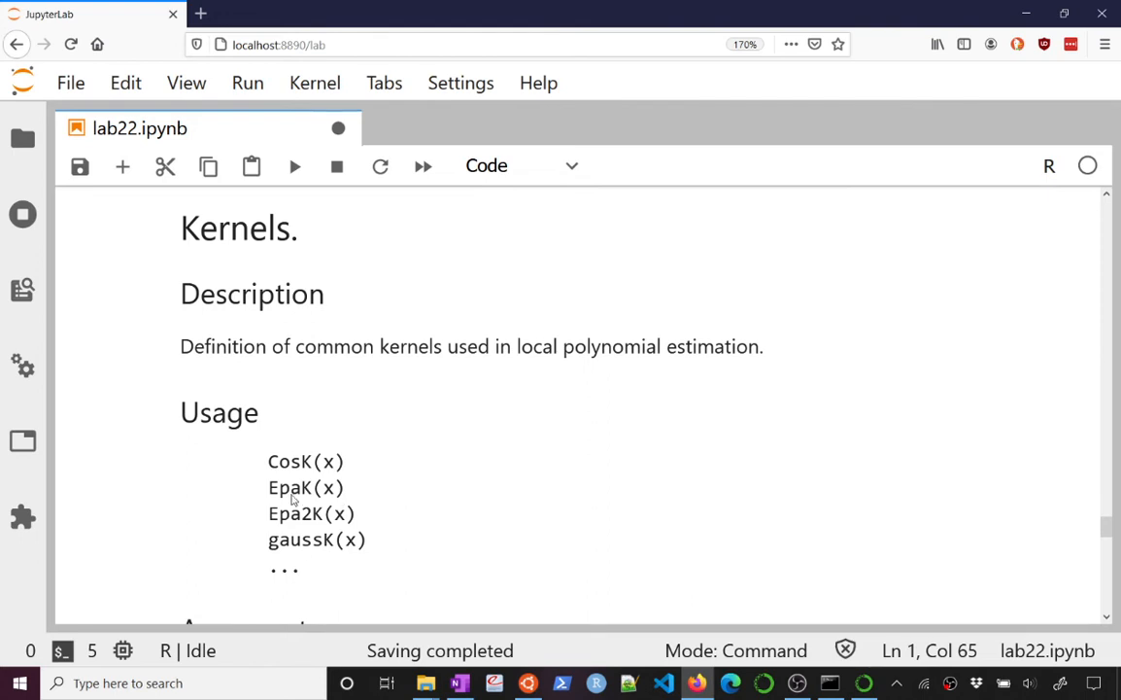
pyautogui.moveTo(256, 512)
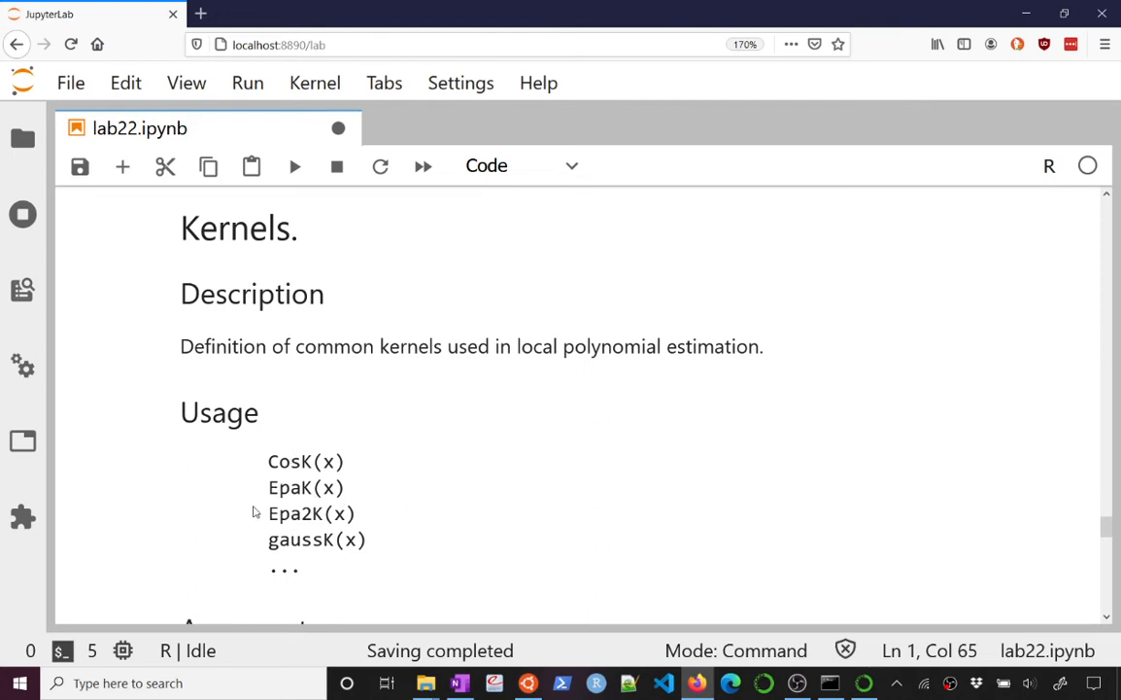
pyautogui.scroll(-3)
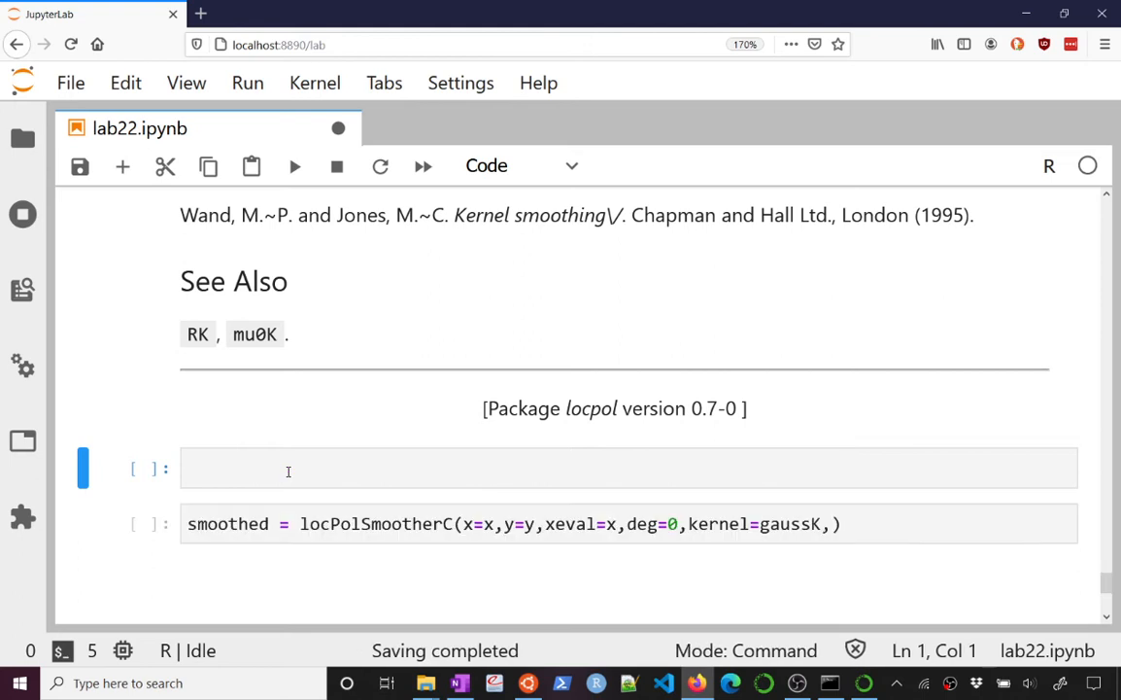
pyautogui.write('e')
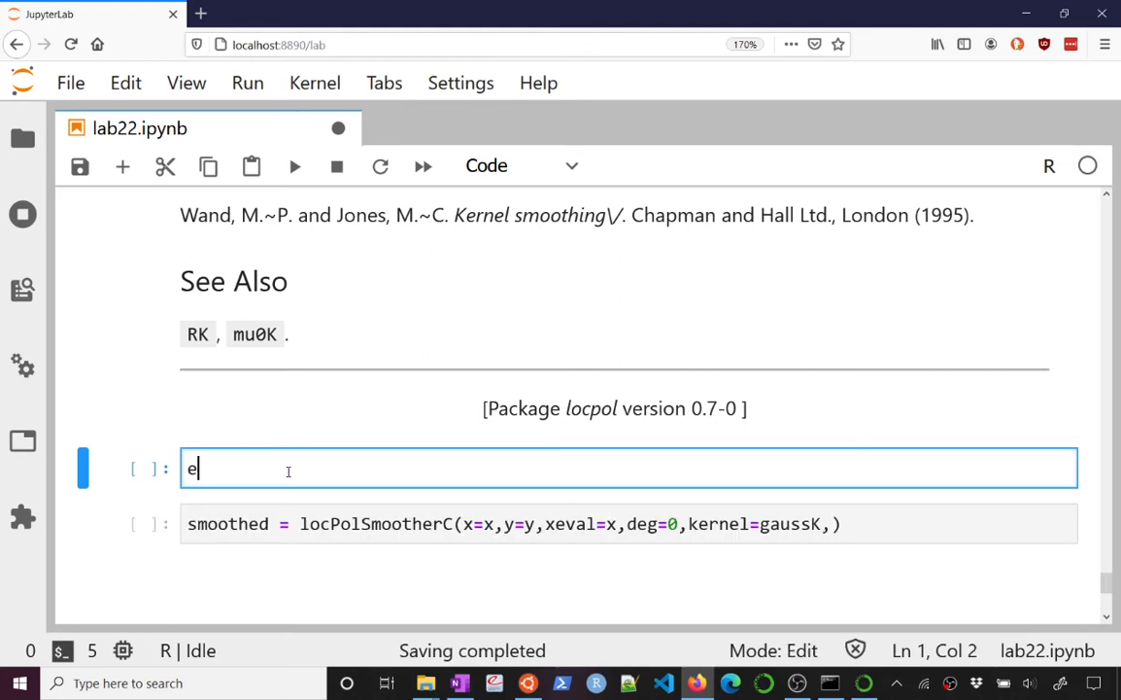
pyautogui.write('aussk')
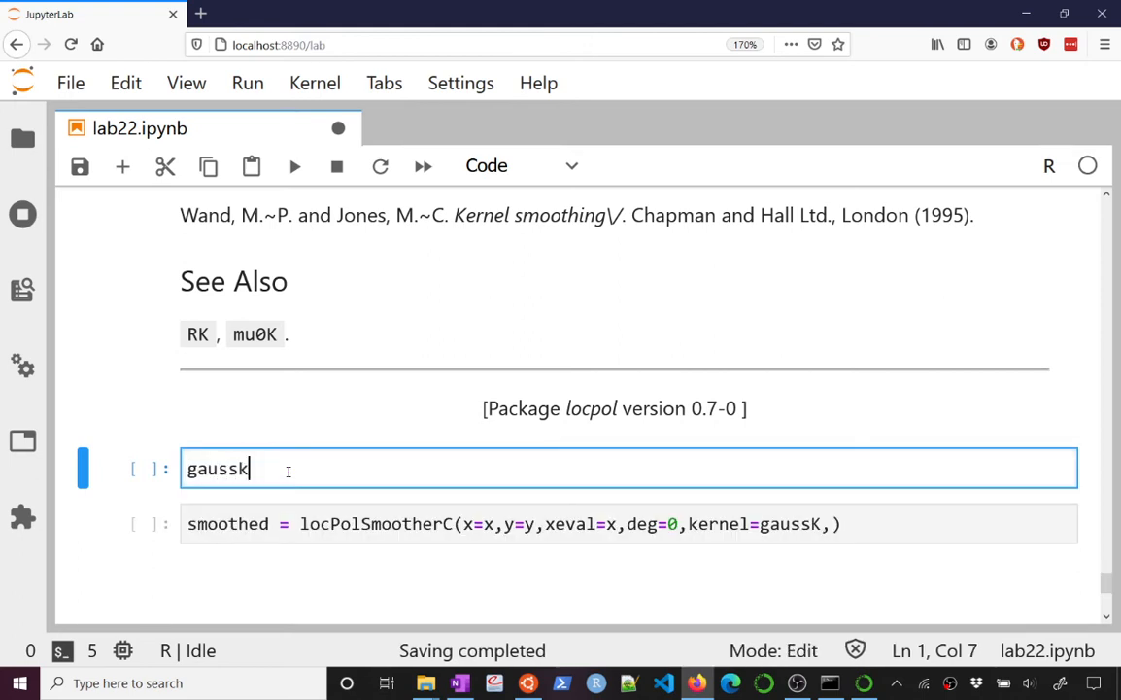
pyautogui.write('K()')
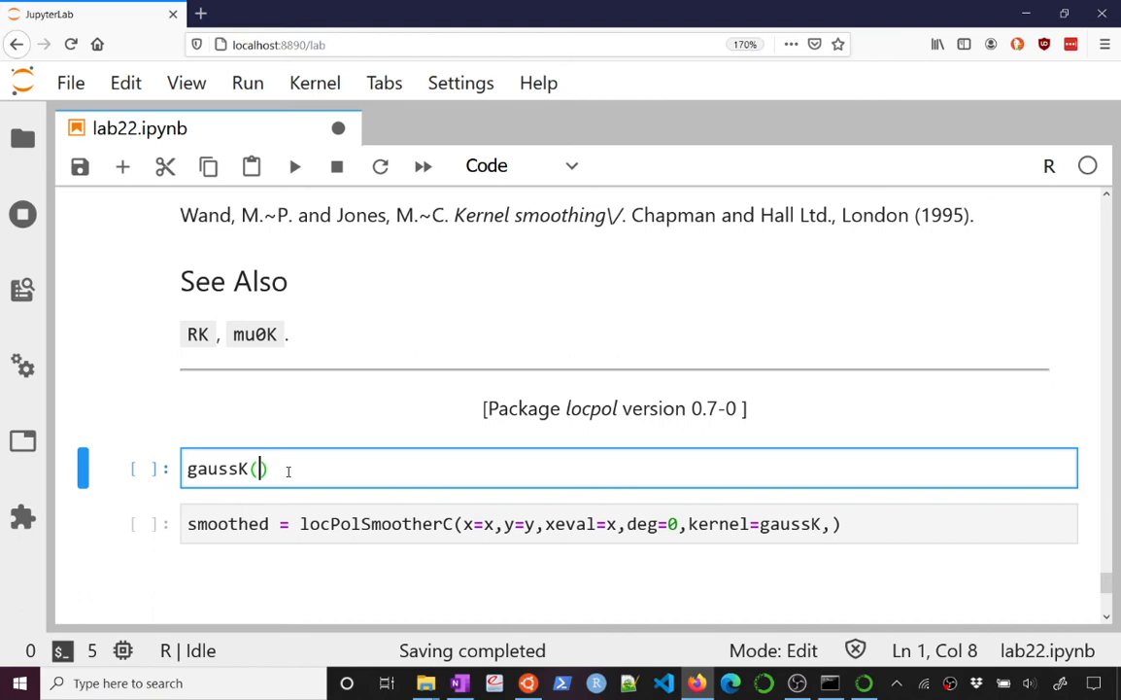
pyautogui.write('x) = e')
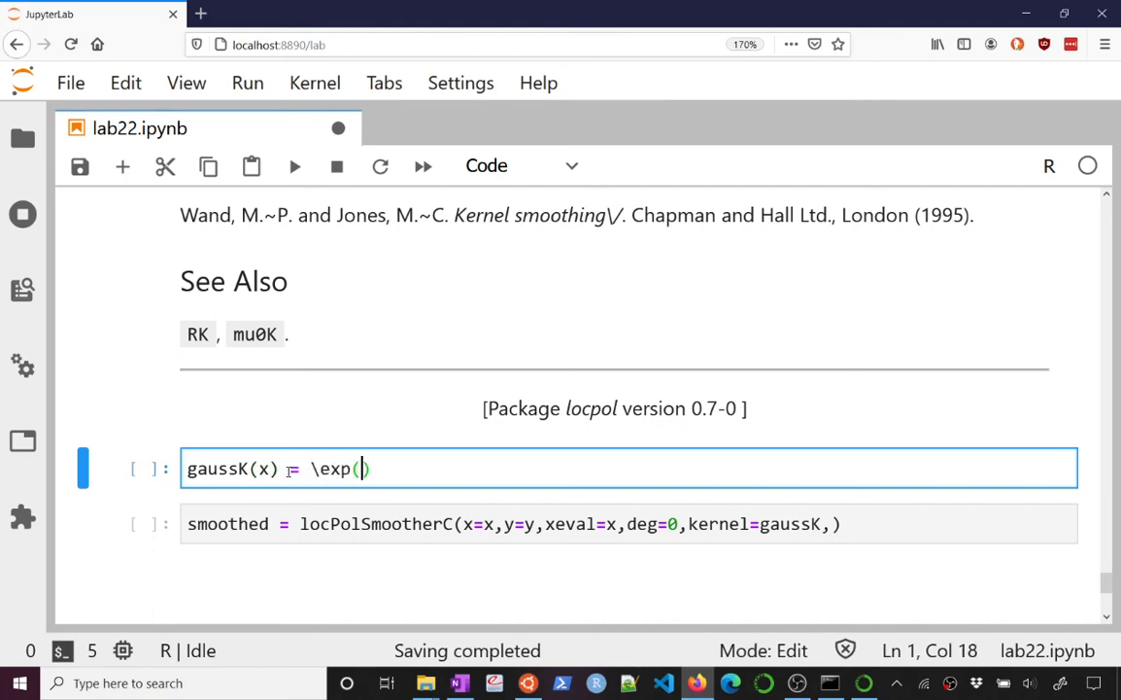
pyautogui.write('-x^')
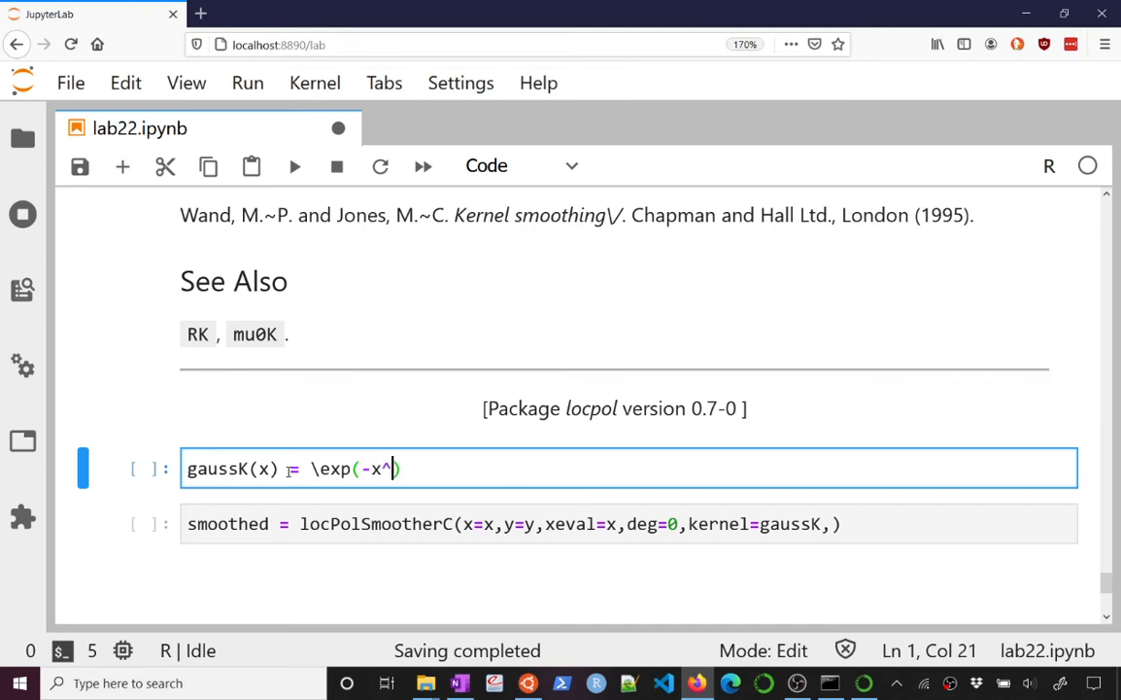
pyautogui.write('2/')
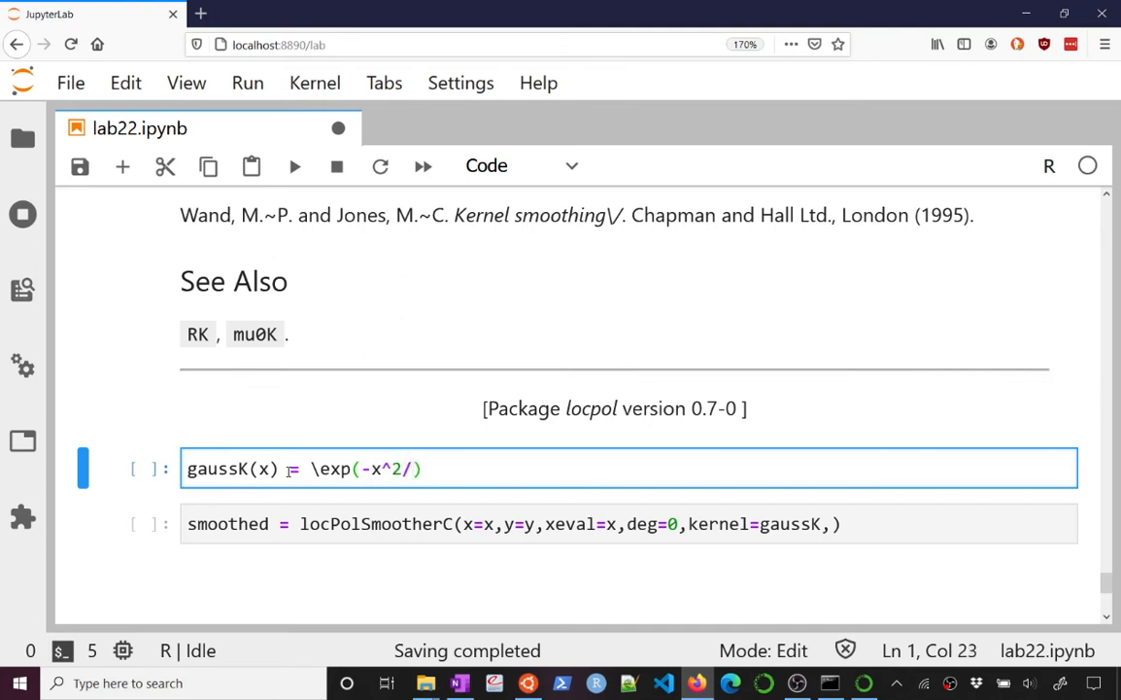
pyautogui.write('\\gamma')
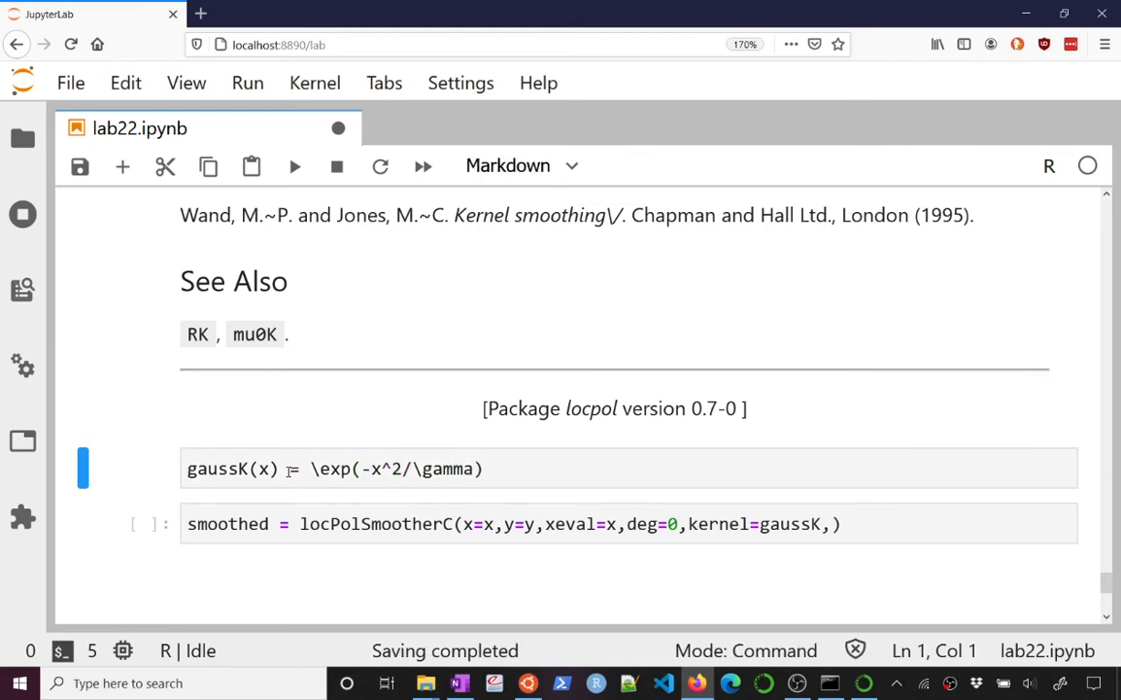
pyautogui.write('##')
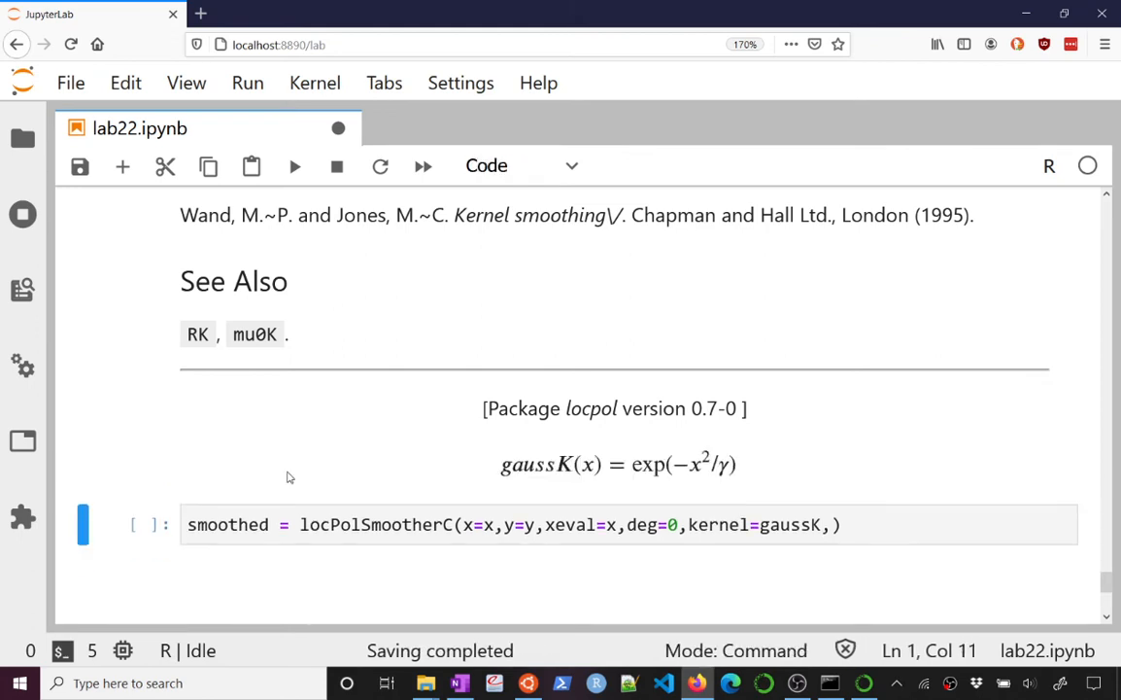
pyautogui.scroll(-3)
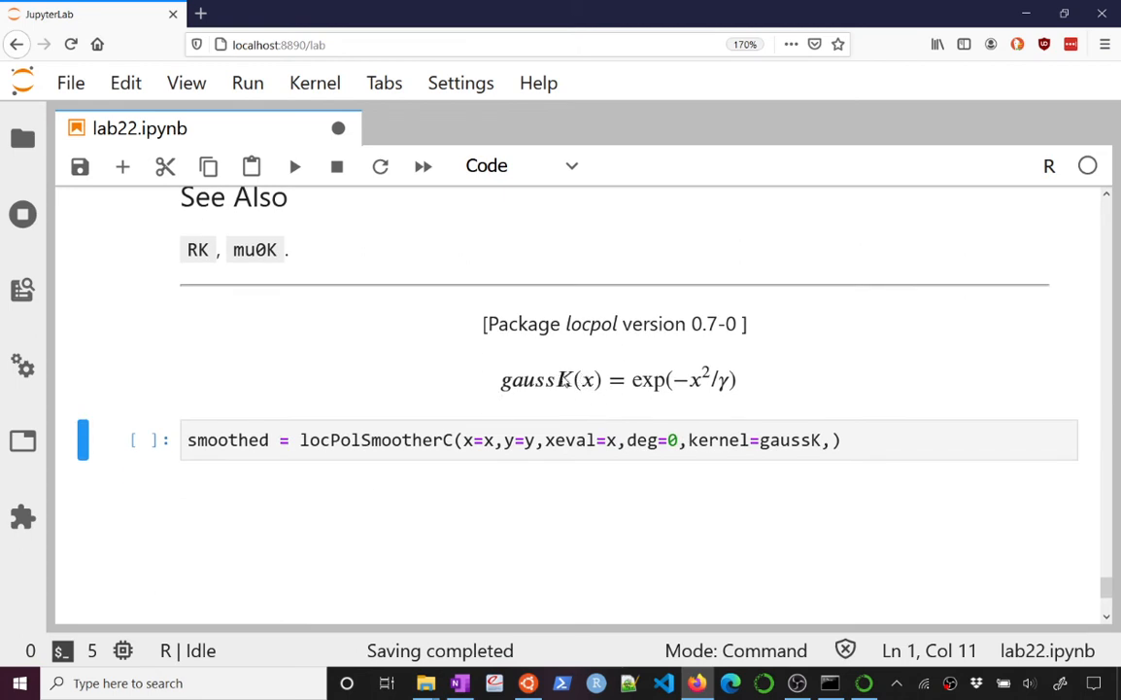
pyautogui.moveTo(717, 398)
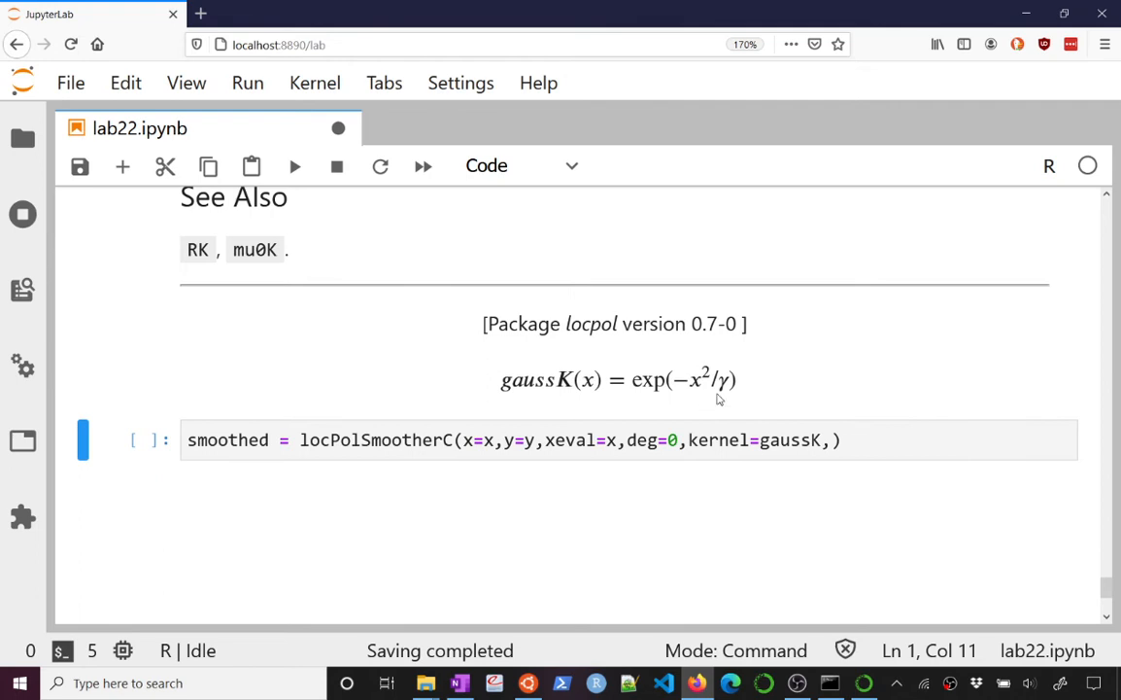
pyautogui.moveTo(640, 389)
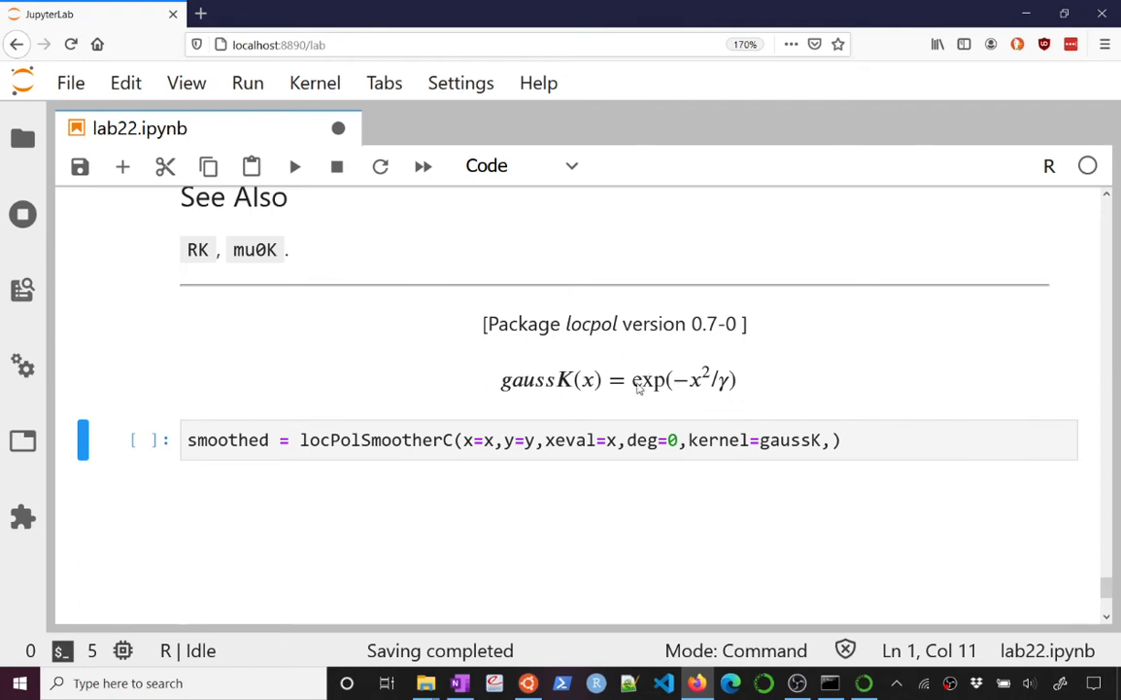
pyautogui.moveTo(726, 394)
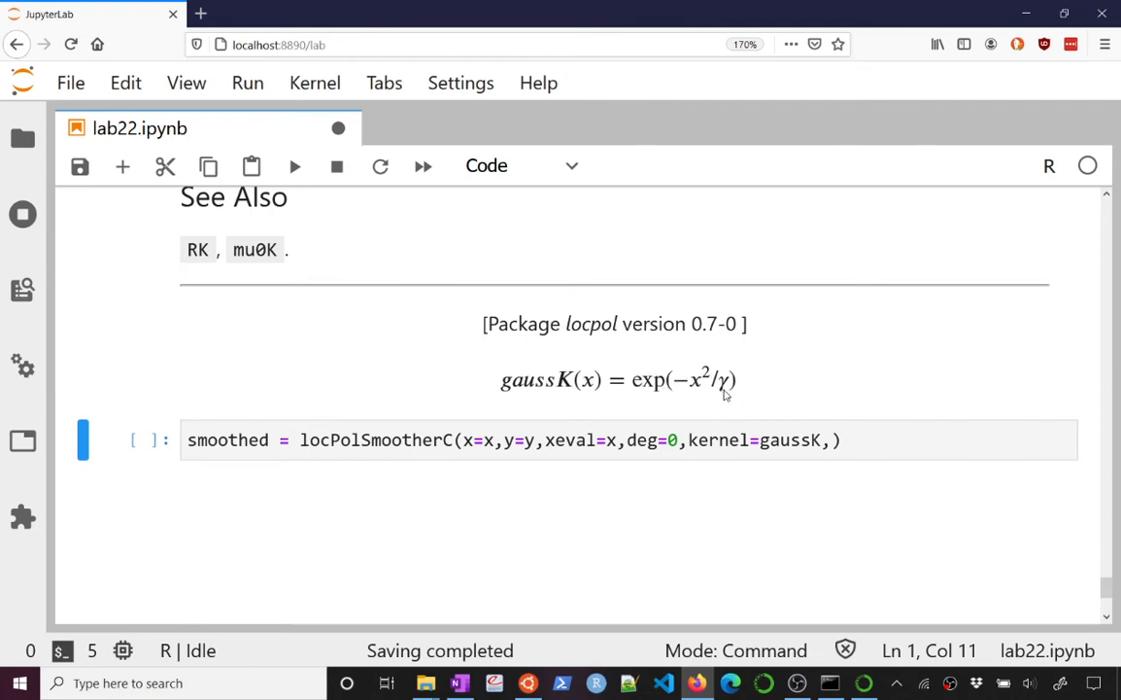
pyautogui.moveTo(727, 393)
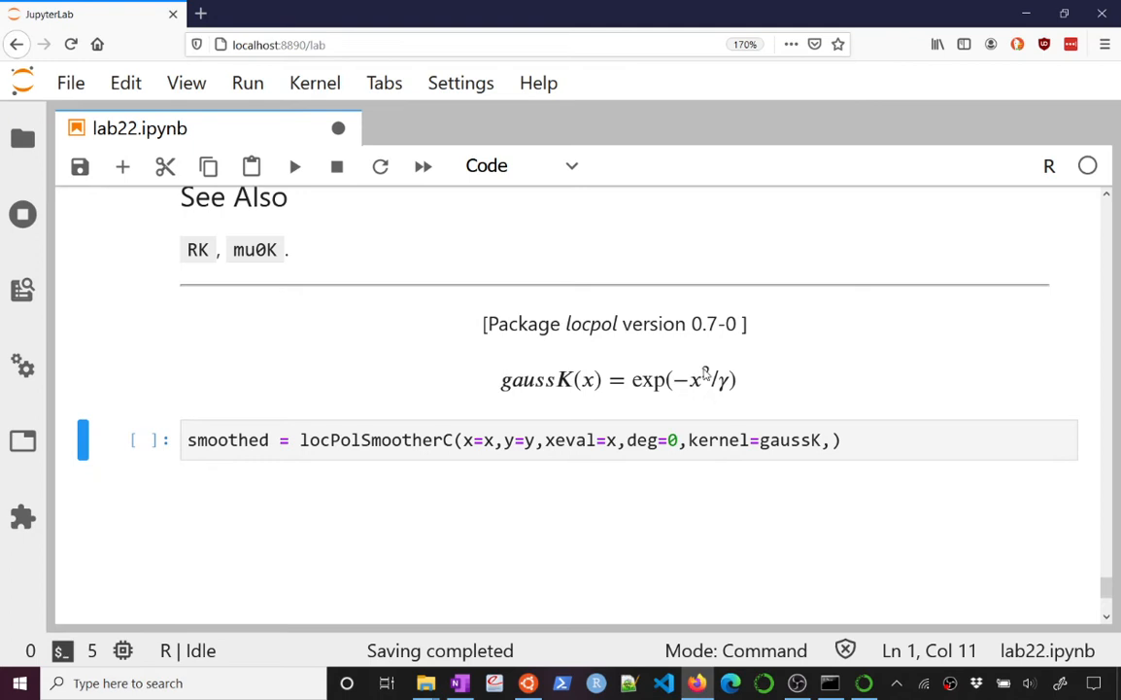
pyautogui.moveTo(731, 388)
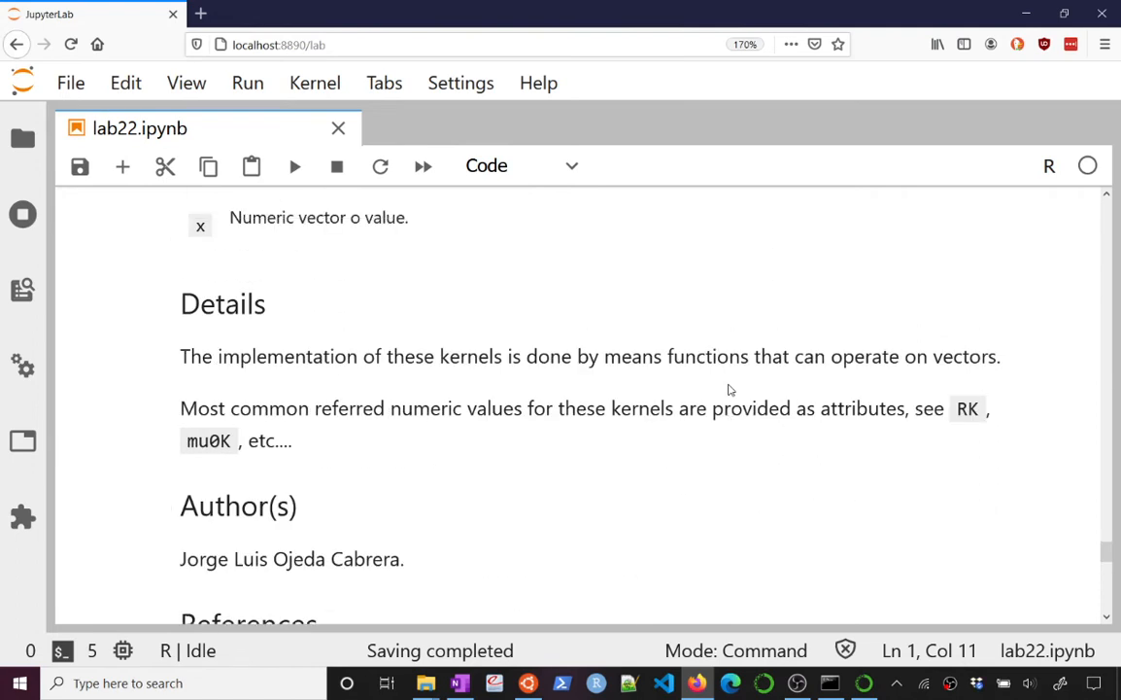
# Append bw=.1 to the smoothed locPolSmootherC call and run the cell.
pyautogui.scroll(-3)
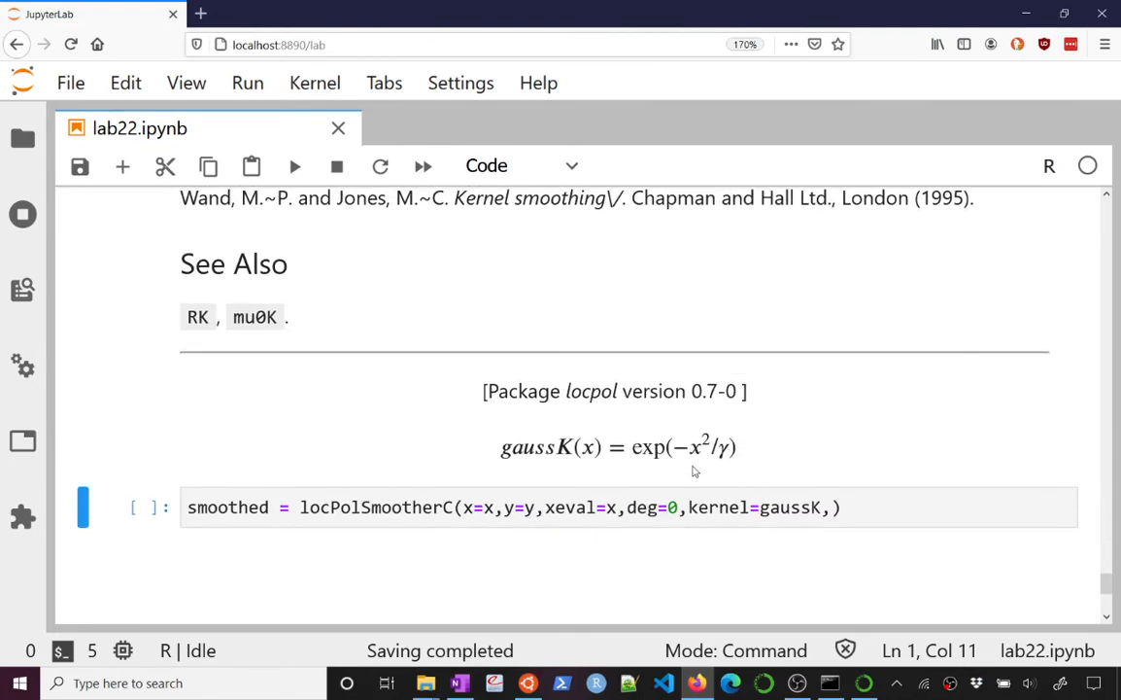
pyautogui.moveTo(708, 479)
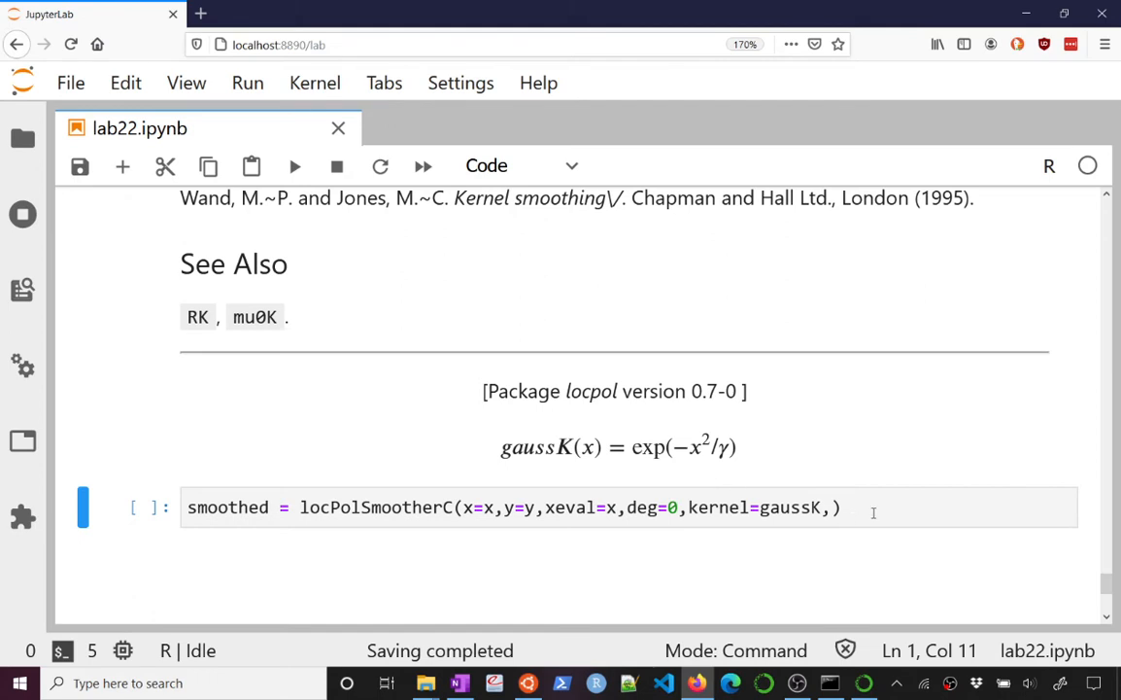
pyautogui.write('bw')
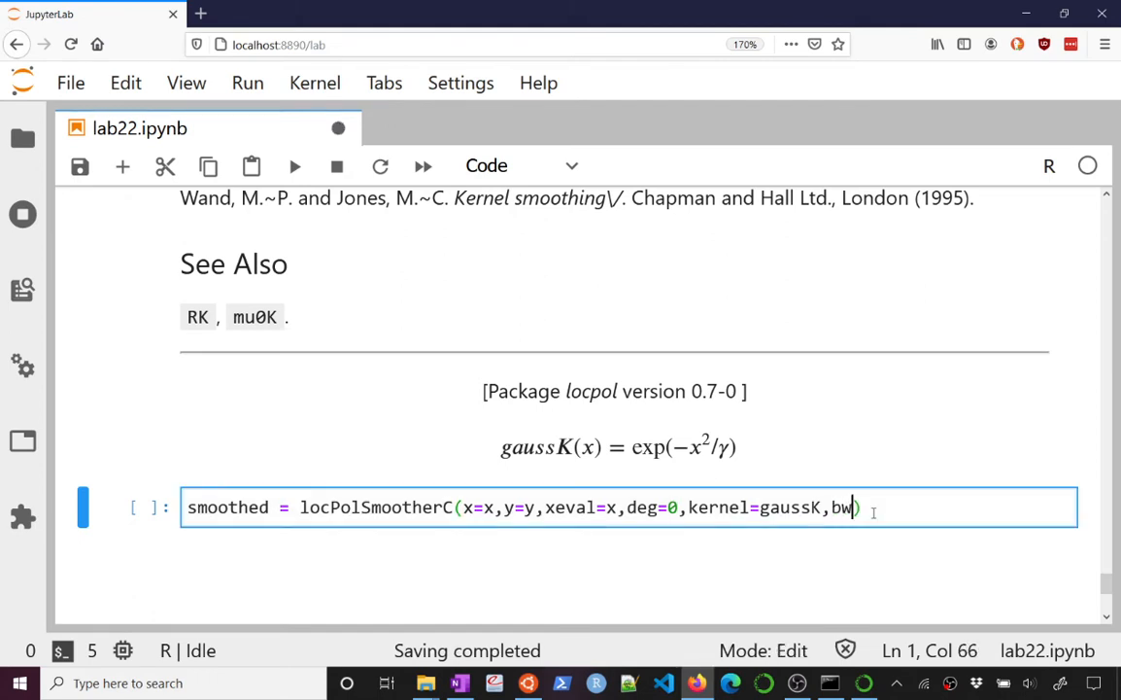
pyautogui.write('=')
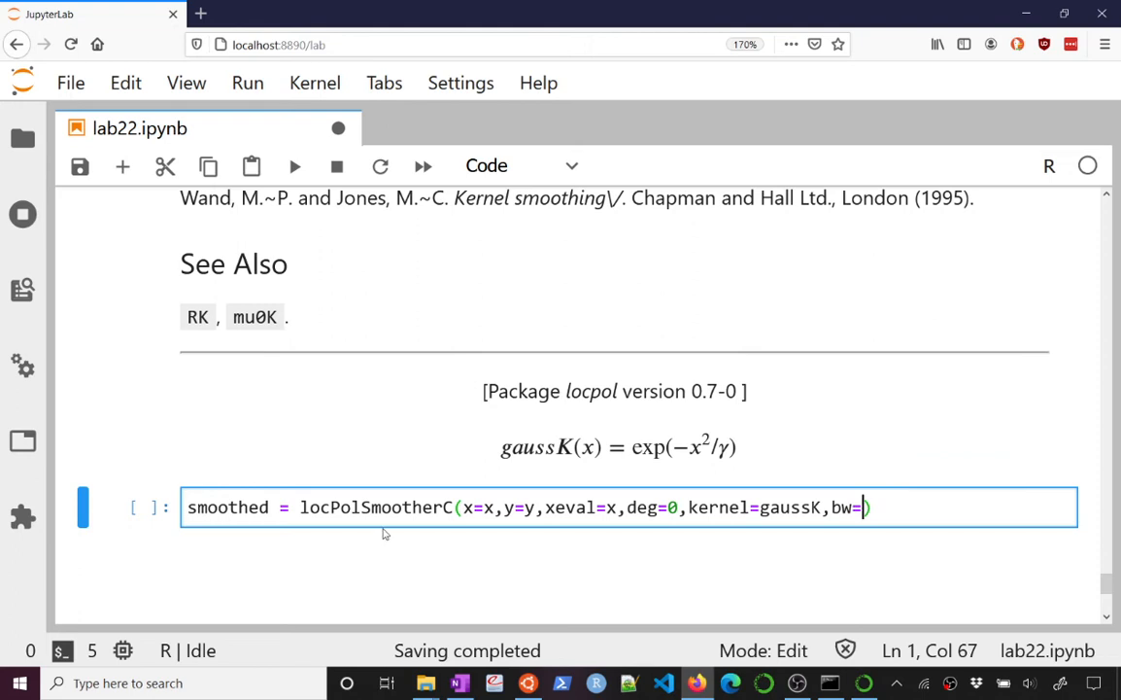
pyautogui.moveTo(814, 576)
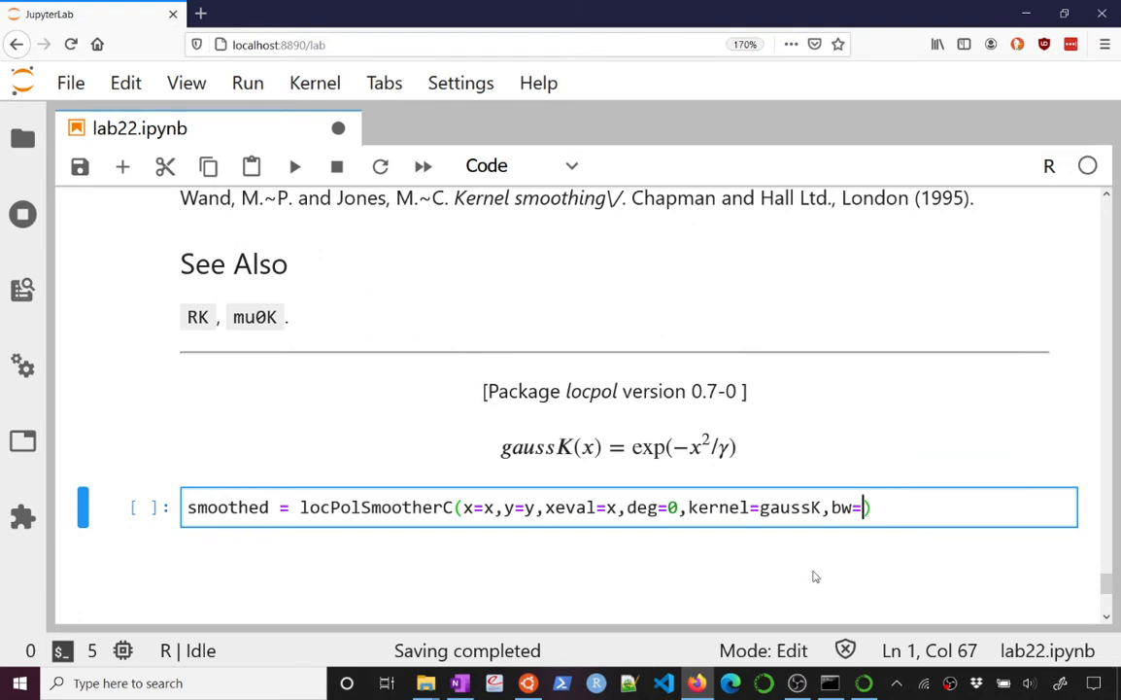
pyautogui.write('1')
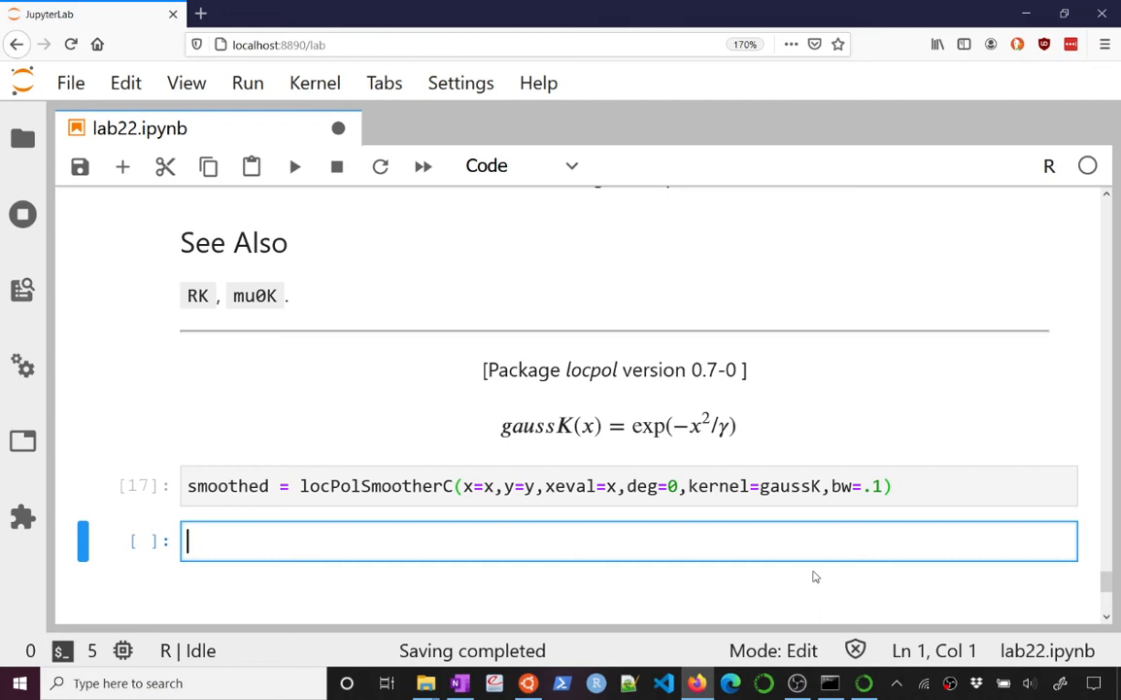
pyautogui.moveTo(573, 383)
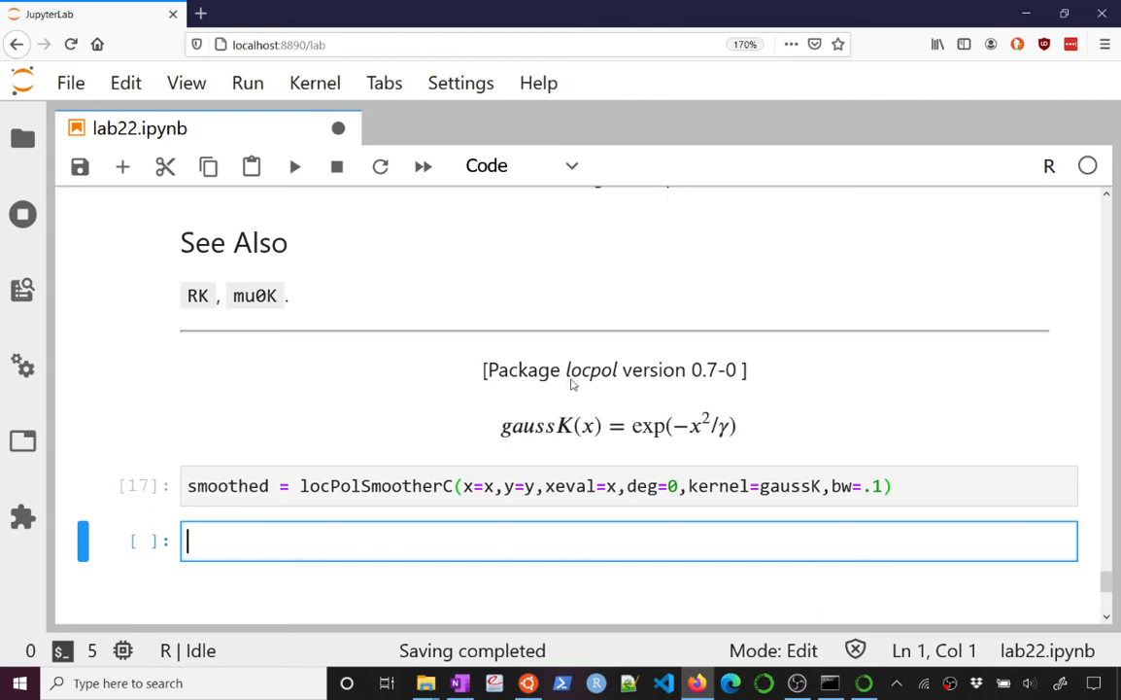
pyautogui.moveTo(531, 435)
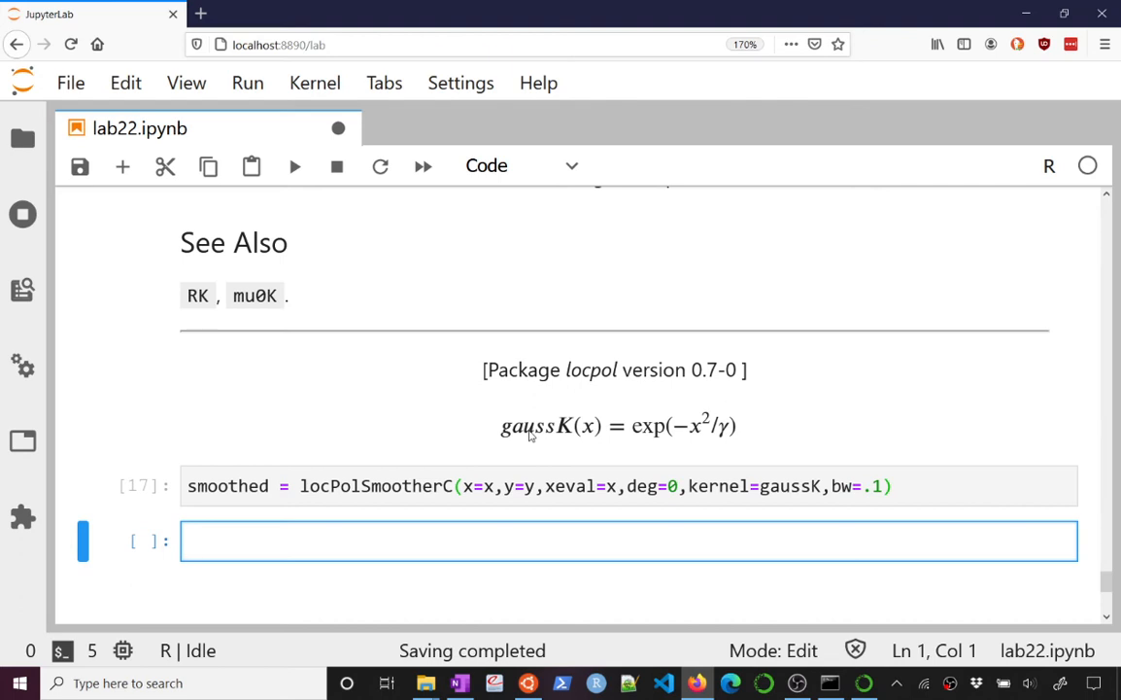
# Run smoothed, then head(smoothed), to show the x and beta0 columns.
pyautogui.write('smoothed')
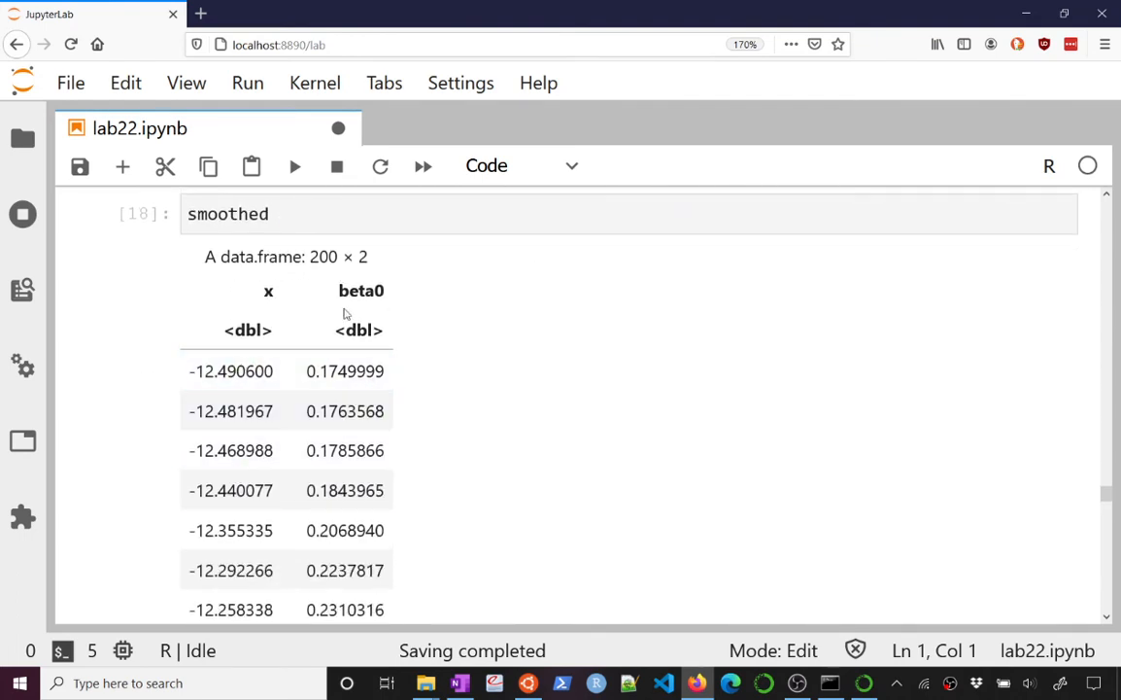
pyautogui.moveTo(372, 313)
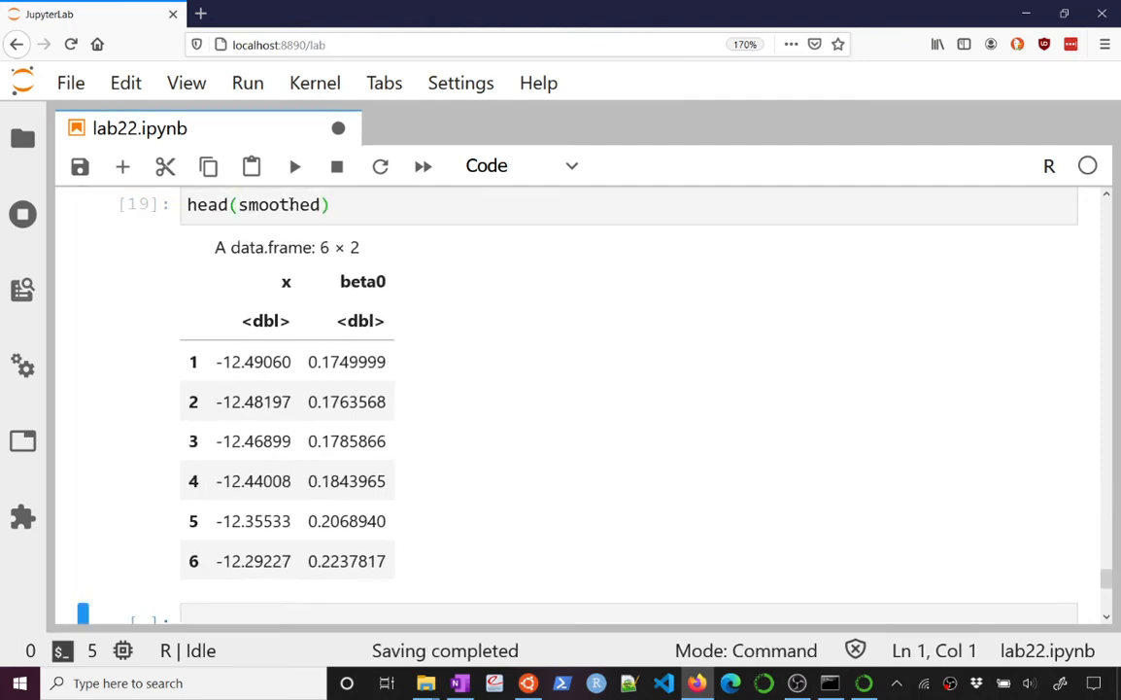
pyautogui.click(630, 615)
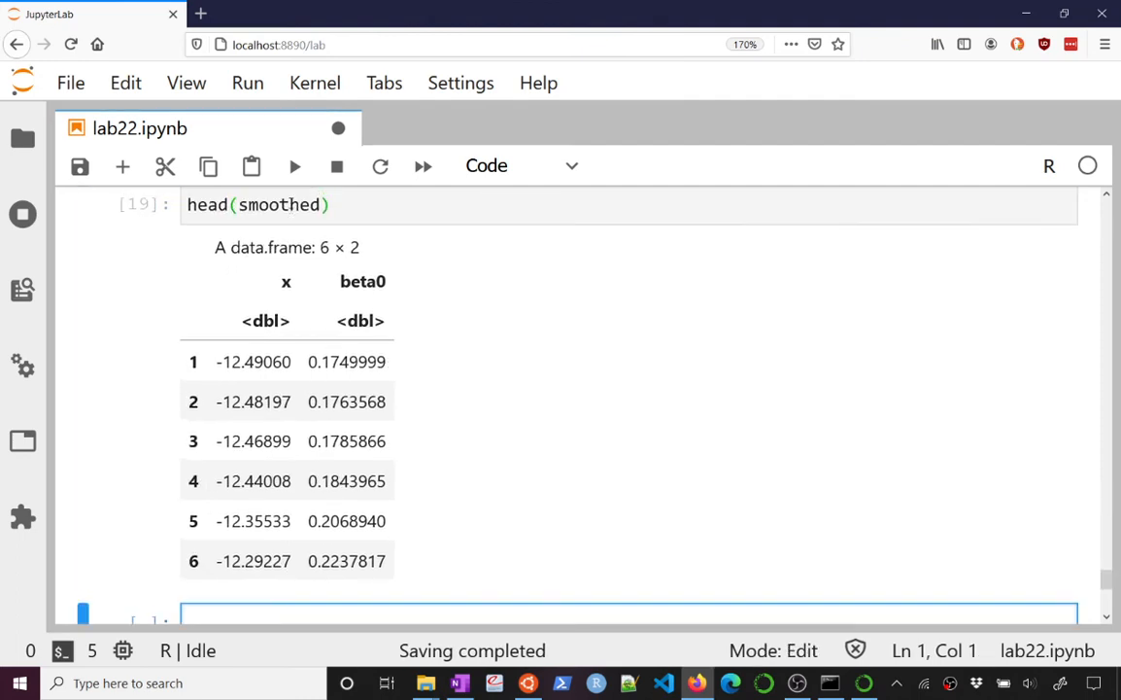
pyautogui.scroll(-3)
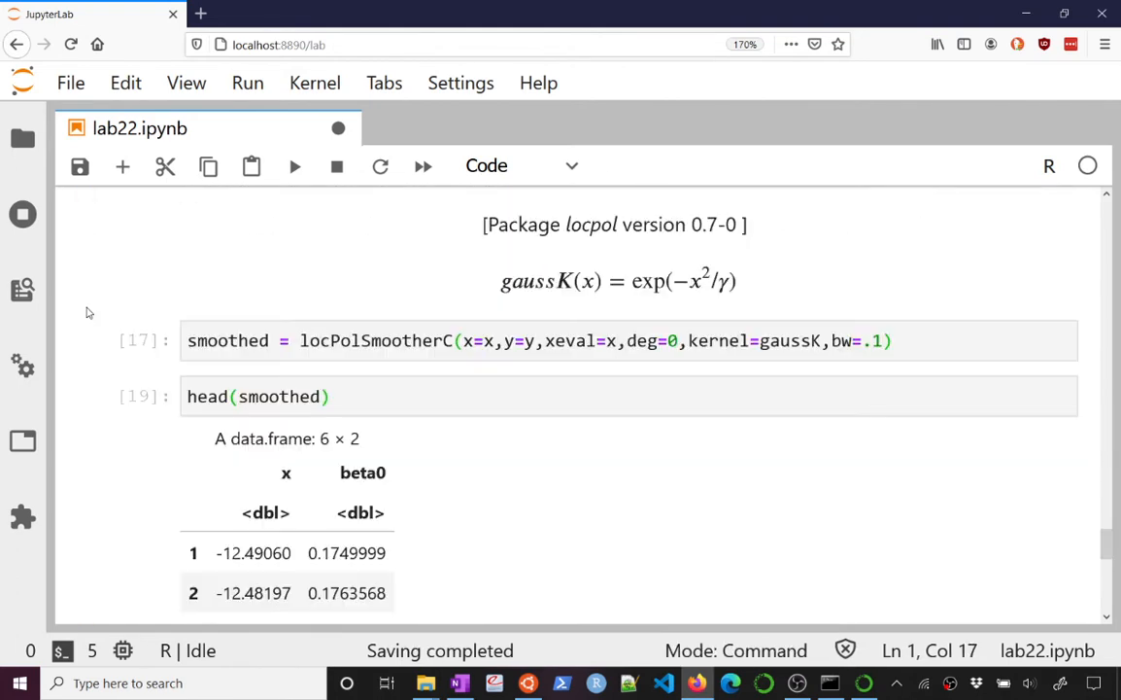
# Replace predict(mod,data.frame(x)) with smoothed$beta0 in the plotting cell and run it.
pyautogui.scroll(-3)
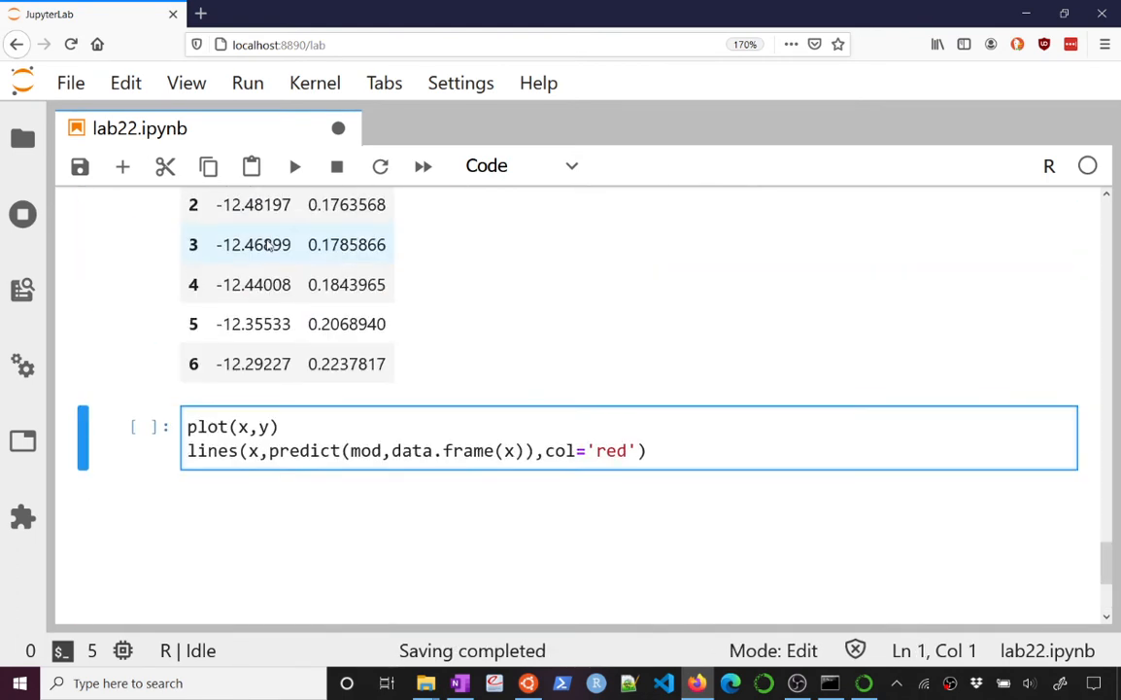
pyautogui.click(291, 427)
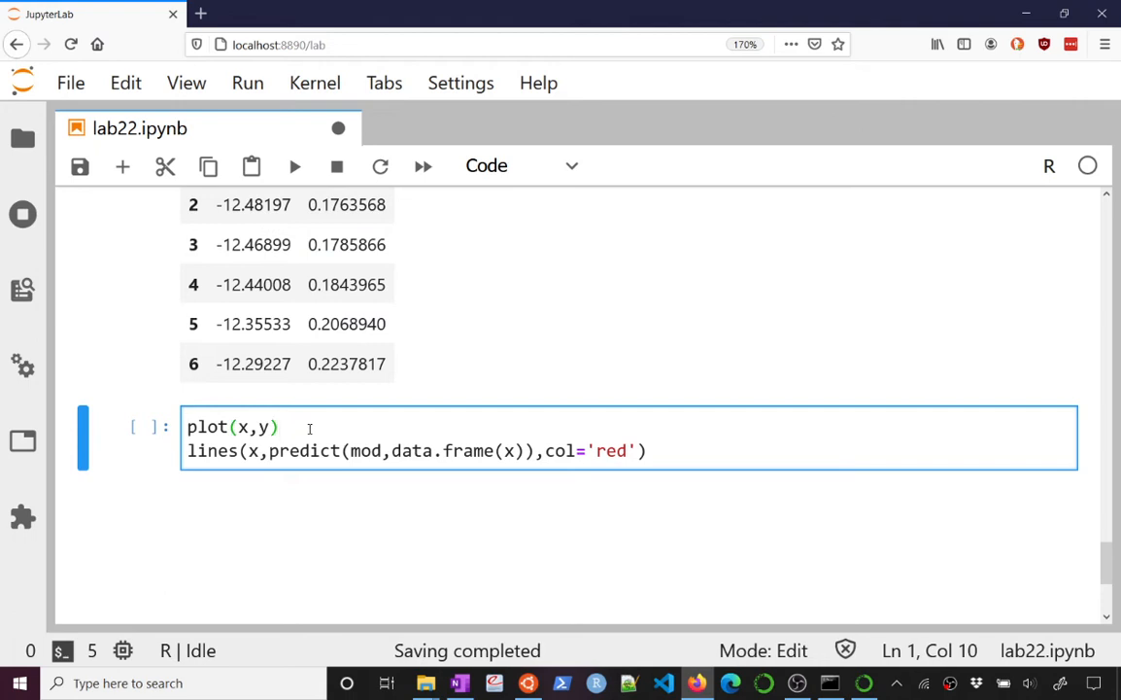
pyautogui.doubleClick(300, 450)
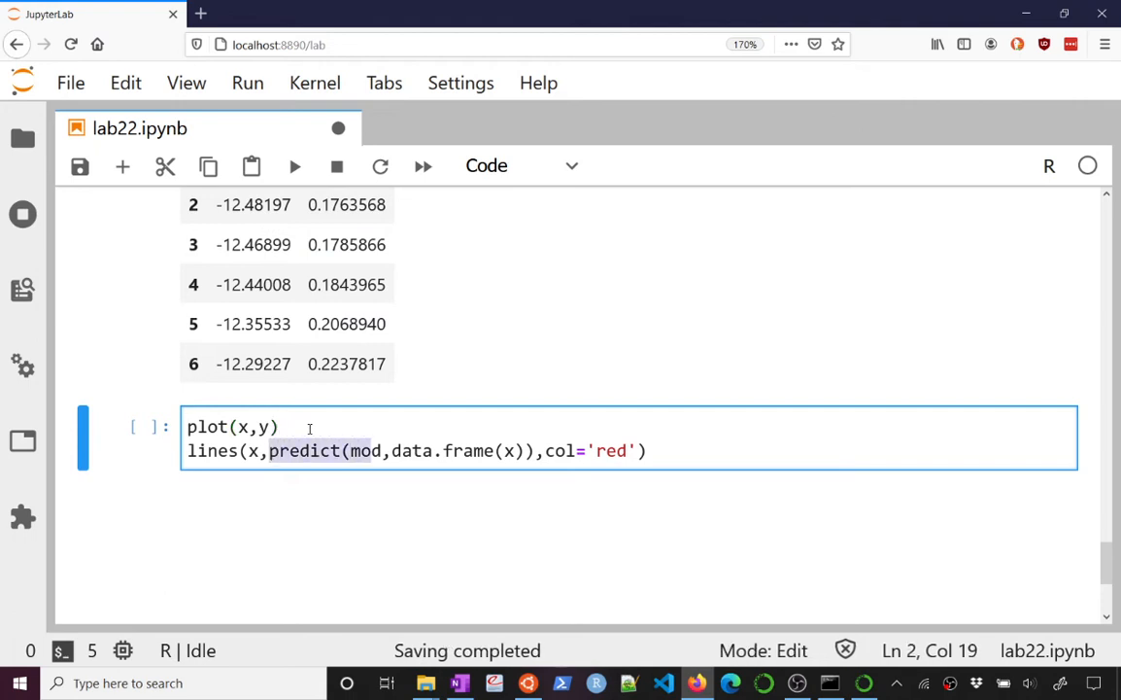
pyautogui.write("smoo,col='red')")
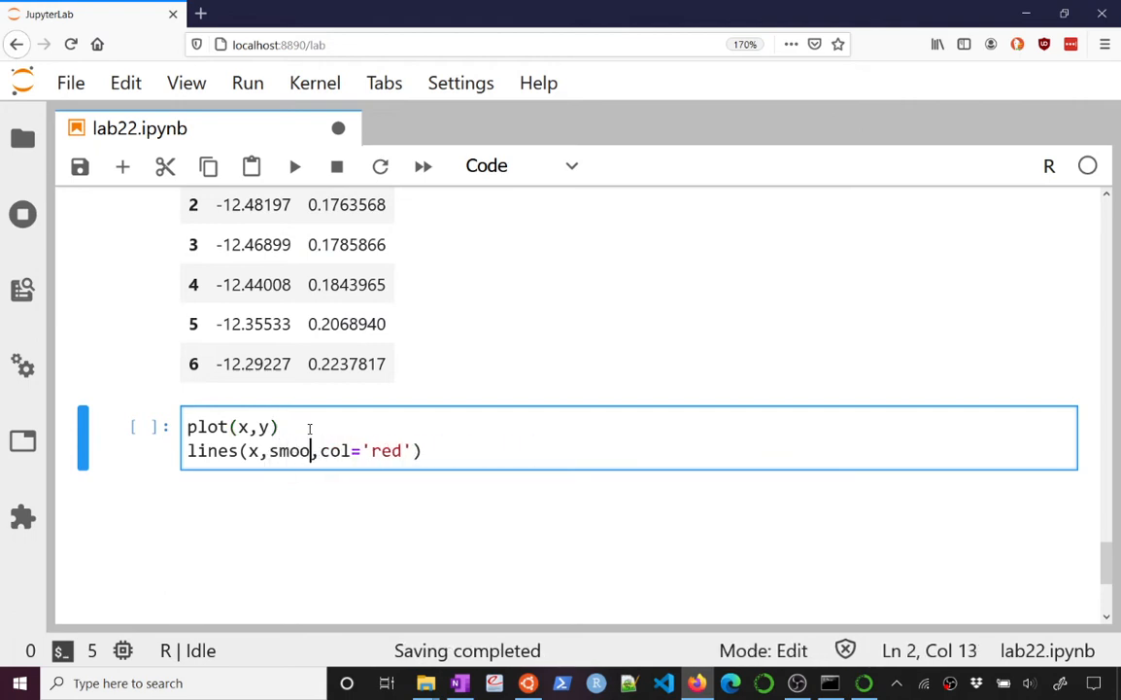
pyautogui.write('thed$beta0')
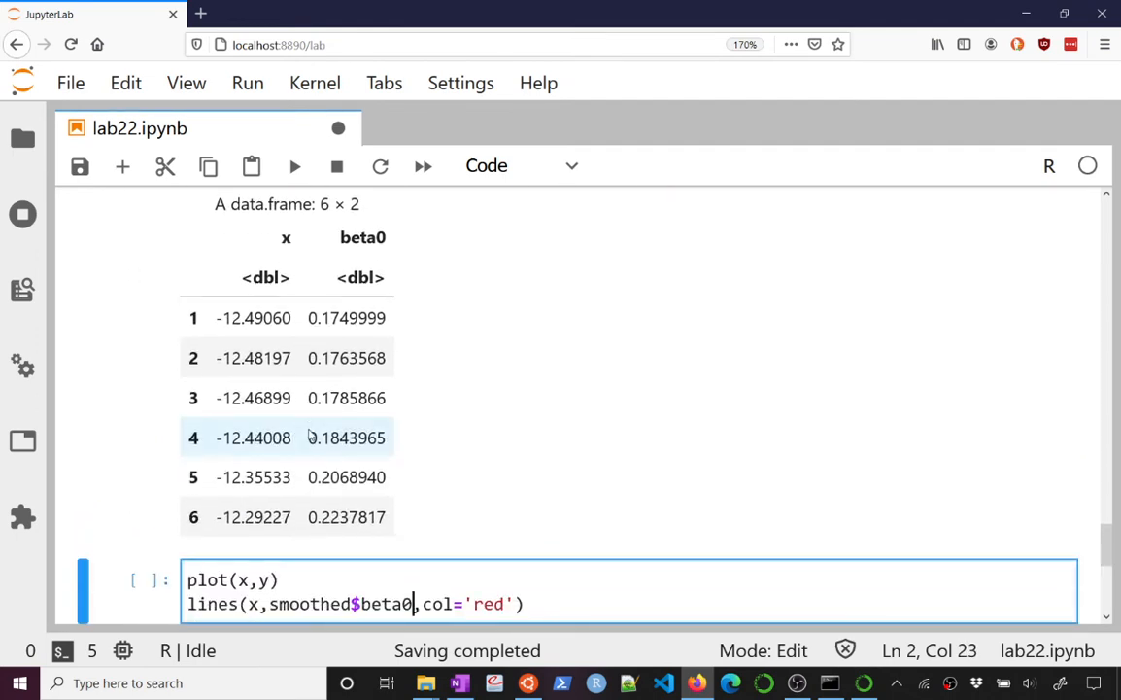
pyautogui.scroll(-3)
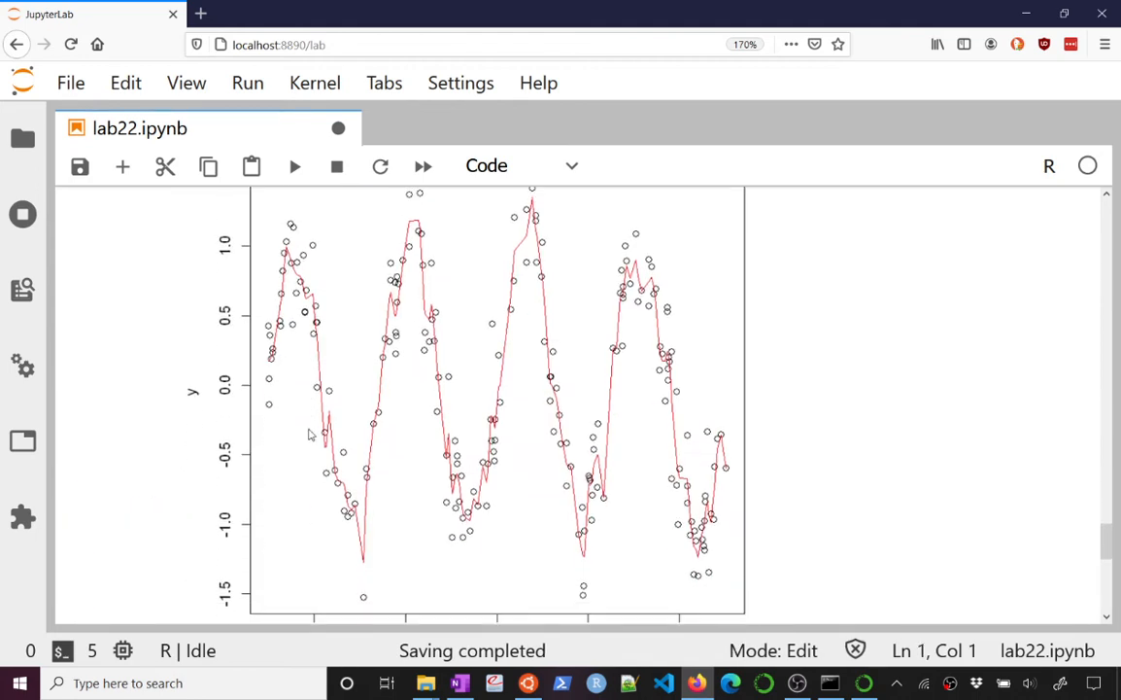
# Duplicate the plot(x,y) and red lines() commands below themselves in the same cell.
pyautogui.scroll(-3)
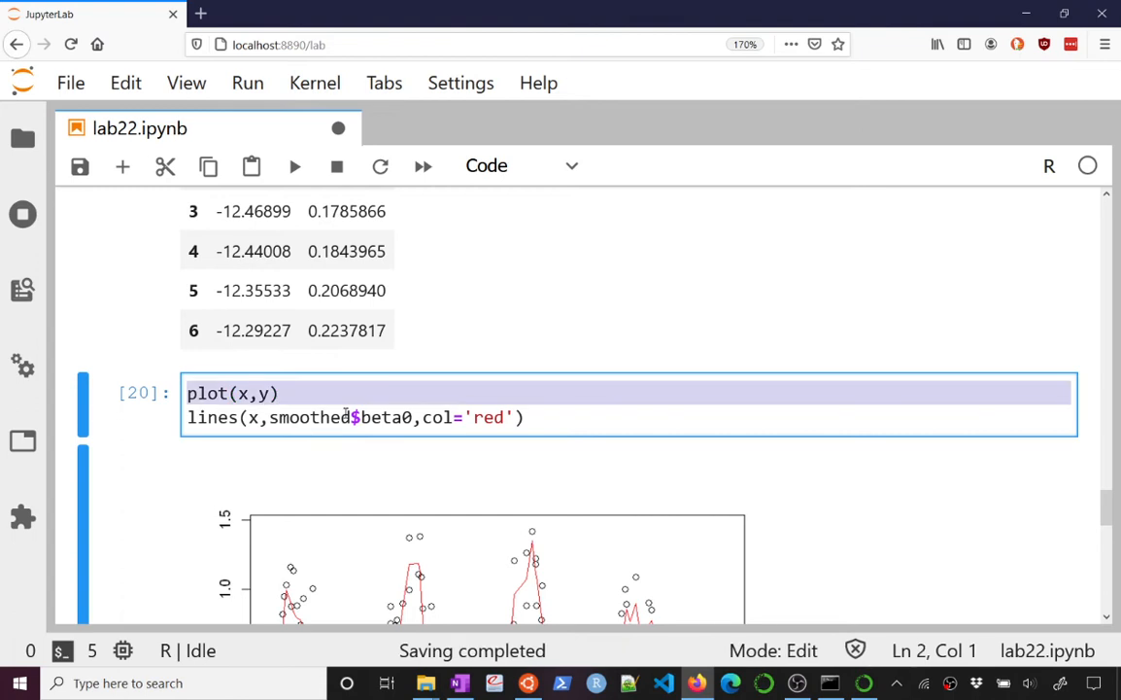
pyautogui.click(525, 417)
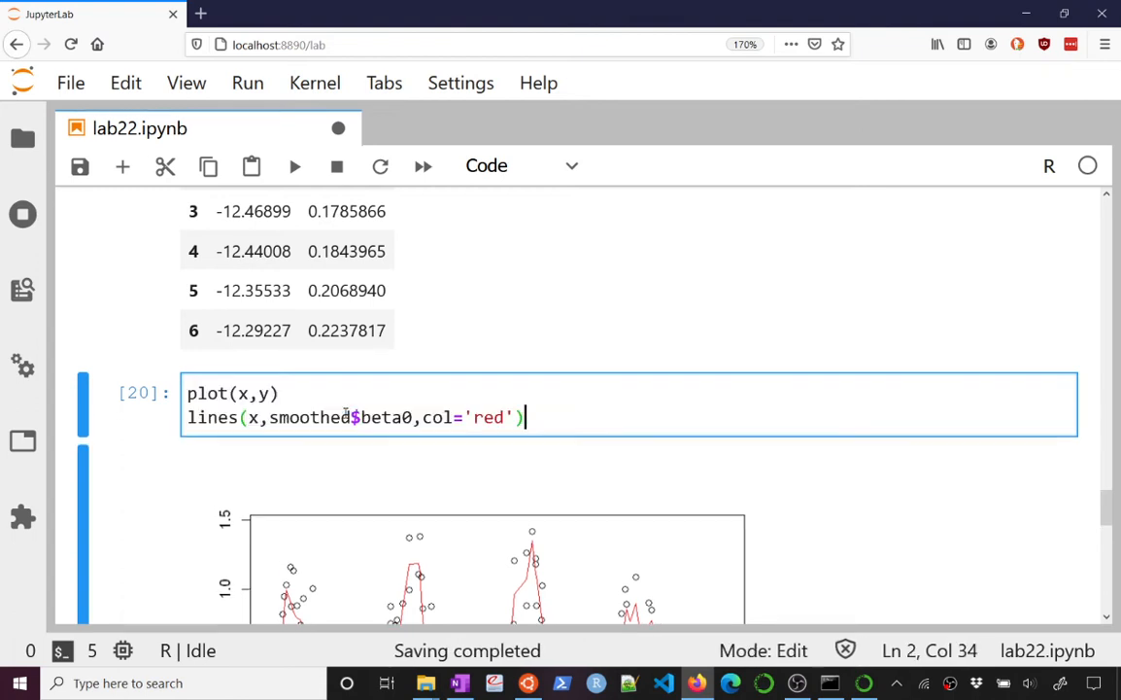
pyautogui.scroll(-3)
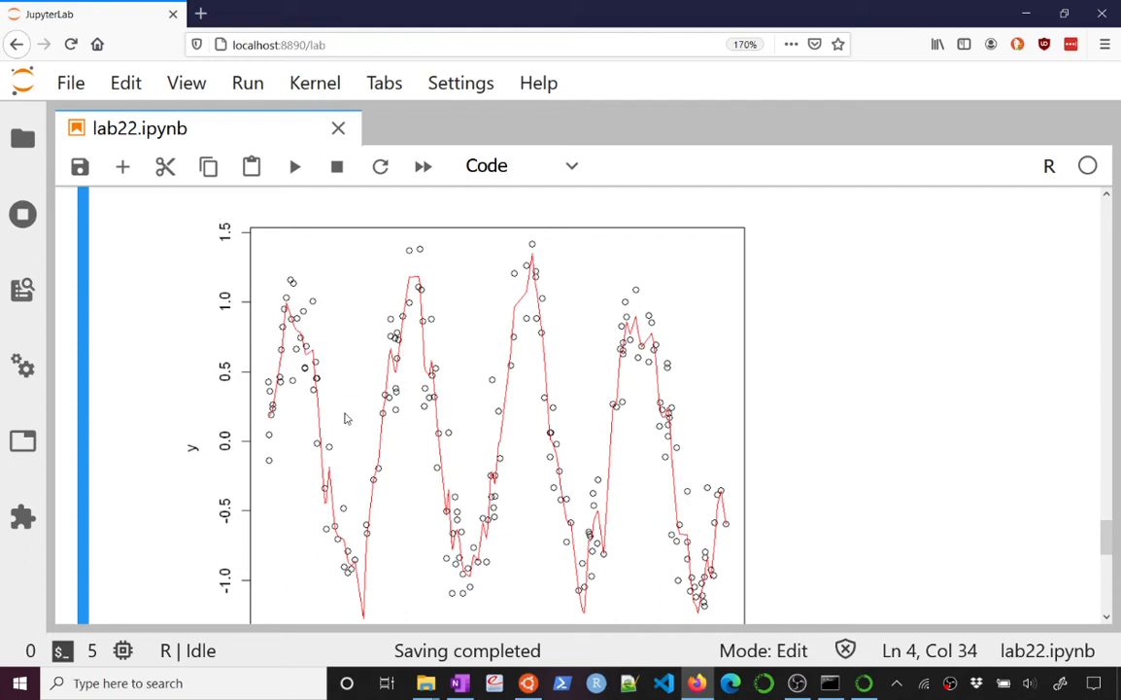
pyautogui.moveTo(369, 462)
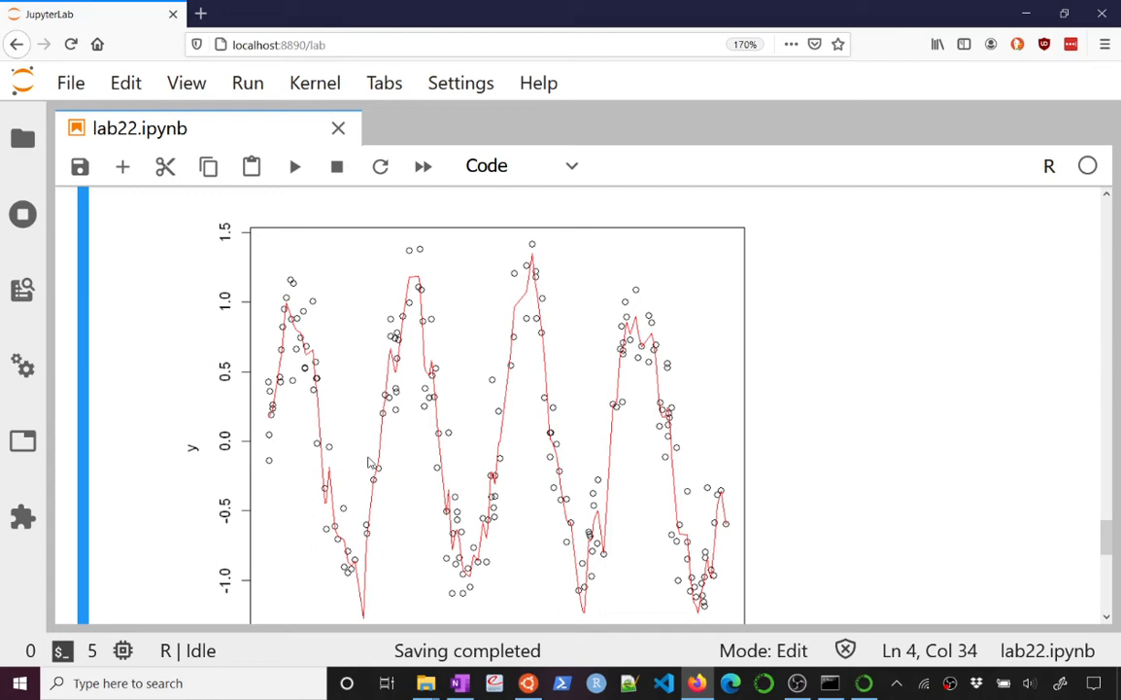
pyautogui.scroll(-3)
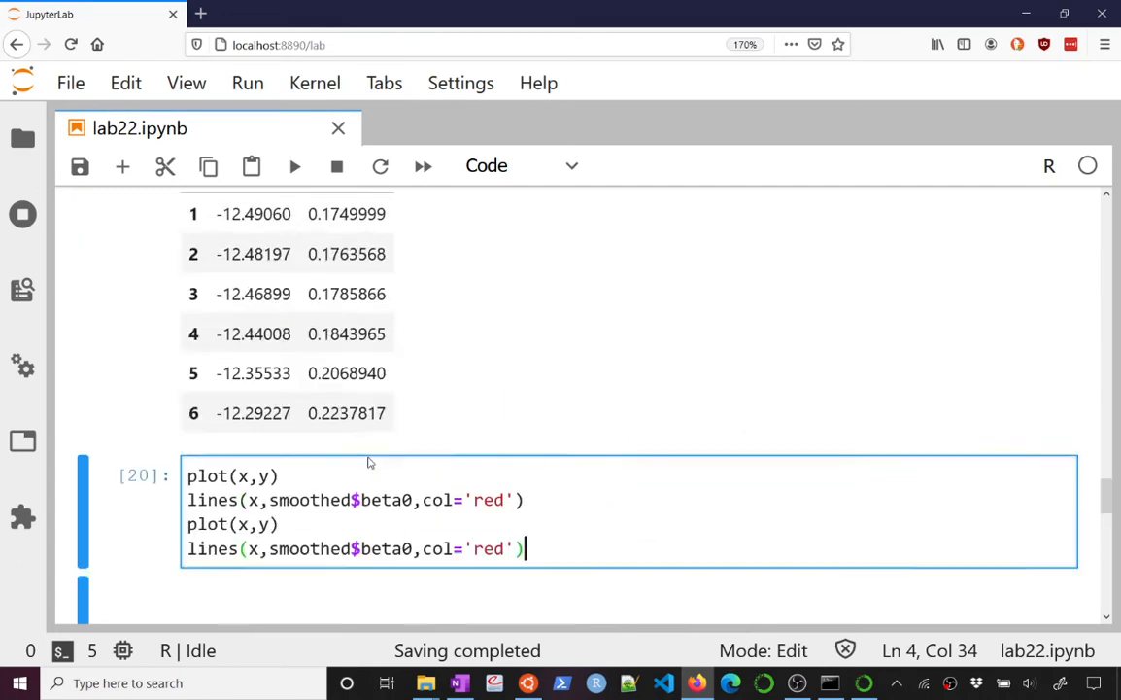
pyautogui.scroll(-3)
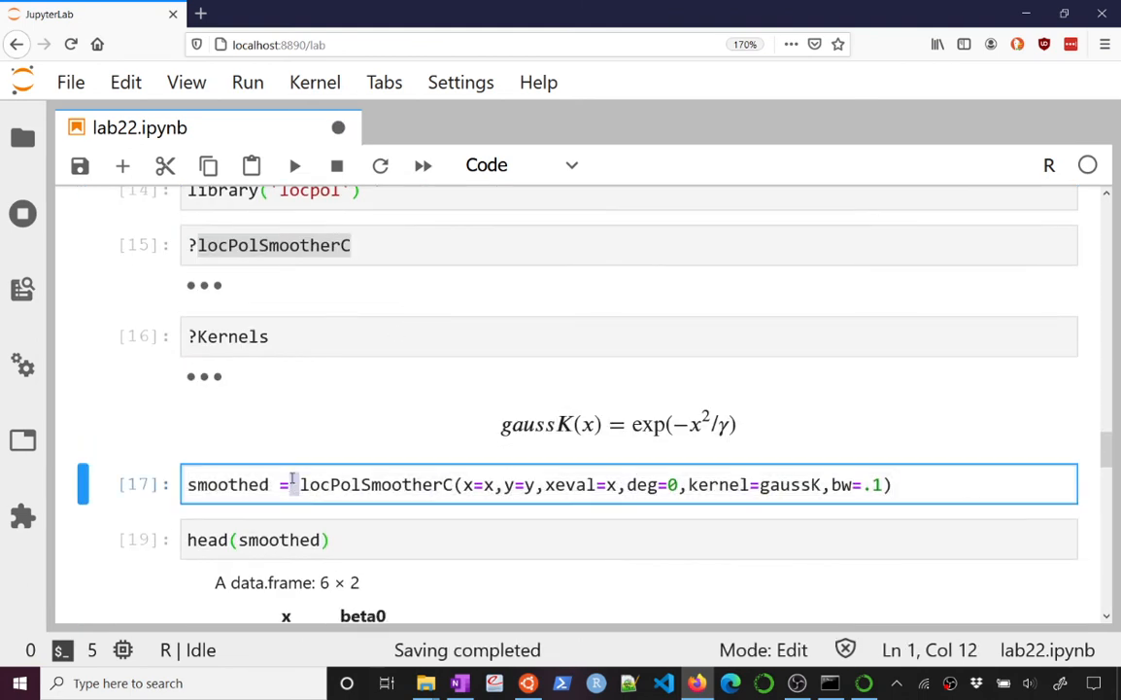
# Refit the degree-0 Gaussian smoother with bw=.01 and inspect the jagged red line.
pyautogui.scroll(-3)
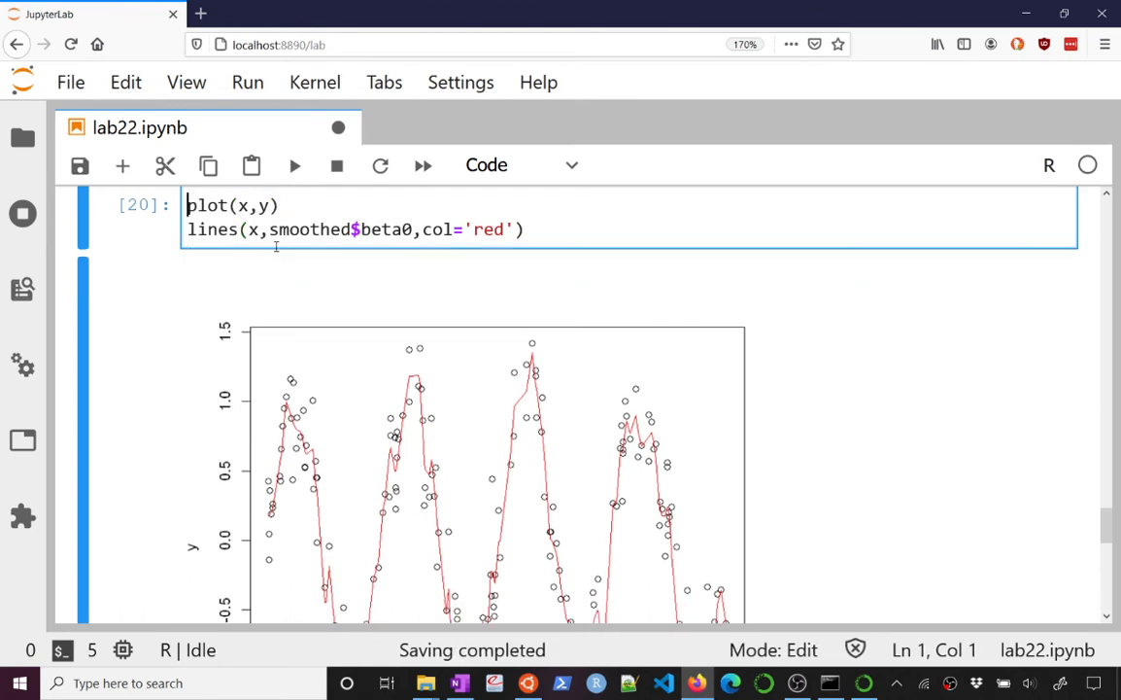
pyautogui.write('smoothed = locPolSmootherC(x=x,y=y,xeval=x,deg=0,kernel=gaussK,bw=.1)')
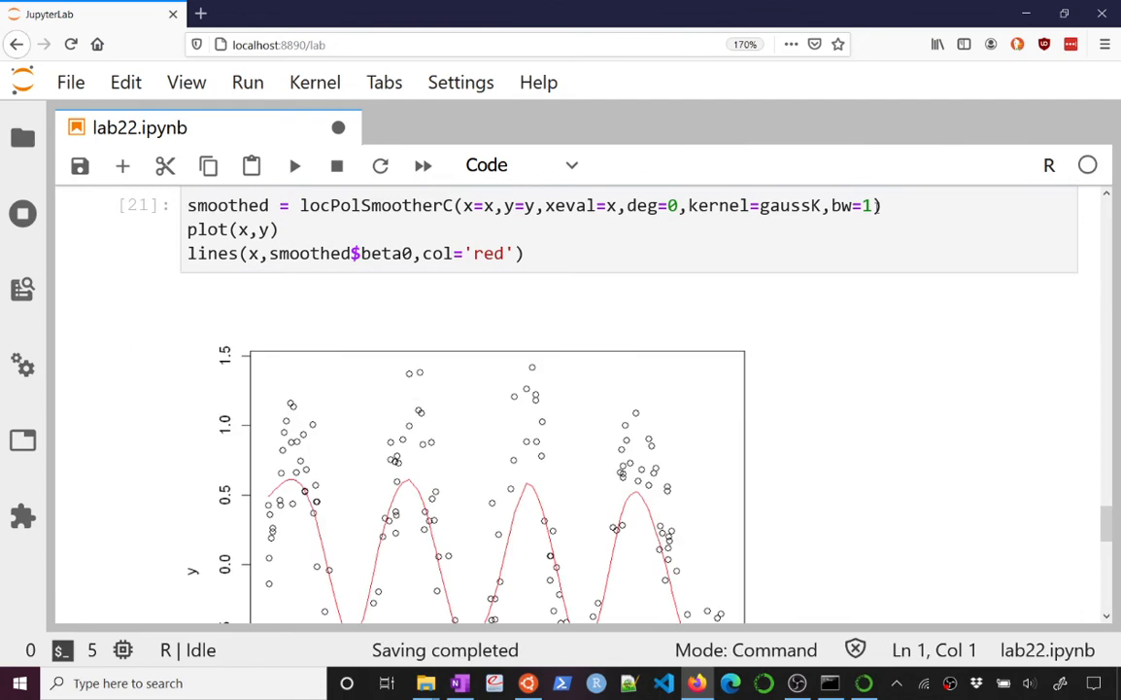
pyautogui.scroll(-3)
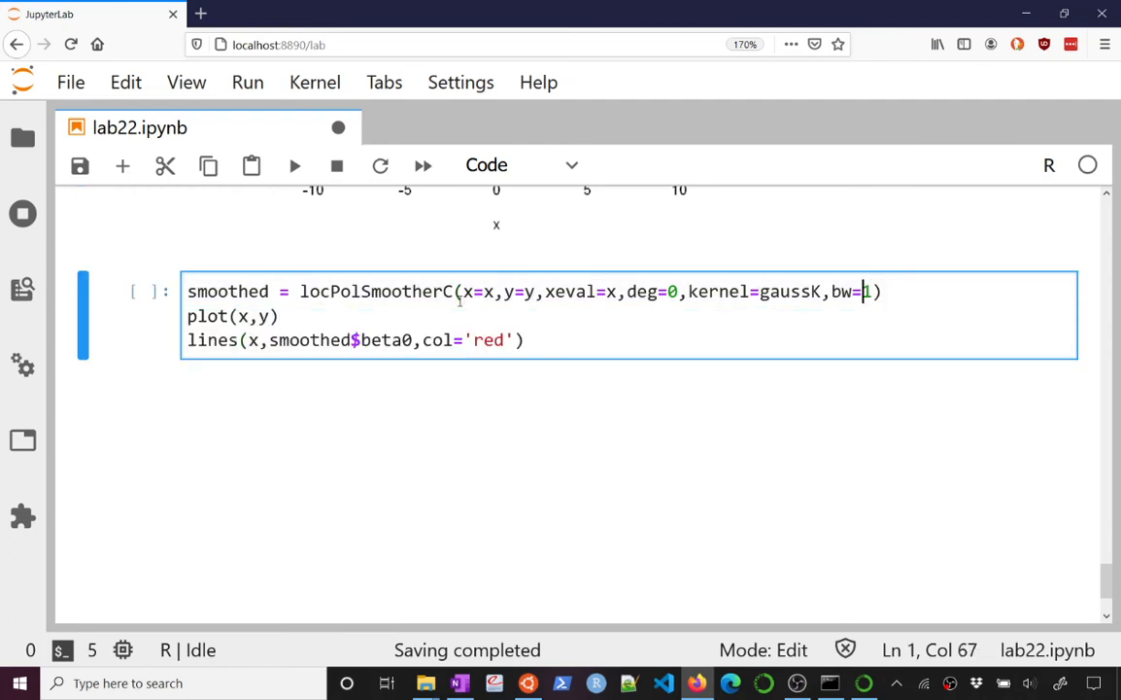
pyautogui.write('.0')
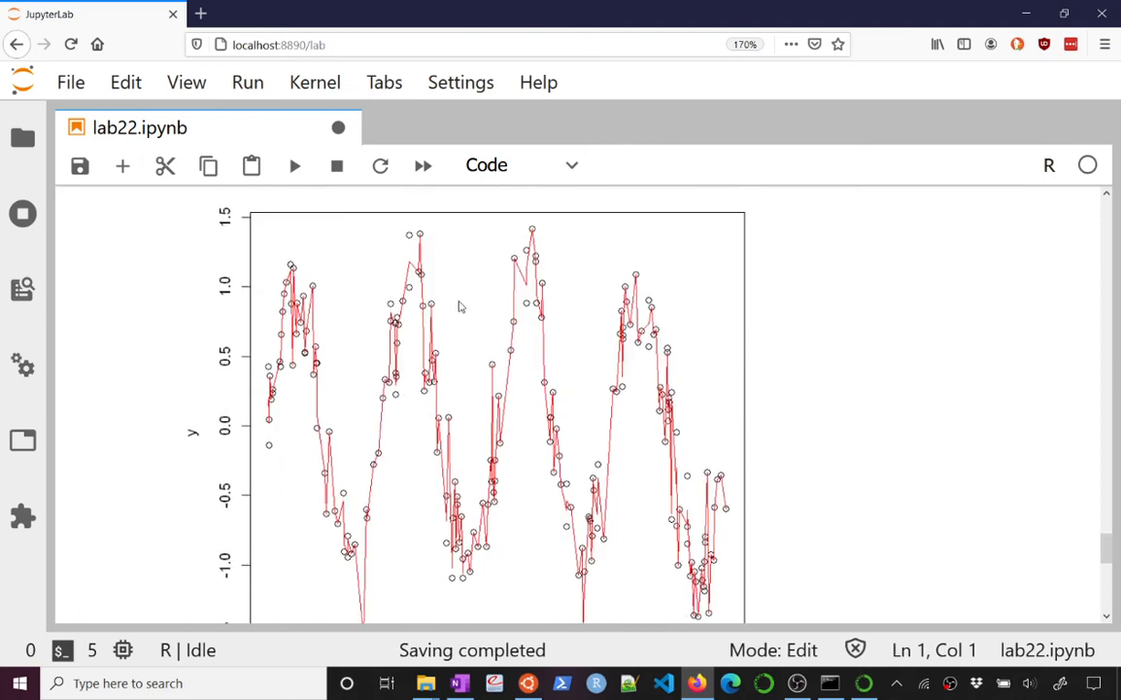
pyautogui.scroll(-3)
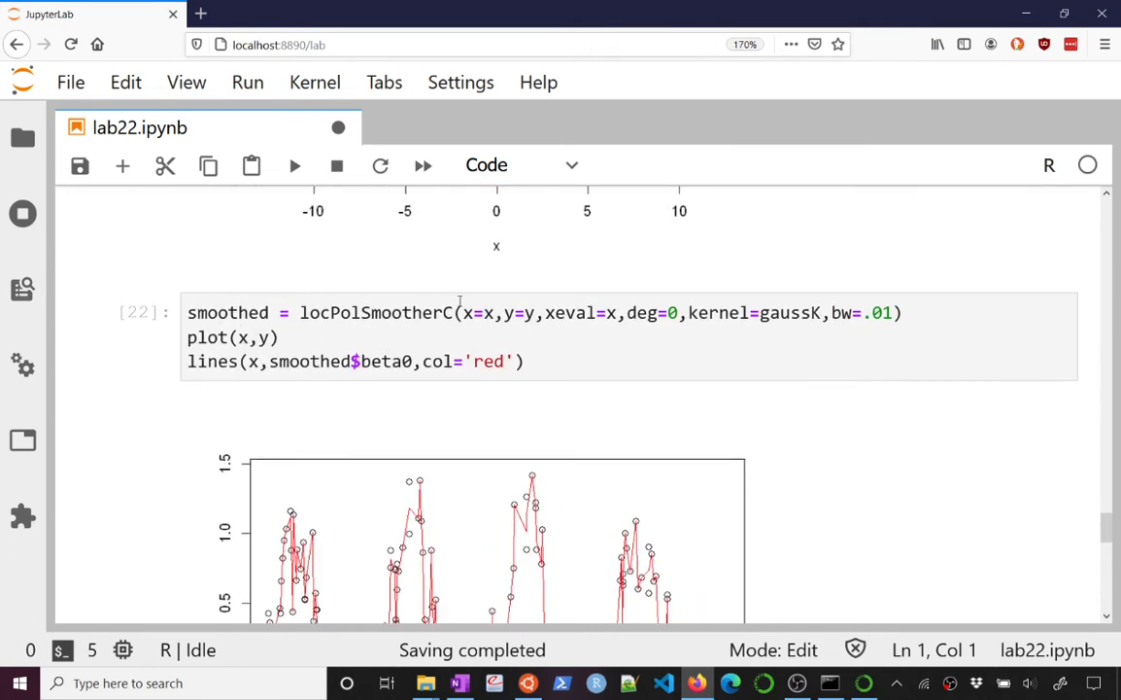
pyautogui.scroll(-3)
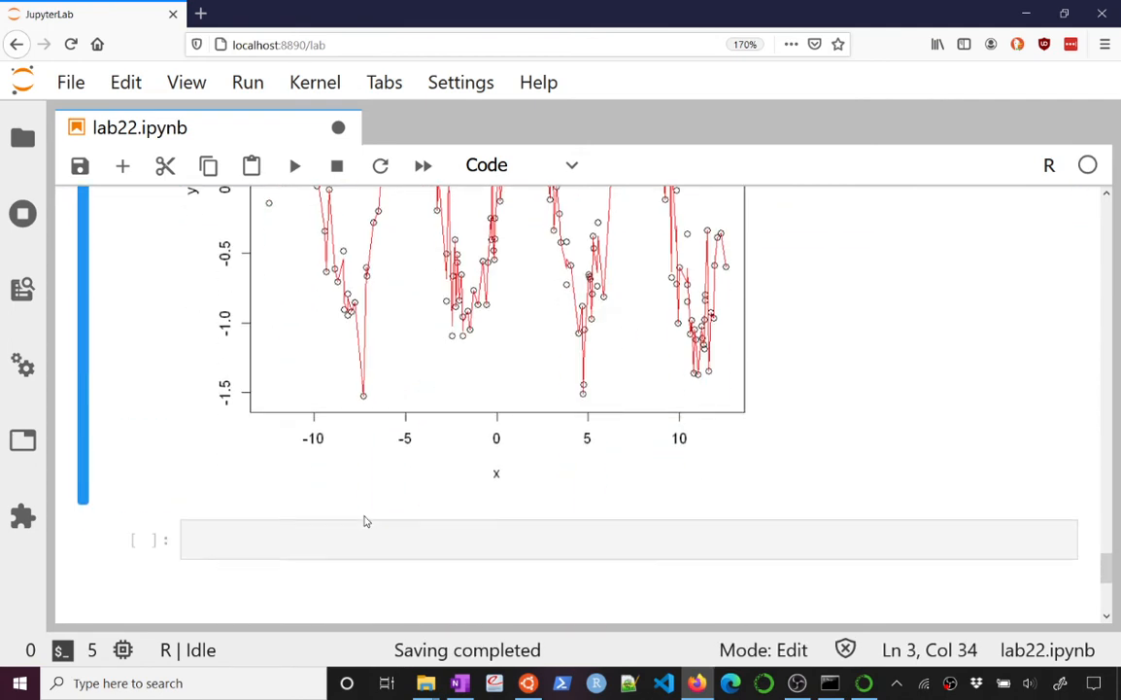
# Copy the bw=.01 smoother into a new cell, edit its bandwidth, and inspect the smooth curve.
pyautogui.write('smoothed = locPolSmootherC(x=x,y=y,xeval=x,deg=0,kernel=gaussK,bw=.01)')
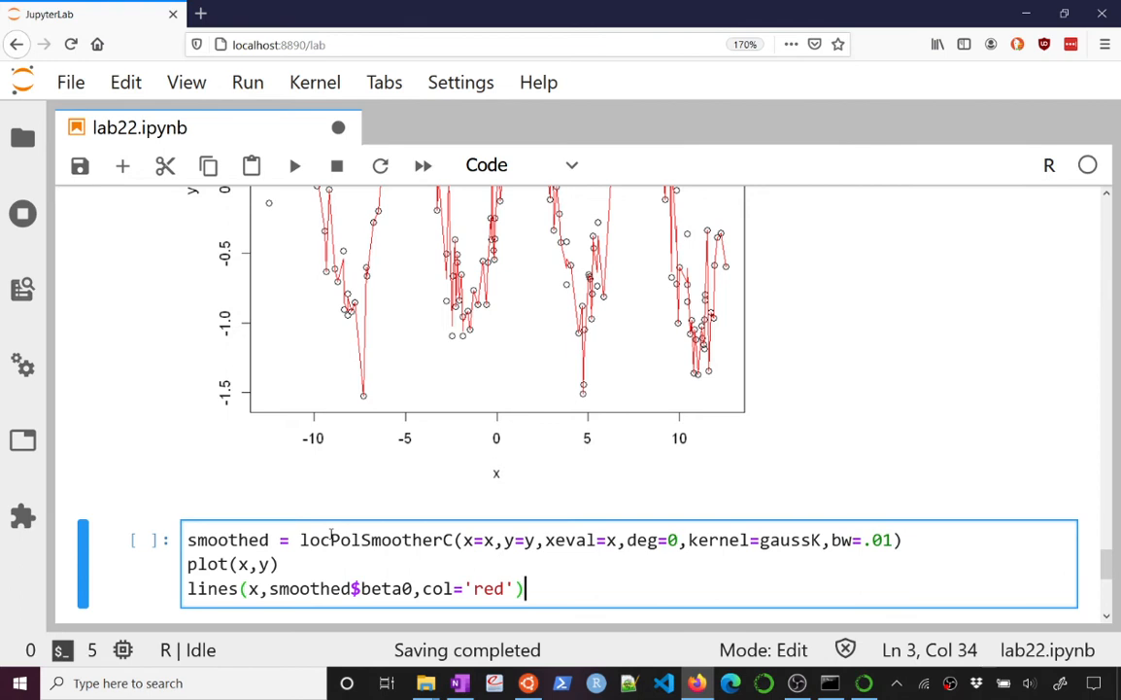
pyautogui.click(872, 539)
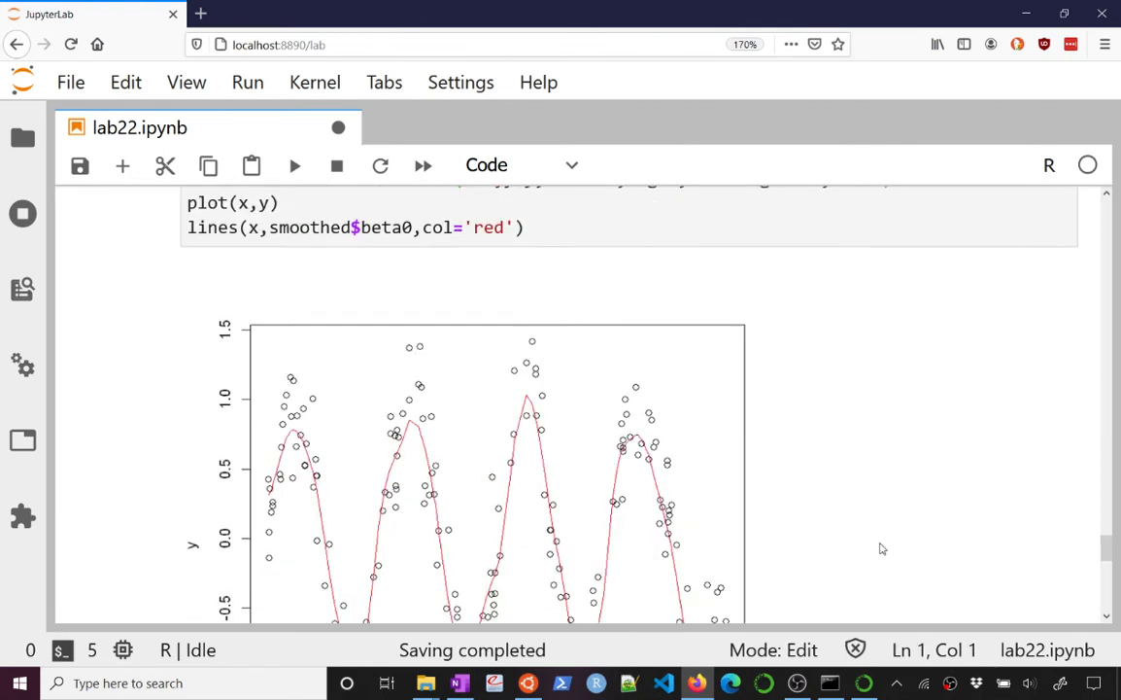
pyautogui.scroll(-3)
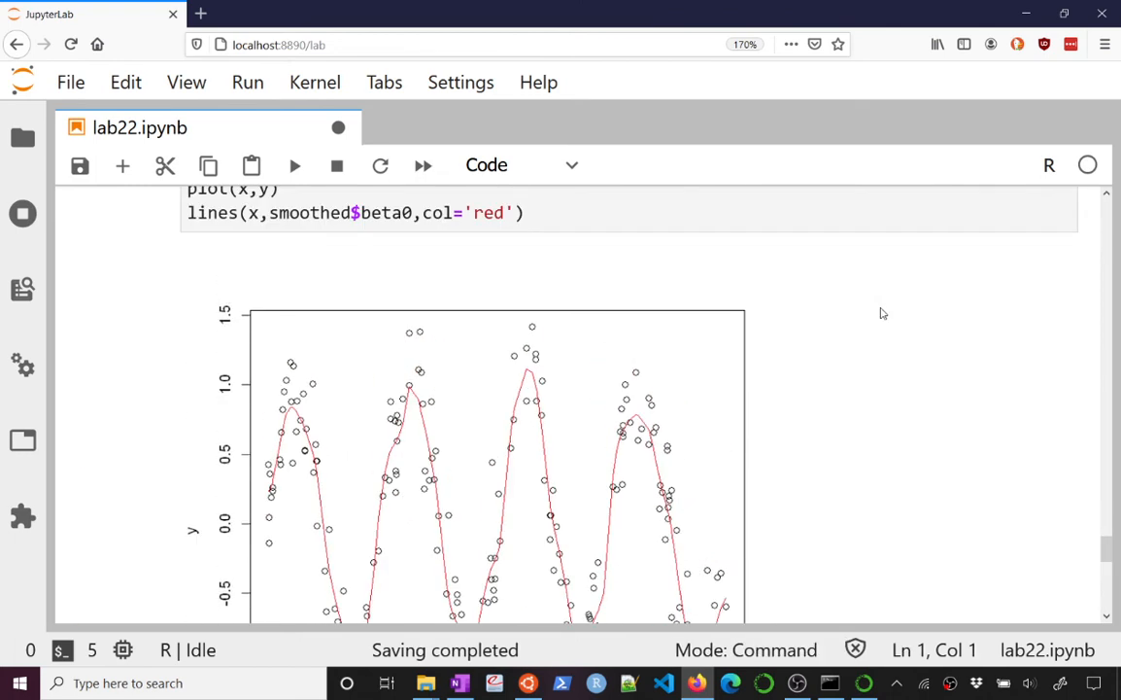
pyautogui.scroll(-3)
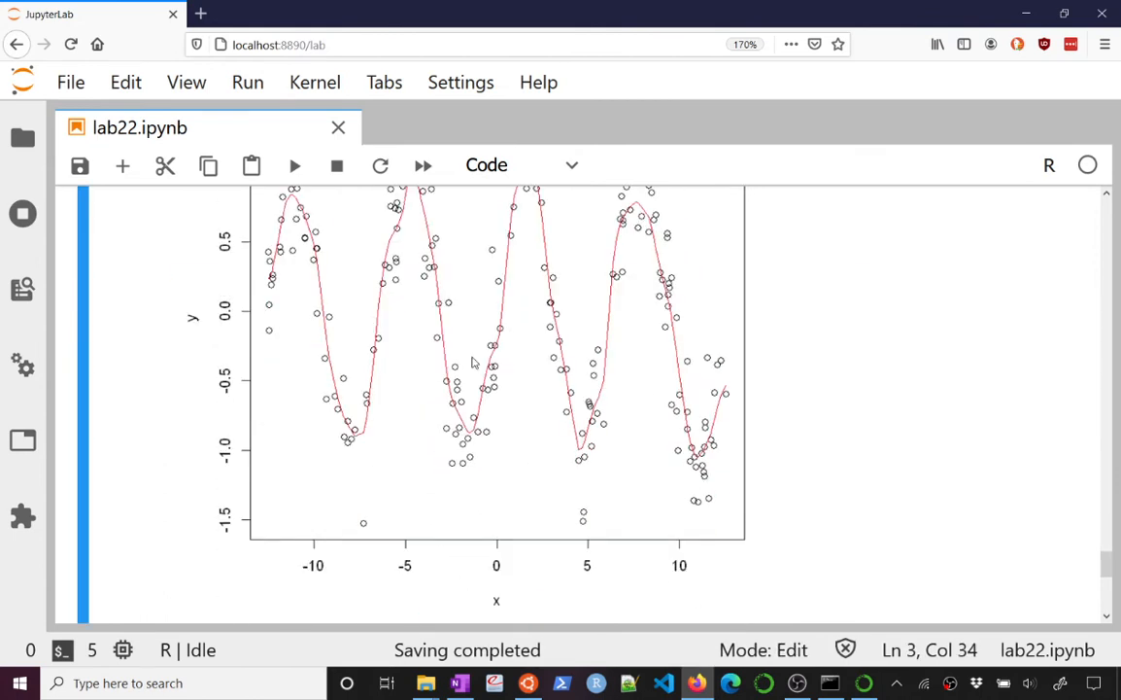
# Add a '1st degree local polynomial' heading and a deg=1 smoothed_poly fit at bw .35.
pyautogui.scroll(-3)
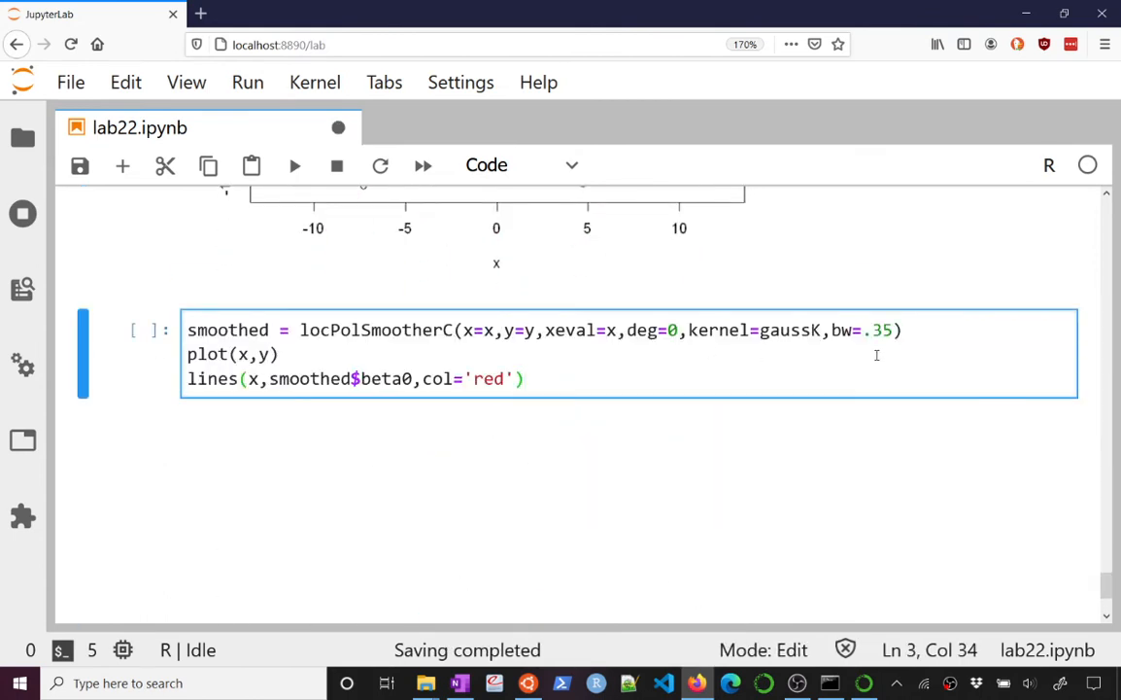
pyautogui.write('1')
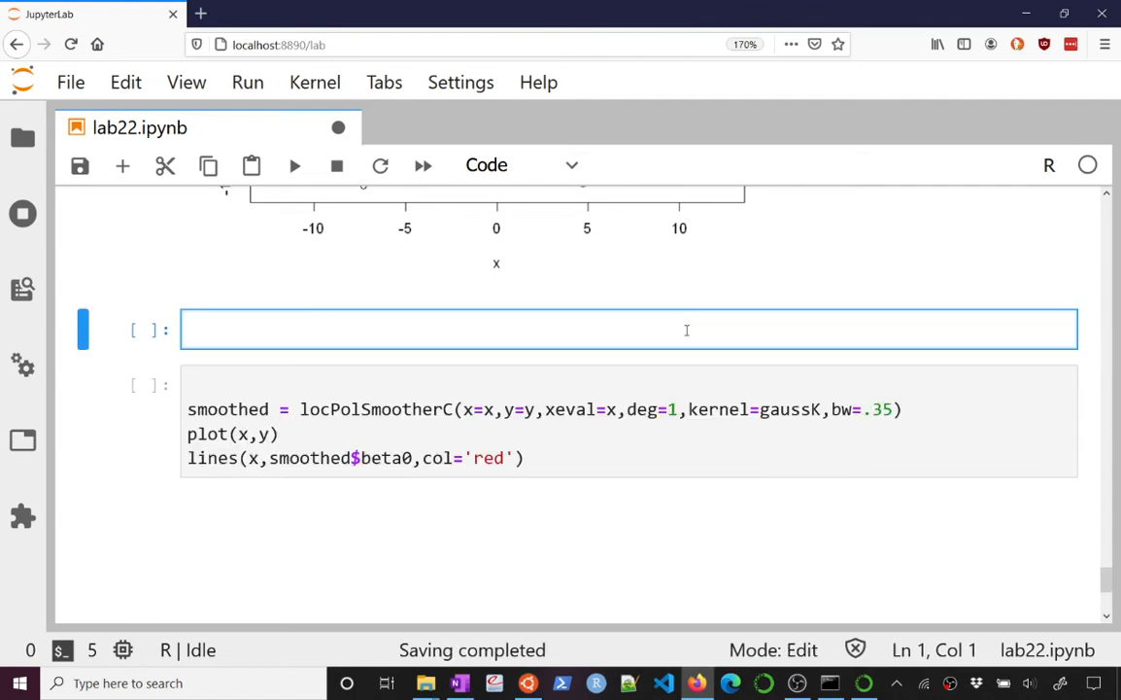
pyautogui.write('1st degree local polynomial')
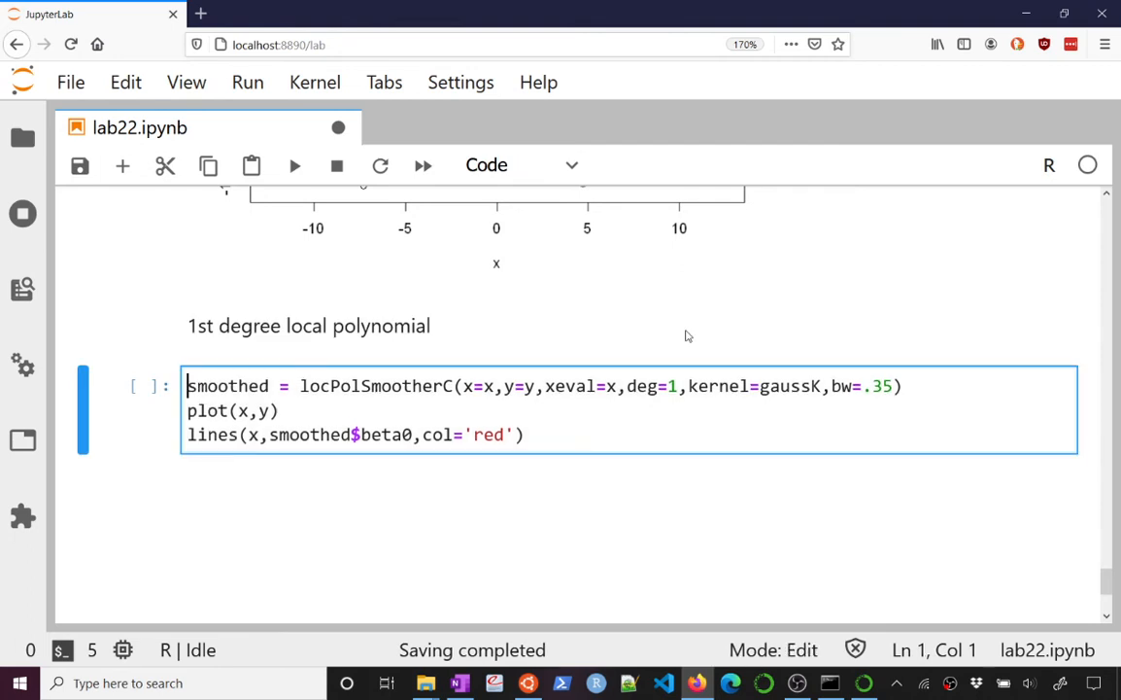
pyautogui.click(899, 410)
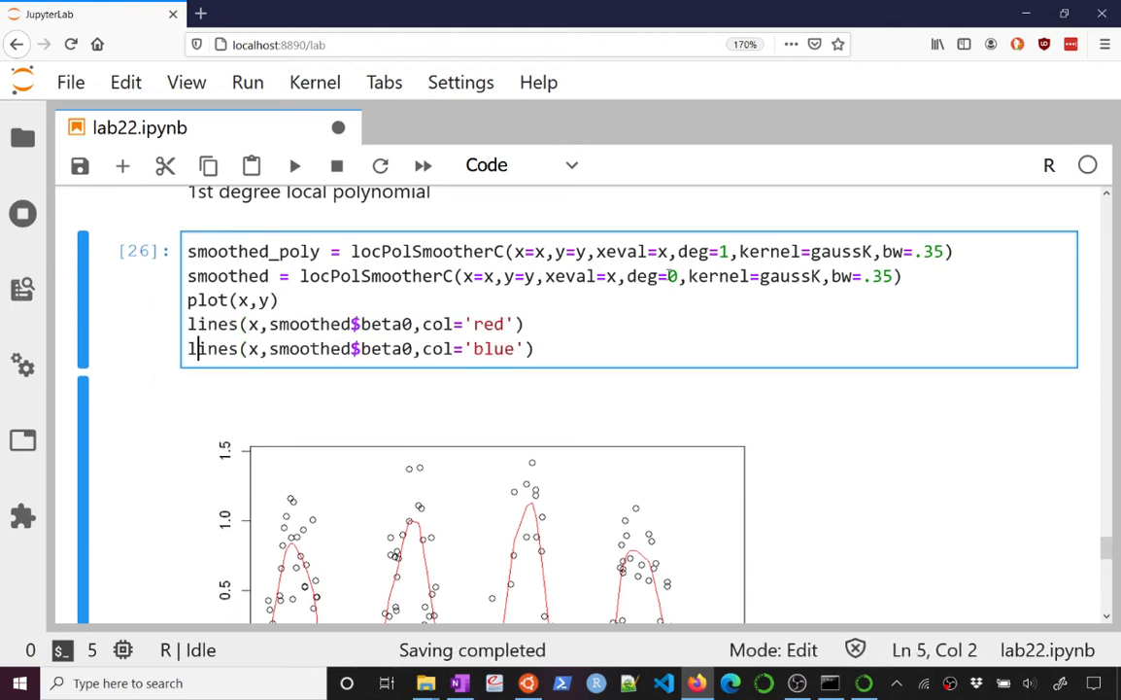
# Point the second lines() call at smoothed_poly, adjust bw, run, and view the blue-over-red plot.
pyautogui.write('_poly')
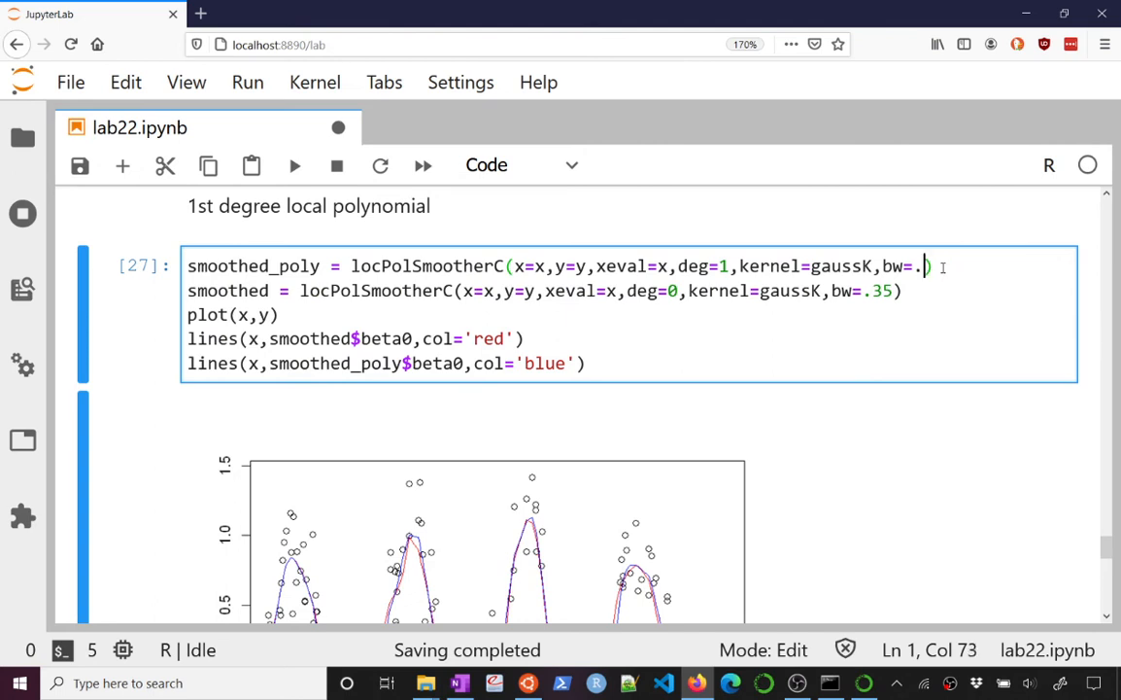
pyautogui.write('01')
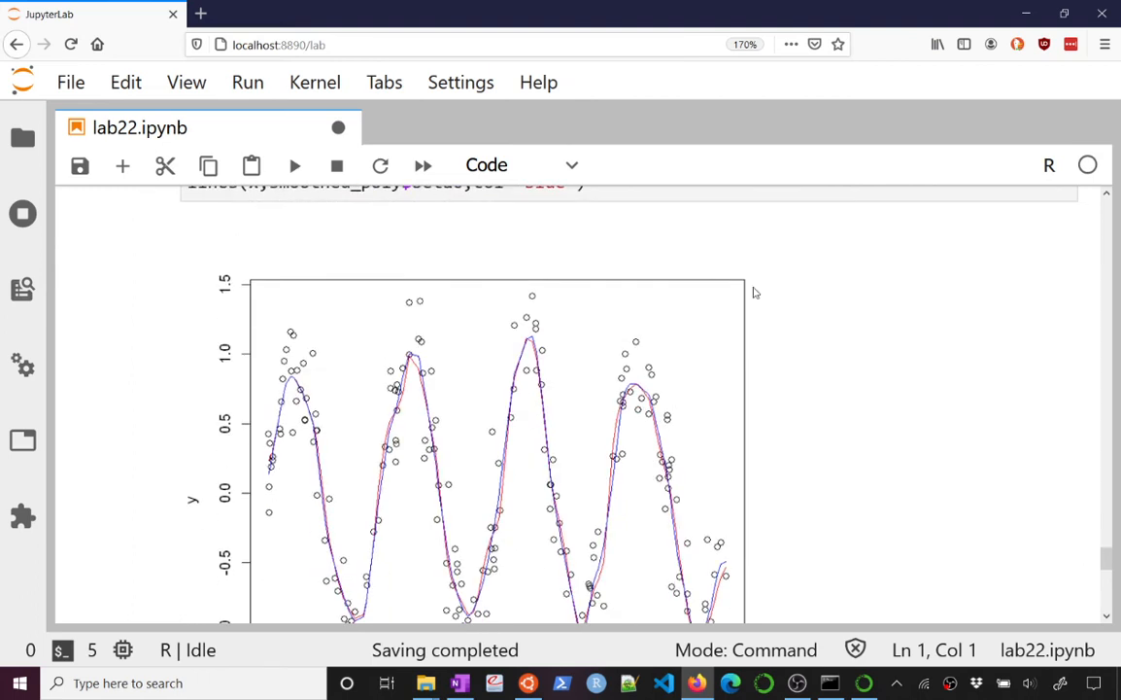
pyautogui.scroll(-3)
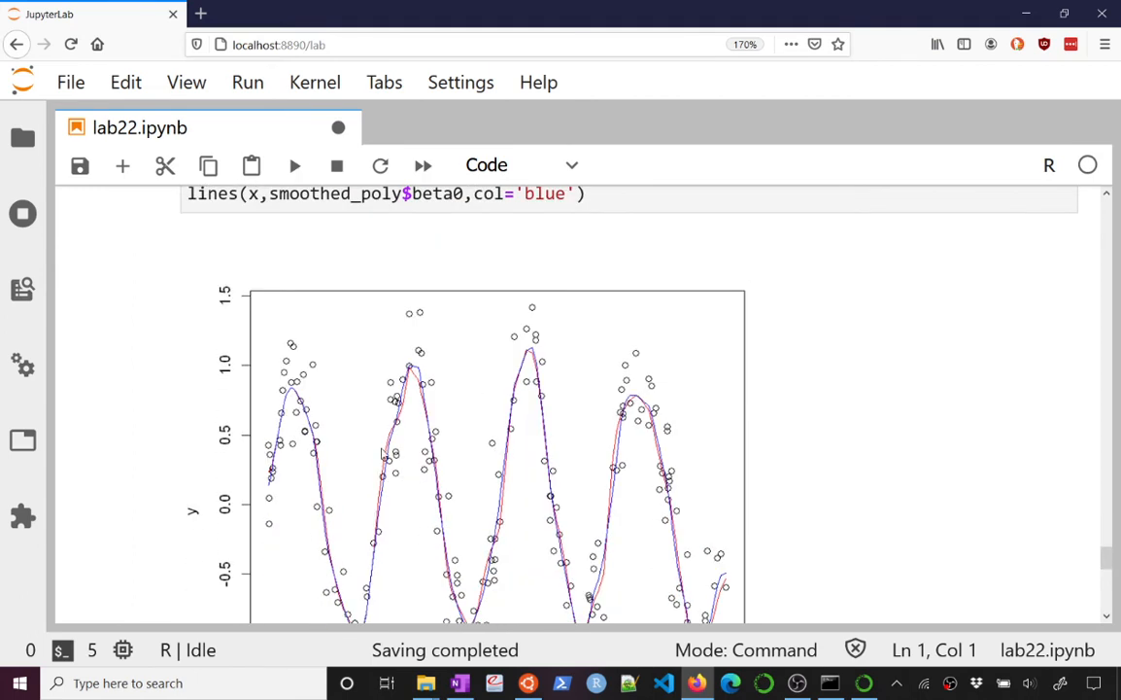
pyautogui.scroll(-3)
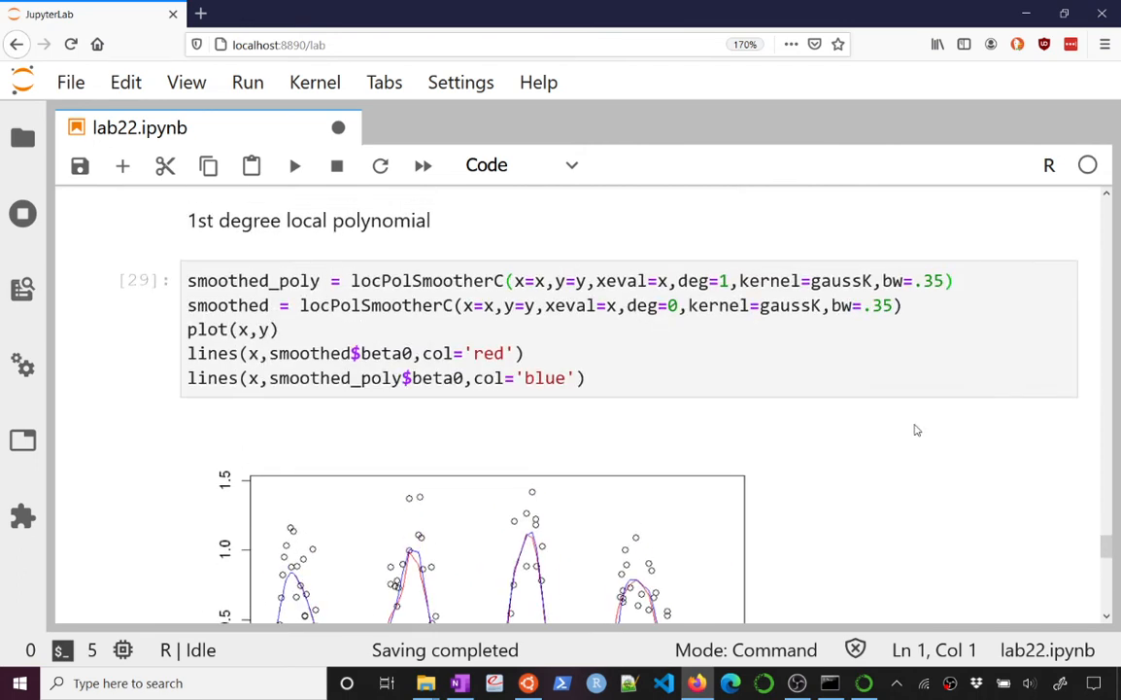
pyautogui.click(923, 280)
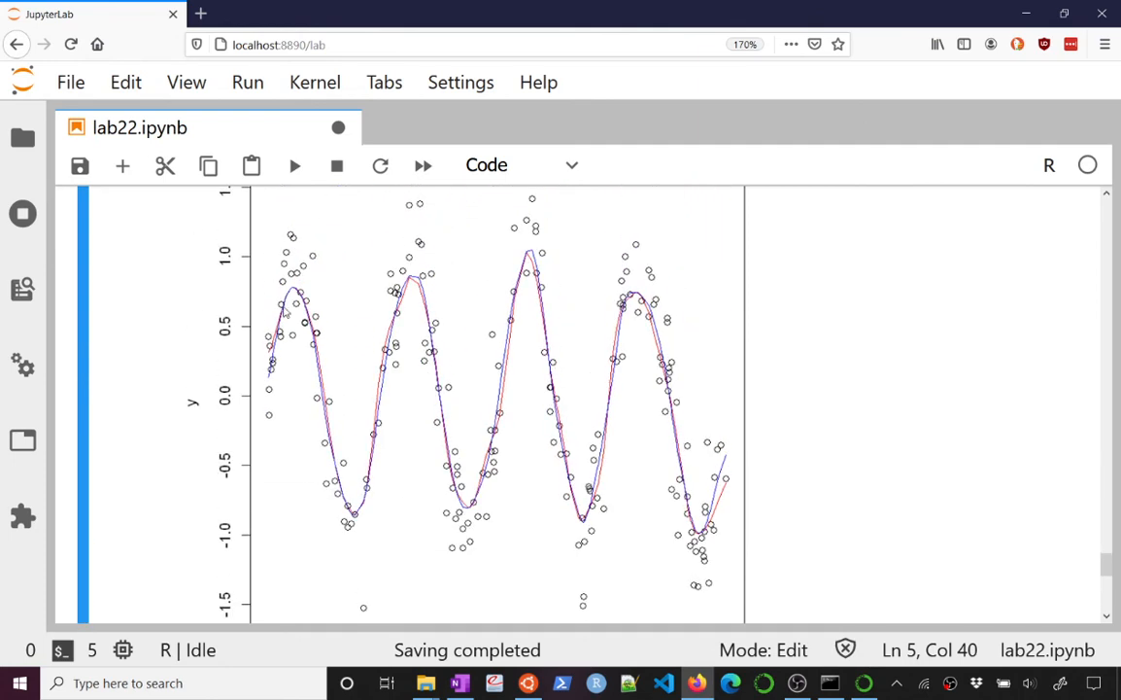
pyautogui.moveTo(706, 507)
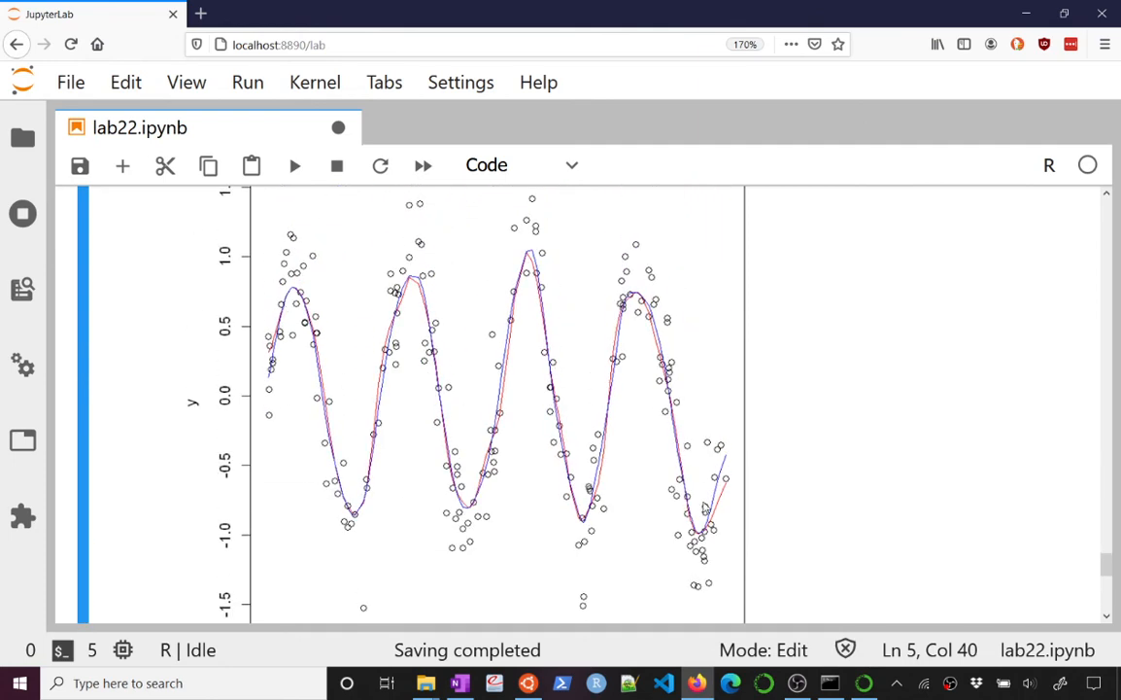
pyautogui.moveTo(724, 512)
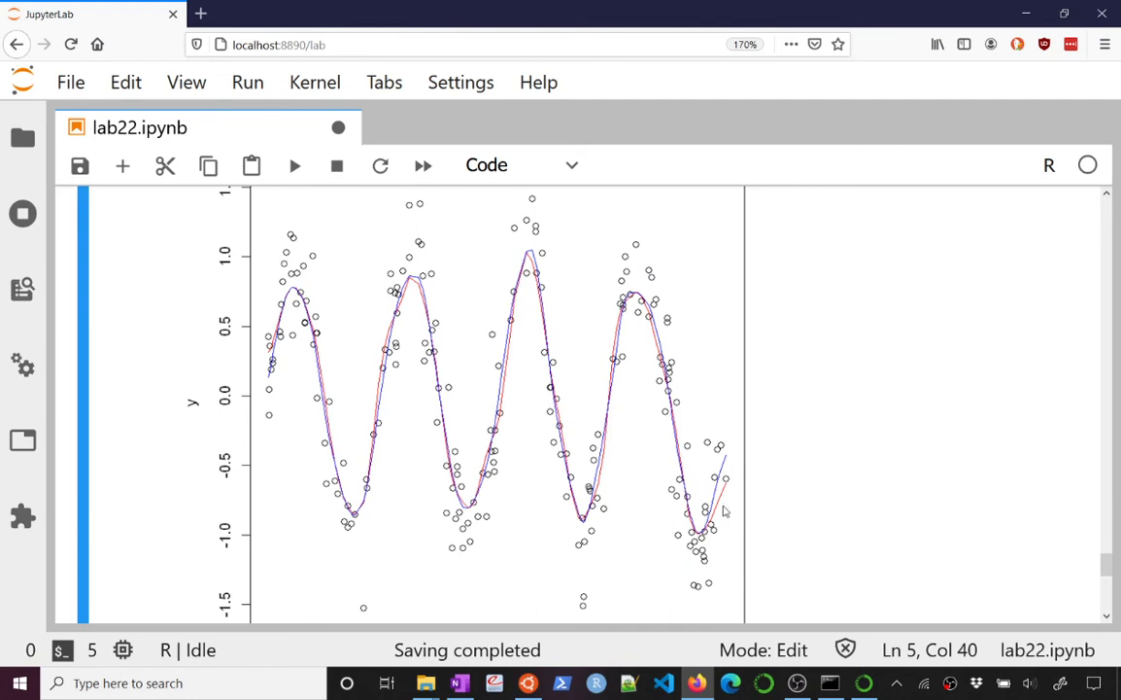
pyautogui.moveTo(749, 458)
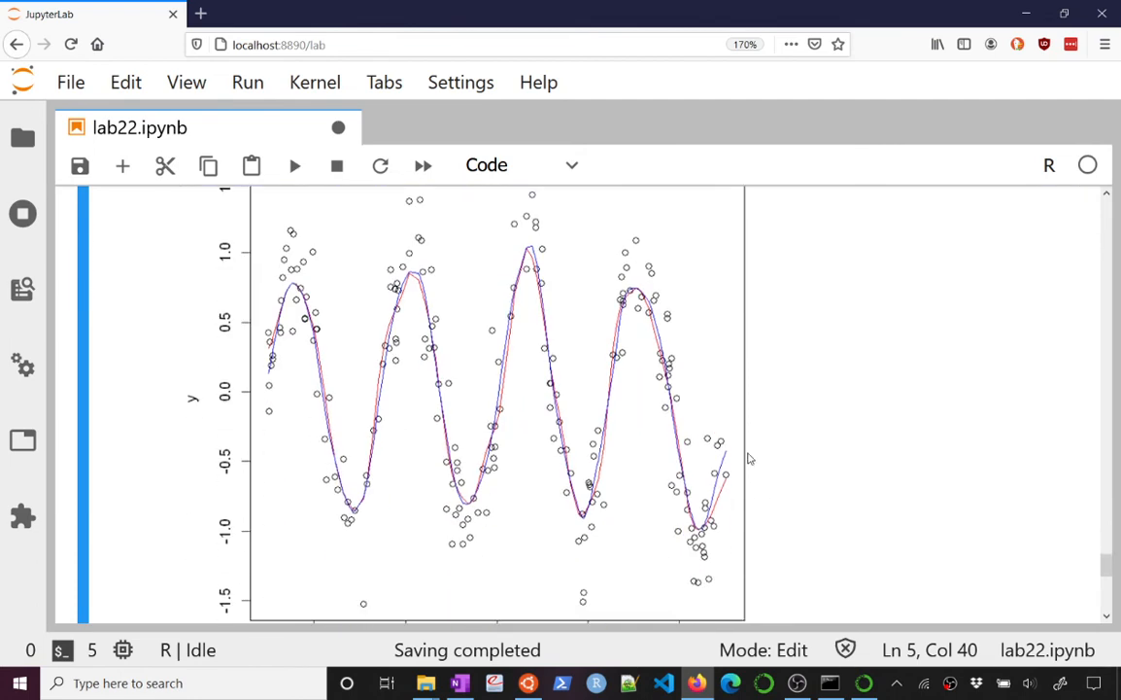
pyautogui.moveTo(739, 497)
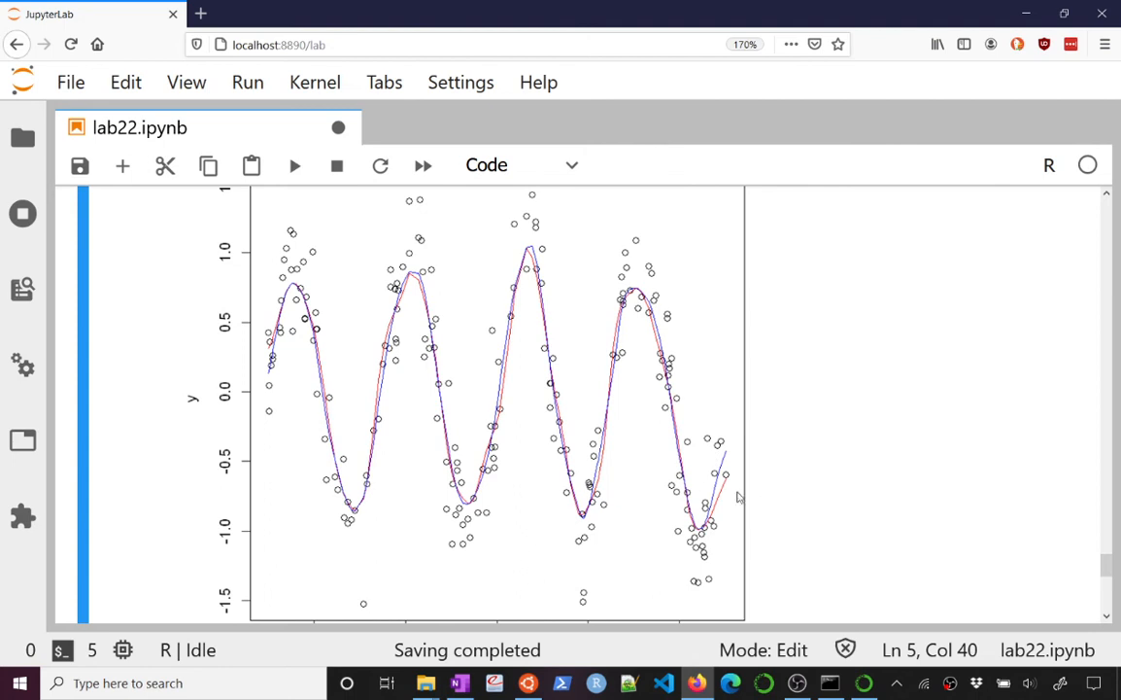
pyautogui.moveTo(833, 441)
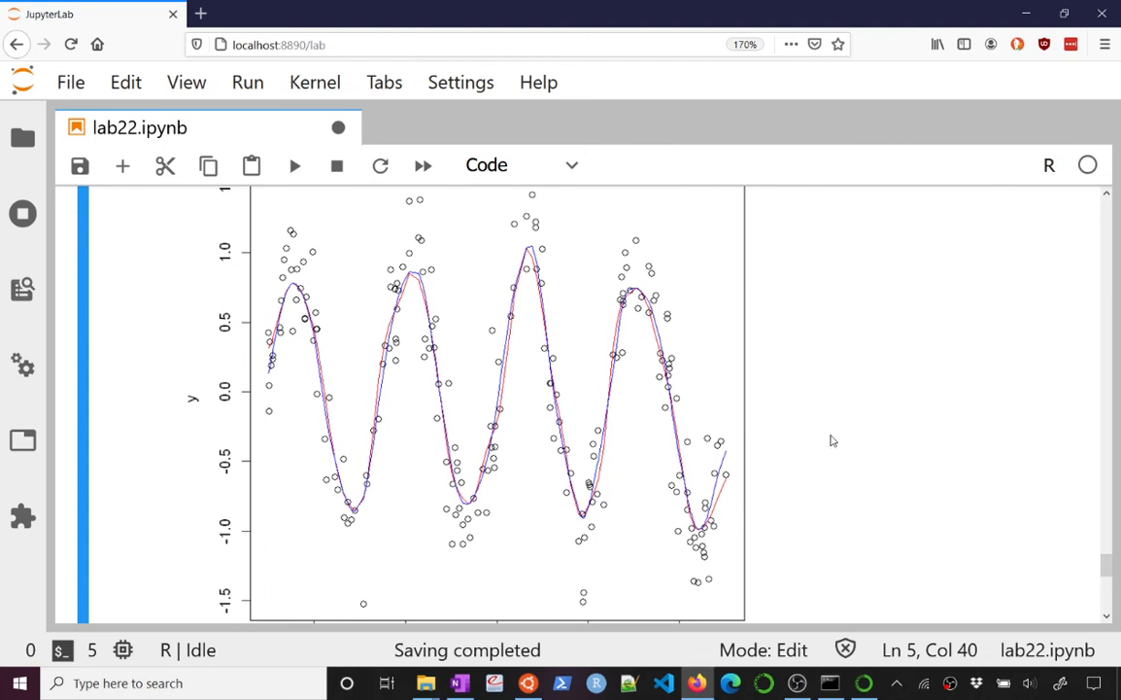
pyautogui.moveTo(703, 502)
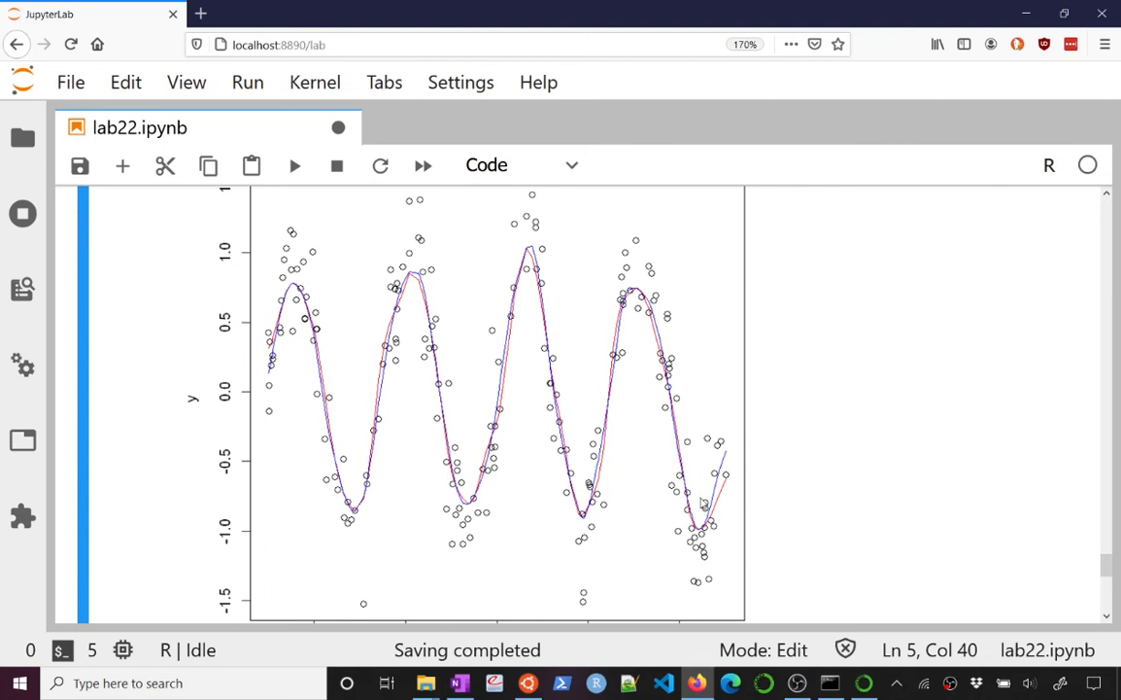
pyautogui.moveTo(530, 369)
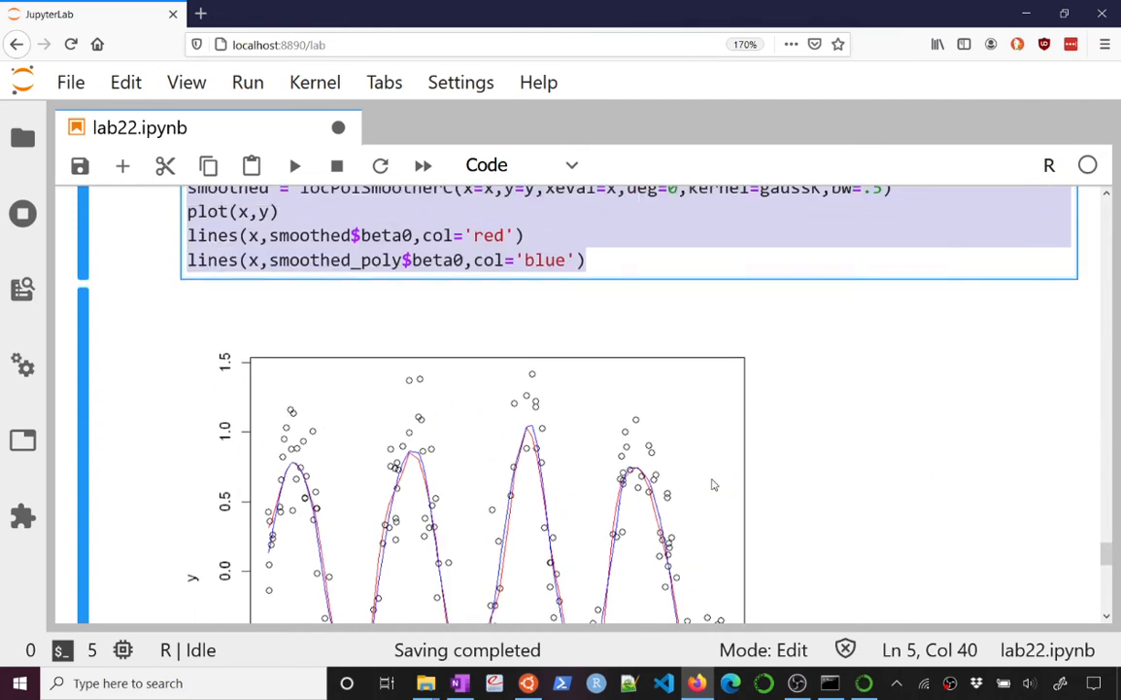
# Change deg=10 to deg=9 and bw to 2, then rerun the comparison plot.
pyautogui.scroll(-3)
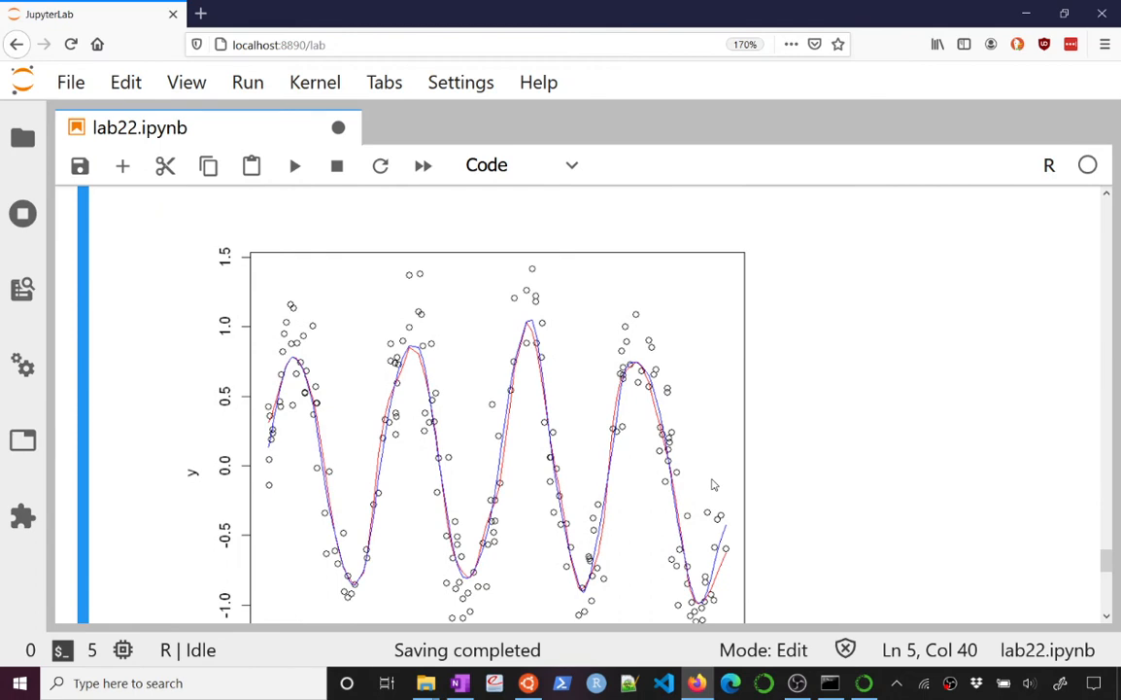
pyautogui.scroll(-3)
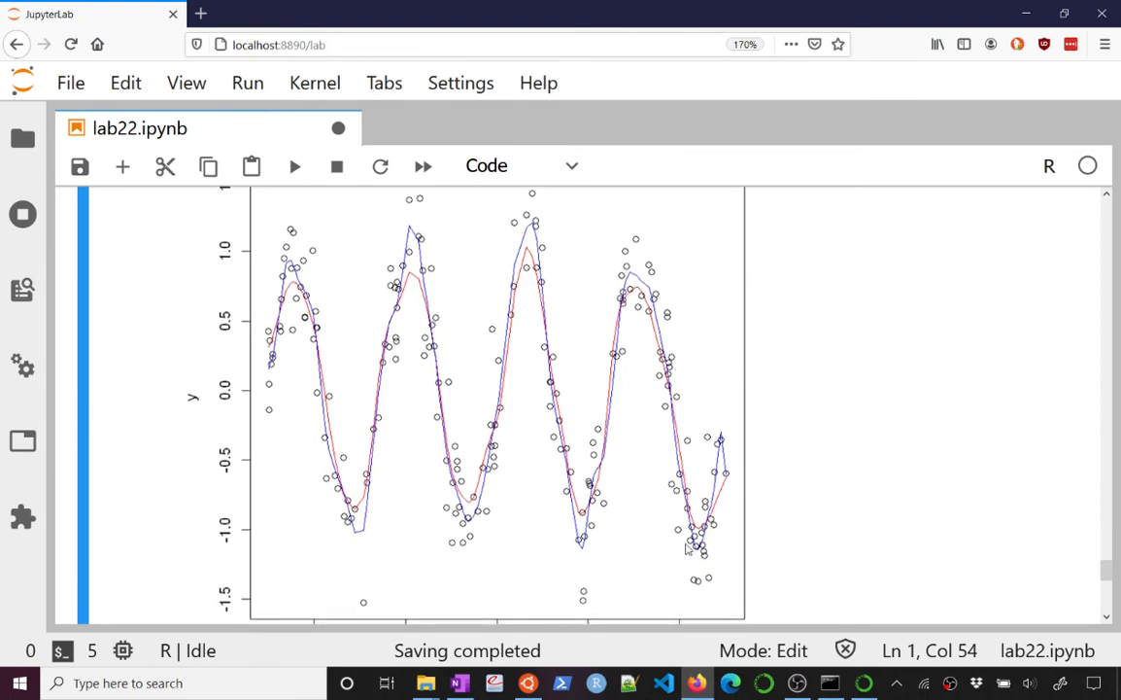
pyautogui.moveTo(259, 388)
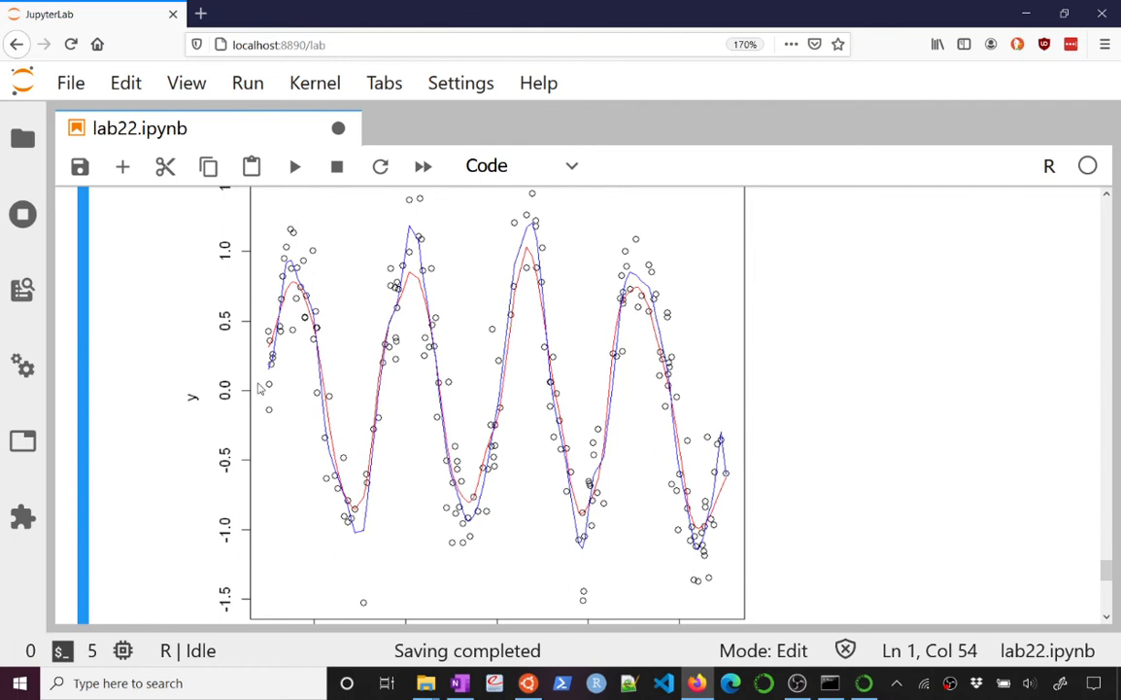
pyautogui.moveTo(553, 599)
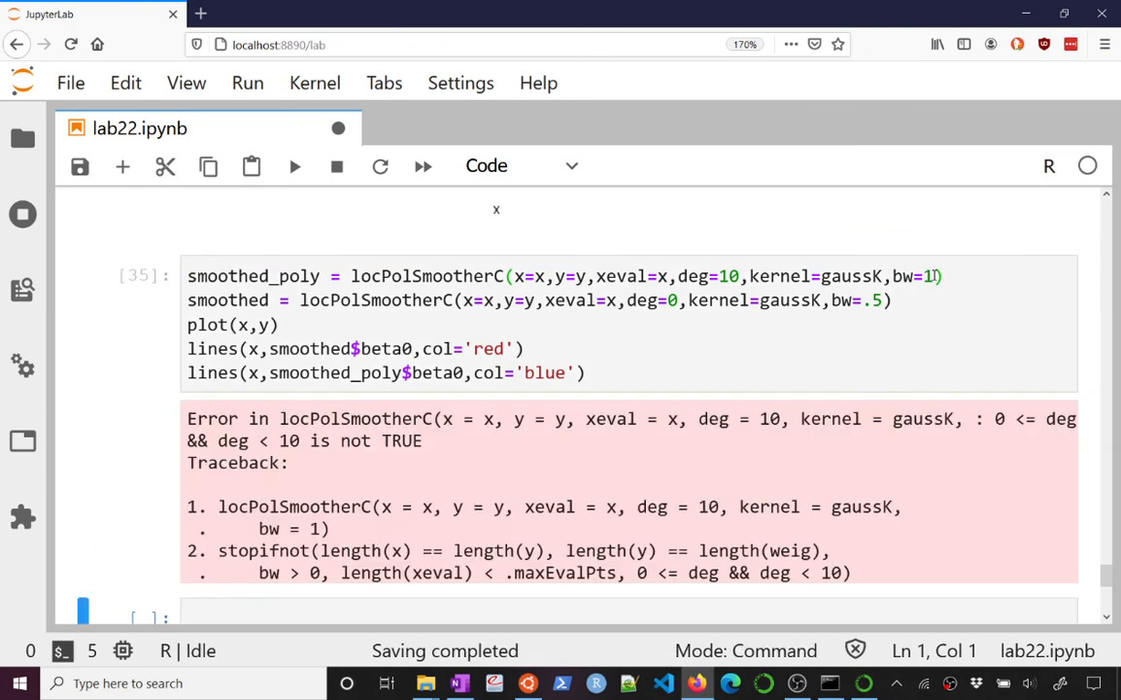
pyautogui.click(740, 276)
pyautogui.write('9')
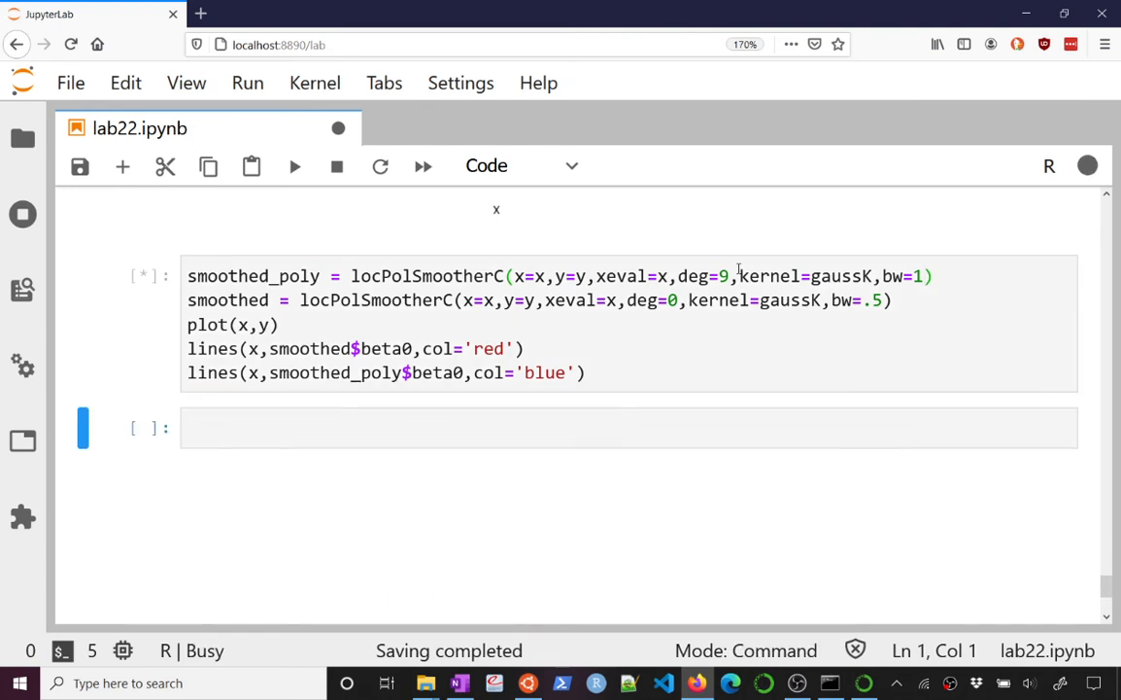
pyautogui.click(294, 165)
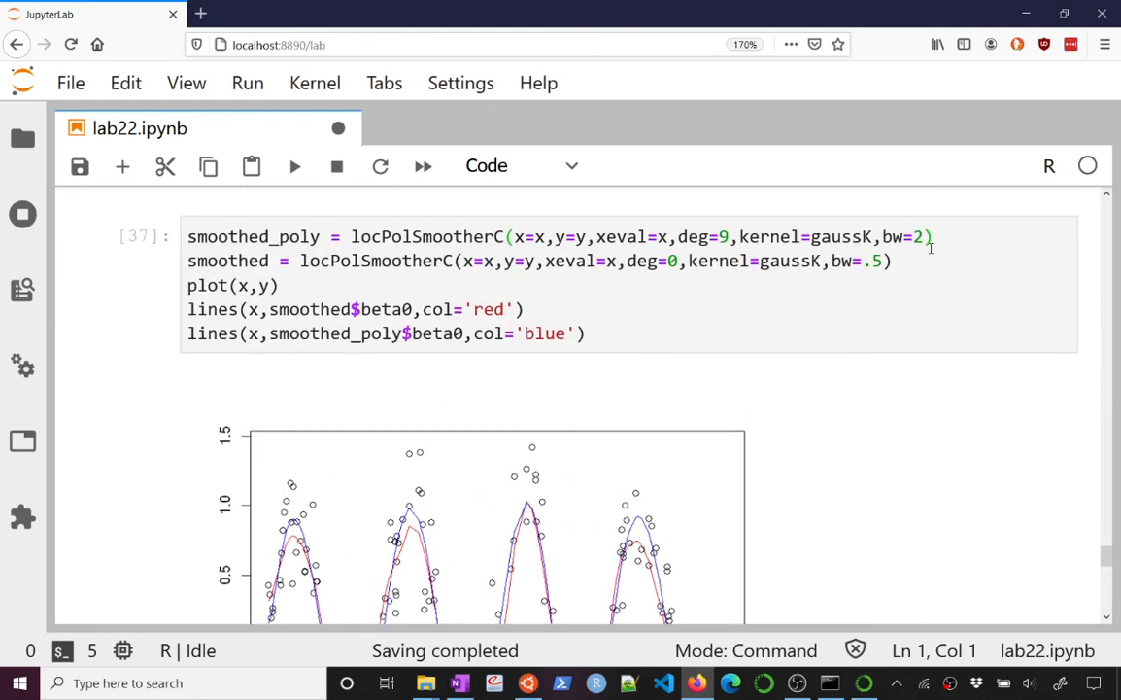
pyautogui.scroll(-3)
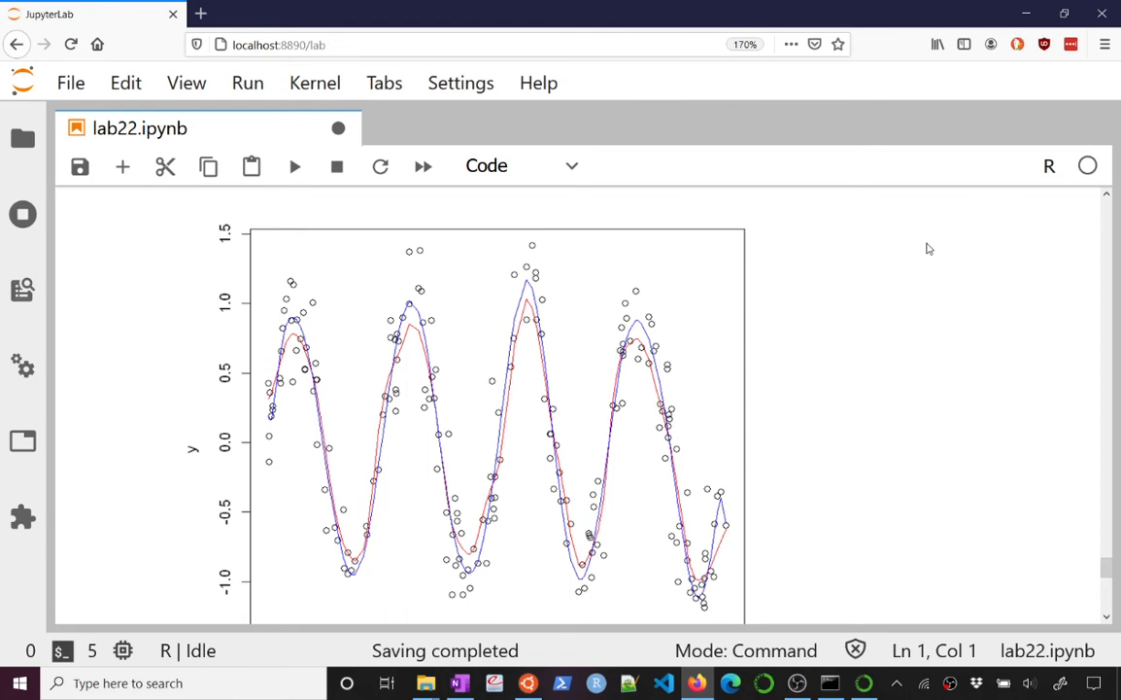
pyautogui.scroll(-3)
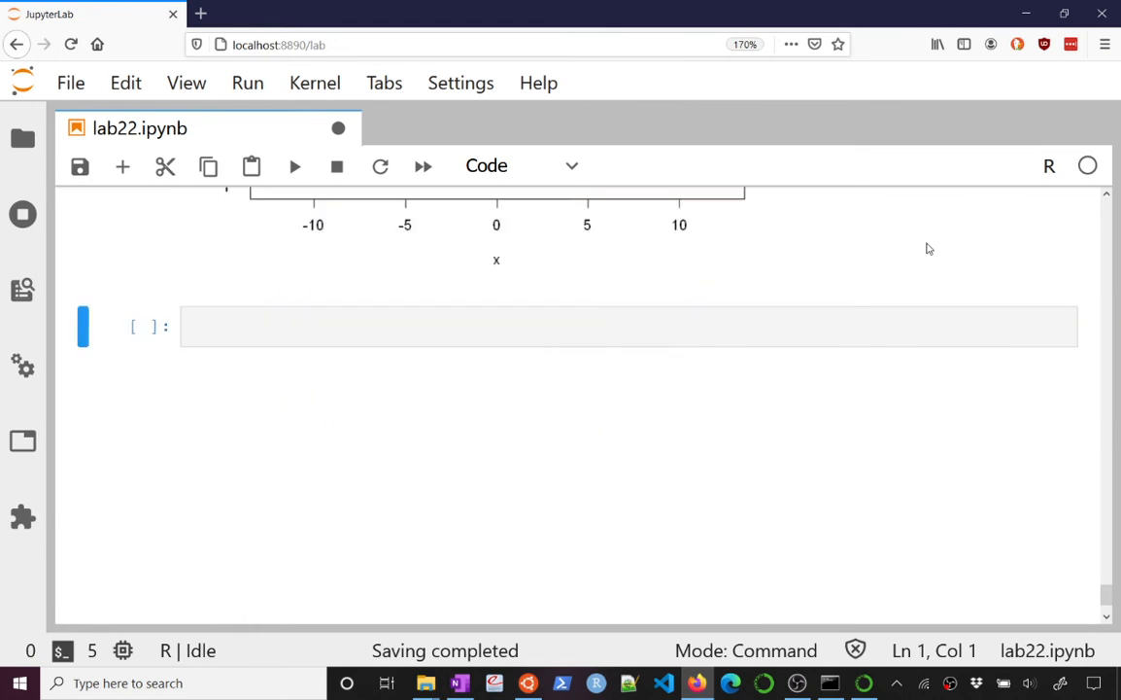
# Write best_bw = regCVBwSelC(x,y) in a new cell, fixing the function name's capital C.
pyautogui.click(559, 326)
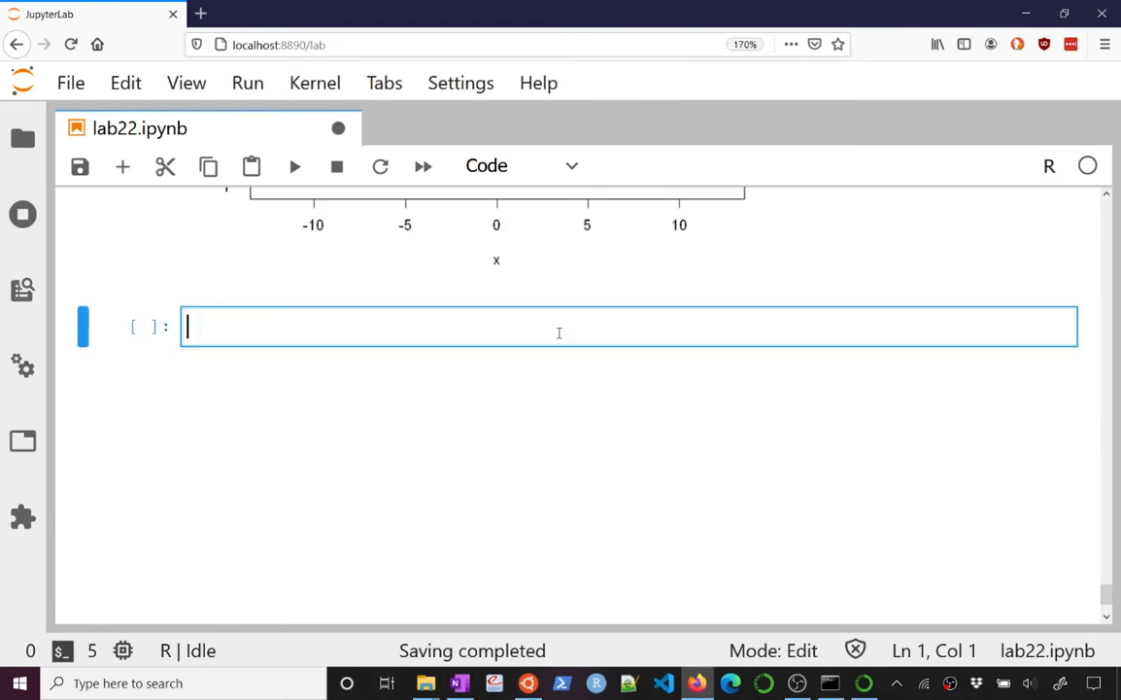
pyautogui.write('best_bw =')
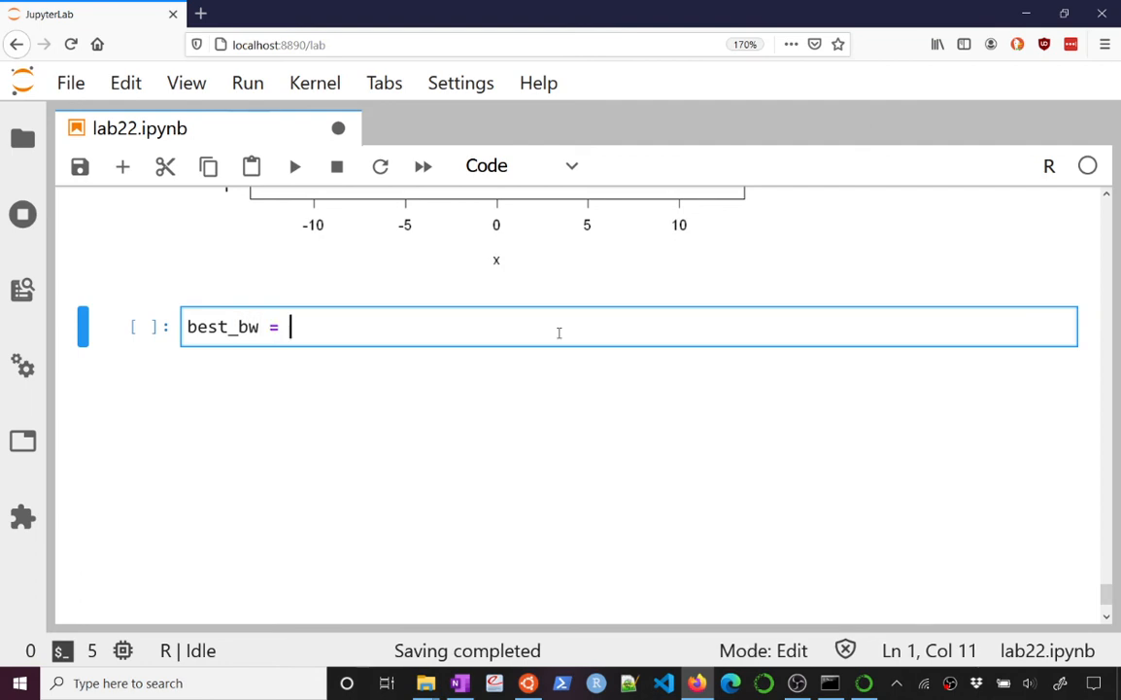
pyautogui.write('regCV')
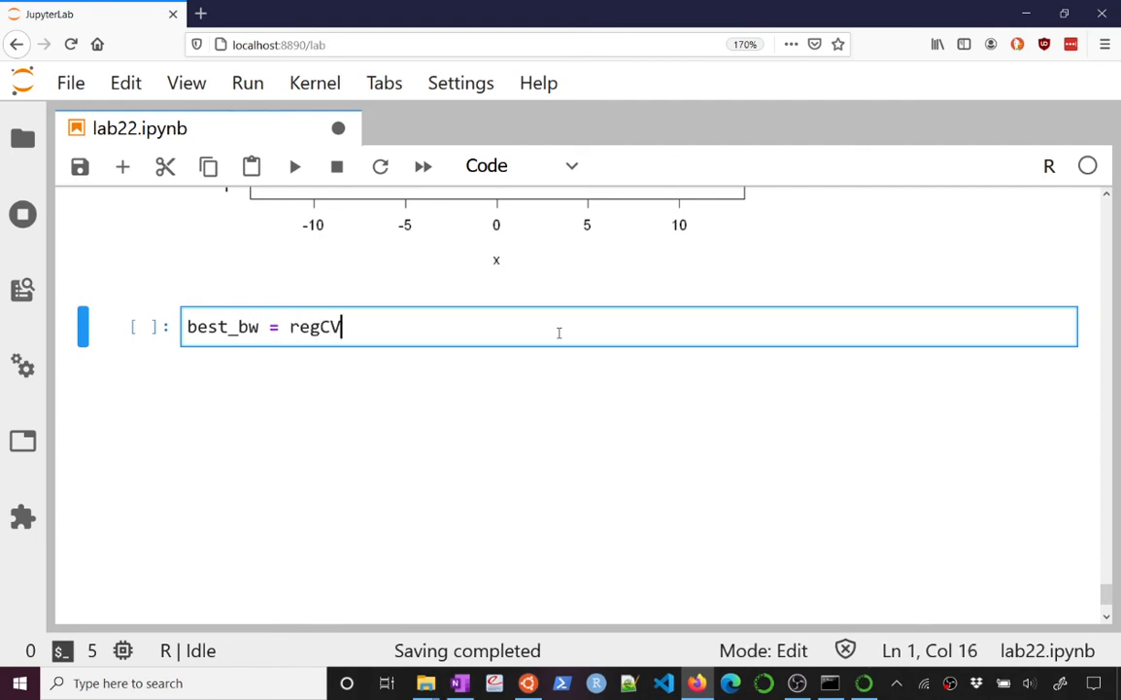
pyautogui.write('BwSelc()')
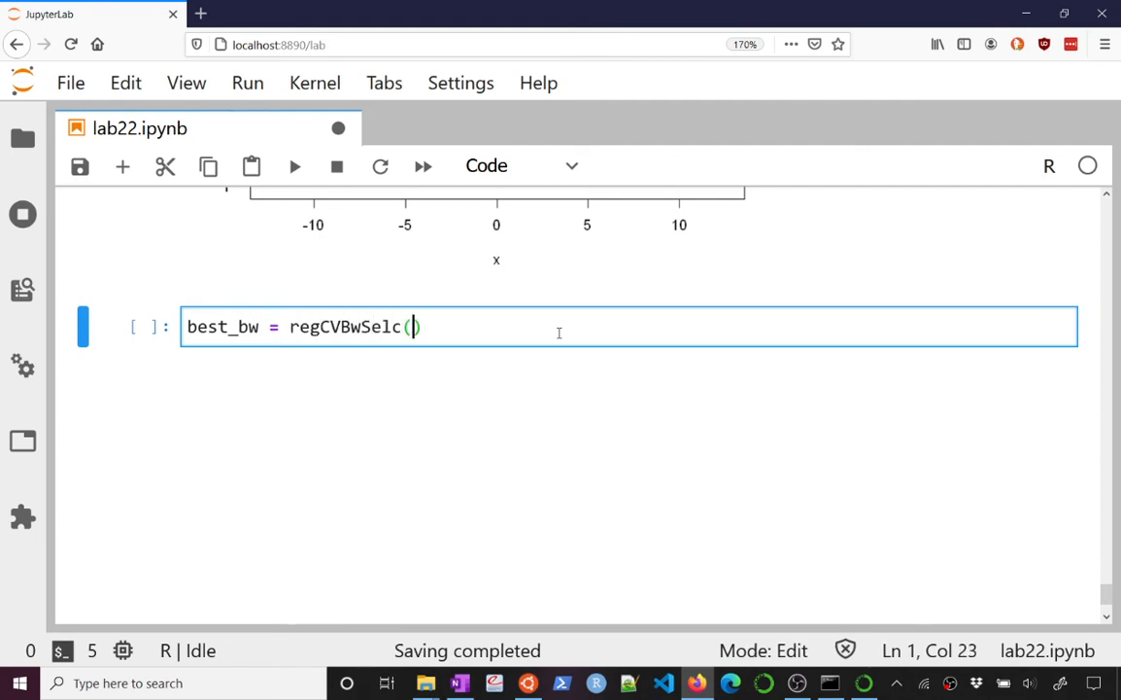
pyautogui.write('x,y')
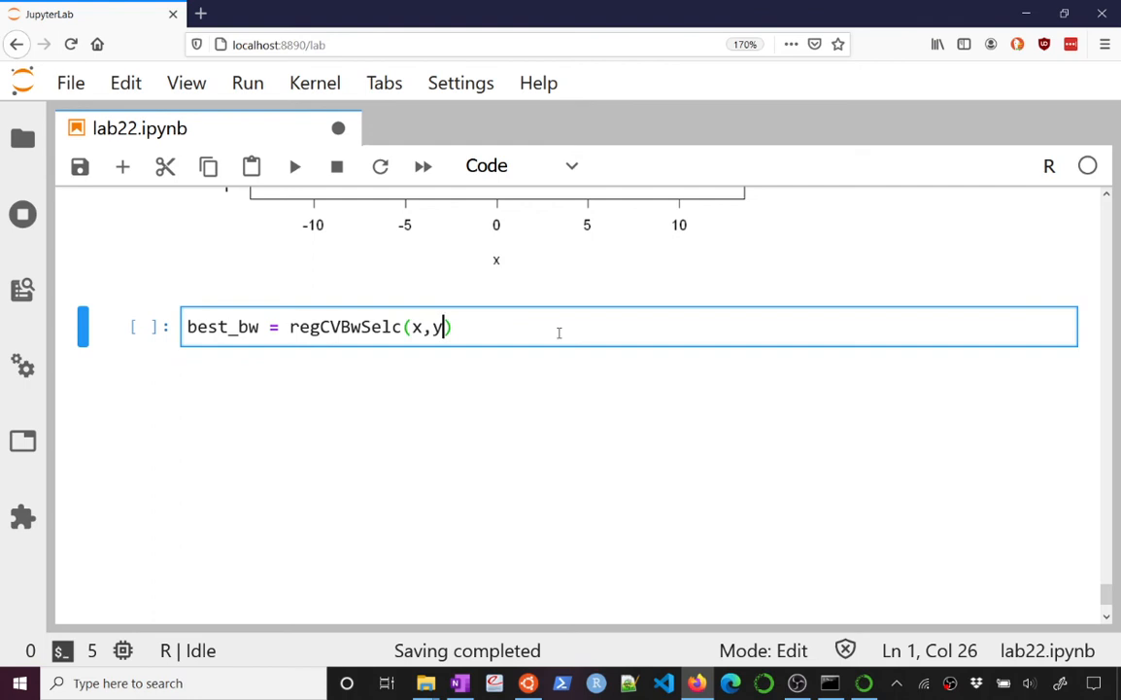
pyautogui.click(281, 327)
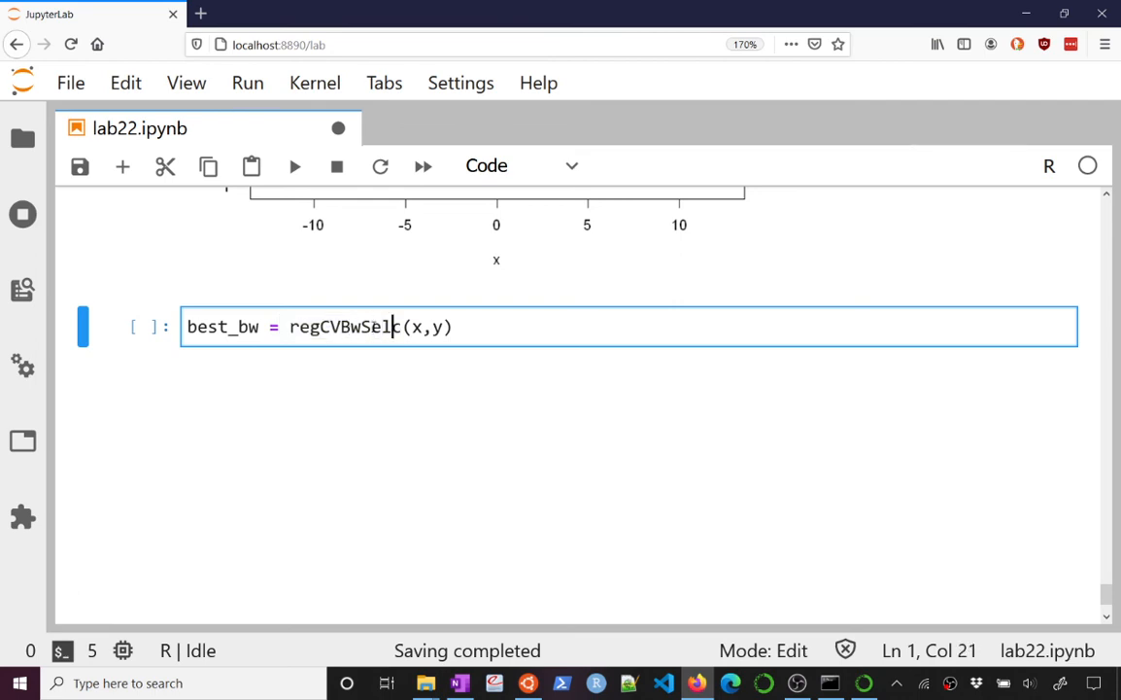
pyautogui.write('C')
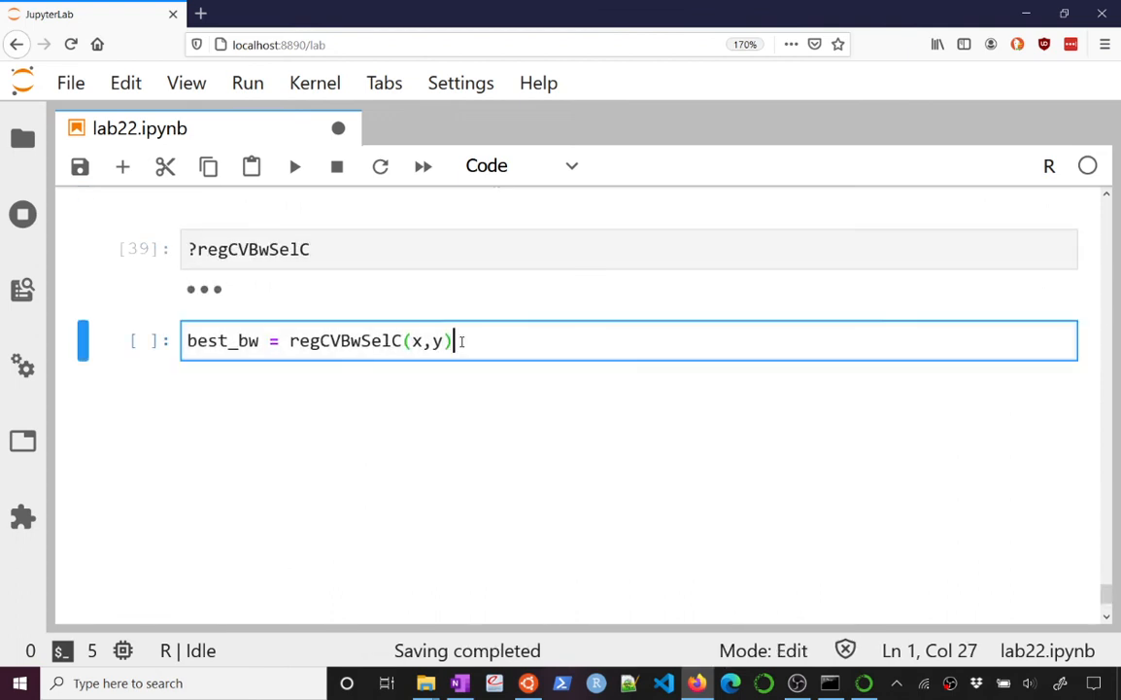
# Add deg=0 and kernel=gaussK, check ?regCVBwSelC, and print best_bw as 0.3016.
pyautogui.write('deg')
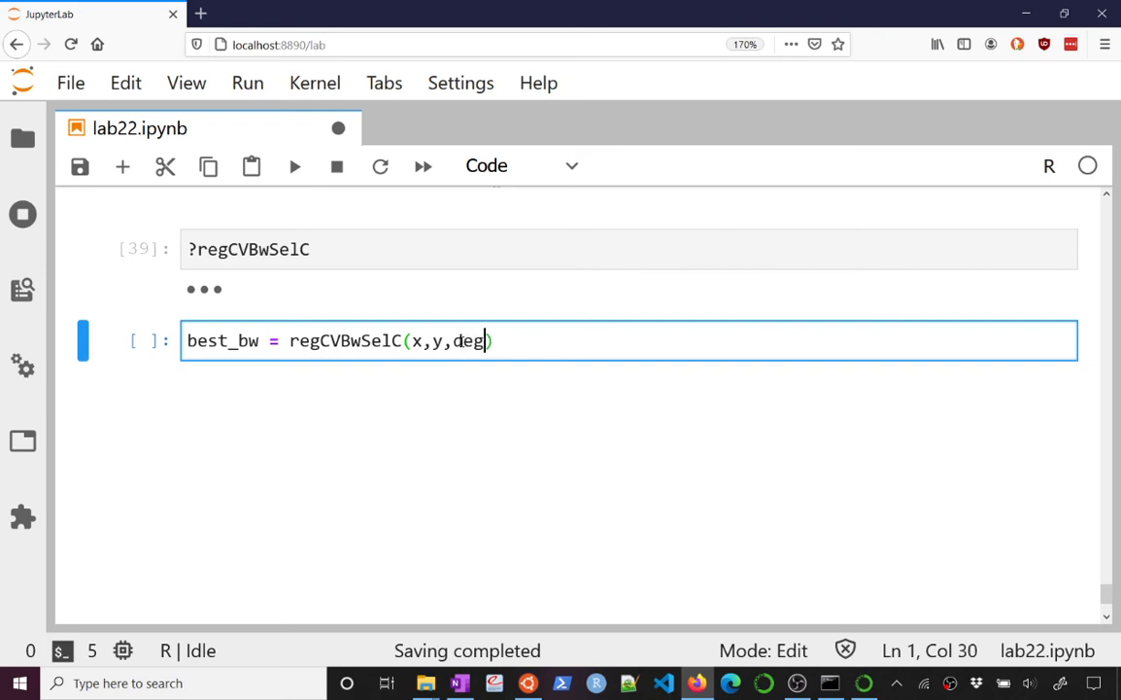
pyautogui.write('=0')
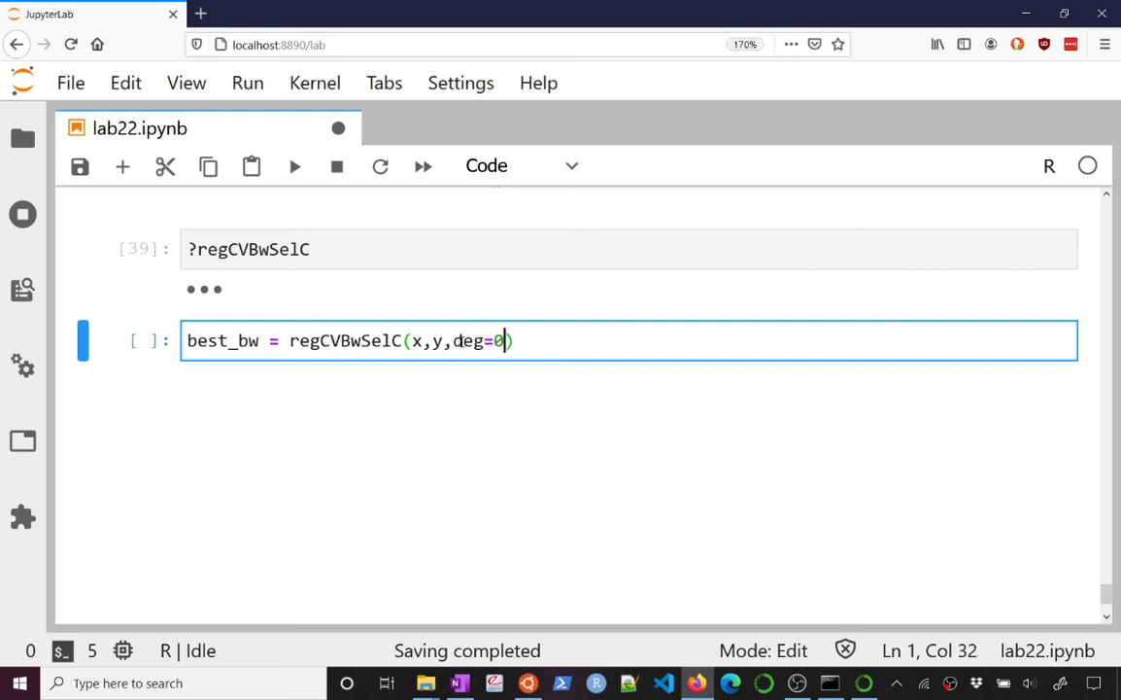
pyautogui.write(',ken')
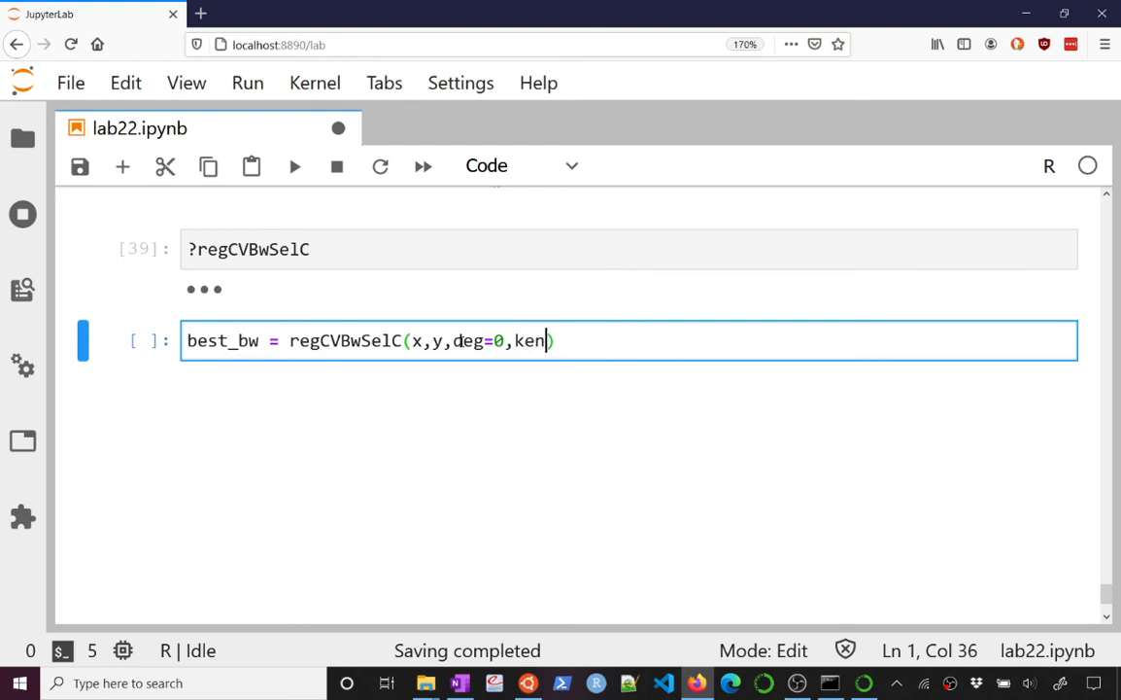
pyautogui.write('el=')
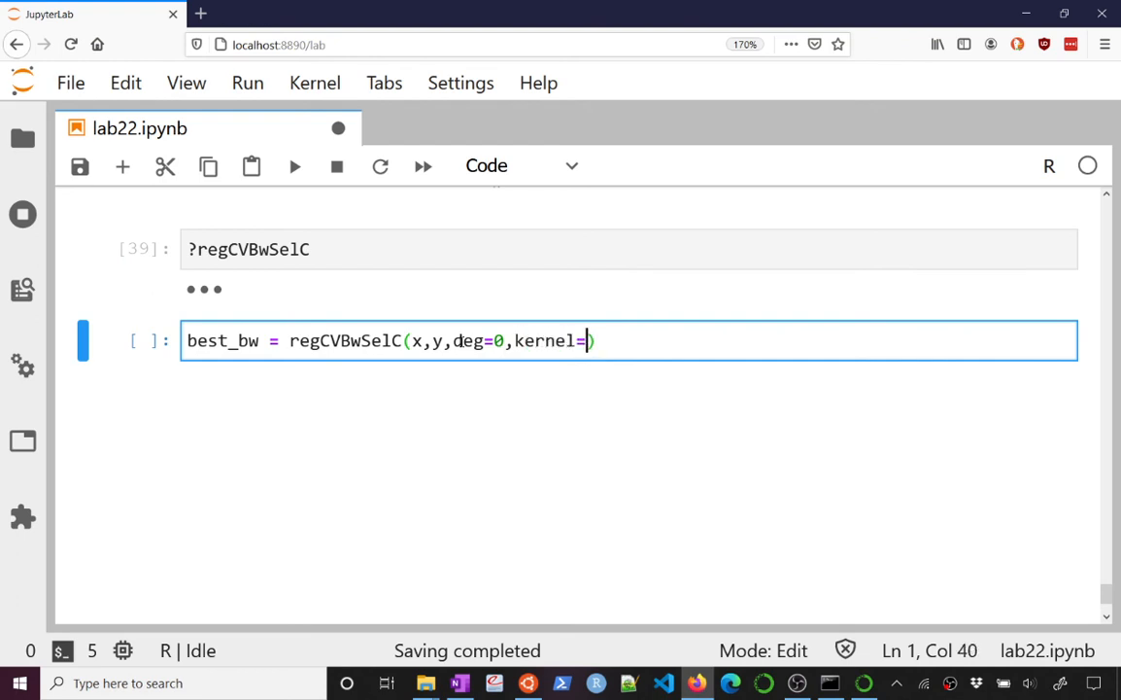
pyautogui.write('gaussK')
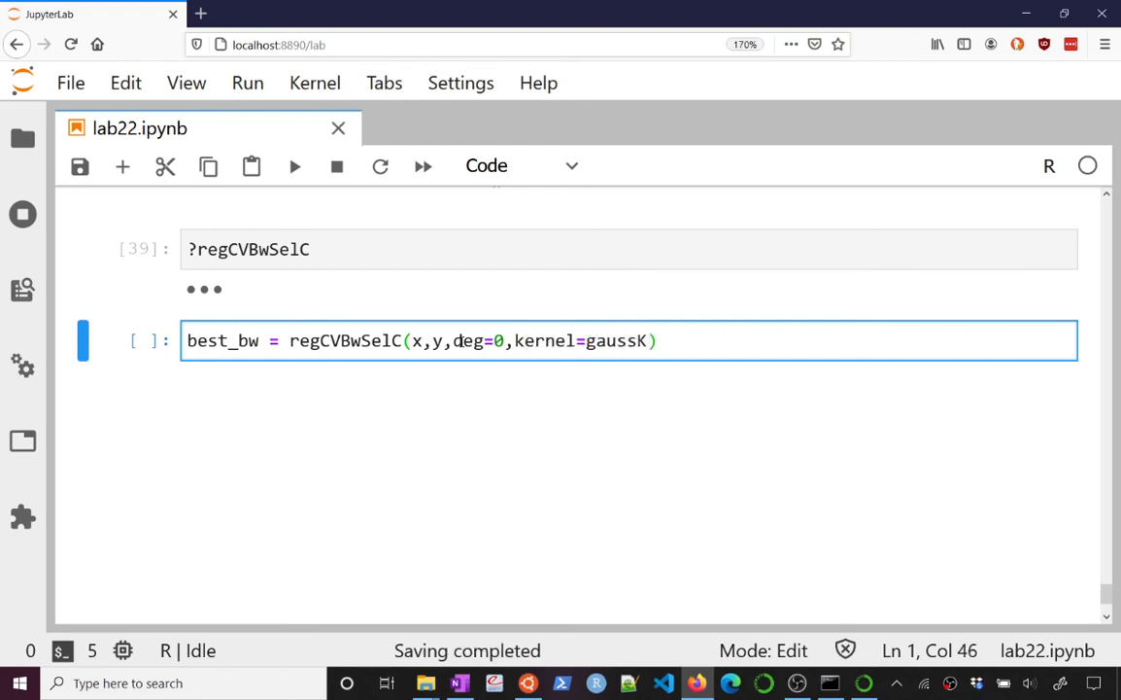
pyautogui.write('best_bw')
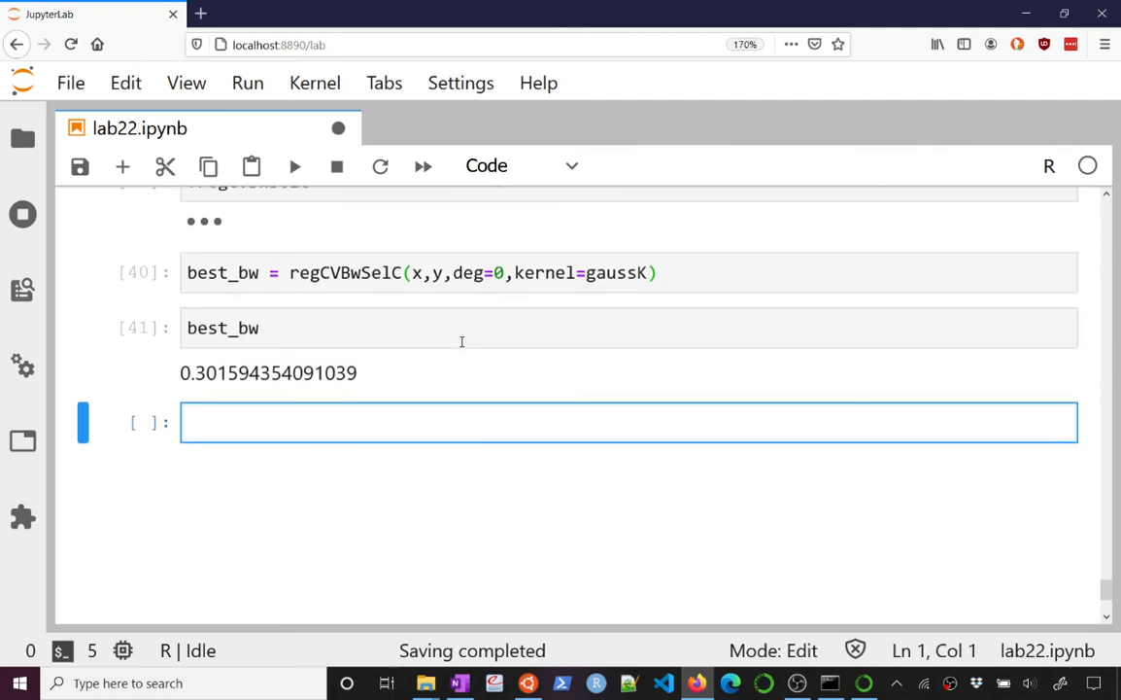
pyautogui.write('regCVBwSelC')
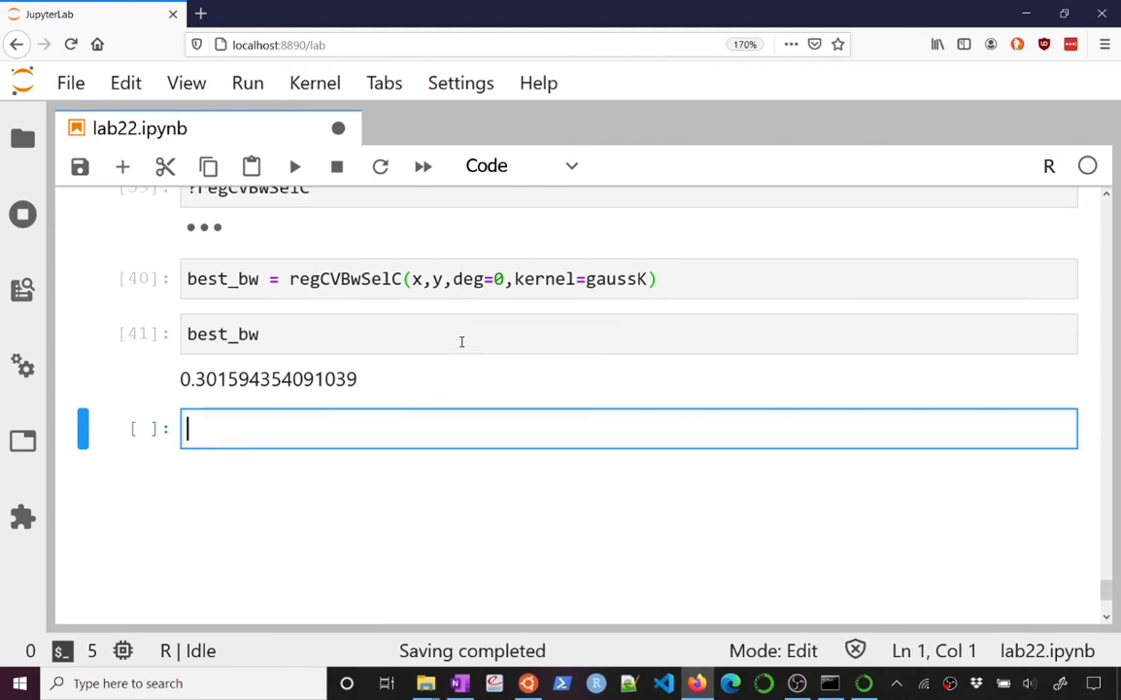
# Paste the degree-0 Gaussian smoother into a new cell with its bandwidth set to best_bw.
pyautogui.scroll(-3)
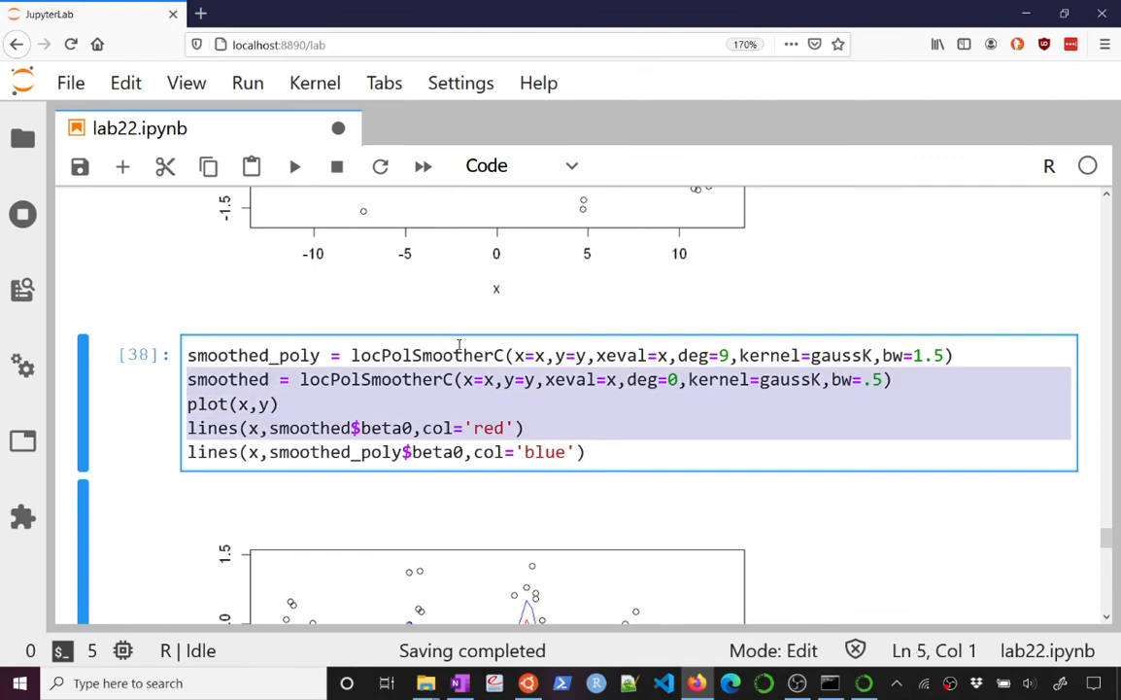
pyautogui.scroll(-3)
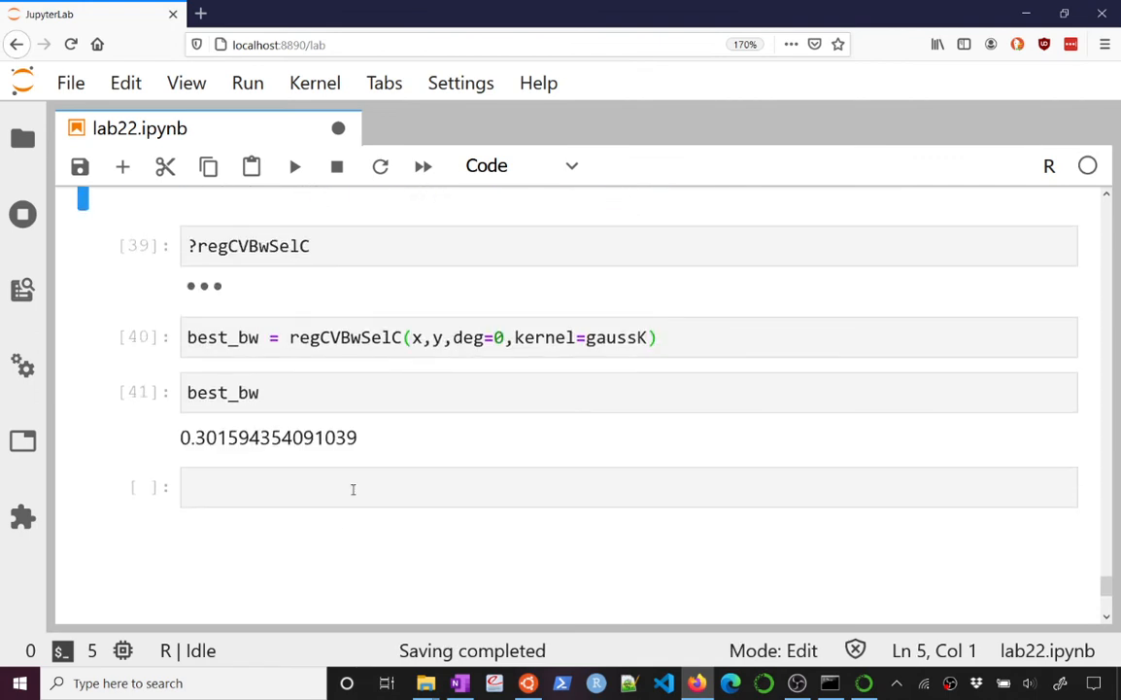
pyautogui.write('smoothed = locPolSmootherC(x=x,y=y,xeval=x,deg=0,kernel=gaussK,bw=.5)')
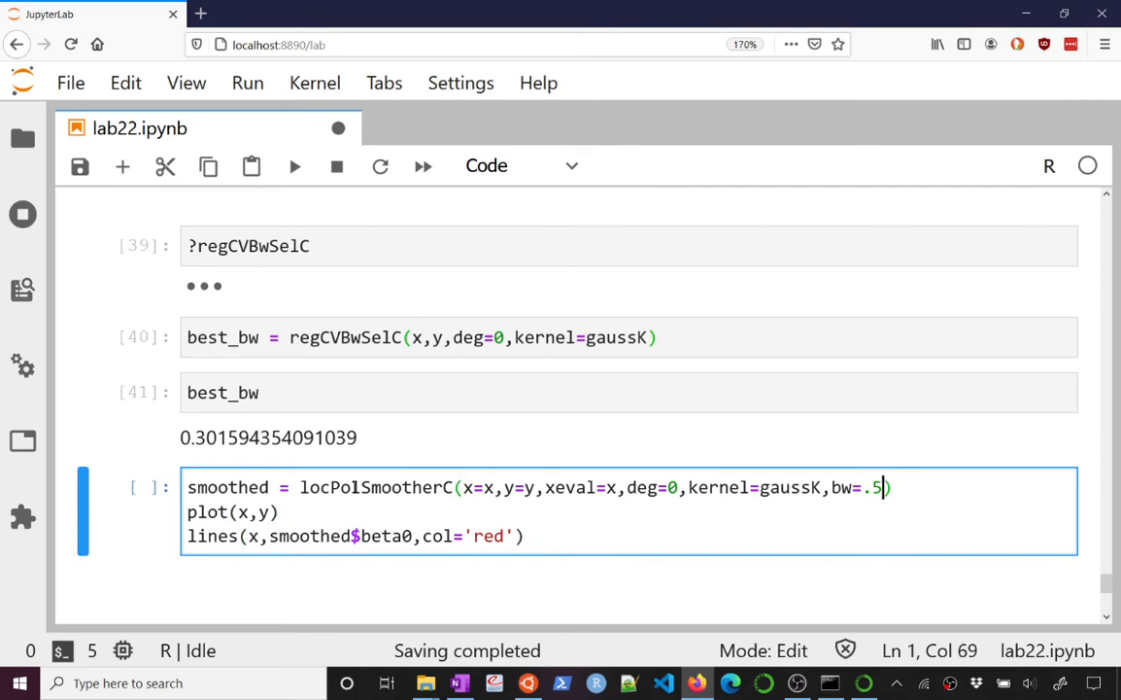
pyautogui.write('bw_best')
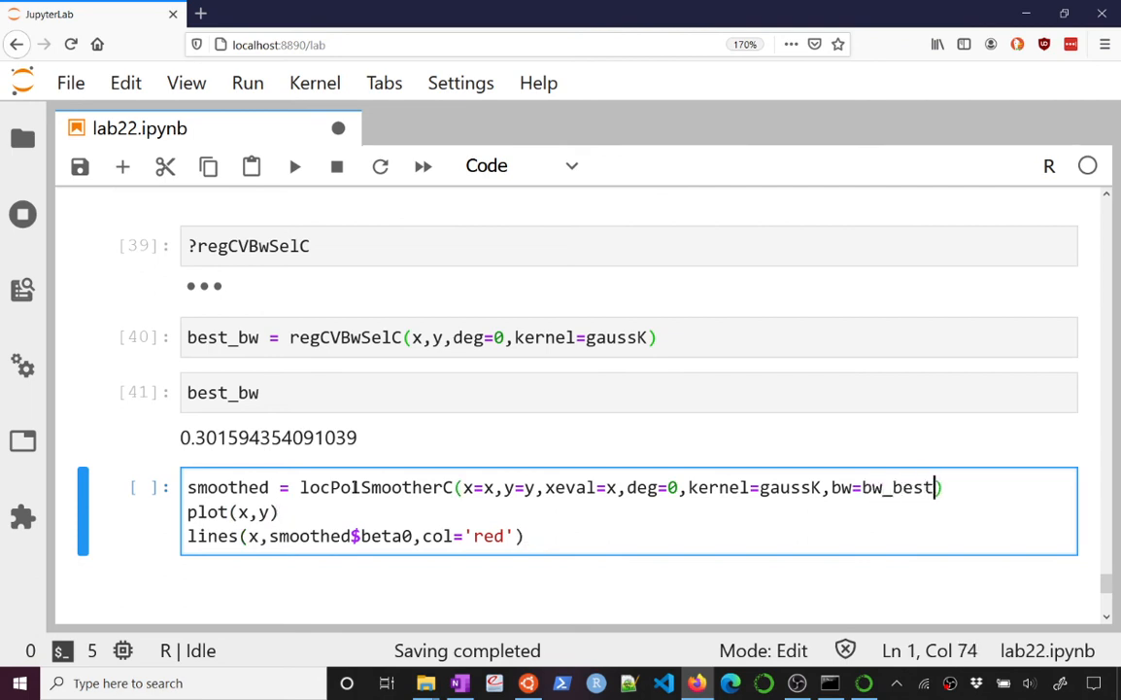
pyautogui.press('BackSpace')
pyautogui.write('_bw')
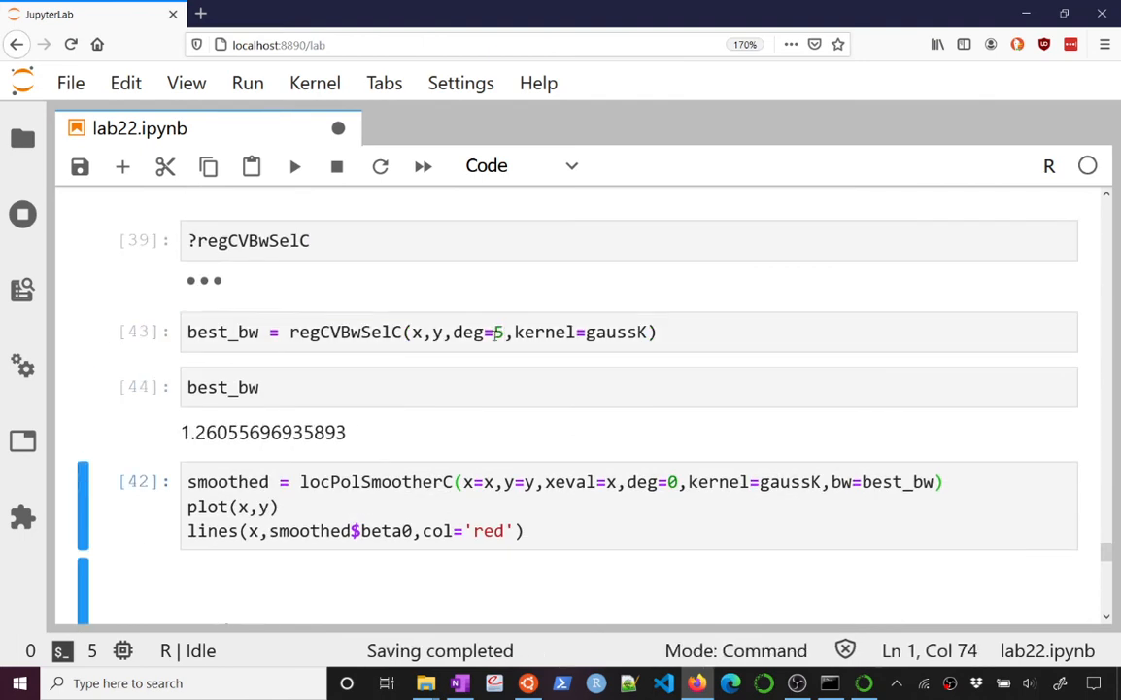
# Recompute best_bw with deg=5 (1.2606) and replot the smoother using that bandwidth.
pyautogui.click(865, 482)
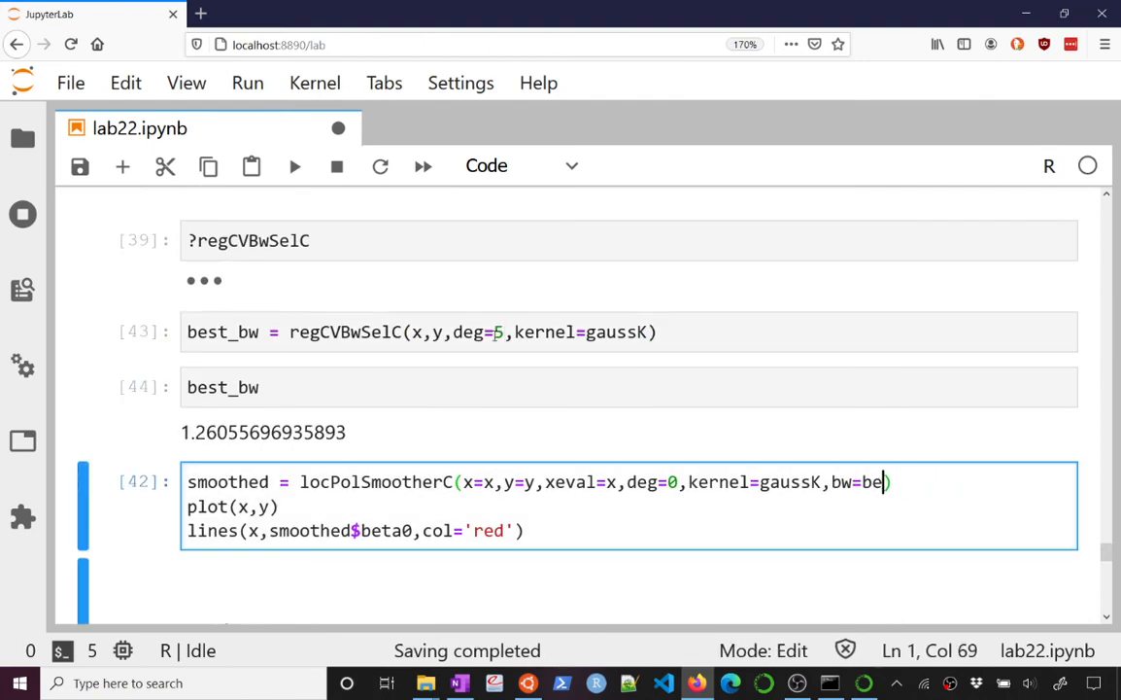
pyautogui.write('1.2')
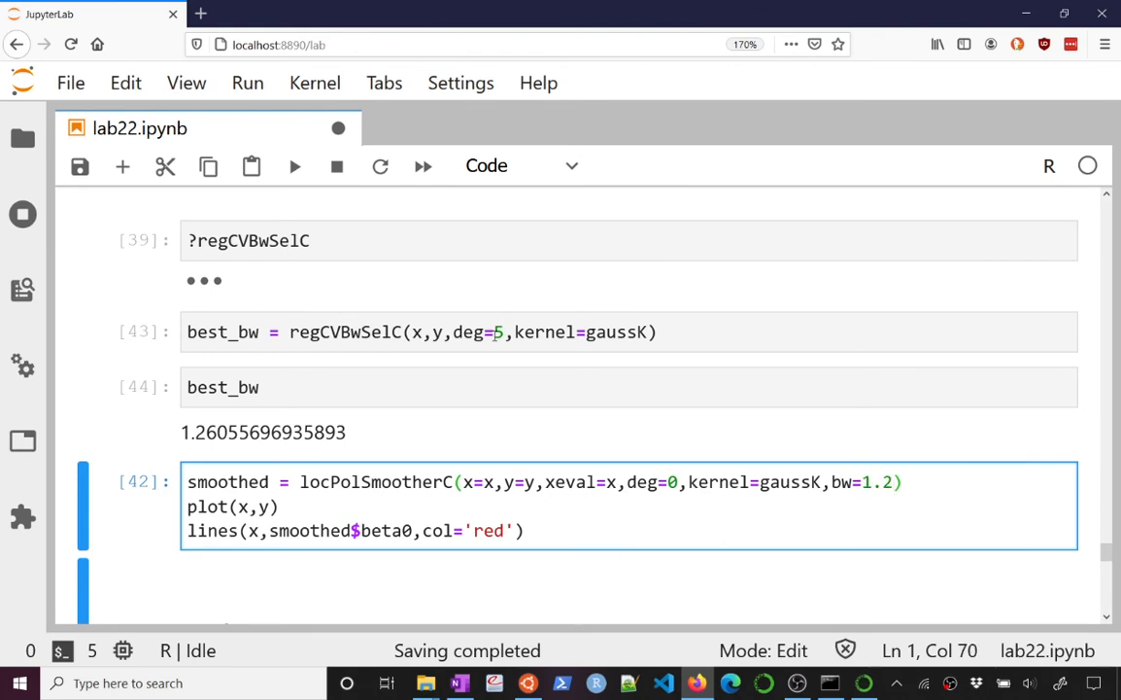
pyautogui.click(496, 332)
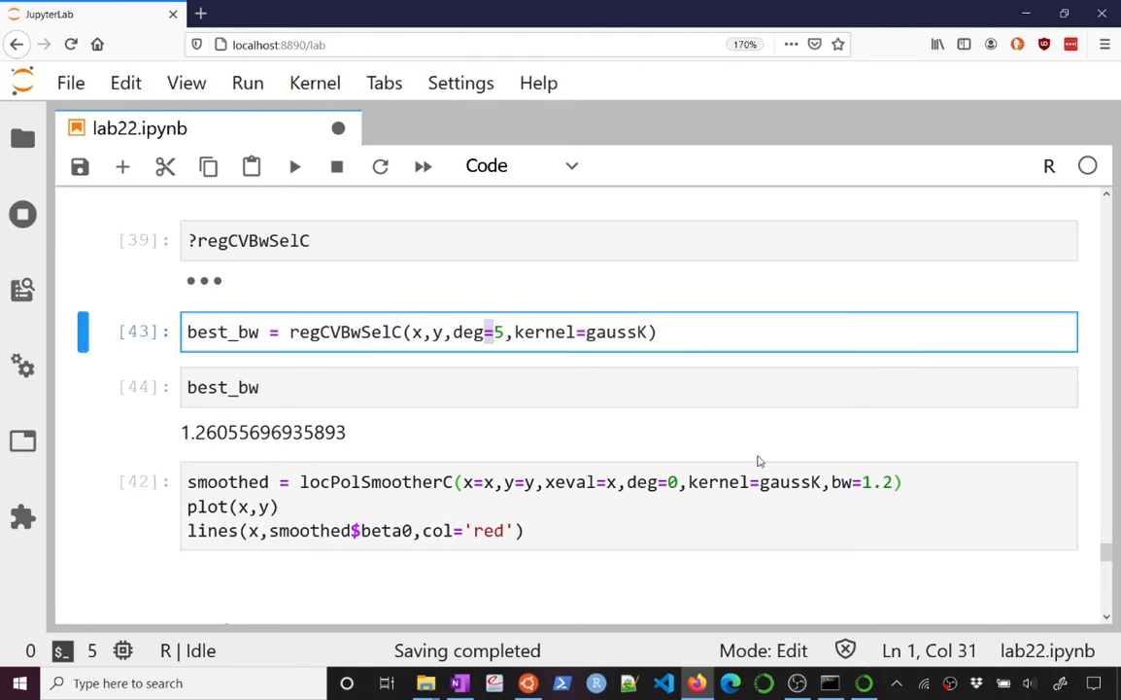
pyautogui.moveTo(924, 499)
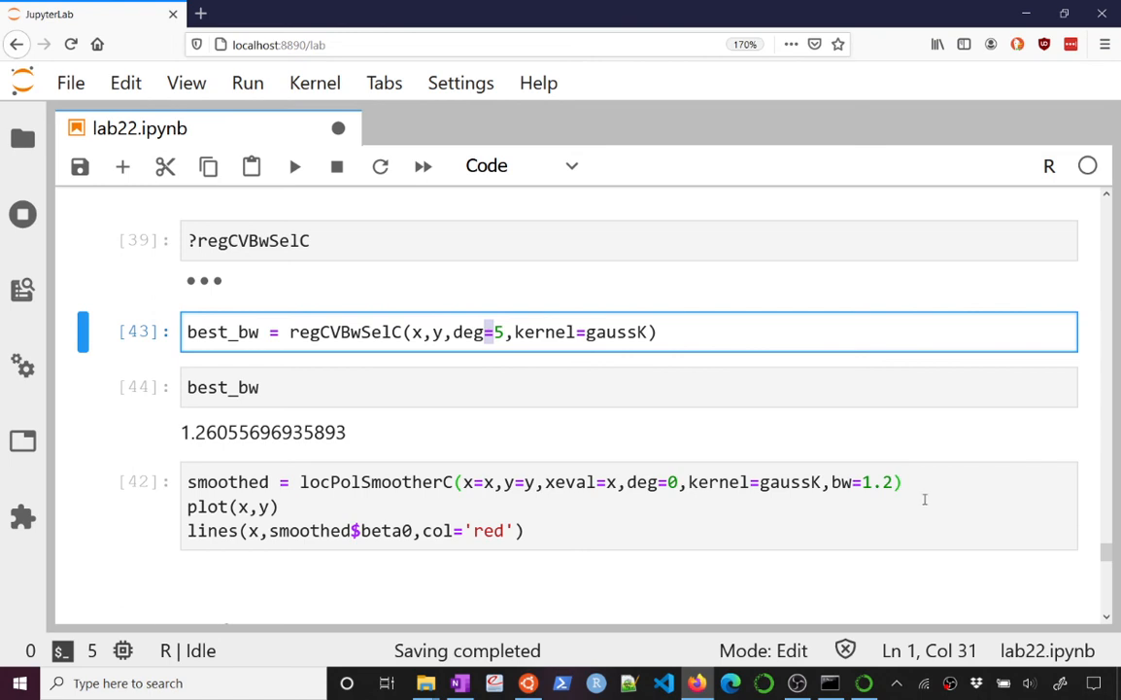
pyautogui.write('best_bw')
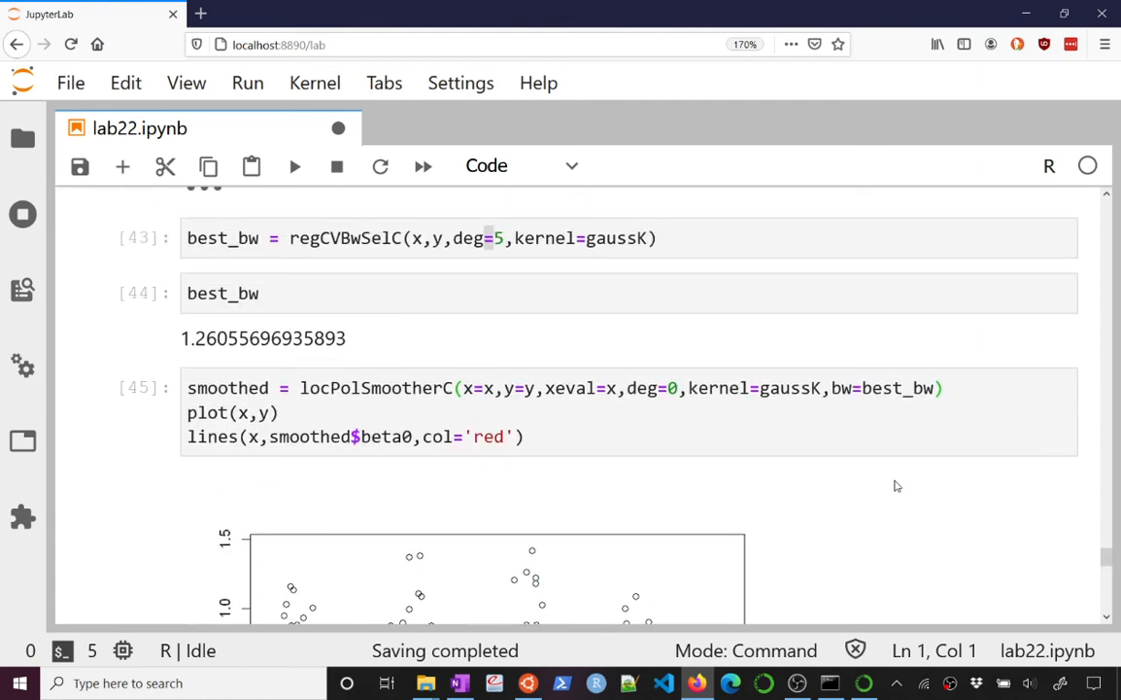
pyautogui.click(678, 388)
pyautogui.write('# splines')
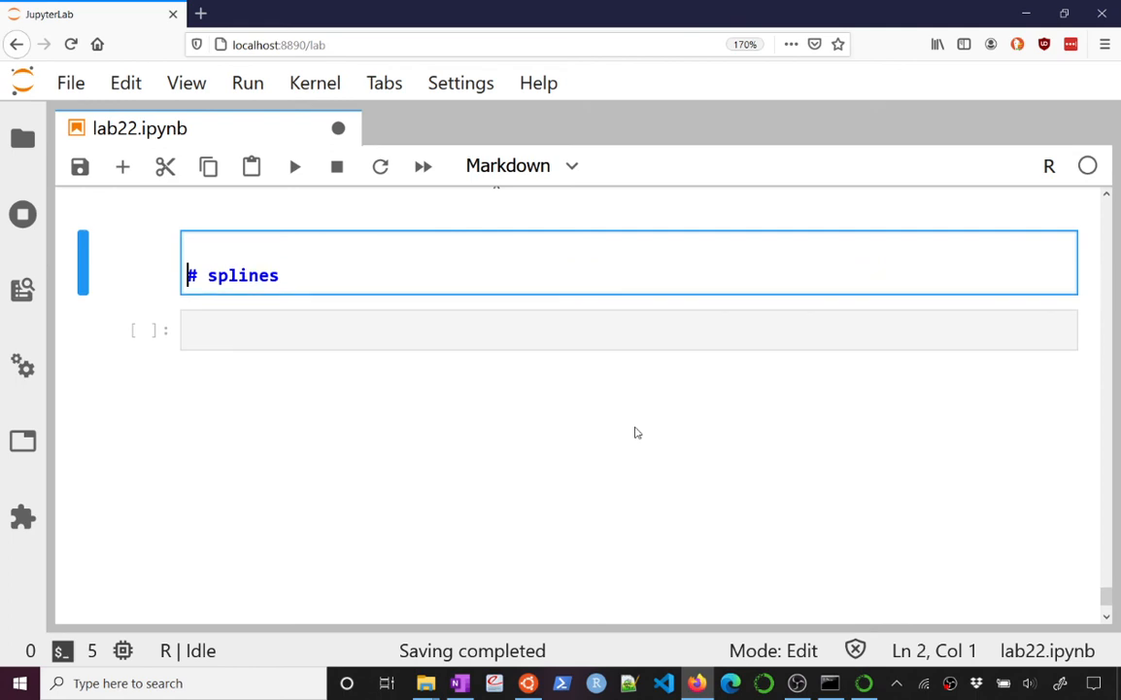
# Render the 'splines' heading, run library('splines') and ?bs, and collapse the help output.
pyautogui.press('shift+Enter')
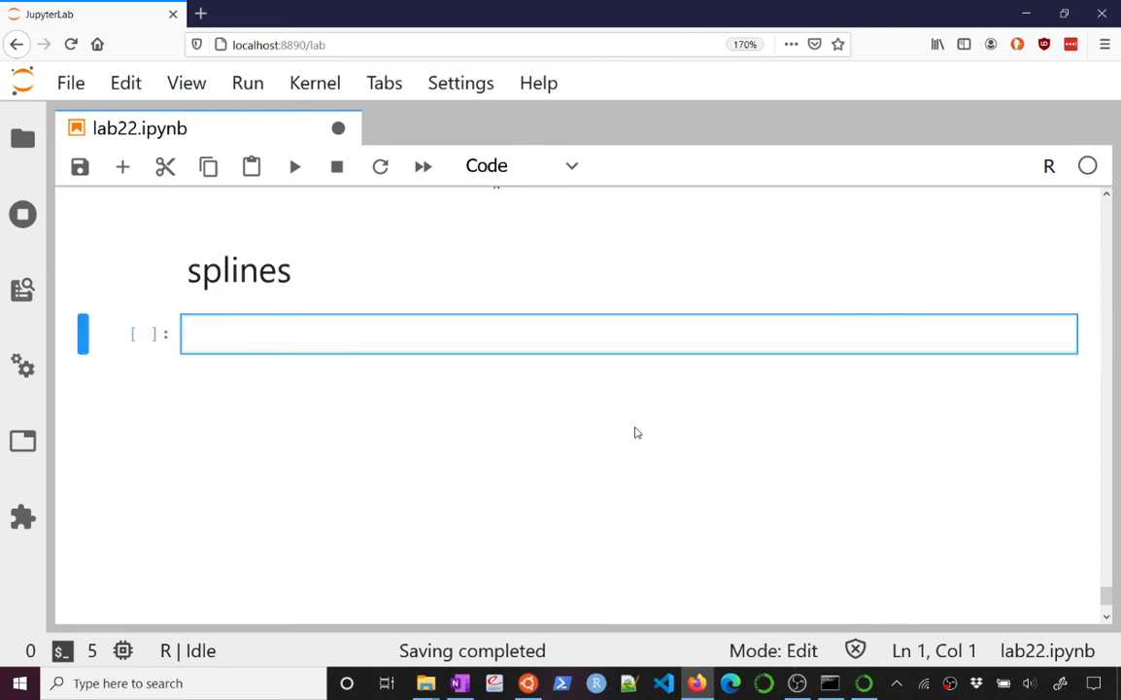
pyautogui.write('library(')
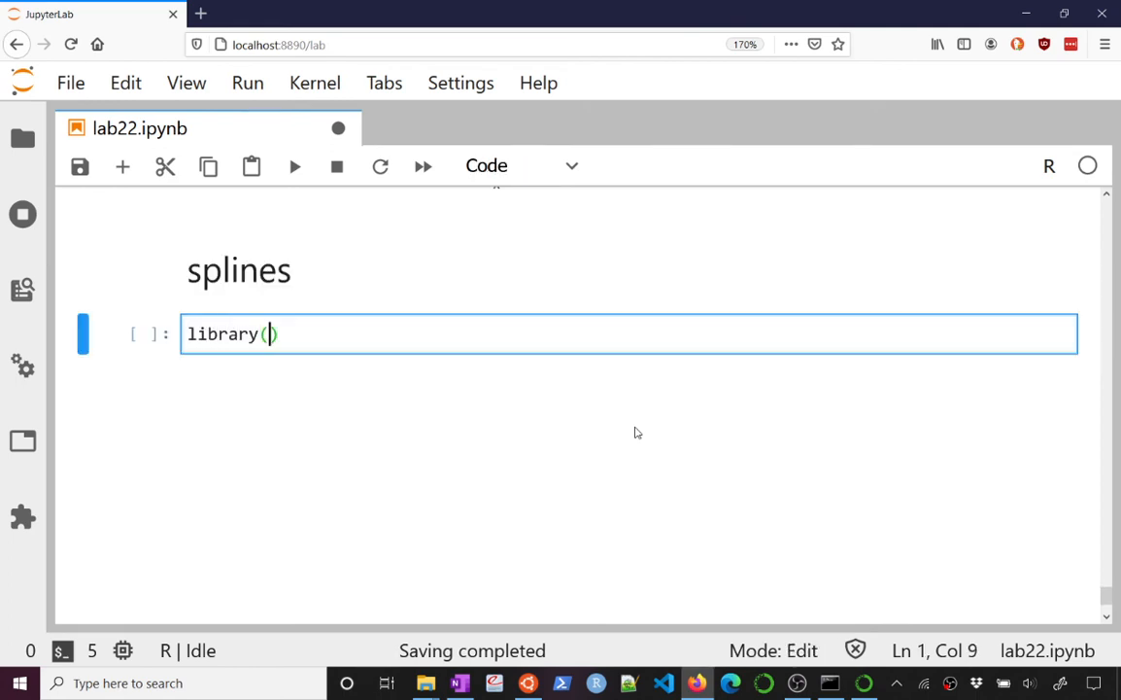
pyautogui.write("'splines'")
pyautogui.write('?bs')
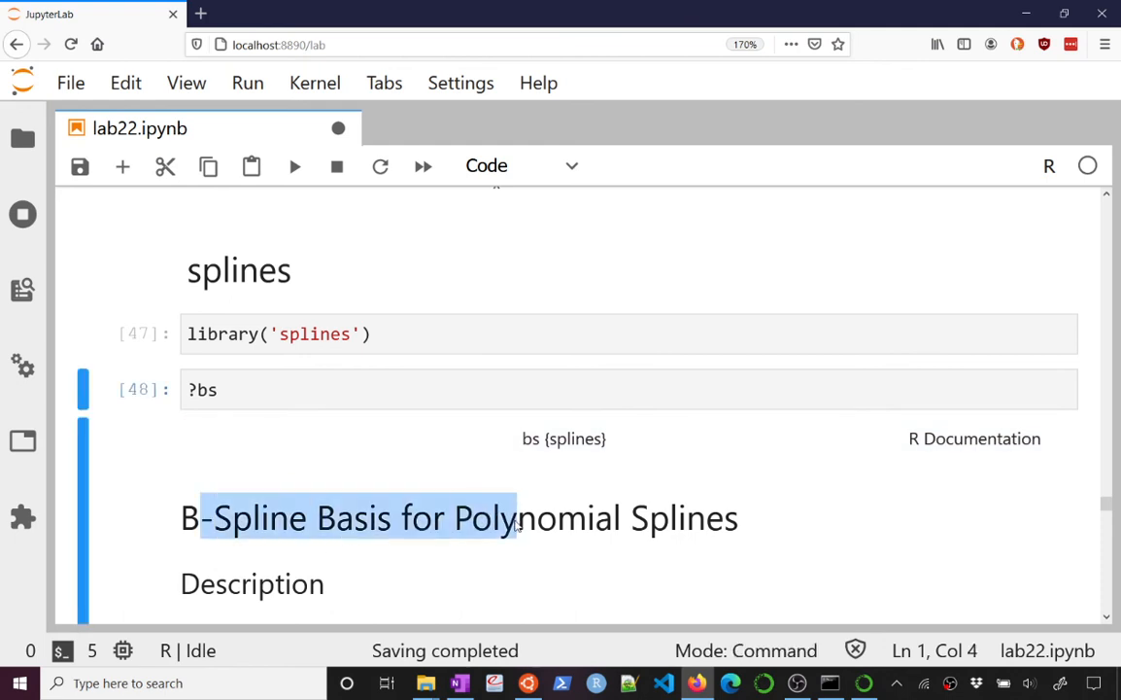
pyautogui.moveTo(304, 519)
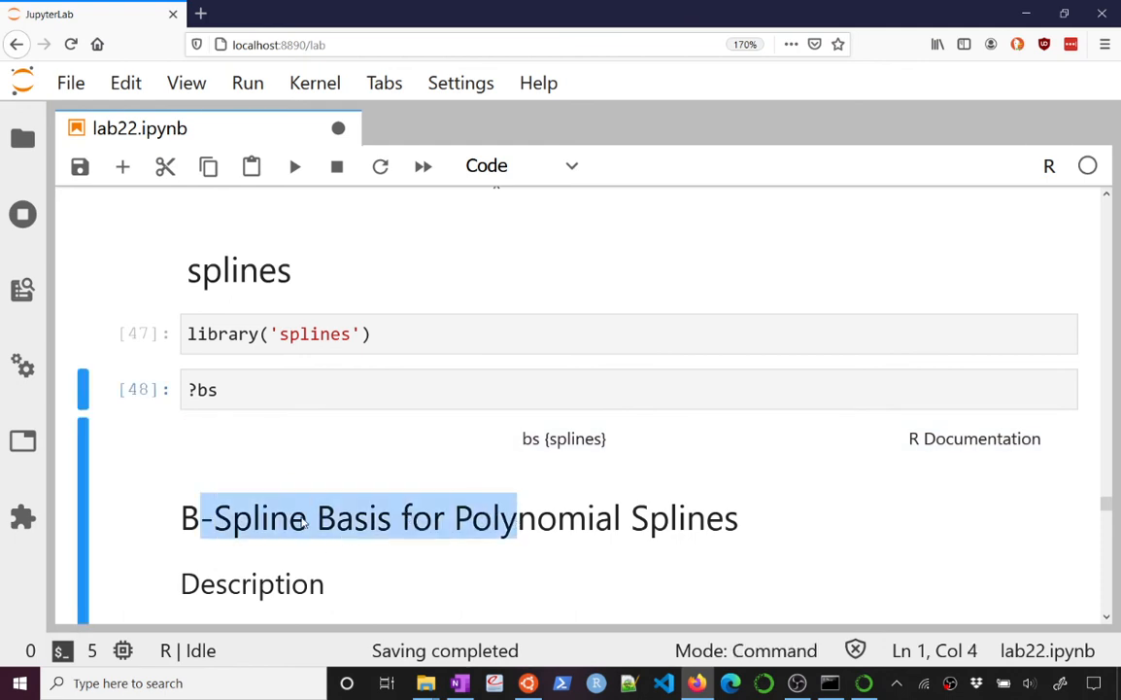
pyautogui.click(281, 390)
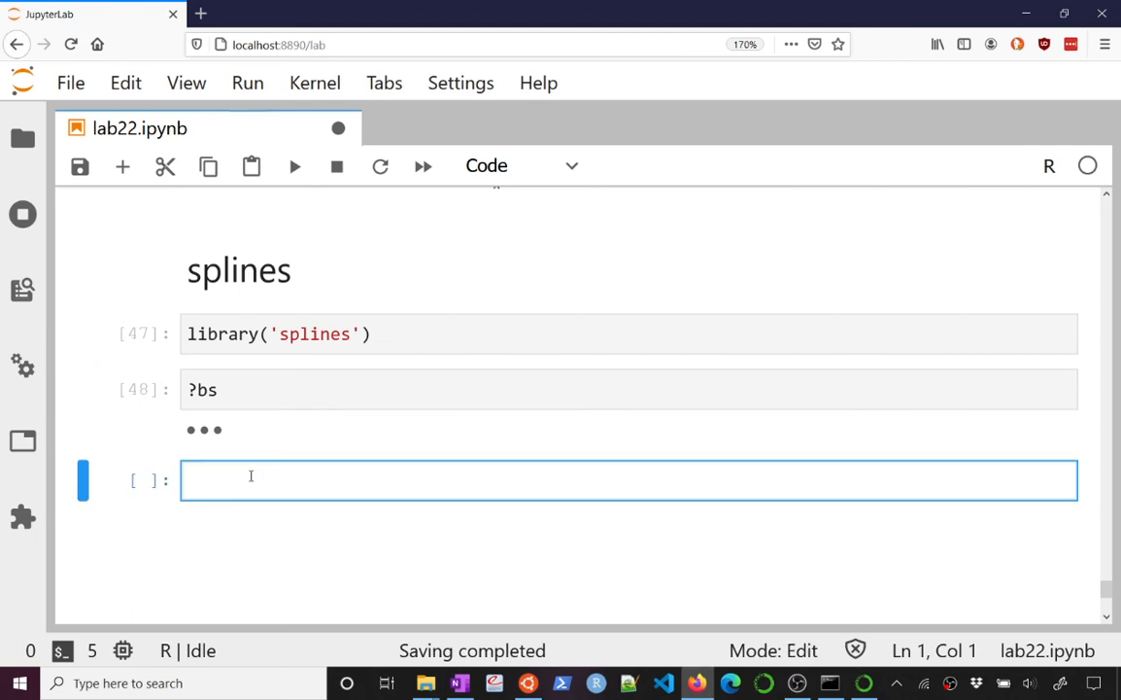
# Start a smod = lm(y~x) cell and pick up the earlier polynomial regression code.
pyautogui.write('smod = lm()')
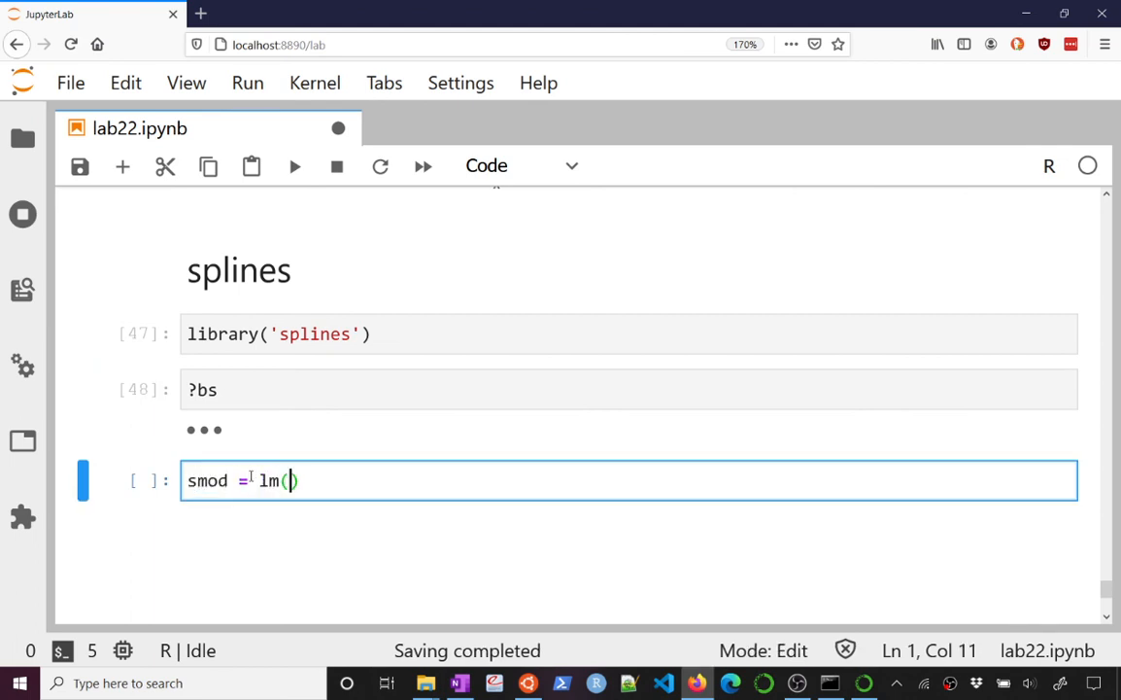
pyautogui.write('y~')
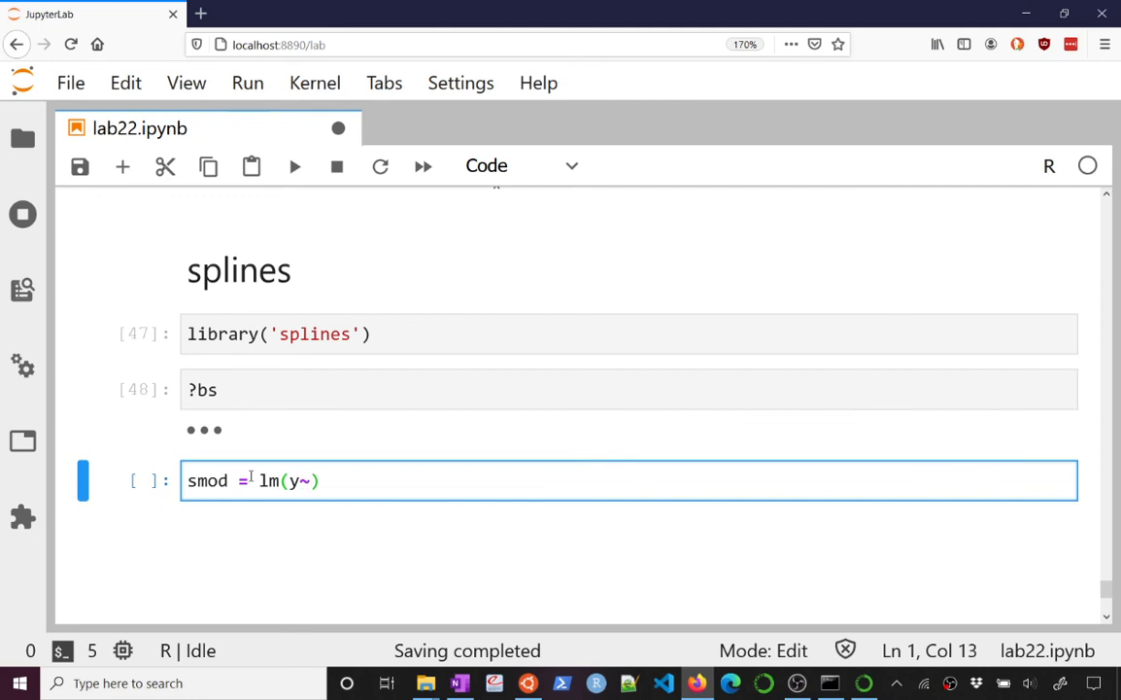
pyautogui.write('x')
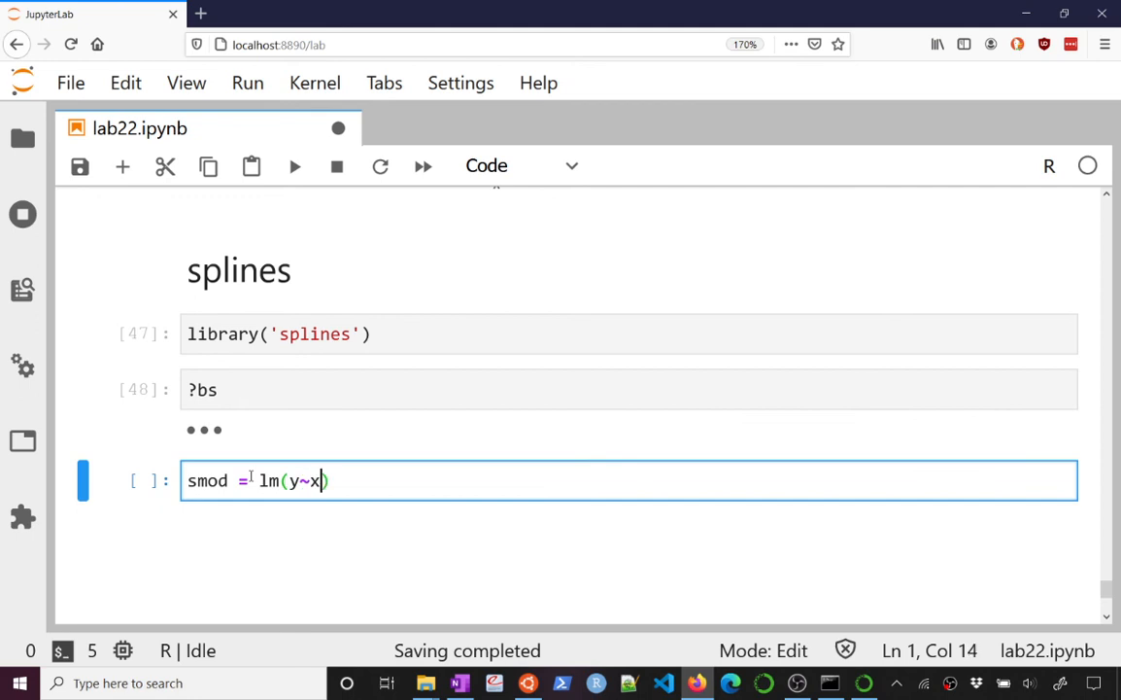
pyautogui.scroll(-3)
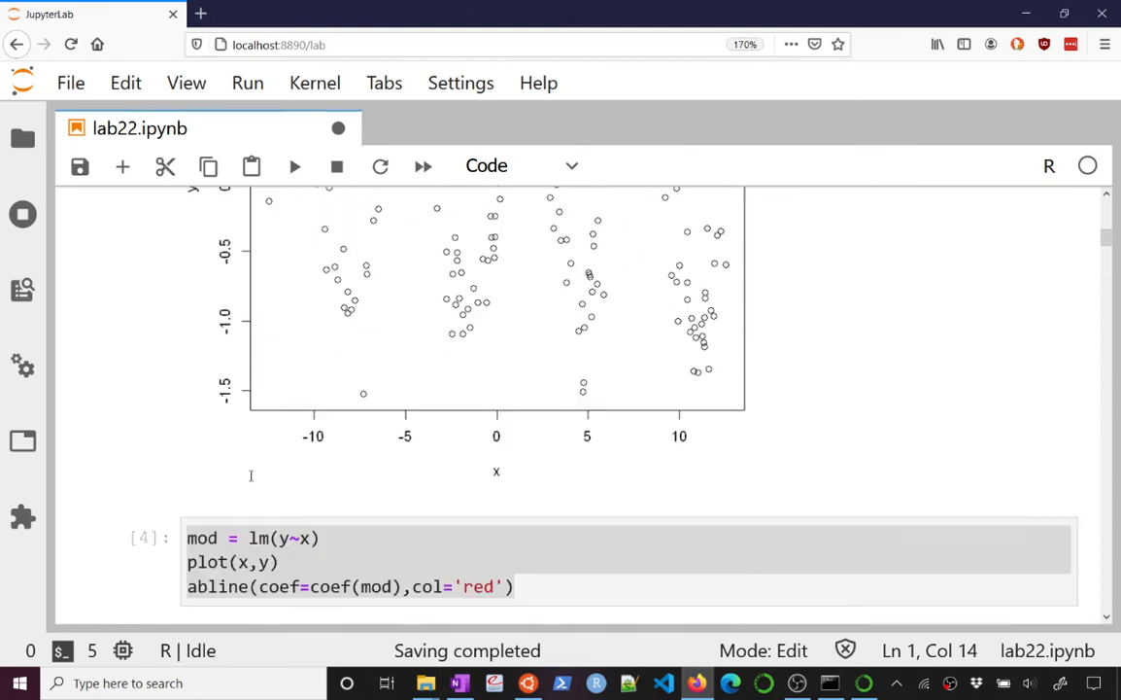
pyautogui.scroll(-3)
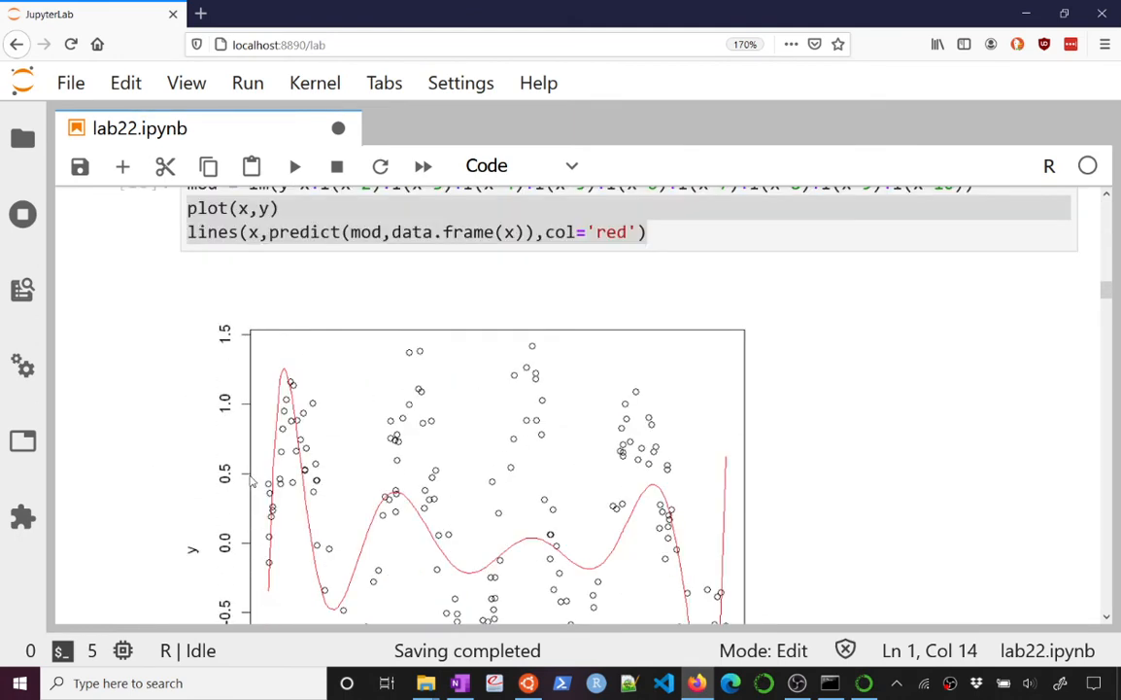
pyautogui.click(266, 329)
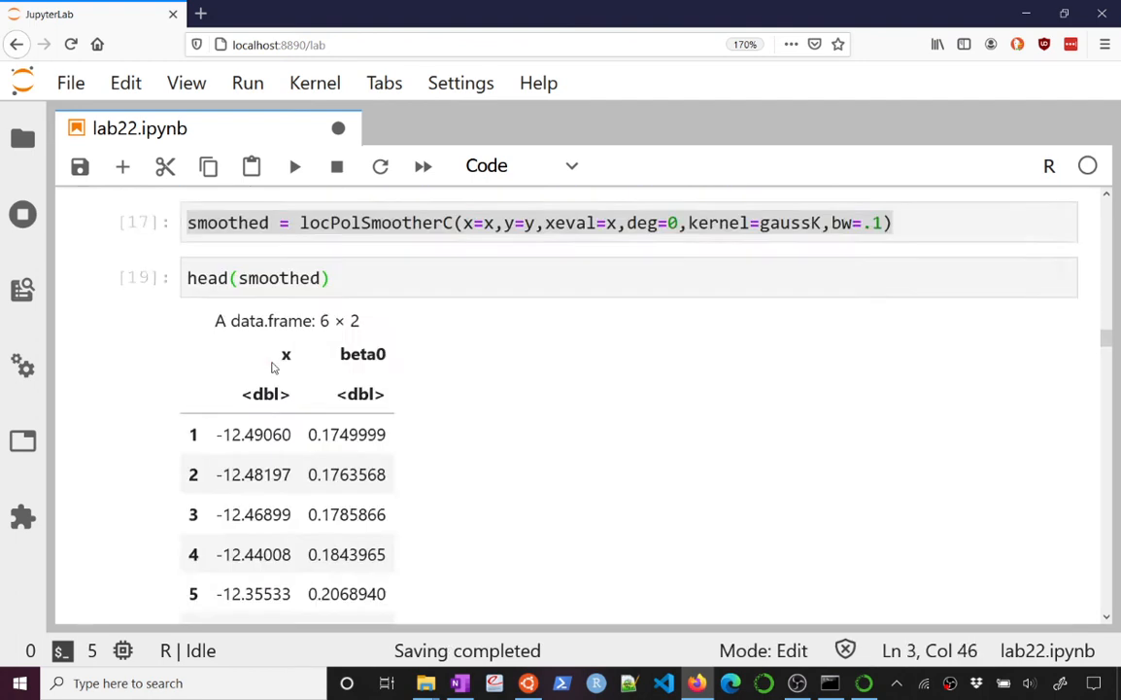
pyautogui.scroll(-3)
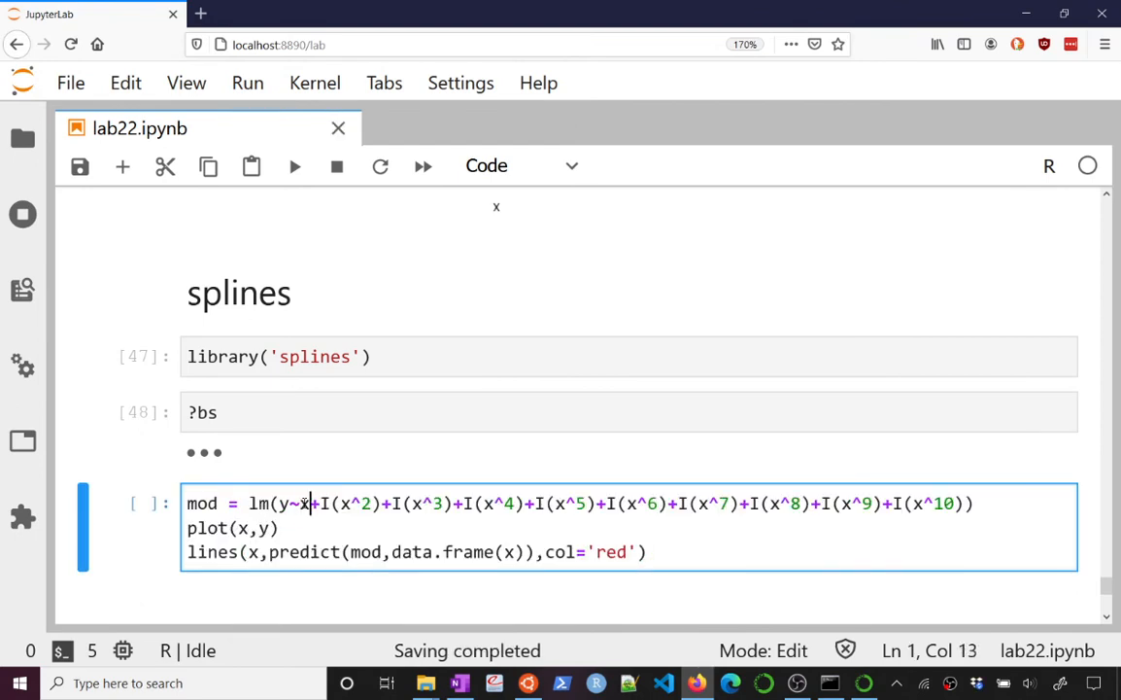
# Replace the polynomial terms with bs(x, df=10, intercept=TRUE) and plot the red fit.
pyautogui.moveTo(311, 504); pyautogui.dragTo(743, 504)
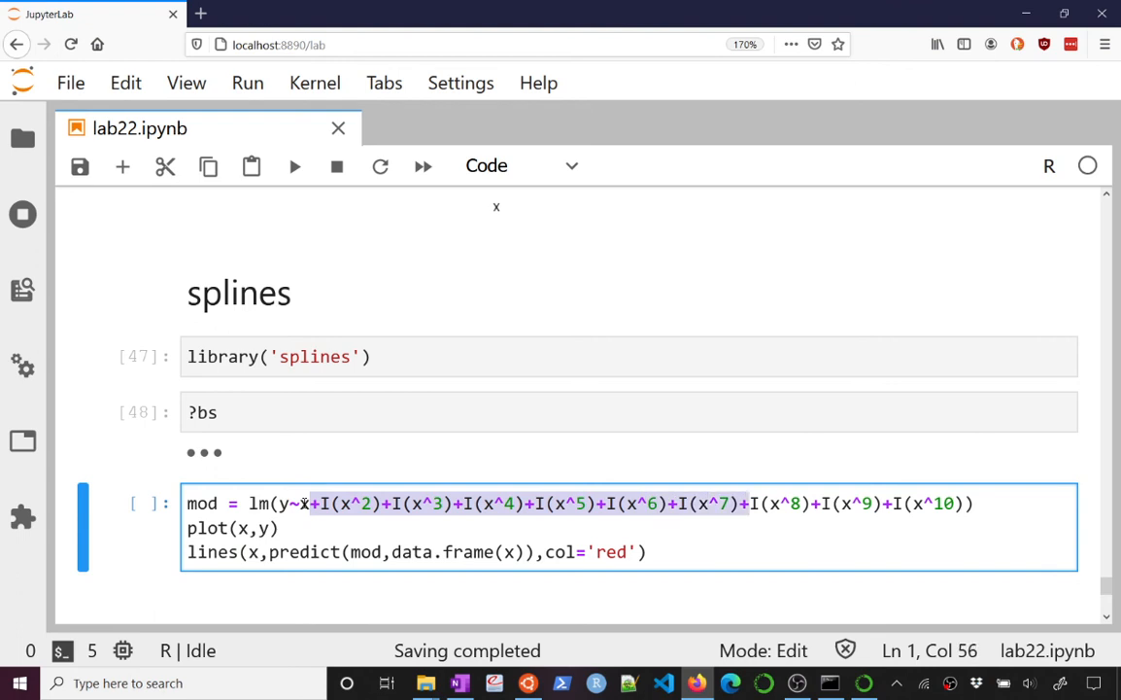
pyautogui.press('Delete')
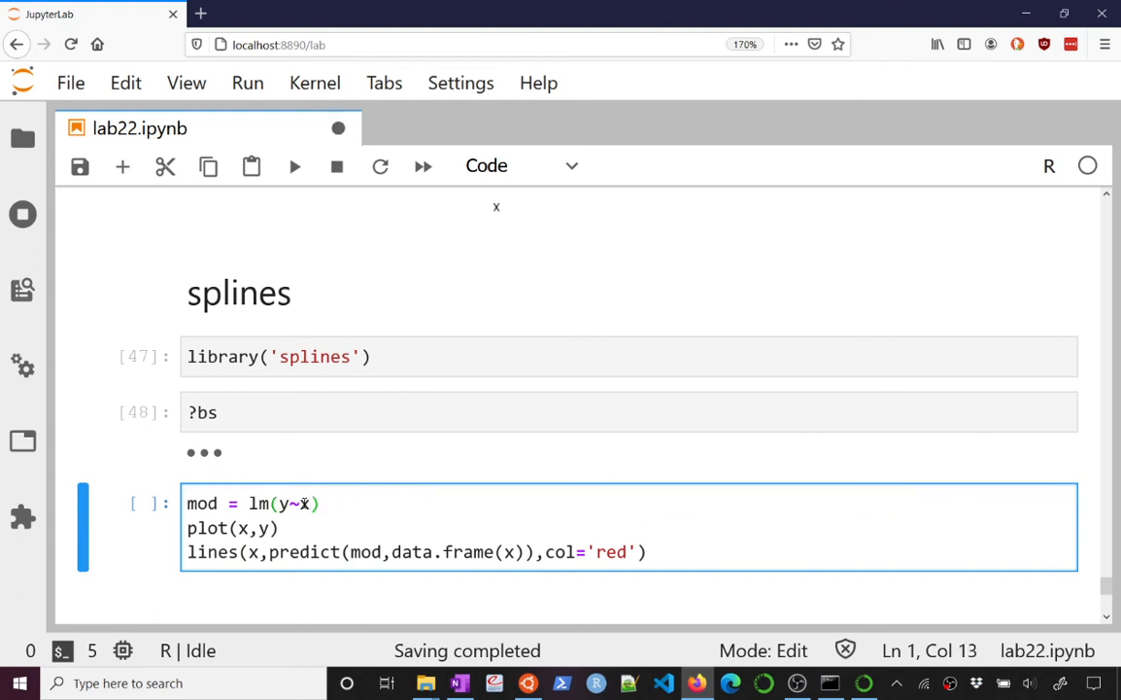
pyautogui.write('bs(x')
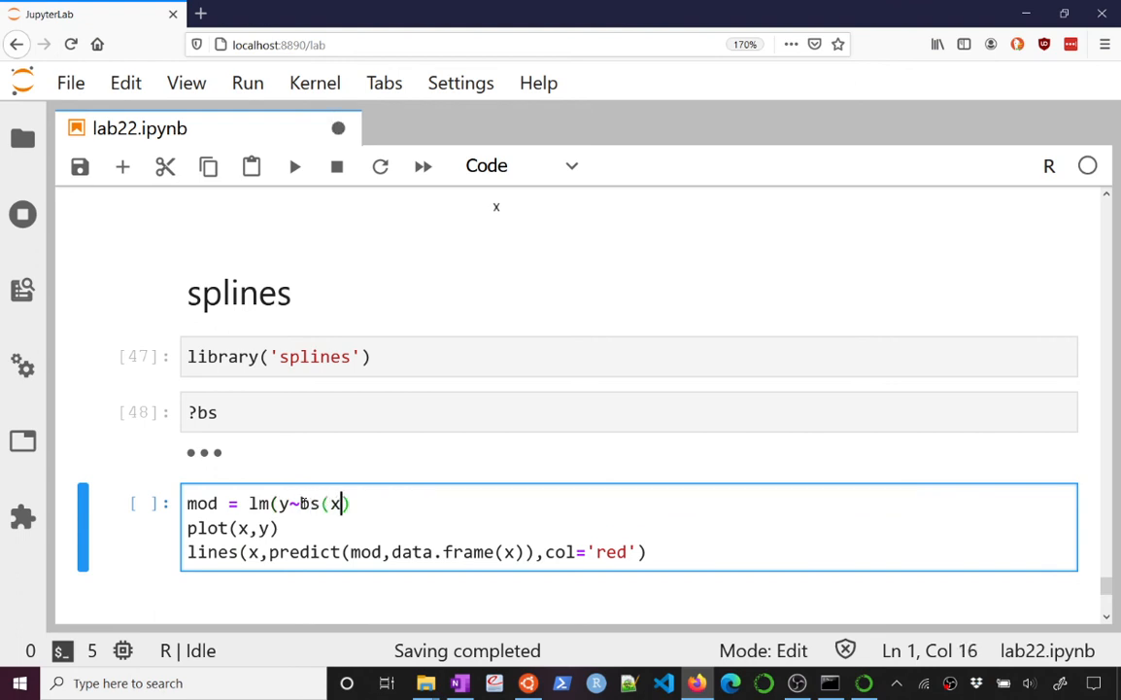
pyautogui.write(',')
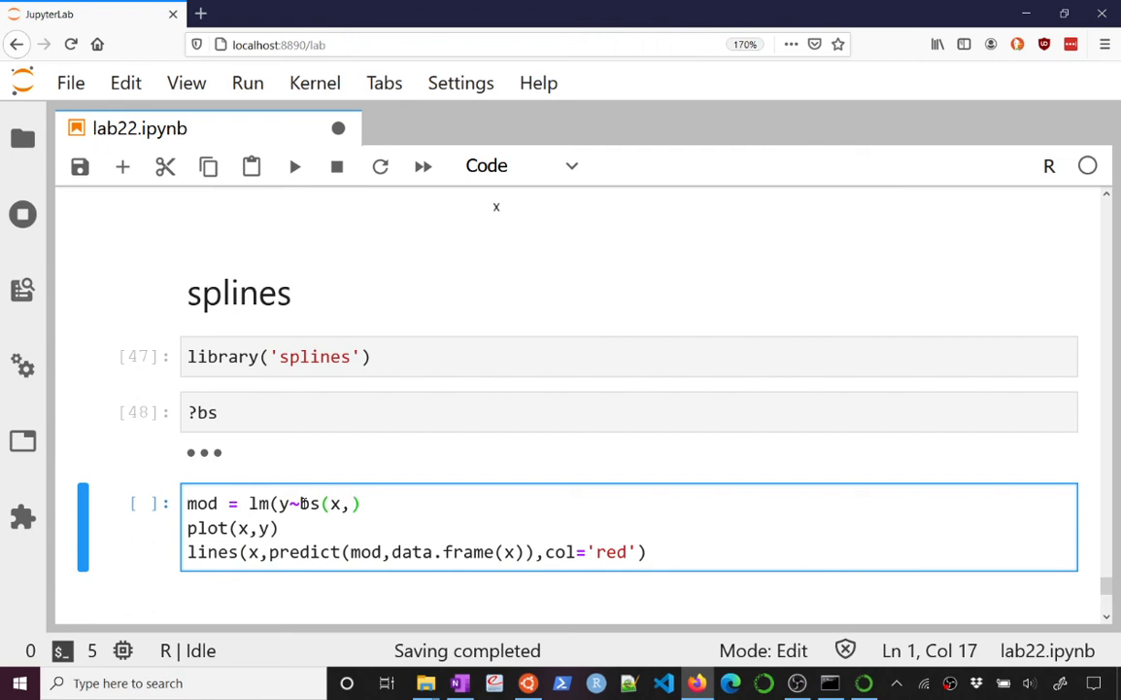
pyautogui.write('df=10')
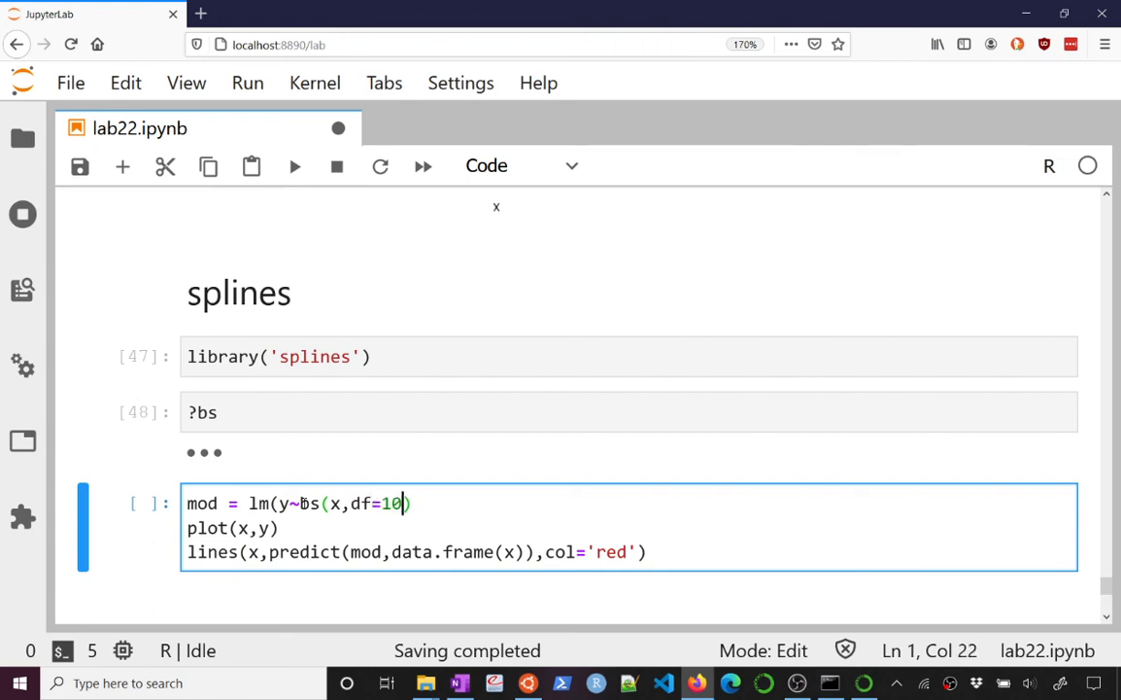
pyautogui.write(',')
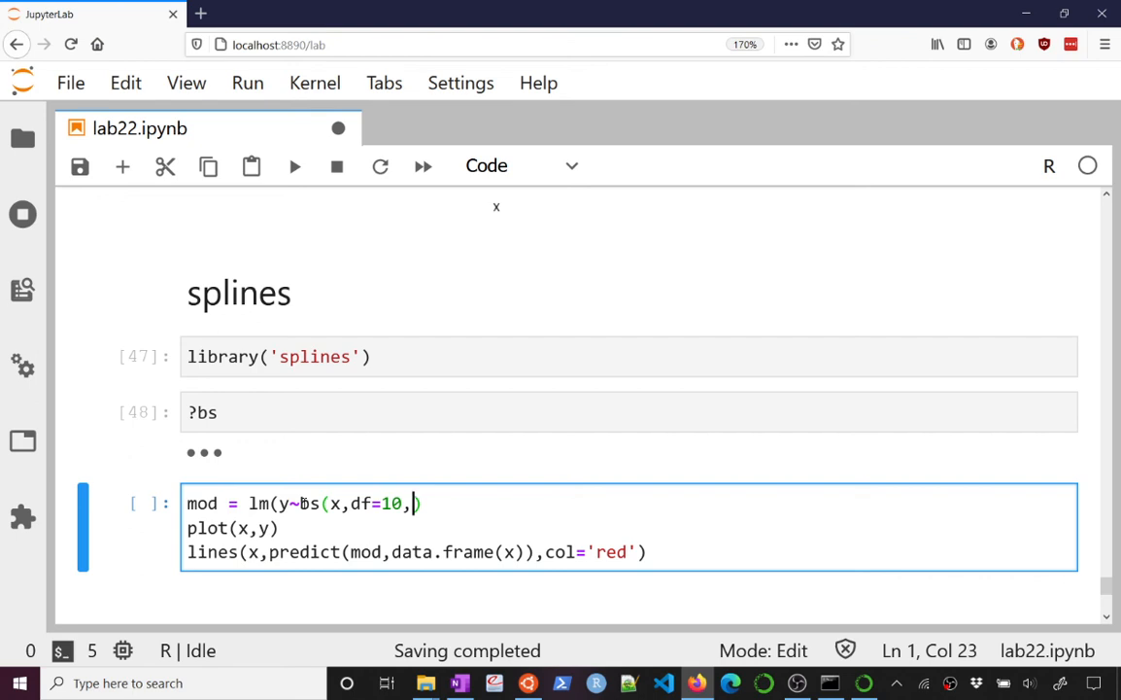
pyautogui.write('interc')
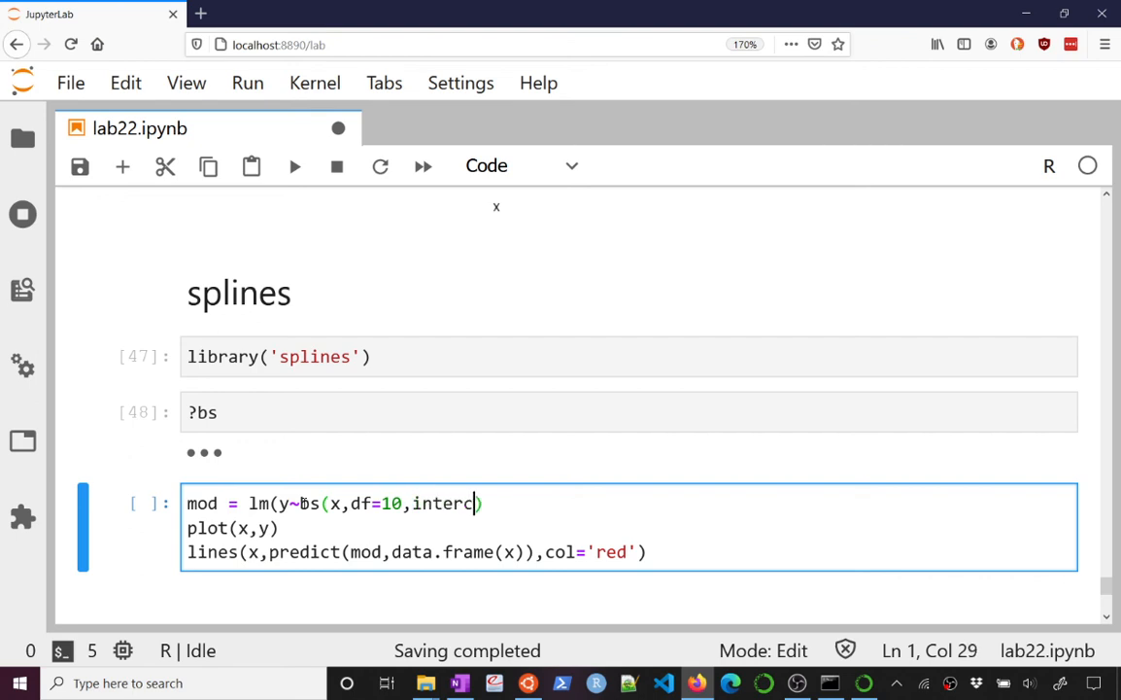
pyautogui.write('pt=TRUE')
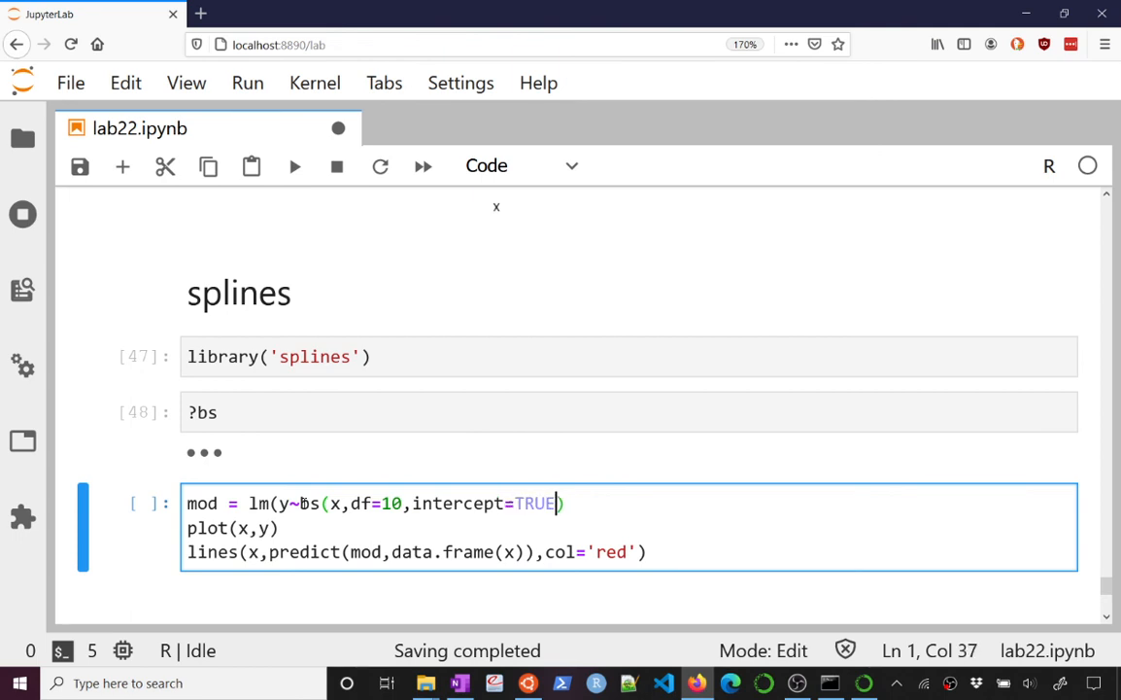
pyautogui.write(')')
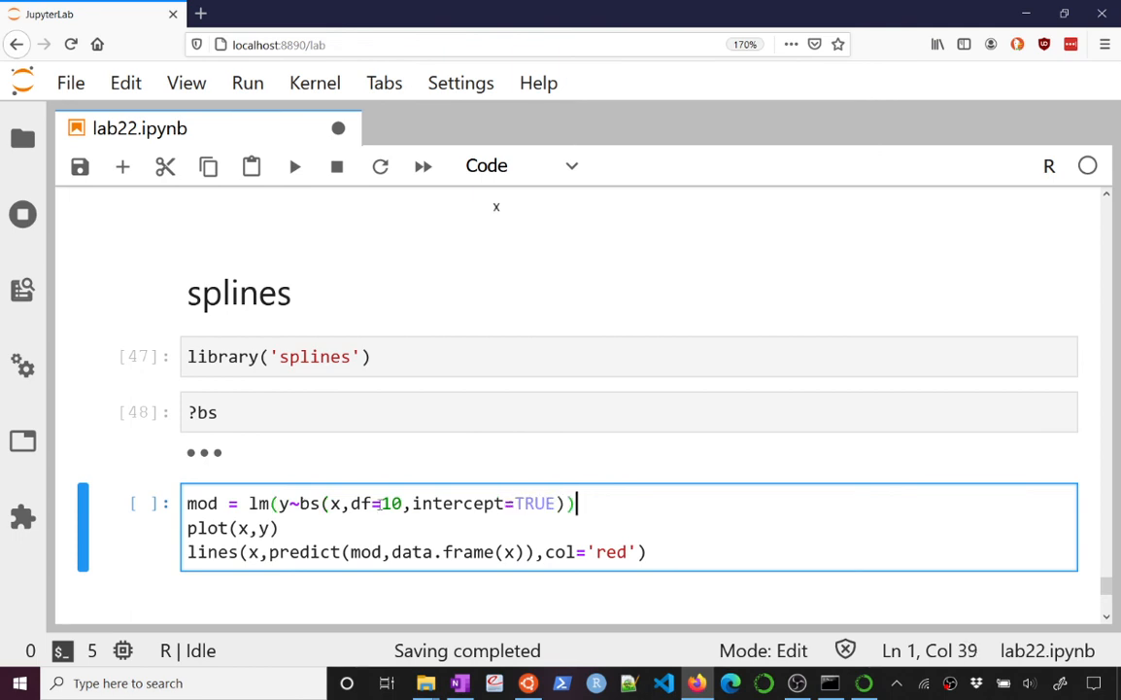
pyautogui.doubleClick(391, 503)
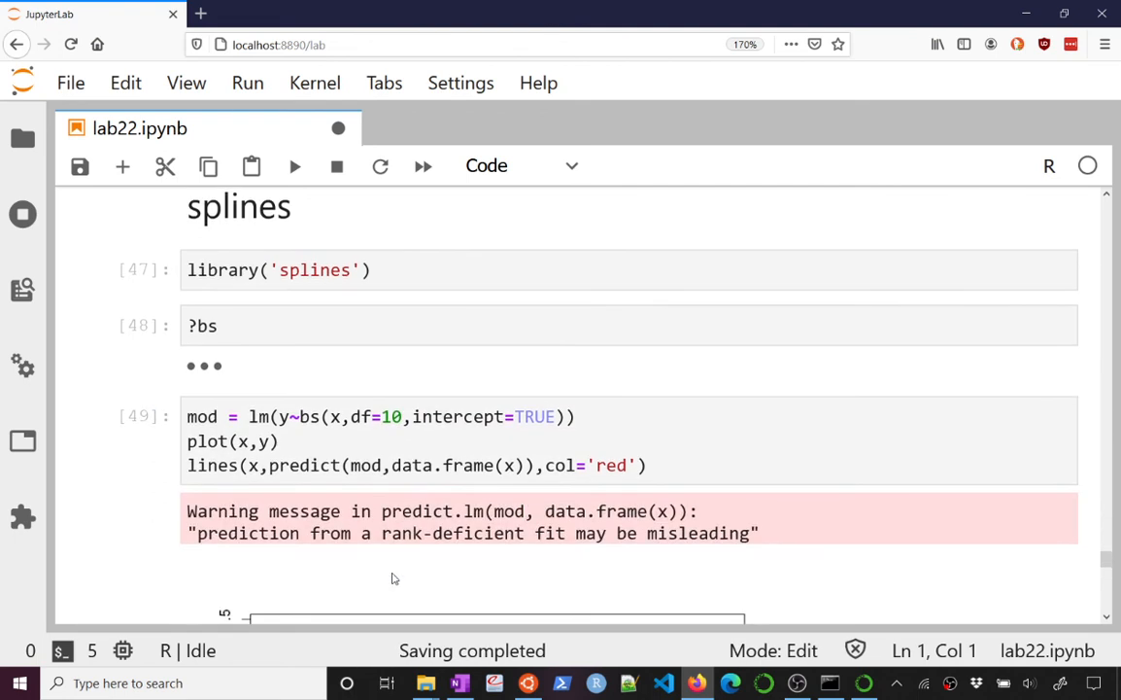
# Change df=10 to df=20 in the B-spline lm cell and rerun it.
pyautogui.scroll(-3)
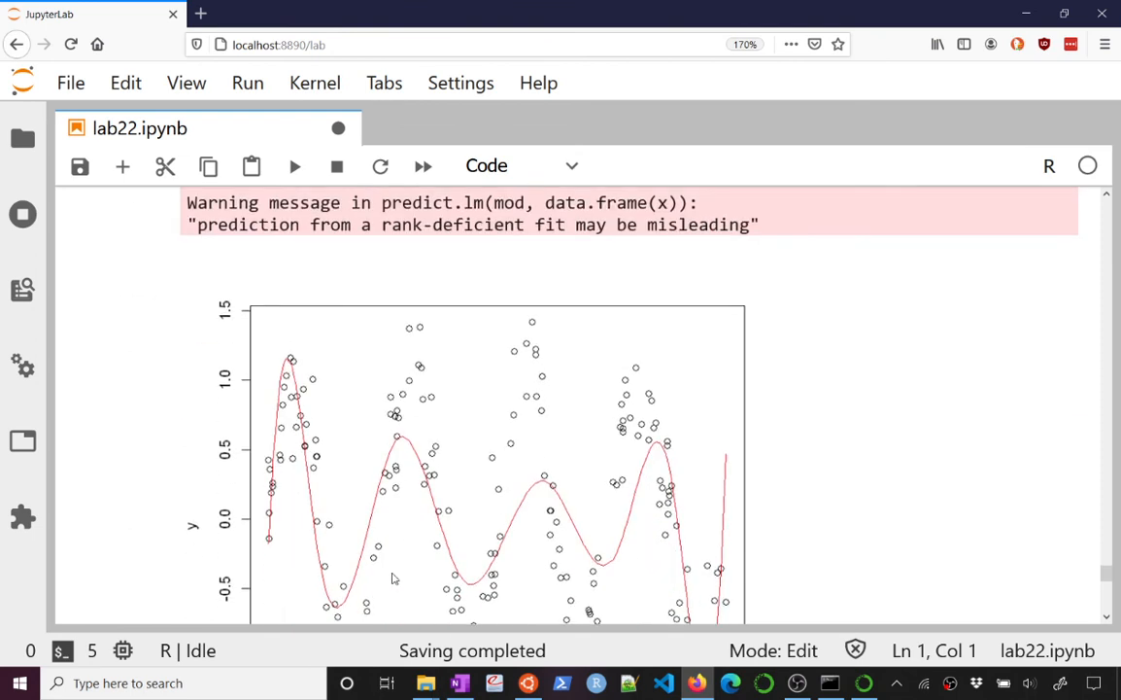
pyautogui.scroll(-3)
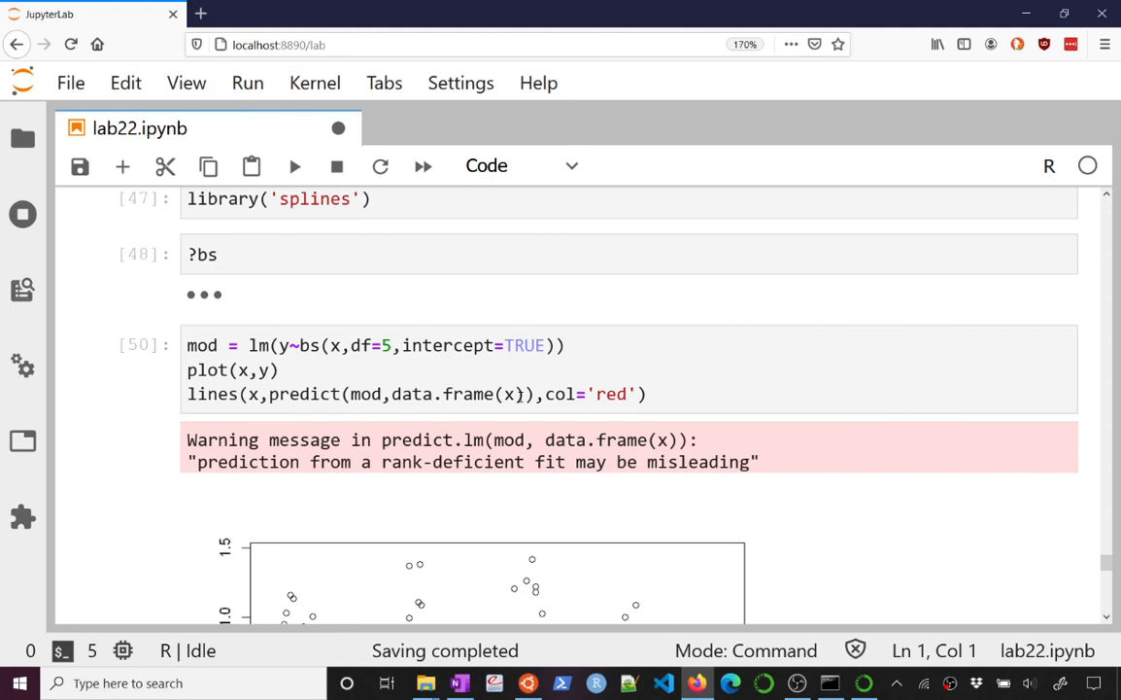
pyautogui.scroll(-3)
pyautogui.write('10')
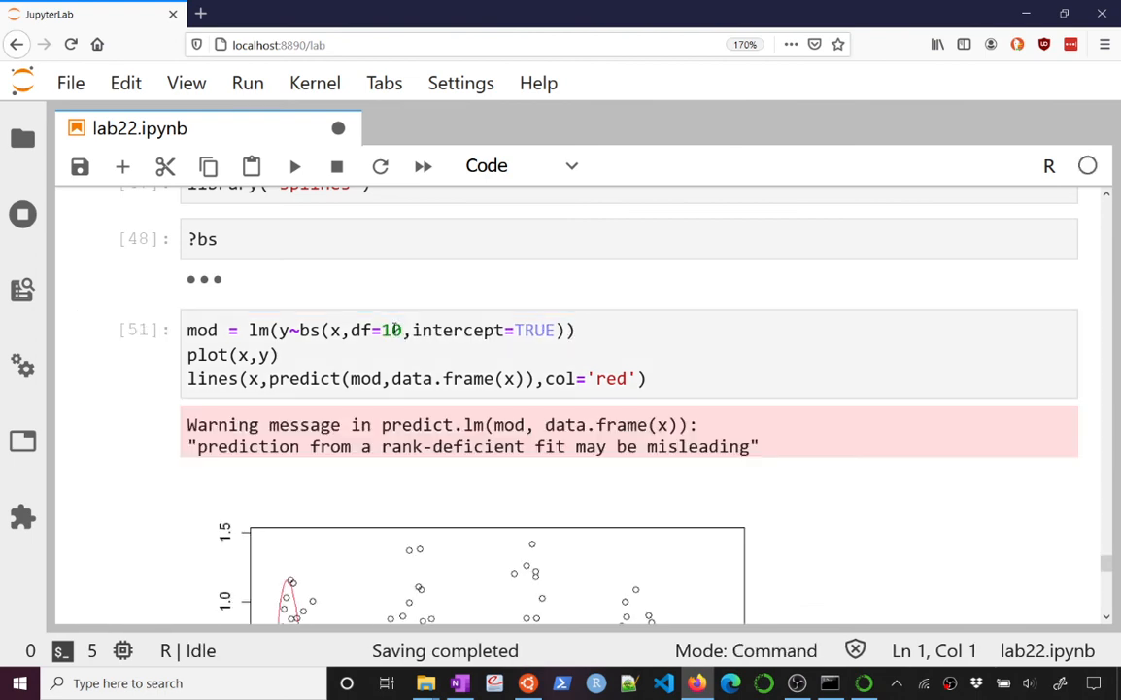
pyautogui.scroll(-3)
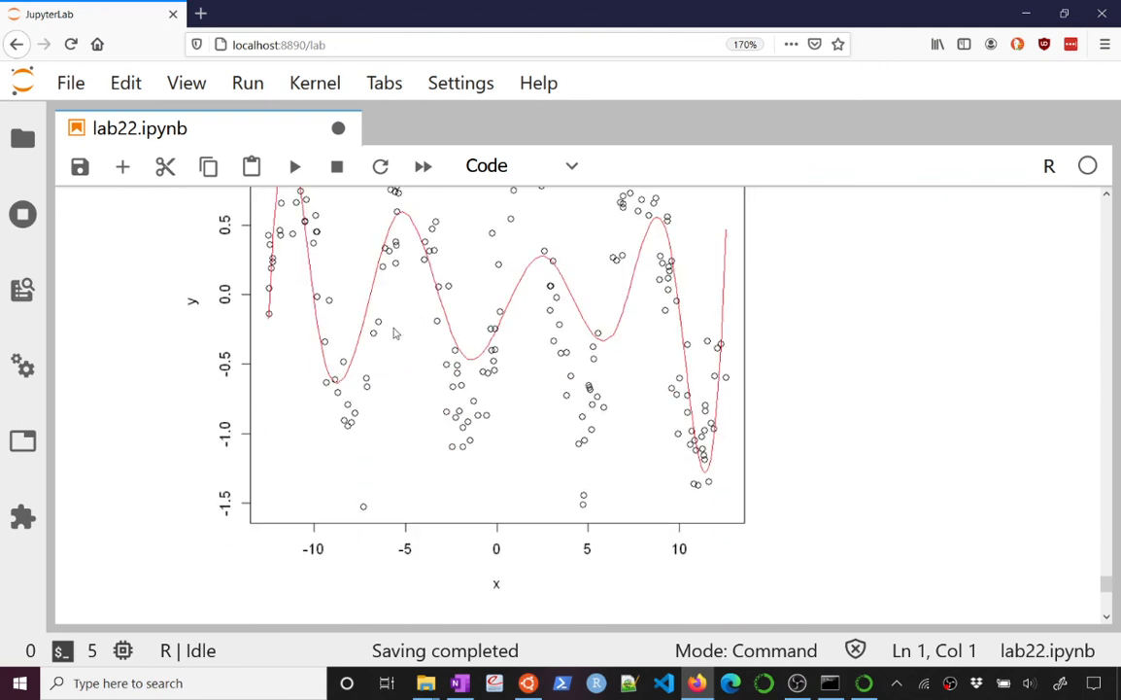
pyautogui.scroll(-3)
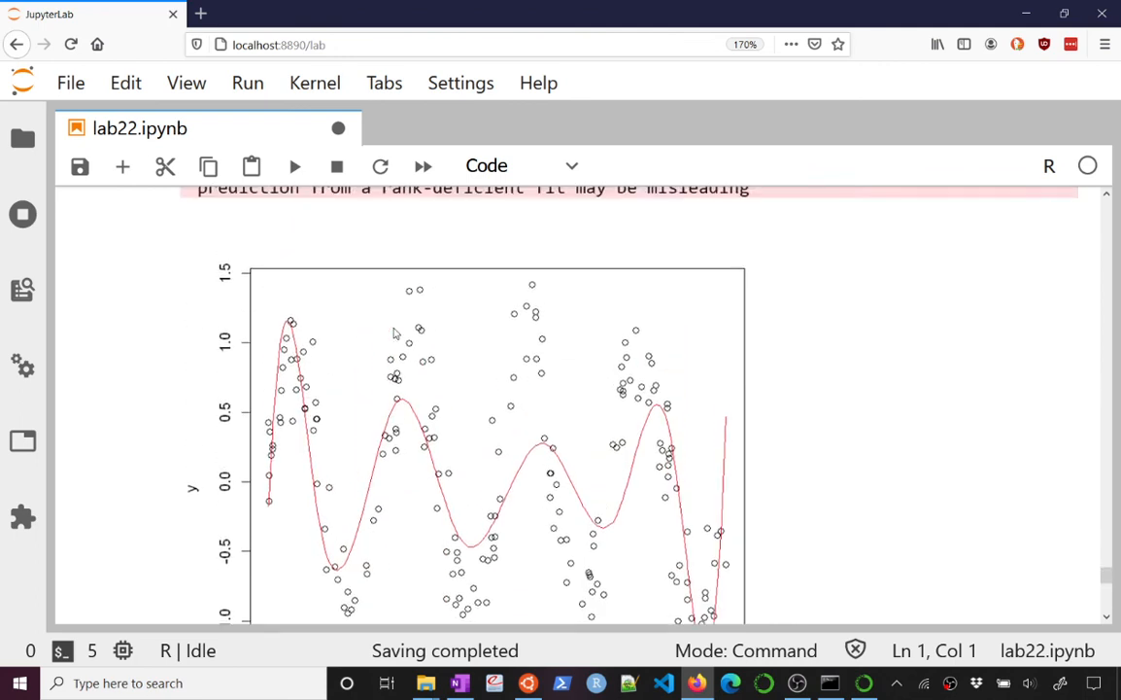
pyautogui.scroll(-3)
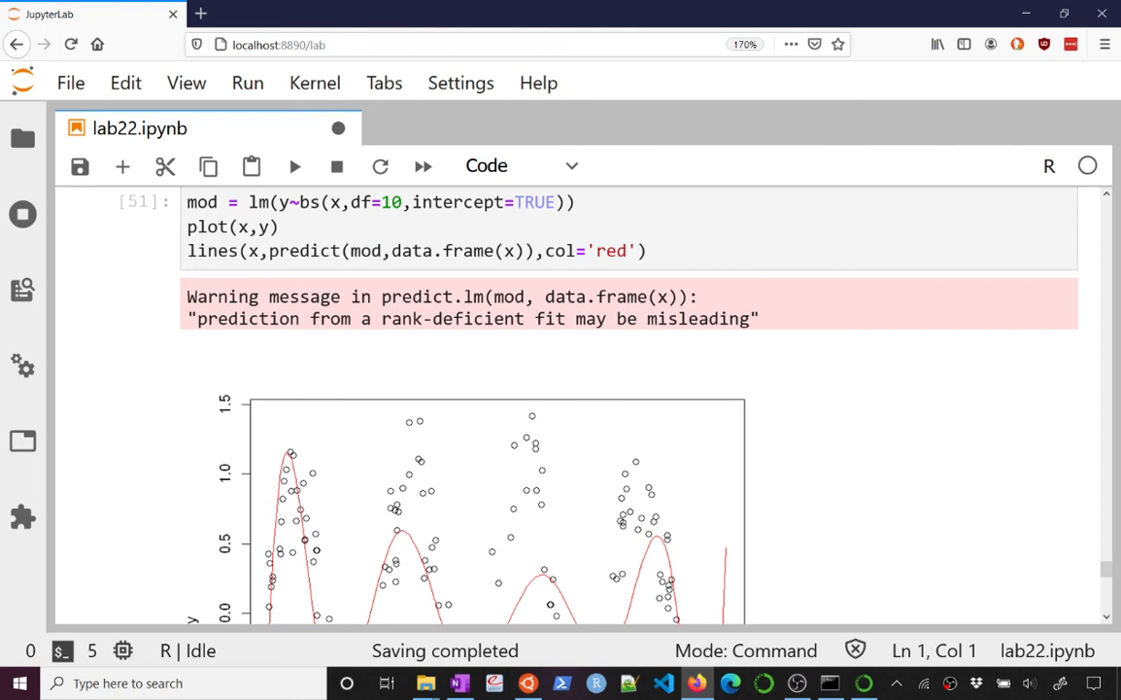
pyautogui.click(277, 226)
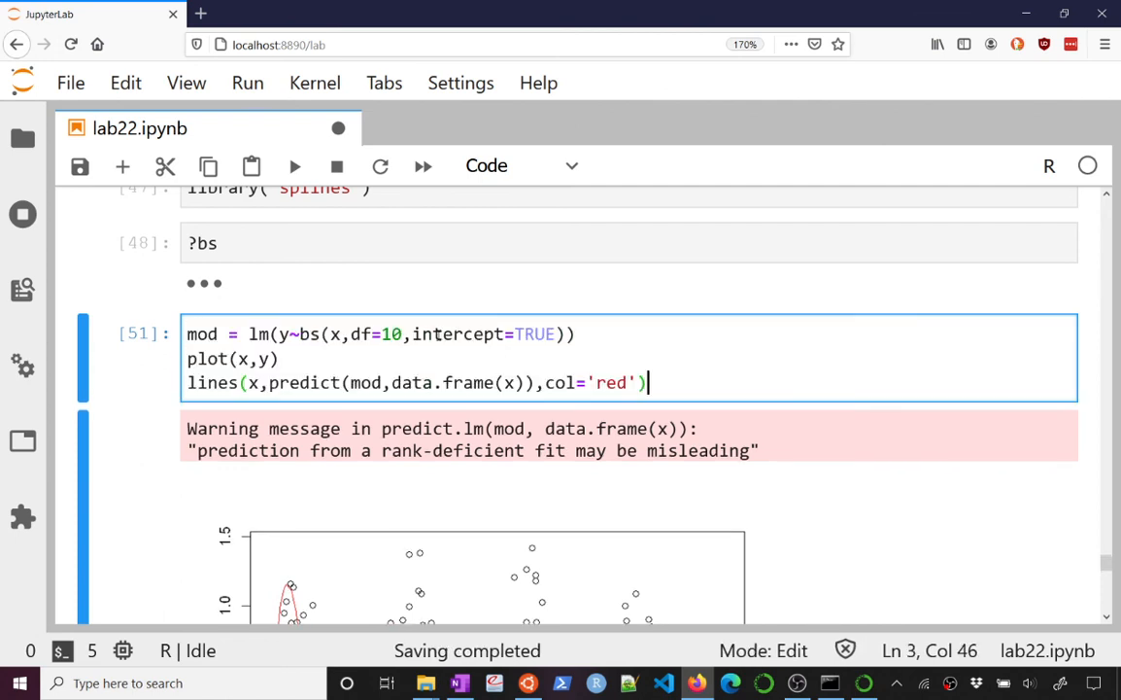
pyautogui.scroll(-3)
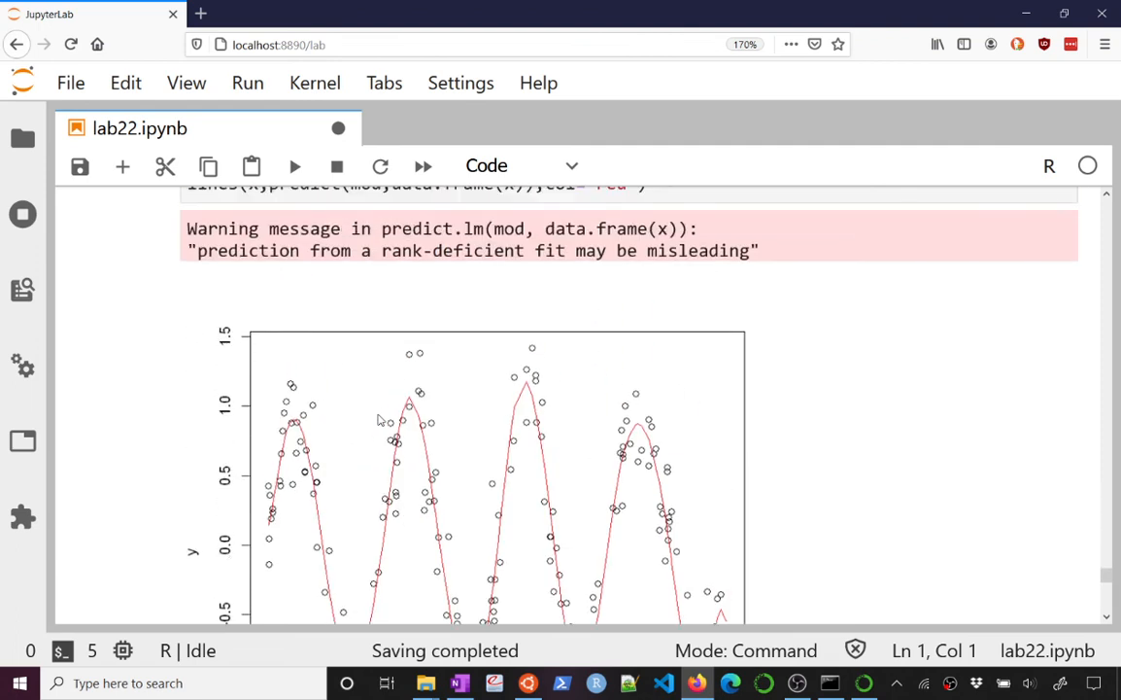
pyautogui.scroll(-3)
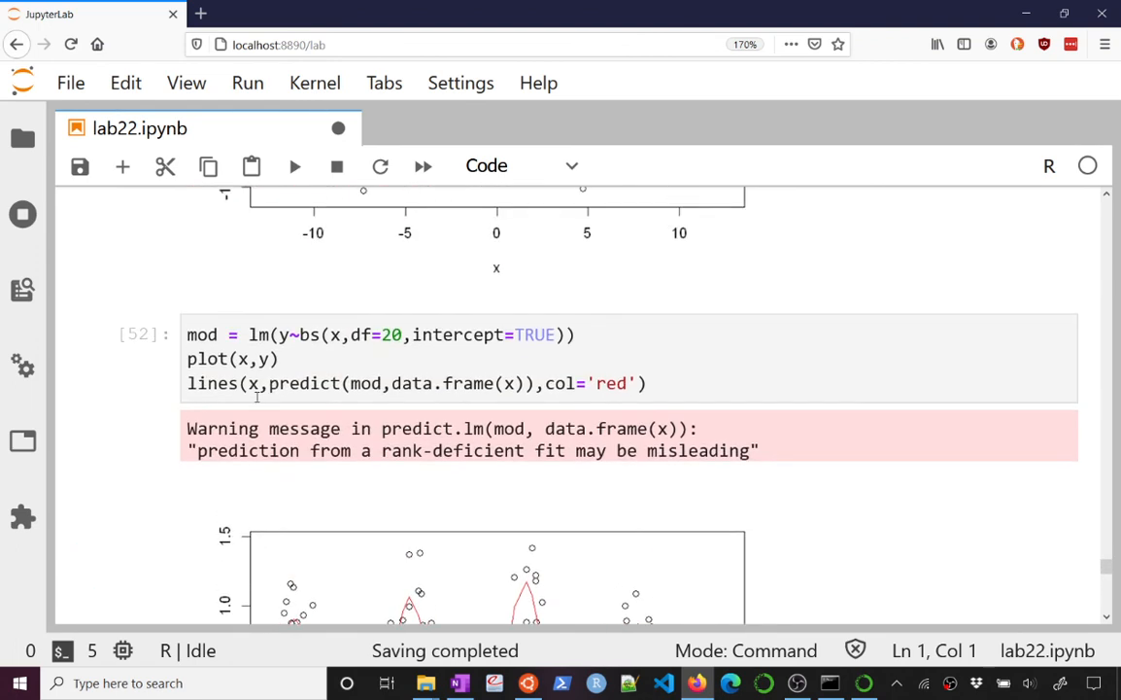
# Run summary(mod) on the df=20 spline fit and inspect model.matrix(mod).
pyautogui.write('su')
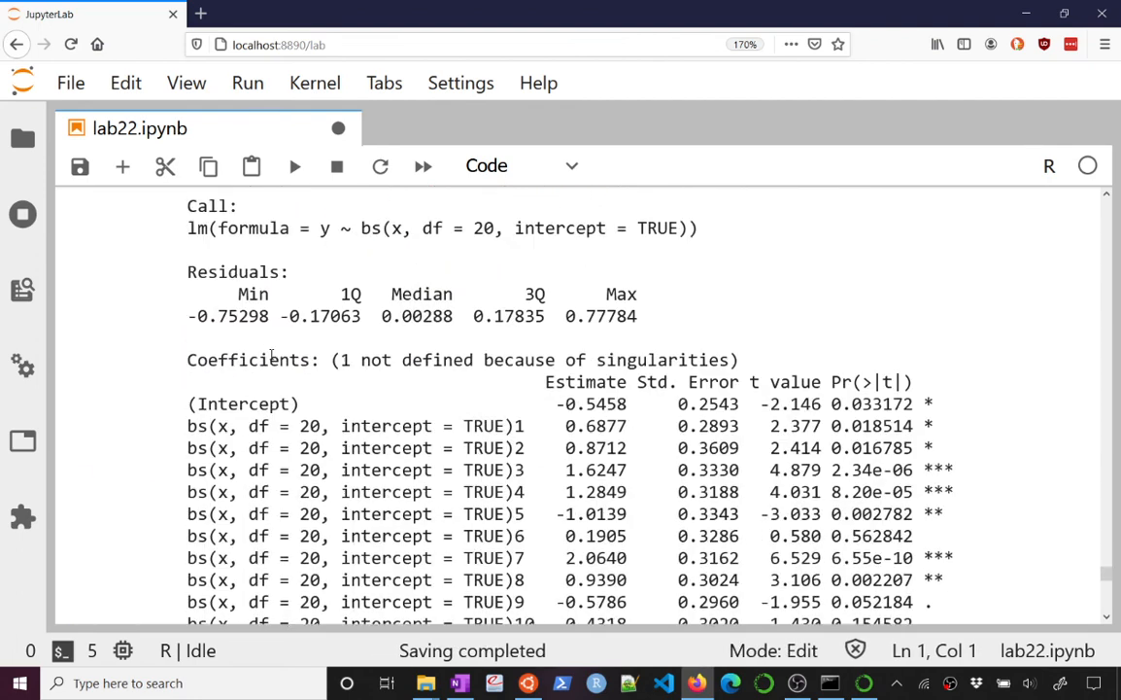
pyautogui.scroll(-3)
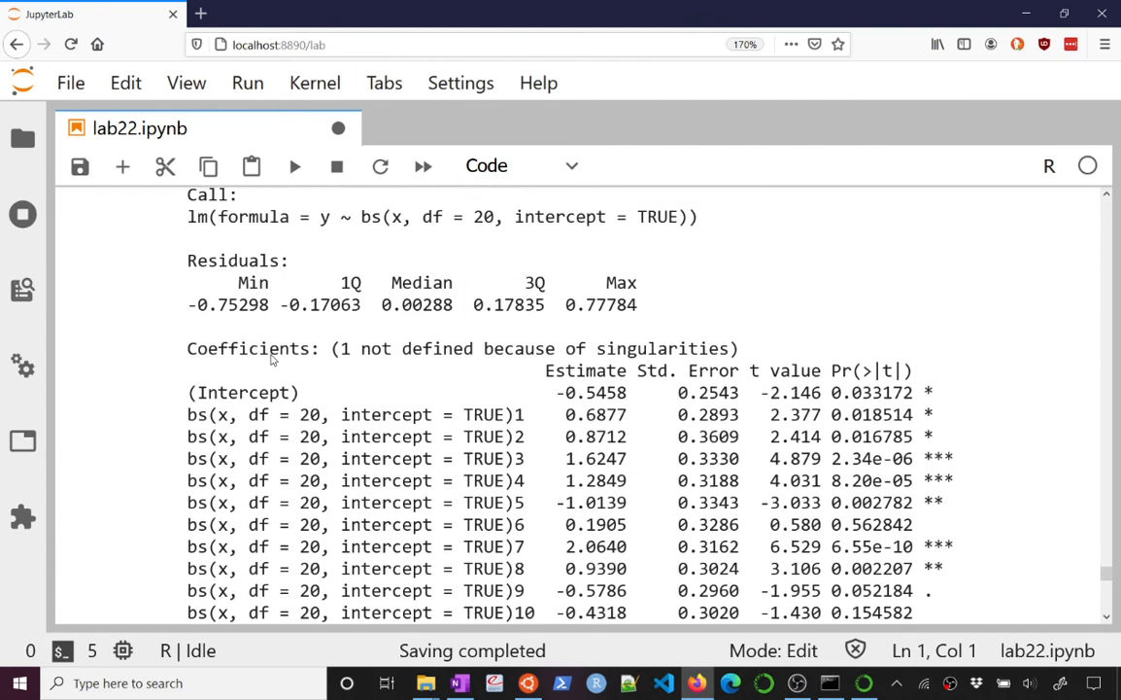
pyautogui.scroll(-3)
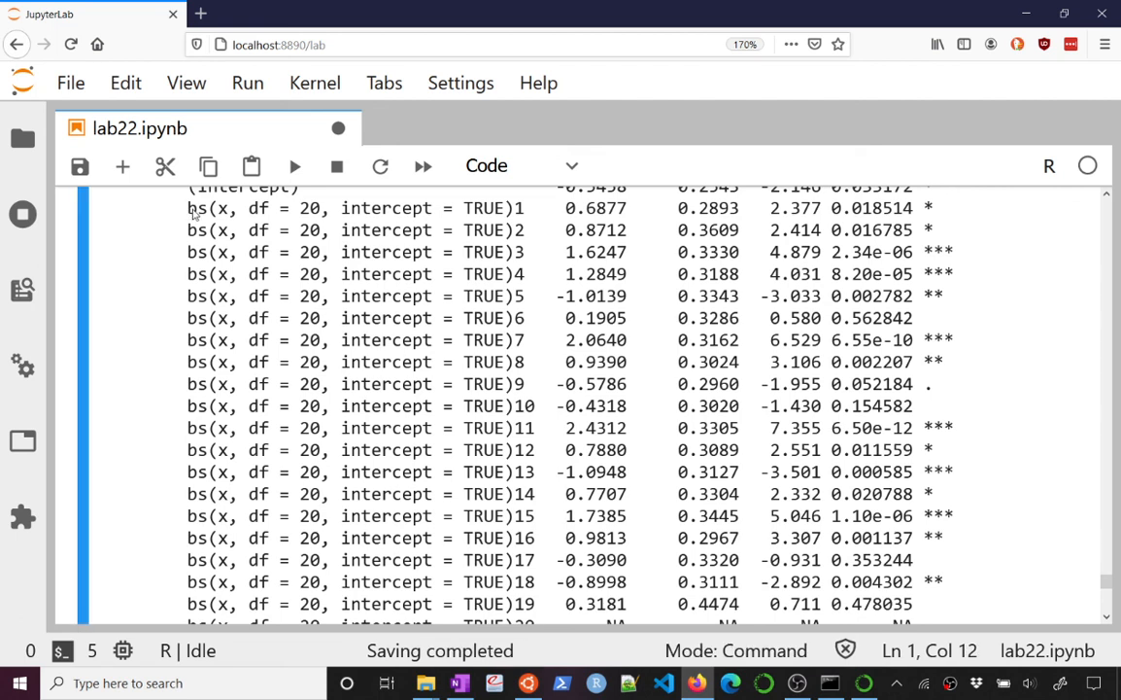
pyautogui.scroll(-3)
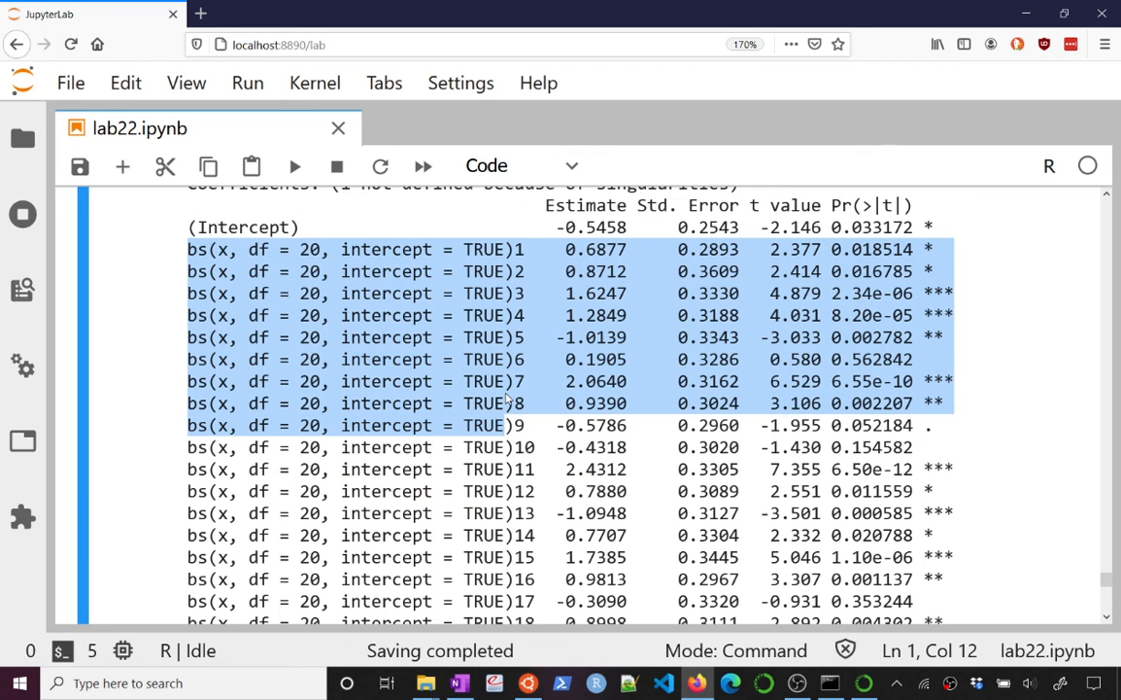
pyautogui.scroll(-3)
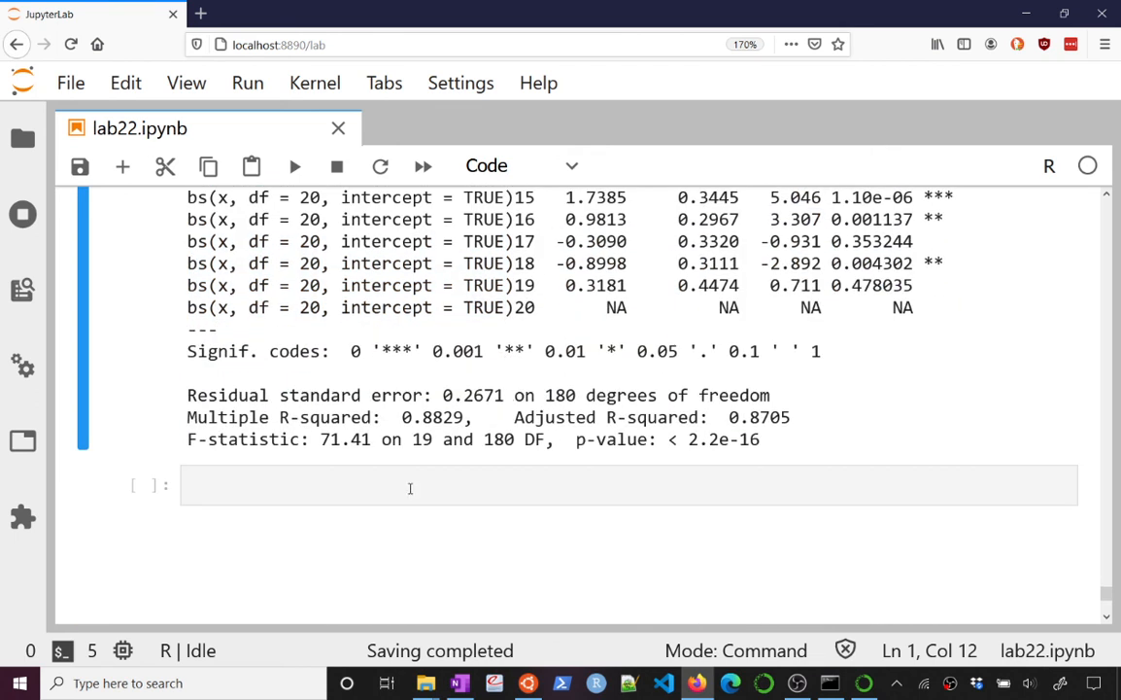
pyautogui.write('model')
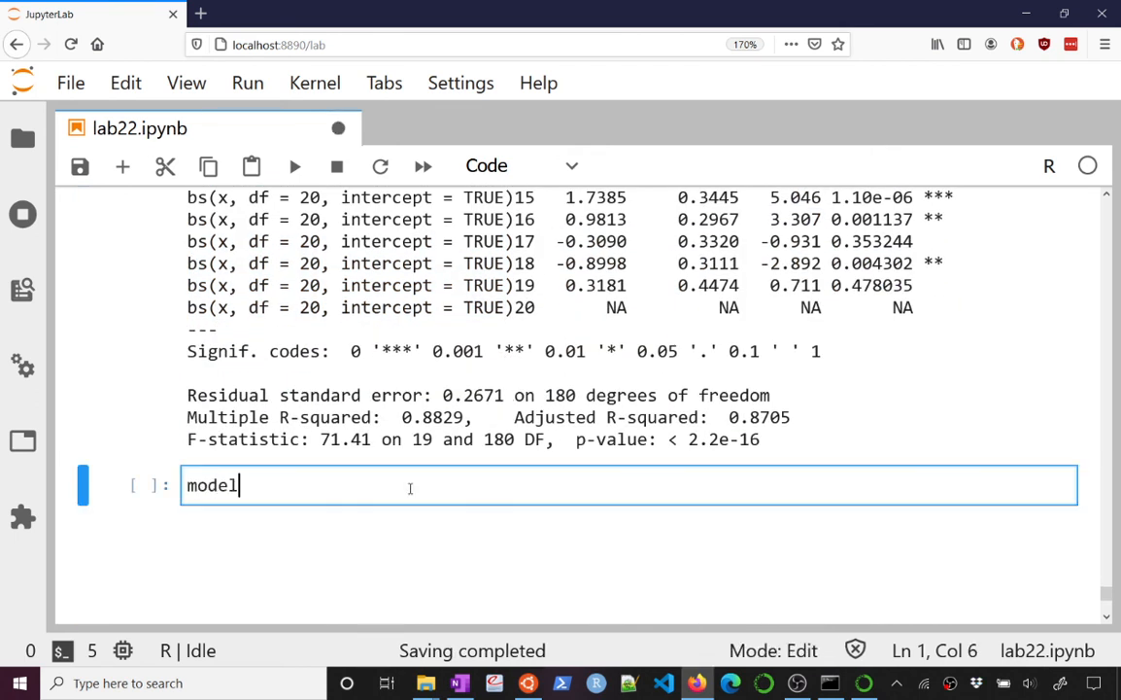
pyautogui.write('.matrix(mod)')
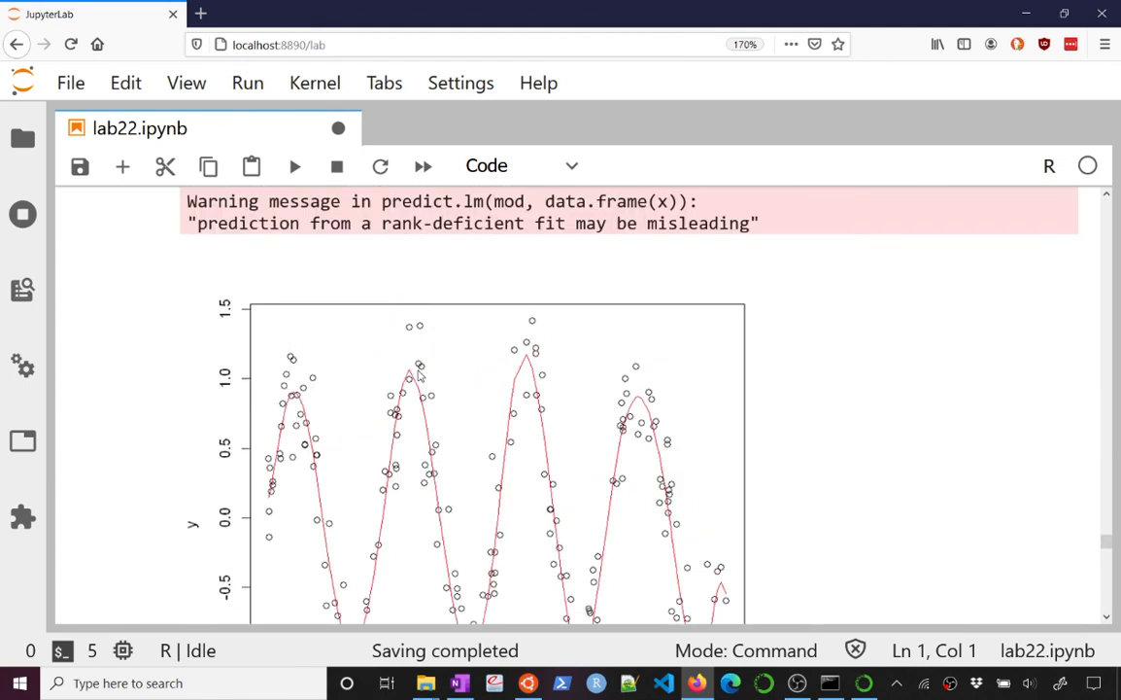
pyautogui.scroll(-3)
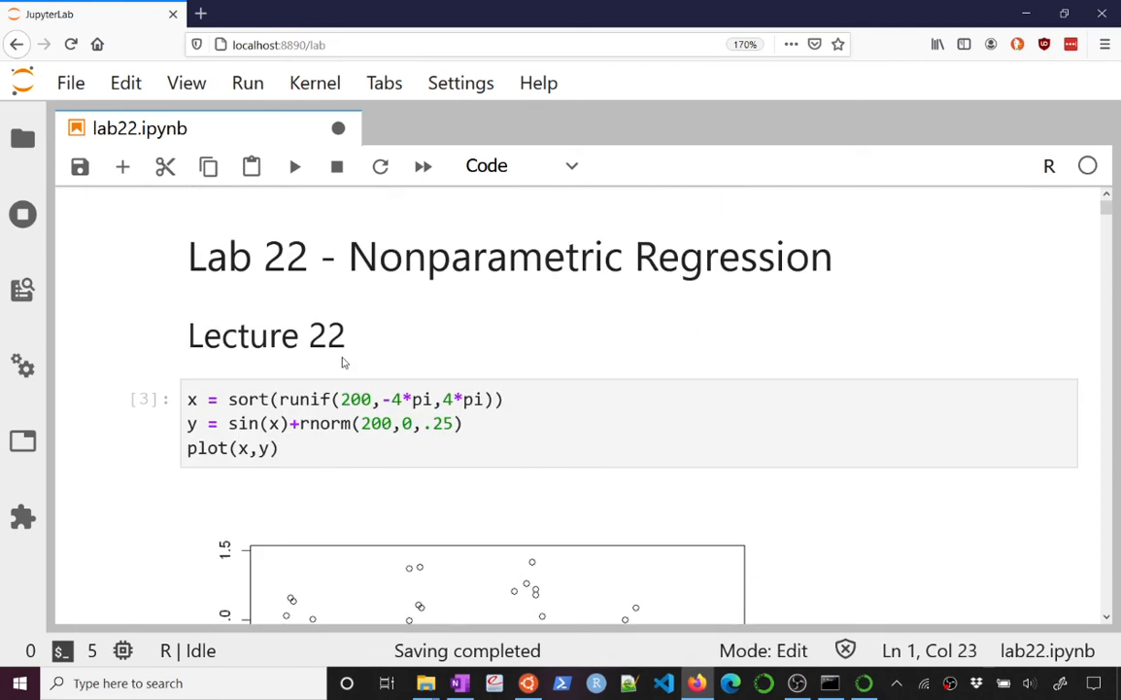
# Add dim(model.matrix(mod)) to the degree-10 polynomial cell, printing 200 × 11.
pyautogui.scroll(-3)
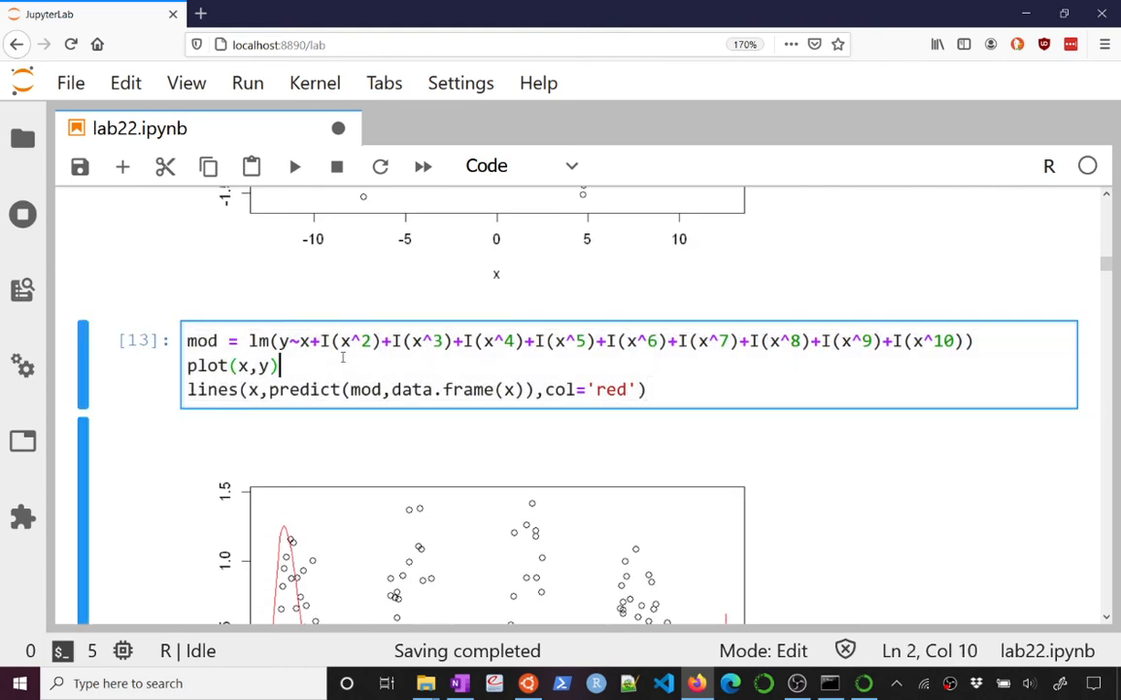
pyautogui.write('dim')
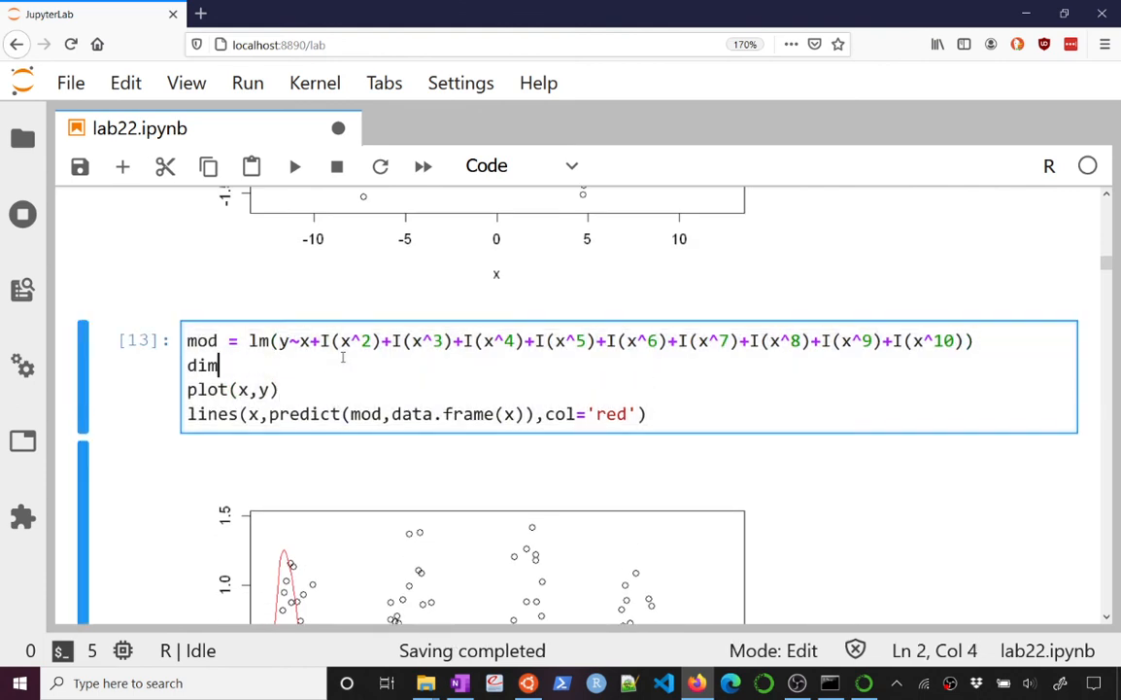
pyautogui.write('(model.')
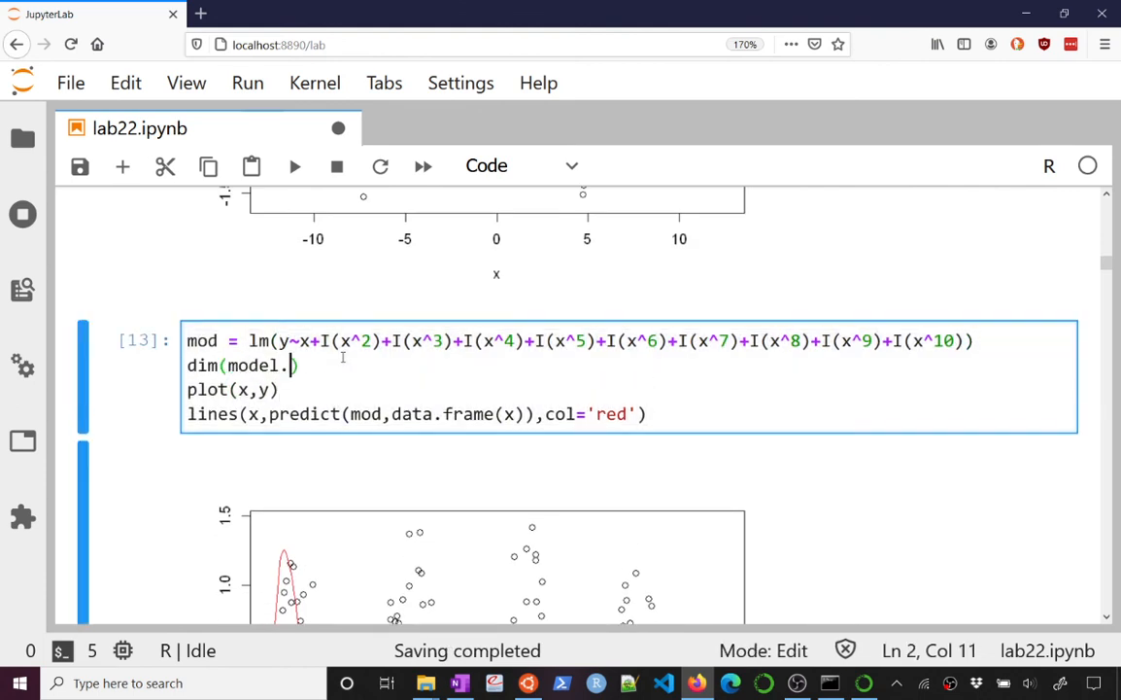
pyautogui.write('matrix(mod')
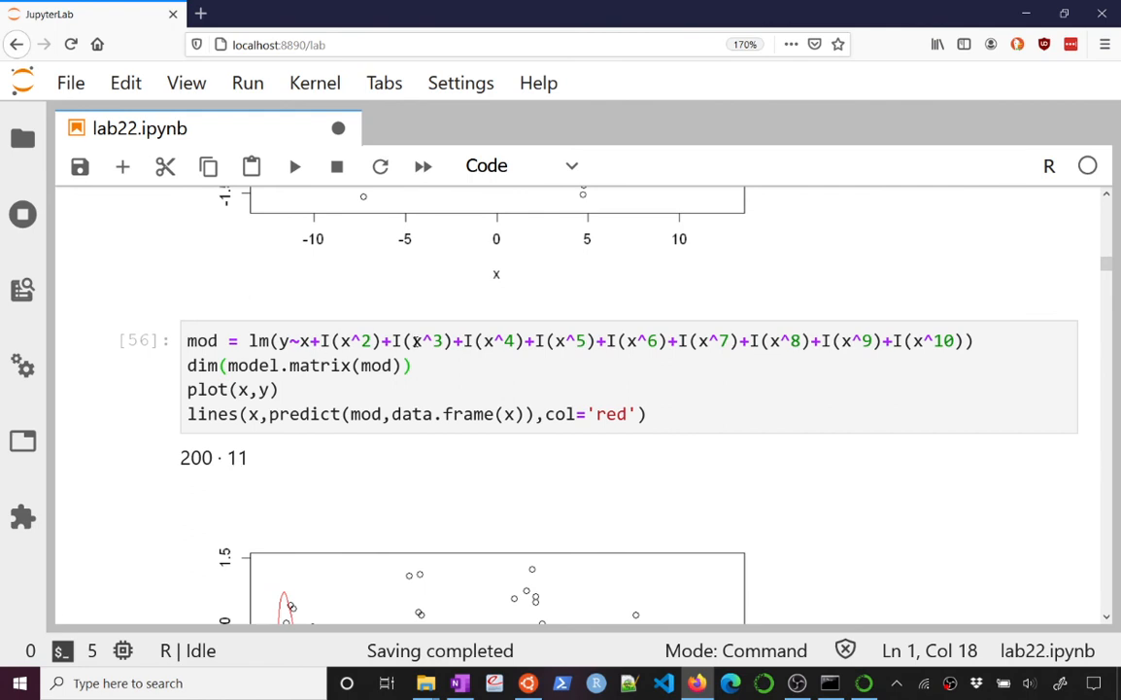
pyautogui.scroll(-3)
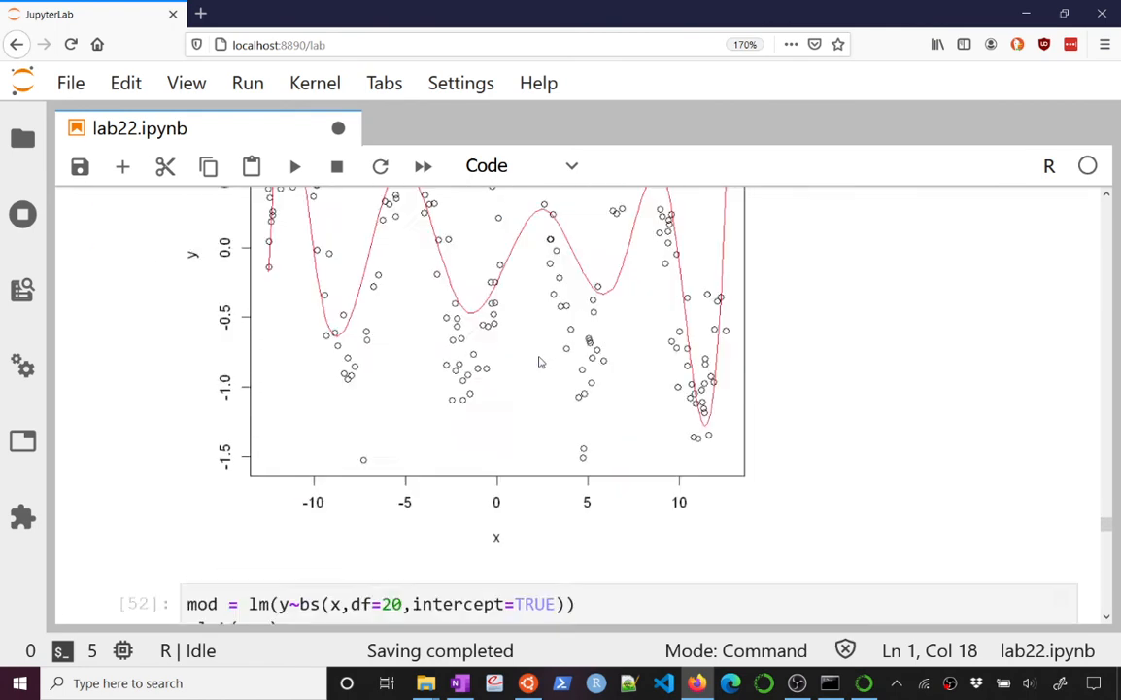
pyautogui.scroll(-3)
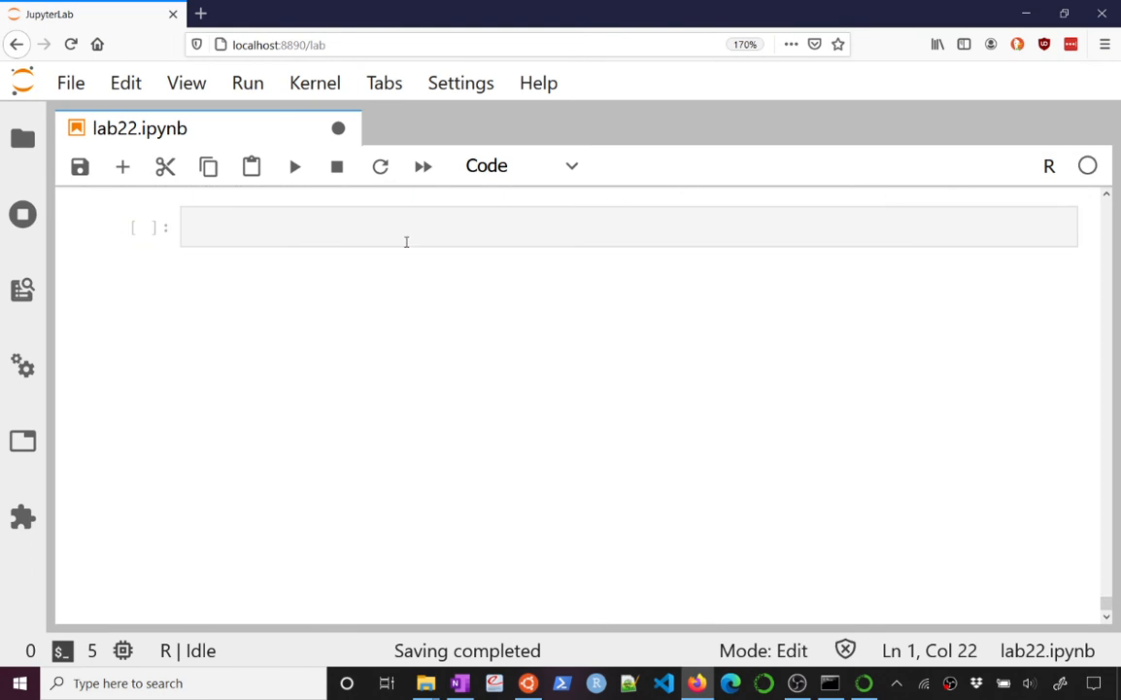
pyautogui.scroll(-3)
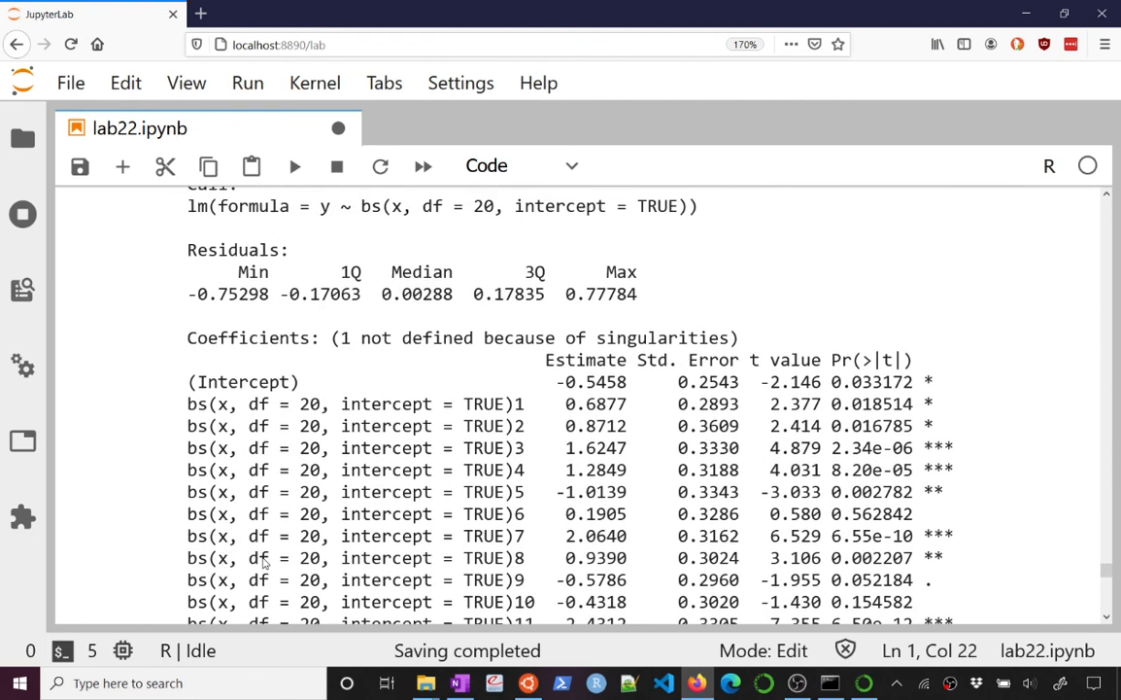
pyautogui.scroll(-3)
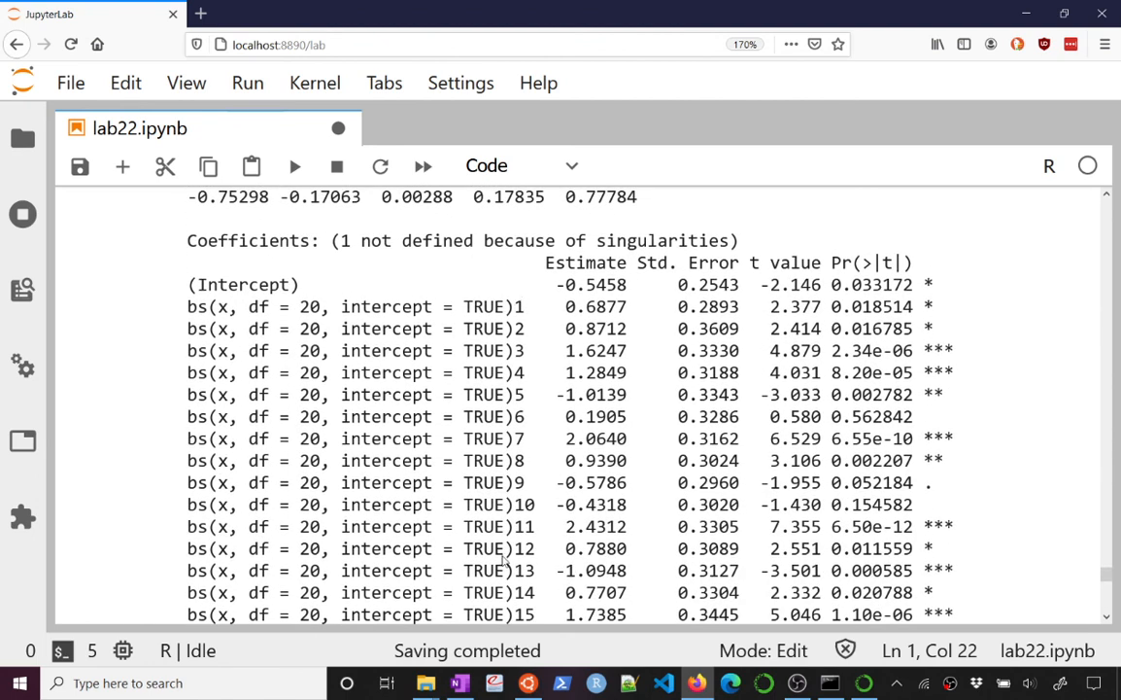
pyautogui.scroll(-3)
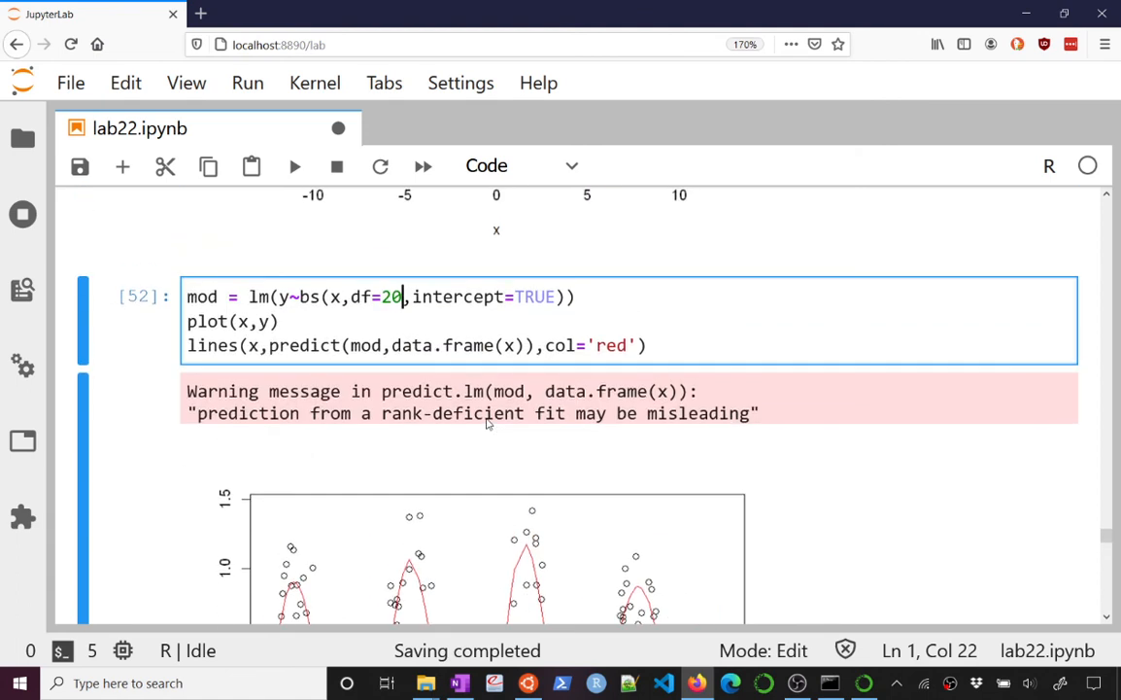
pyautogui.scroll(-3)
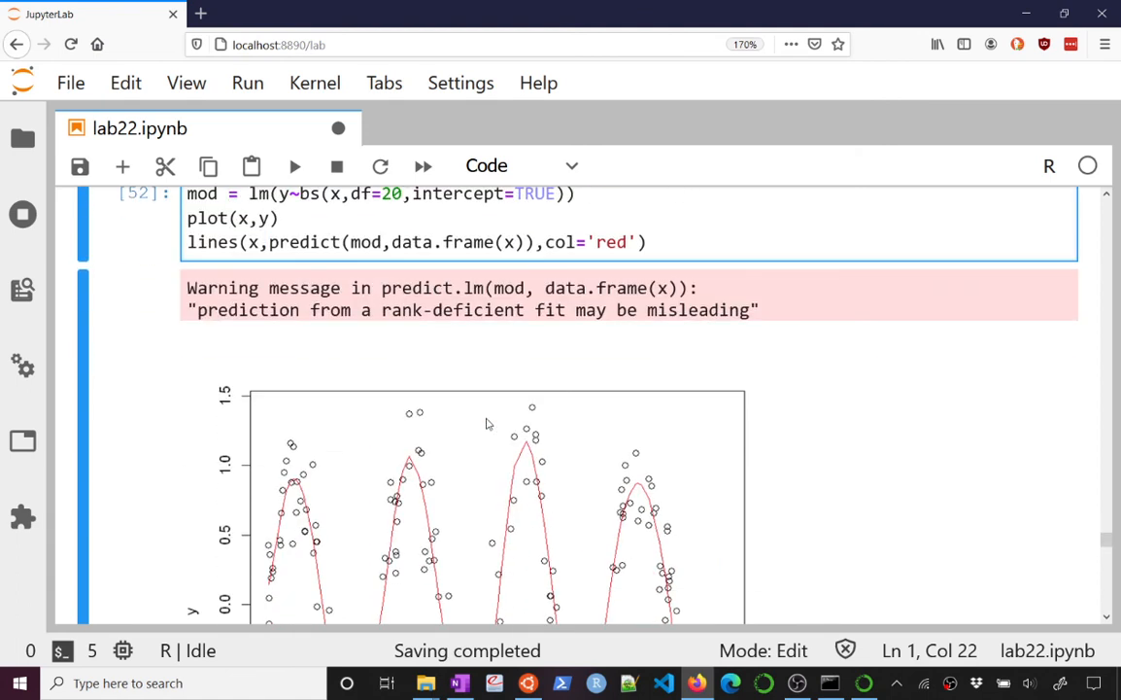
pyautogui.scroll(-3)
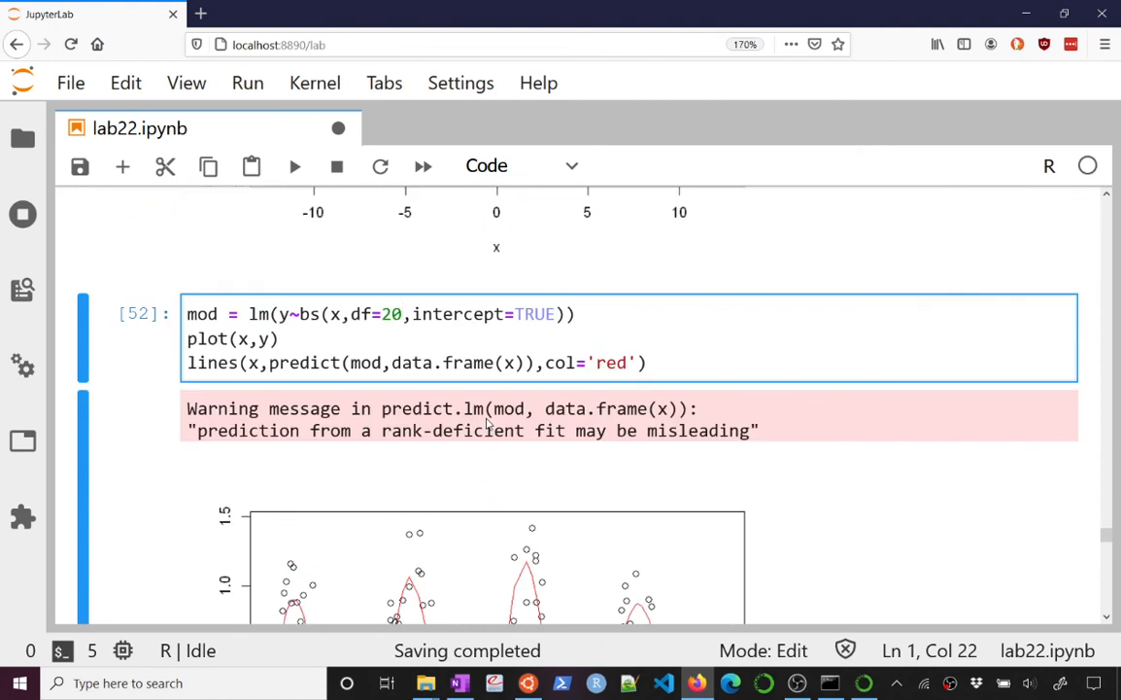
pyautogui.scroll(-3)
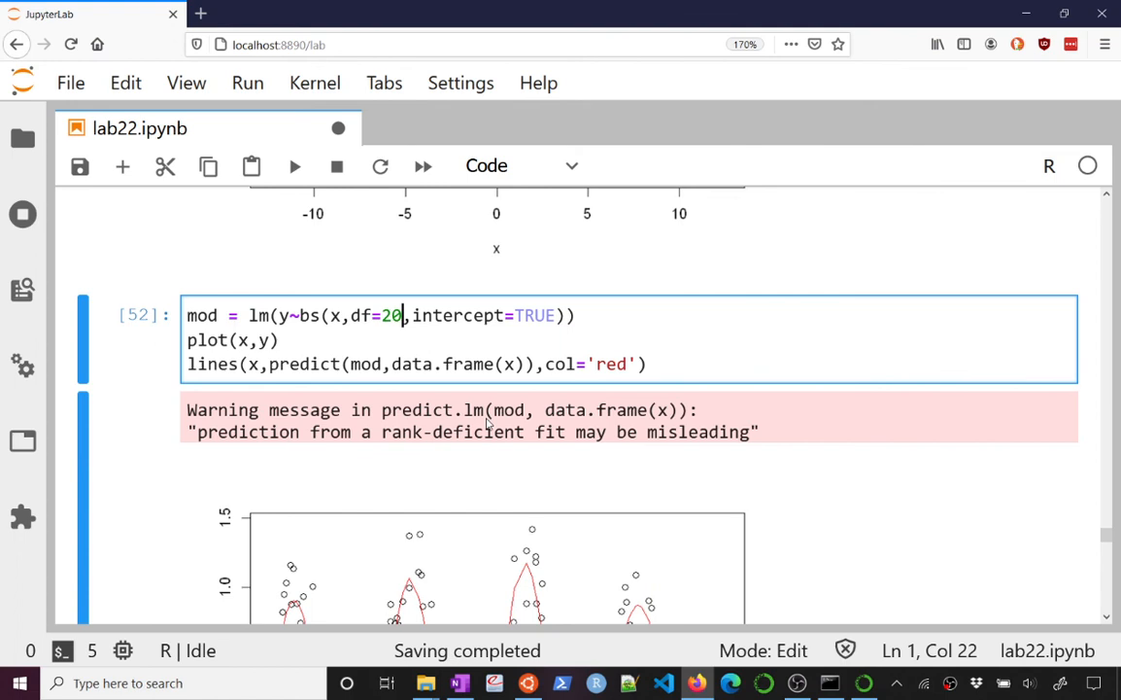
pyautogui.scroll(-3)
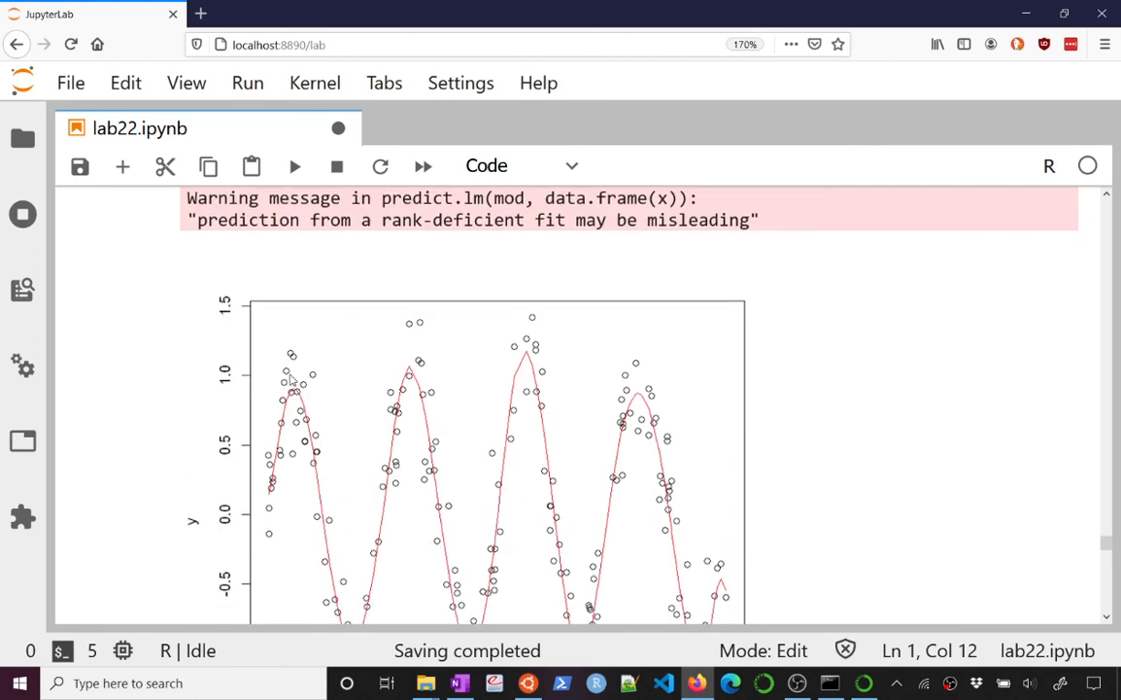
pyautogui.scroll(-3)
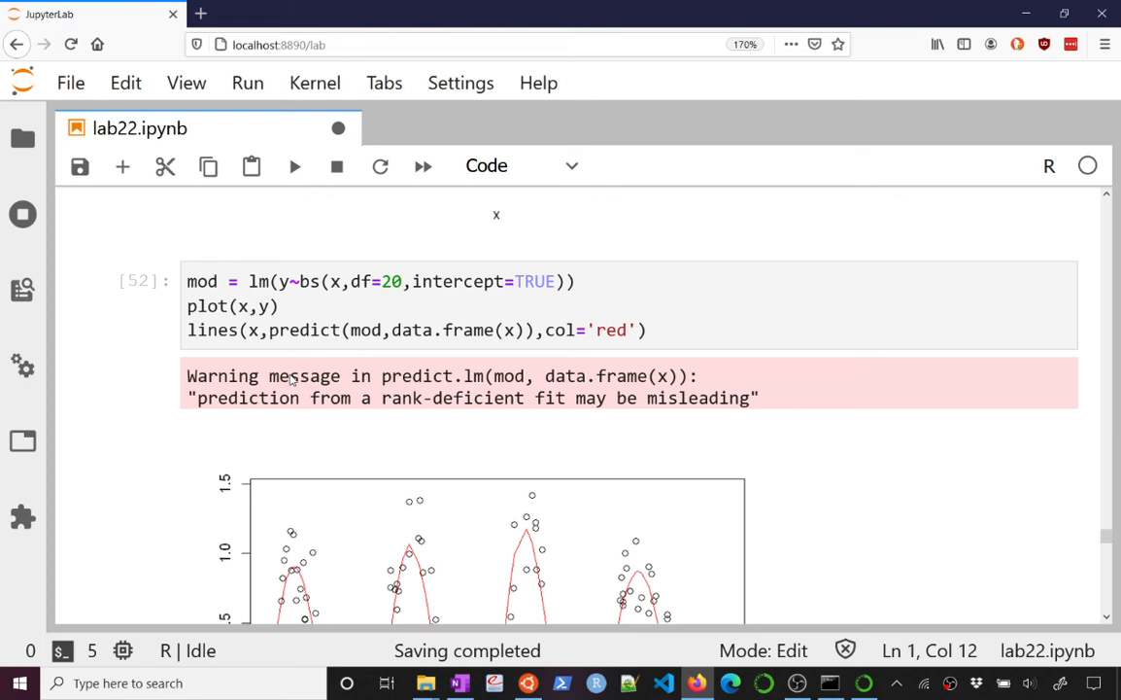
pyautogui.scroll(-3)
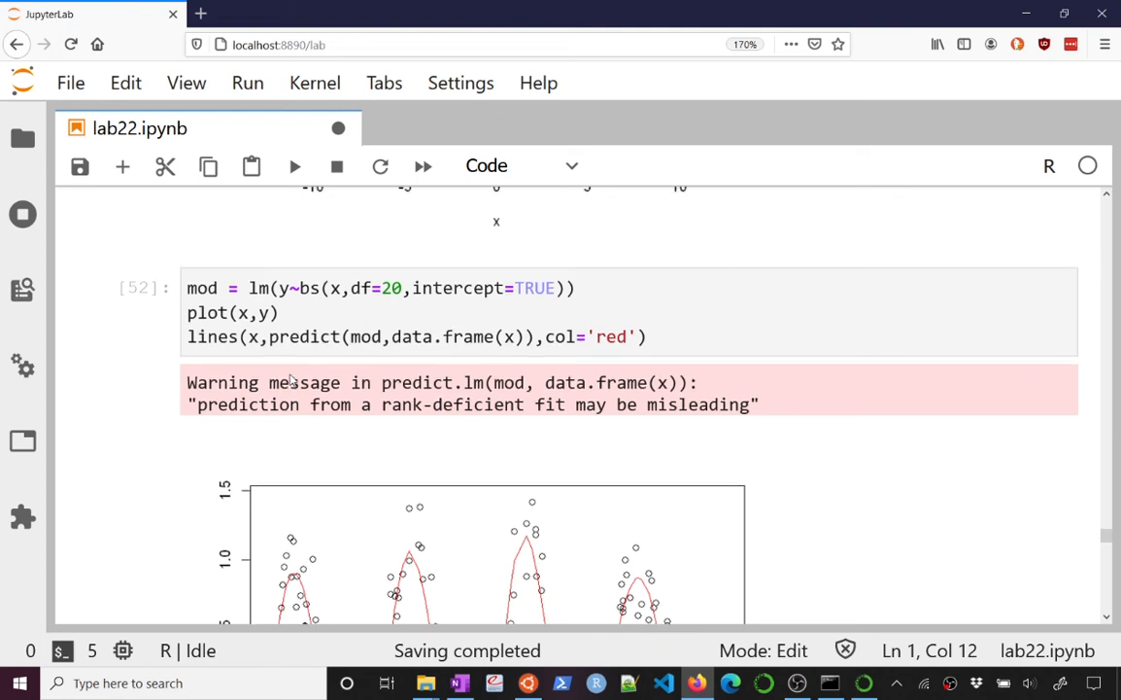
pyautogui.scroll(-3)
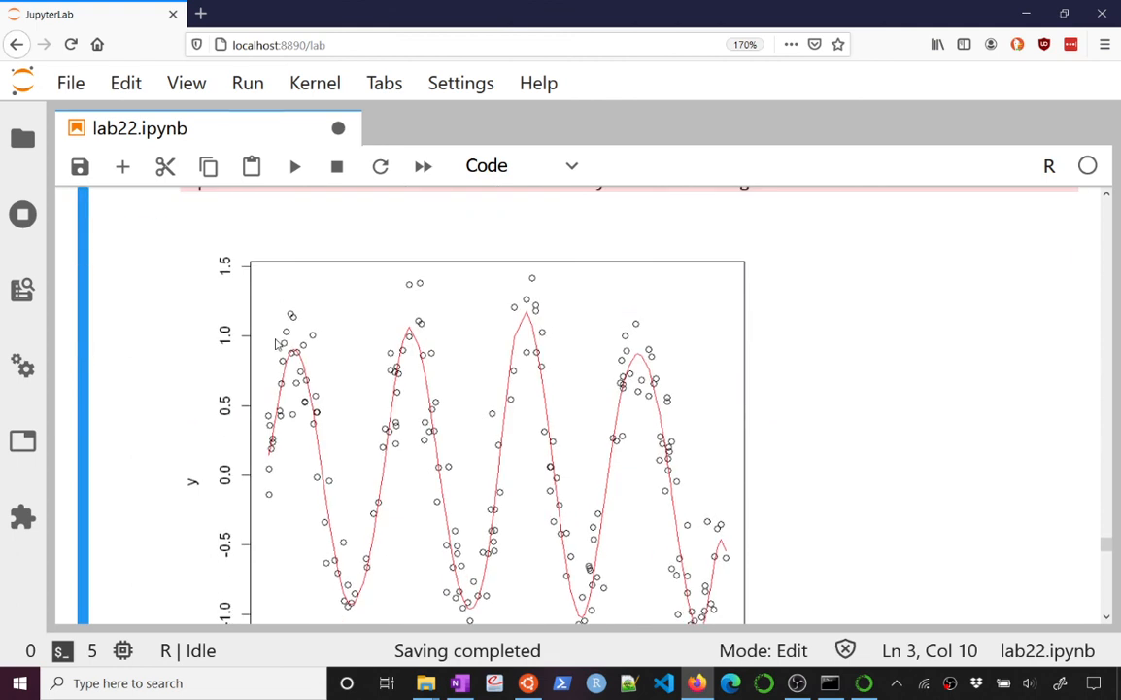
pyautogui.click(295, 166)
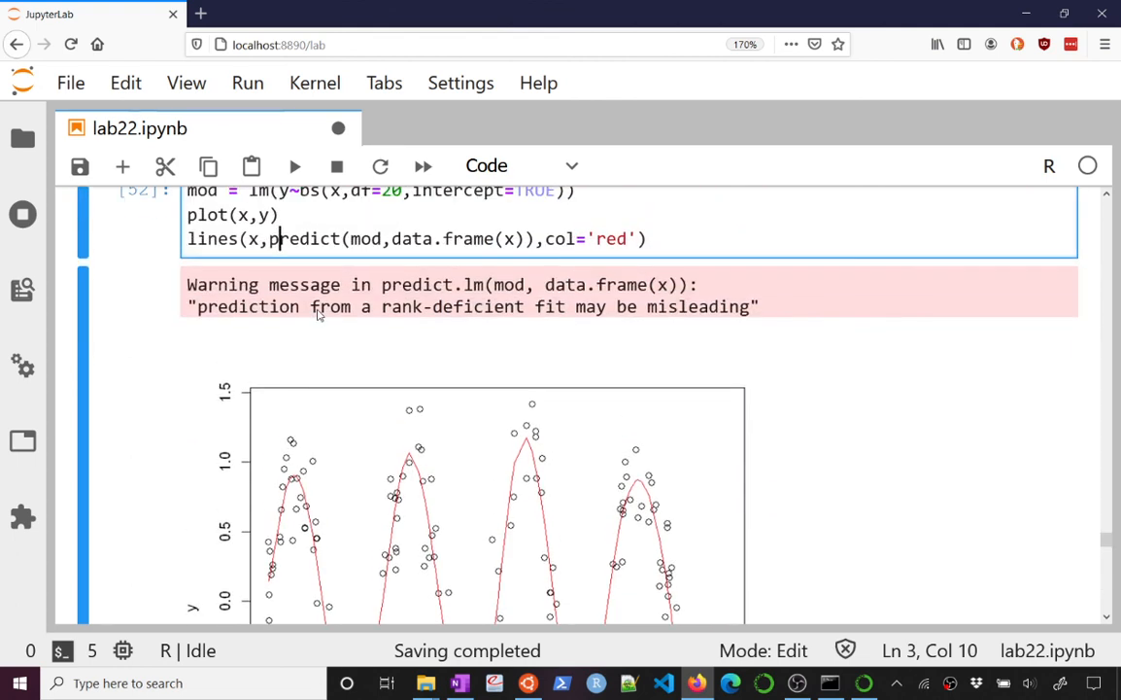